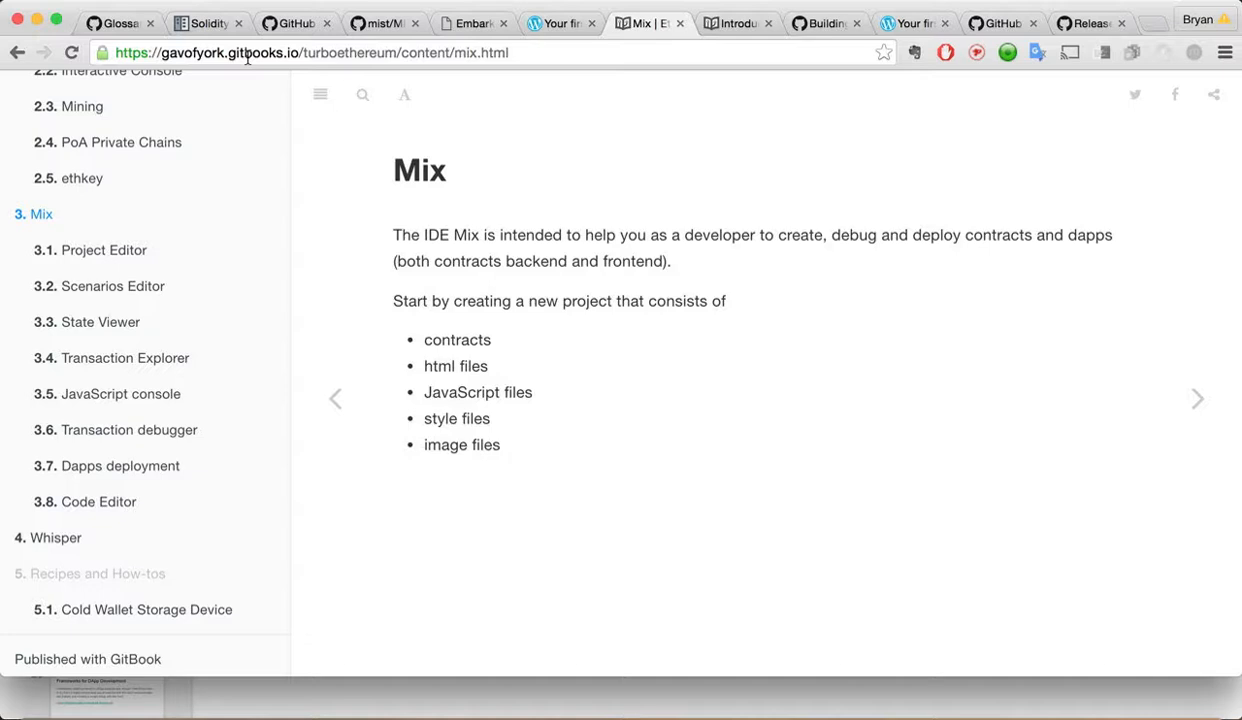
pyautogui.moveTo(418, 300)
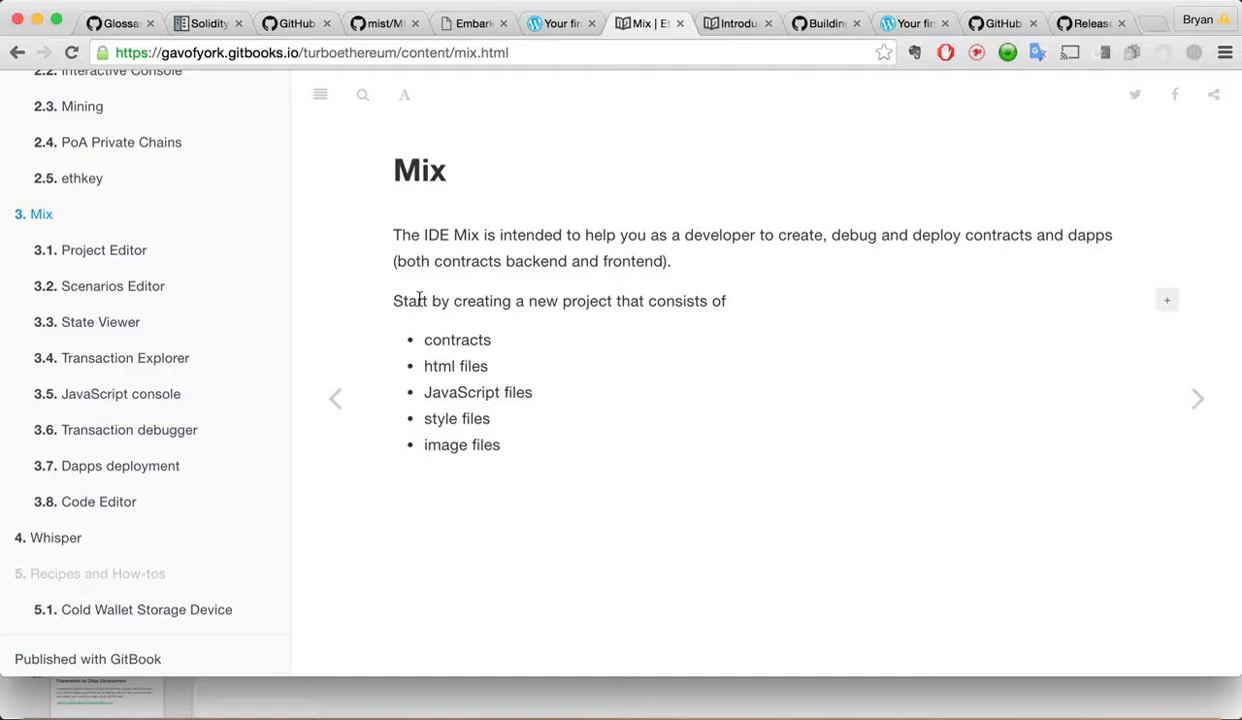
pyautogui.moveTo(559, 429)
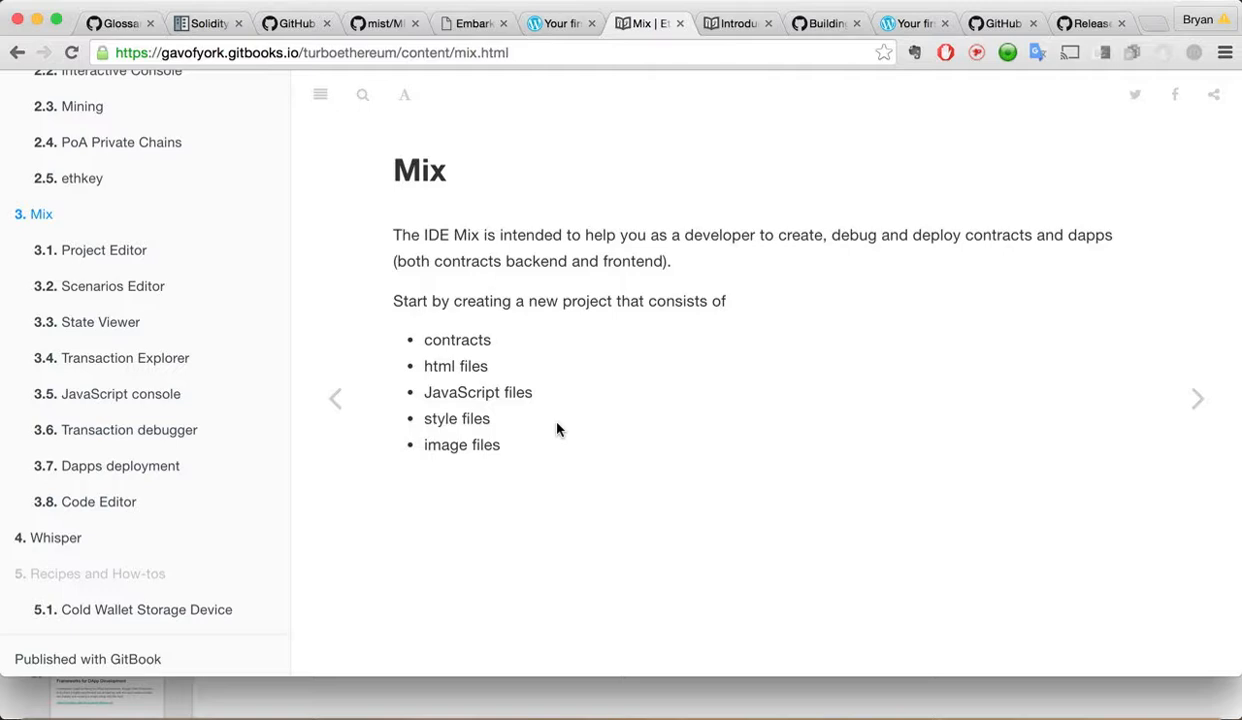
# - Open the docs' Project Editor page and scroll to 'Creating a new project'
pyautogui.click(103, 250)
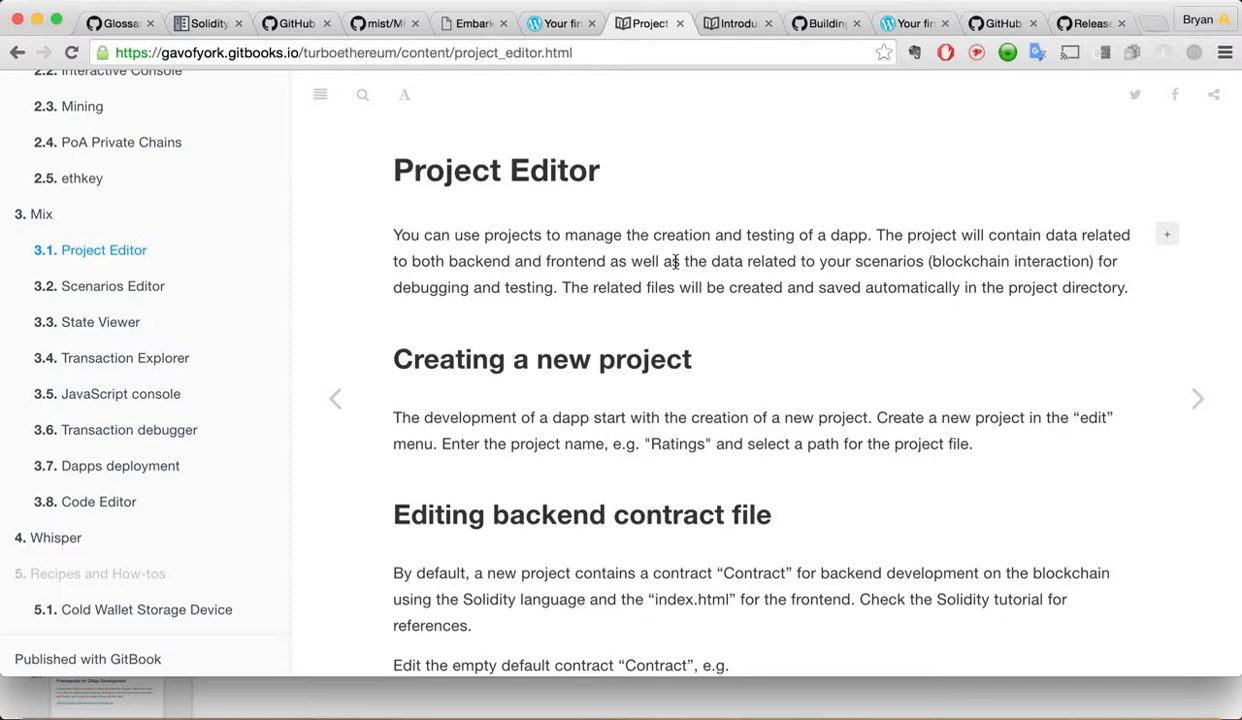
pyautogui.scroll(-3)
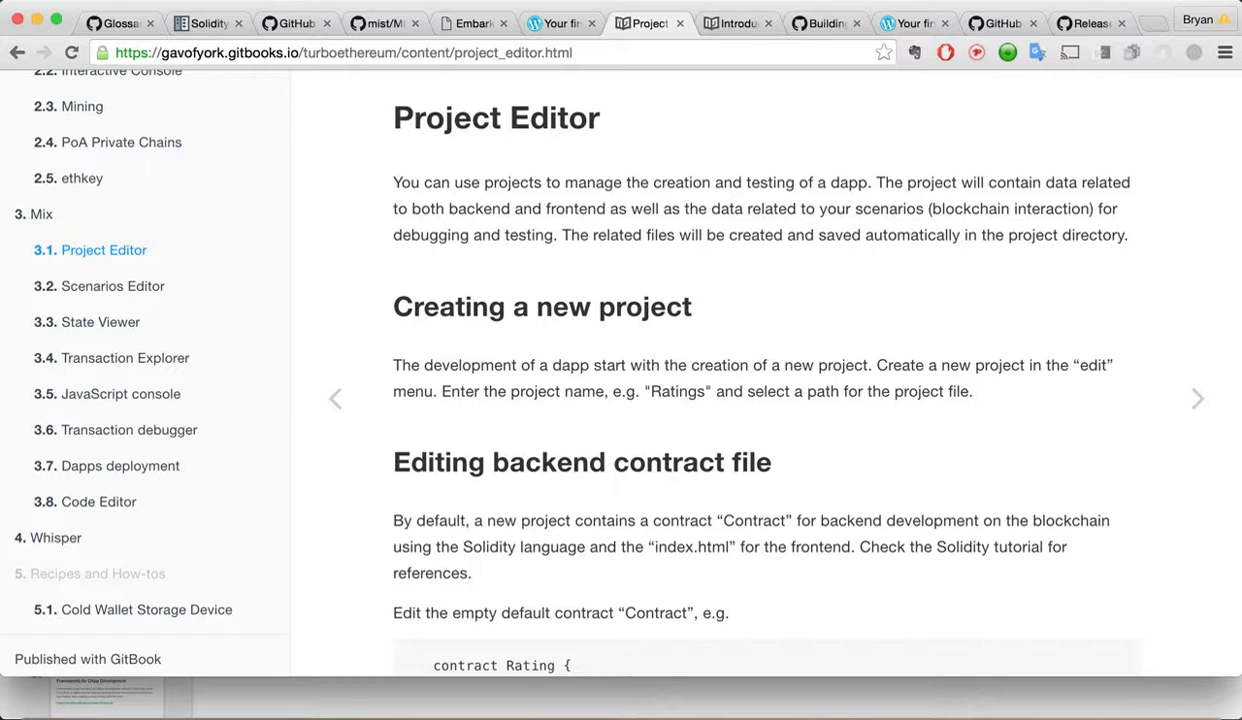
pyautogui.scroll(-3)
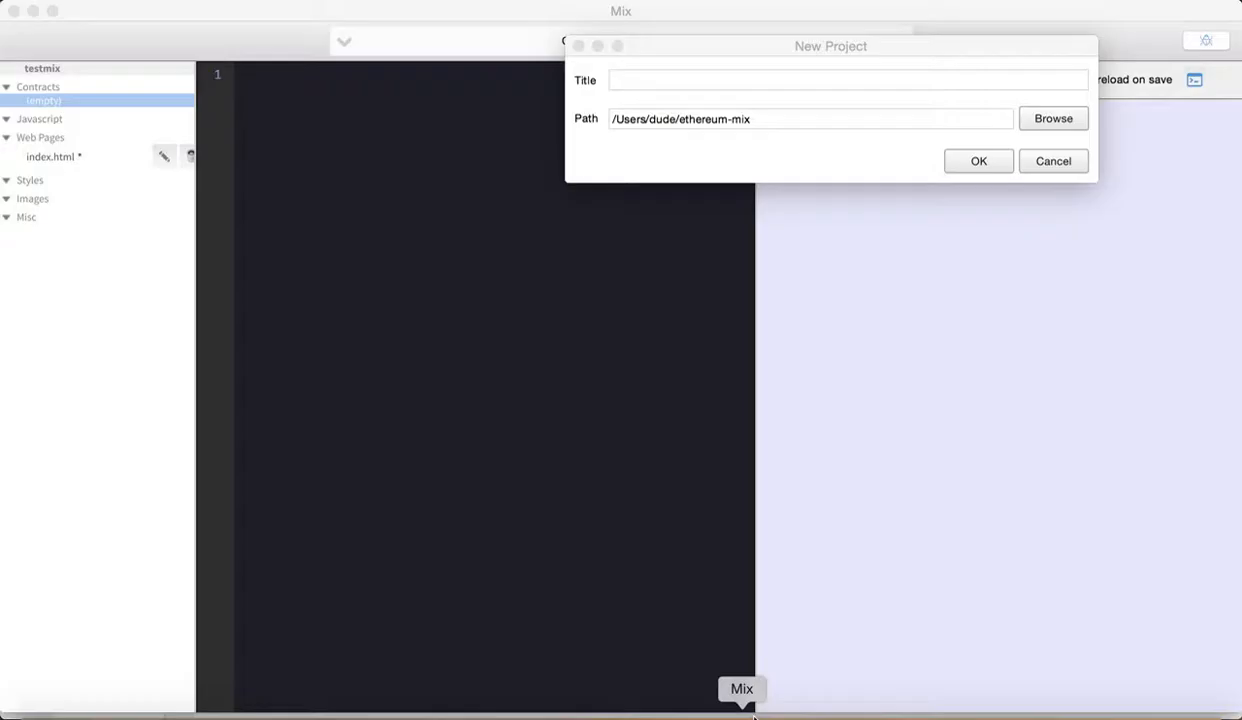
# - Create the project titled 'example' and discard the previous project's unsaved changes
pyautogui.click(848, 80)
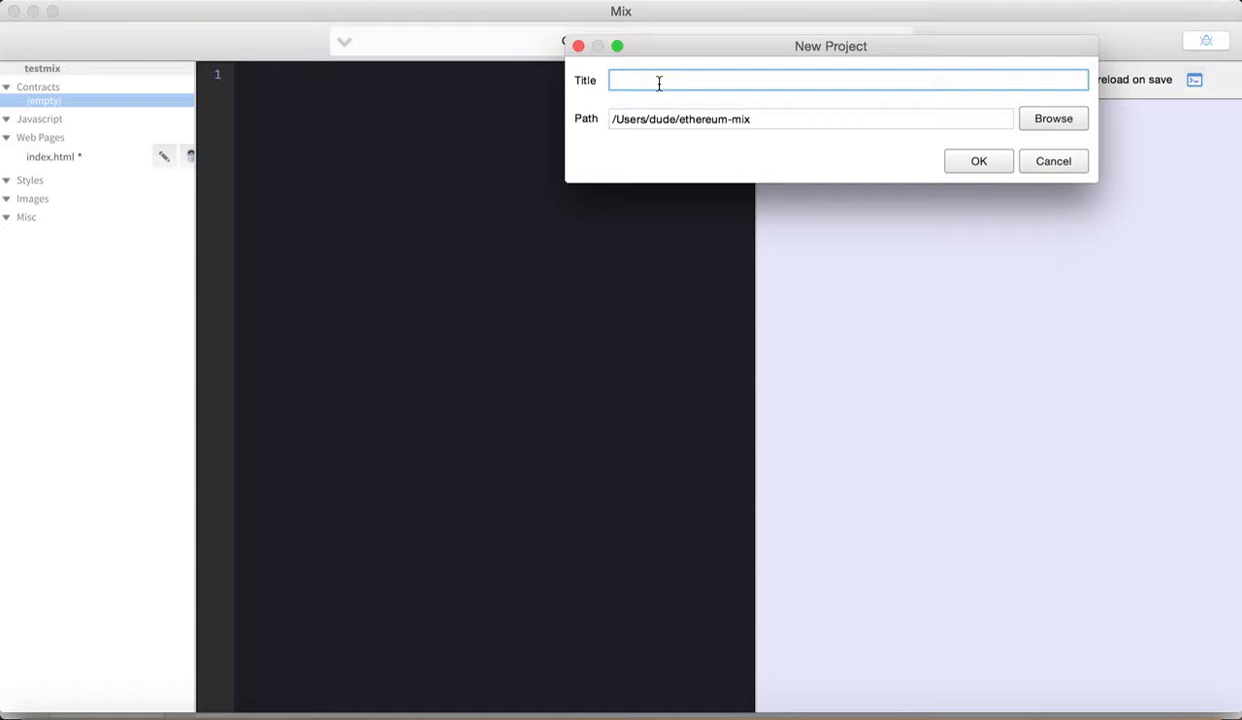
pyautogui.write('example')
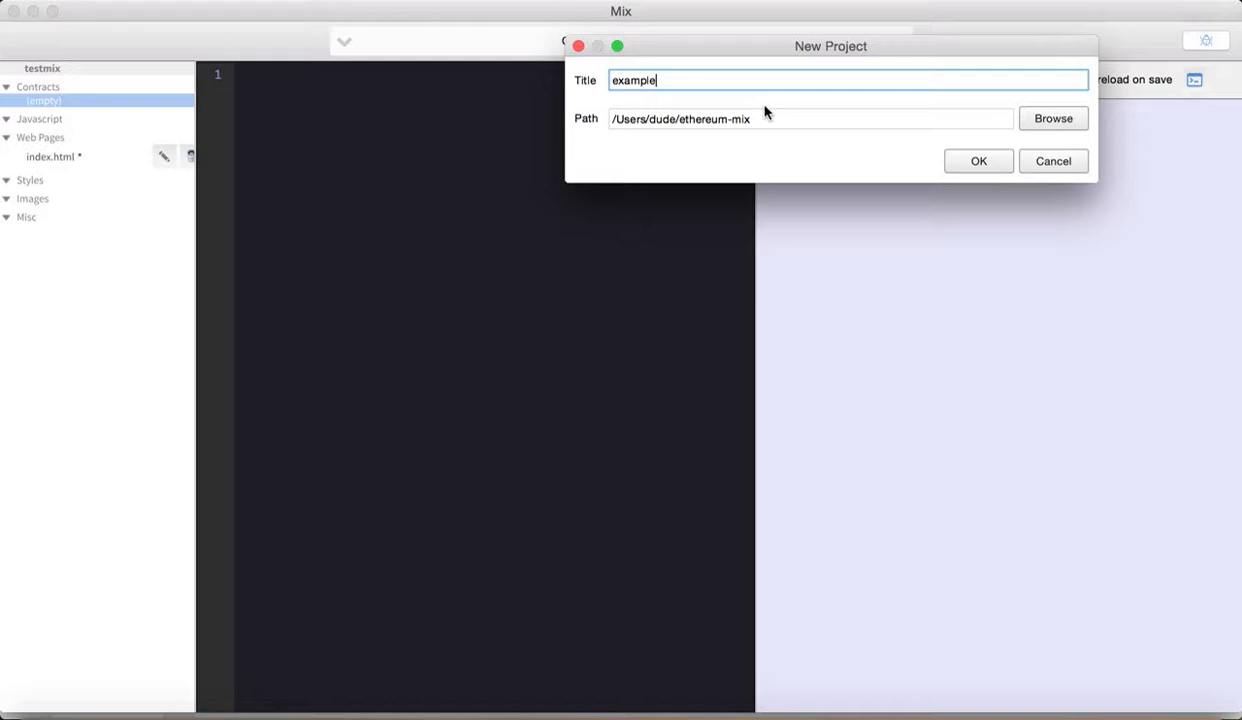
pyautogui.click(977, 161)
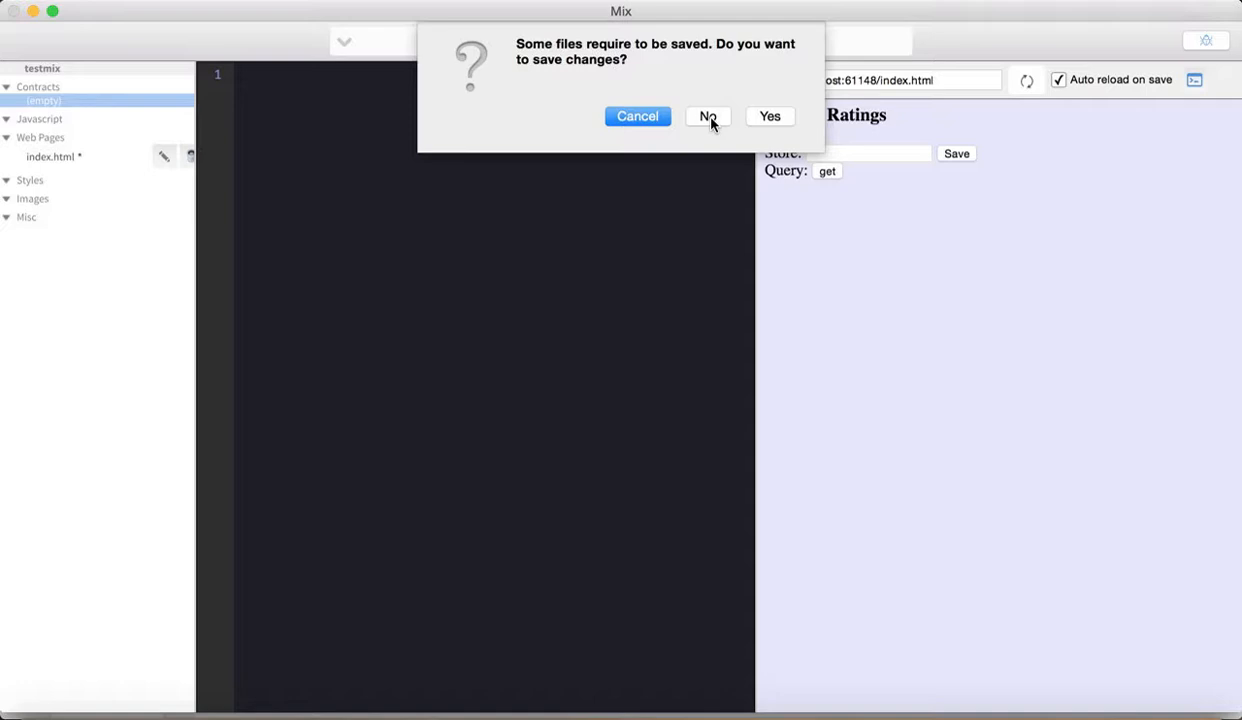
pyautogui.click(708, 116)
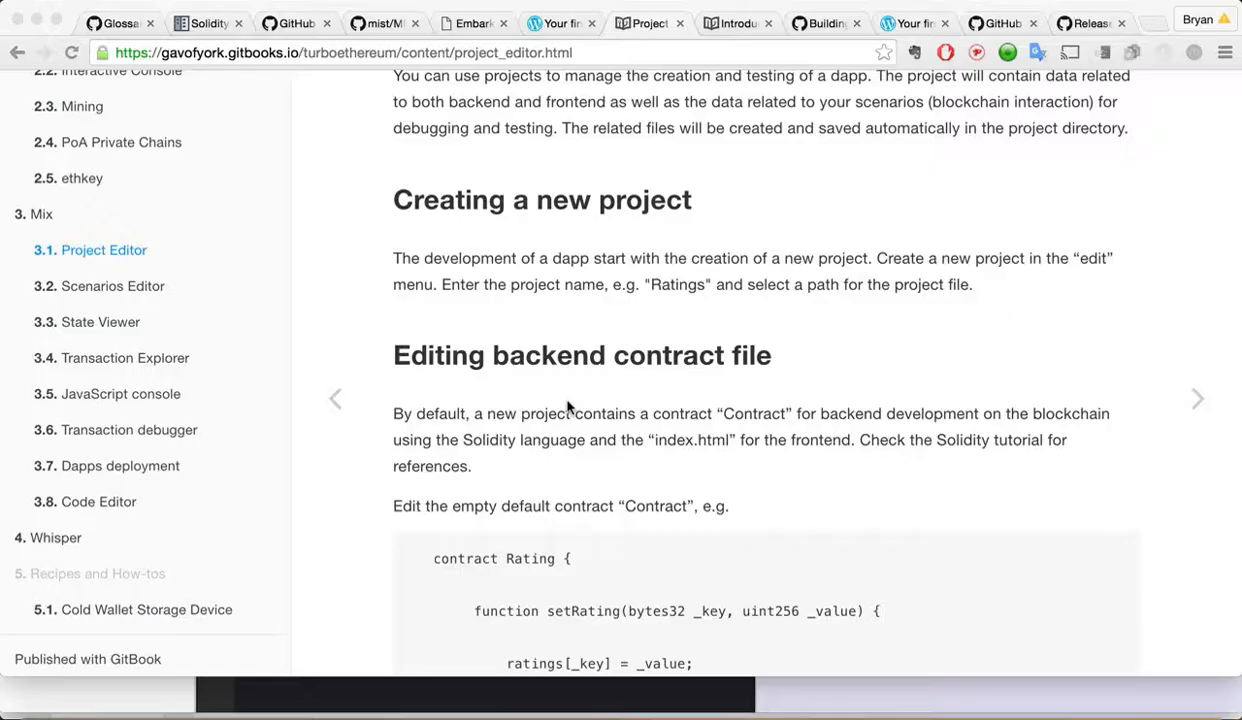
pyautogui.scroll(-3)
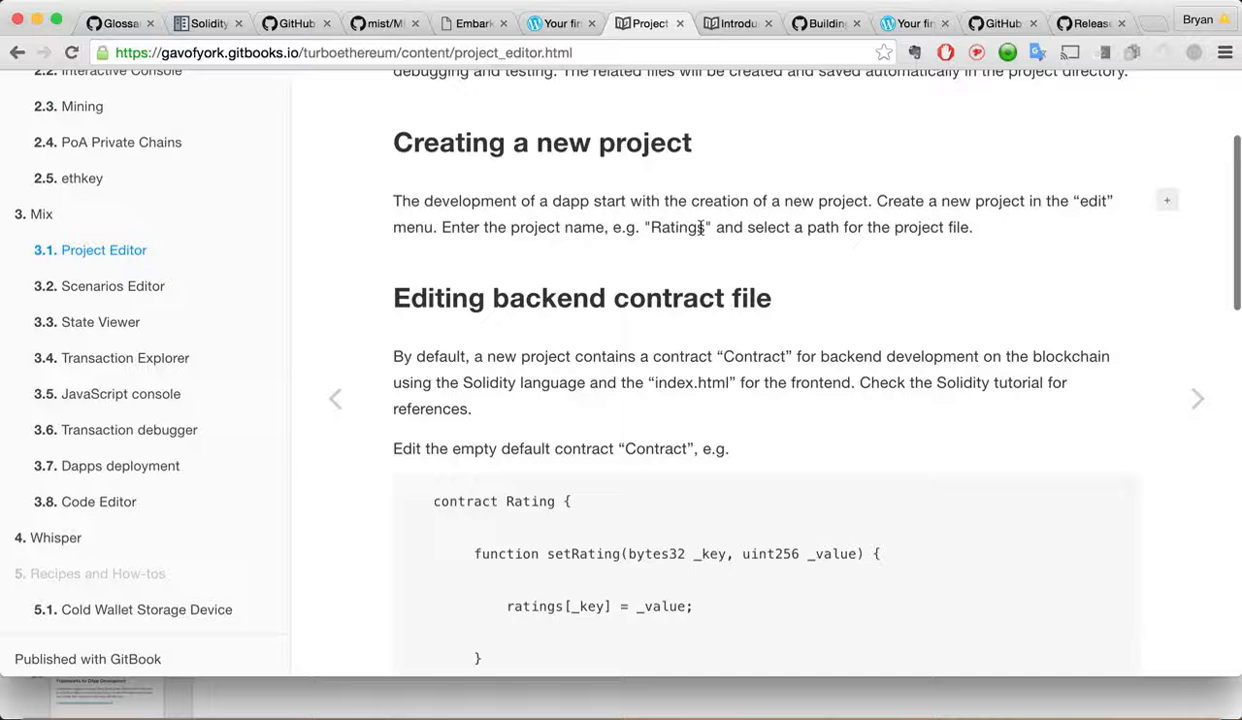
pyautogui.scroll(-3)
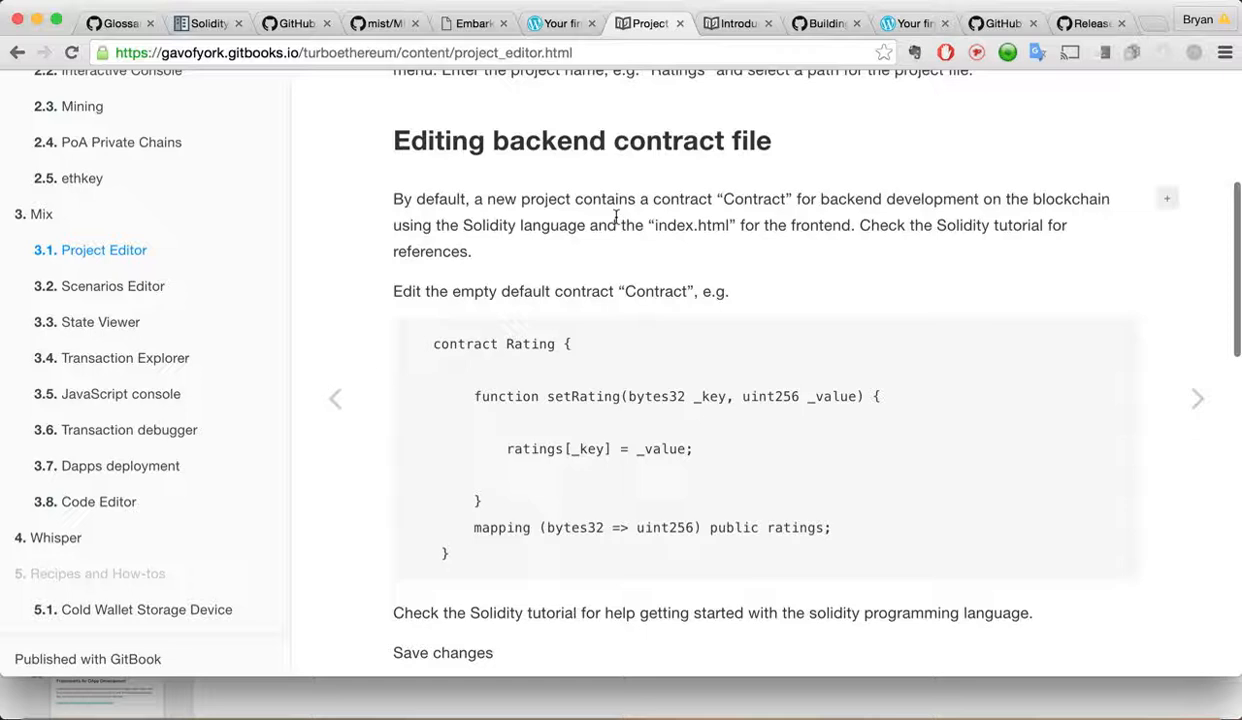
pyautogui.scroll(-3)
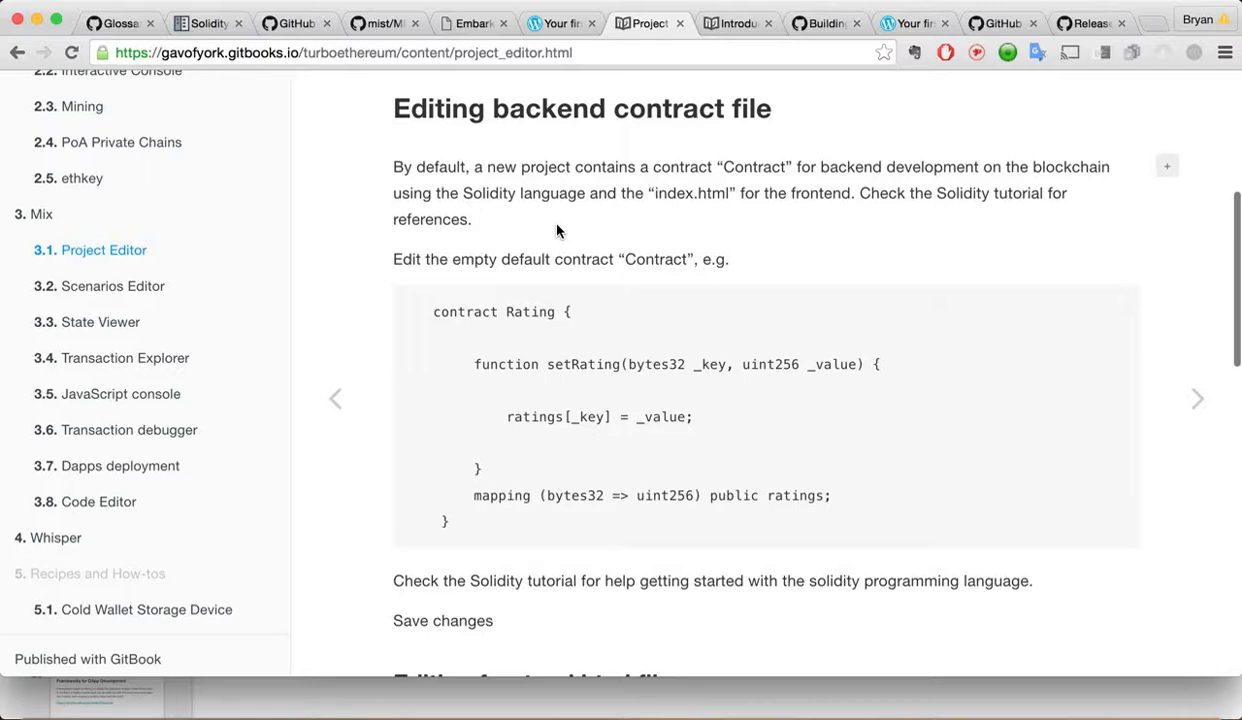
pyautogui.moveTo(472, 530)
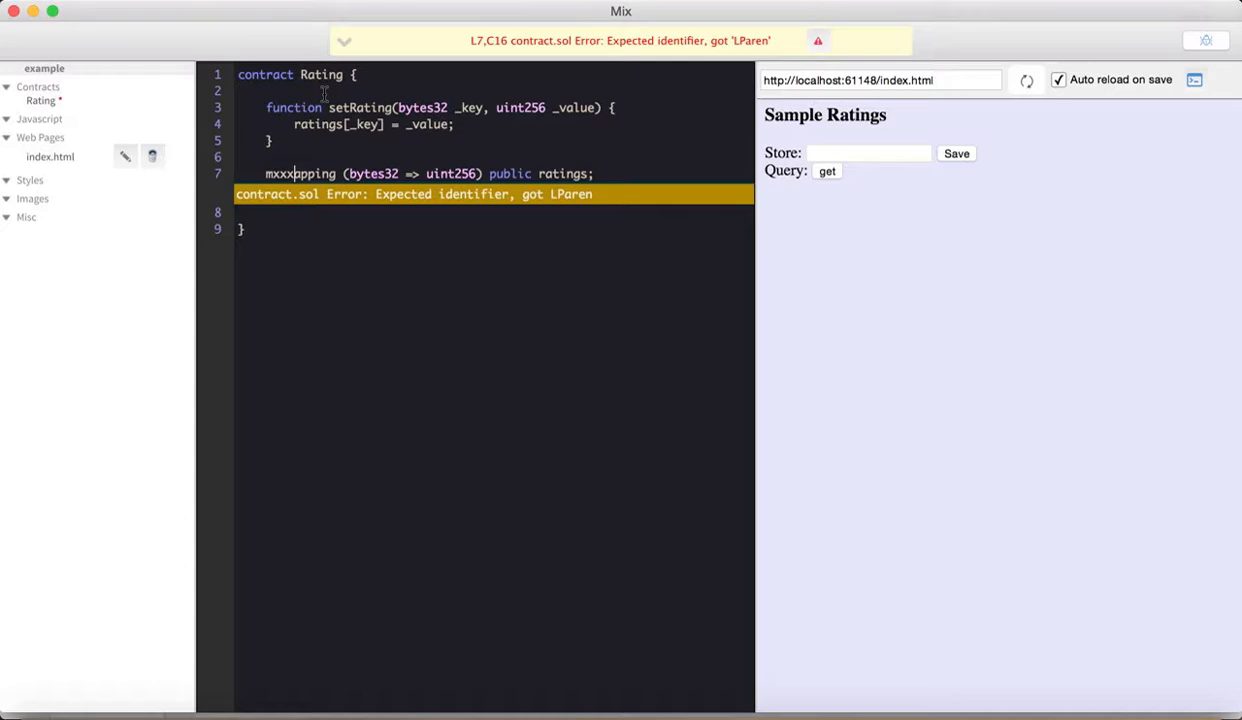
# - Fix the Rating contract's misspelled keyword by entering 'mapping'
pyautogui.write('mapping')
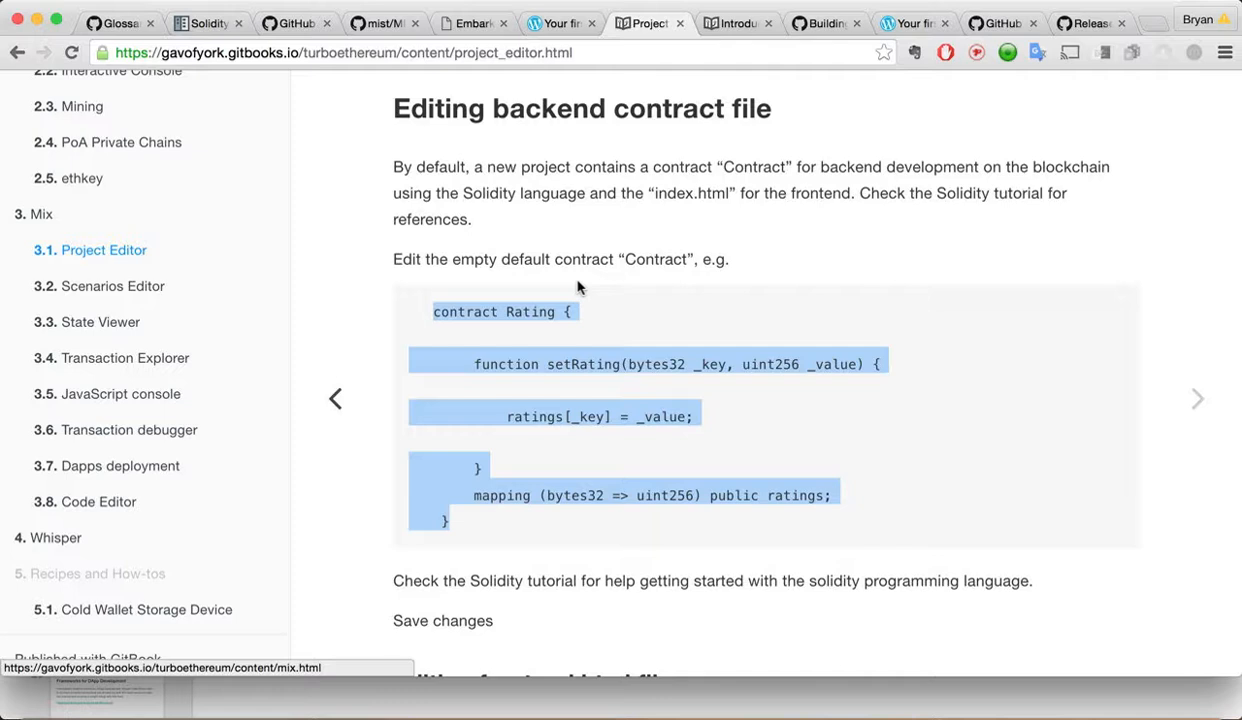
pyautogui.scroll(-3)
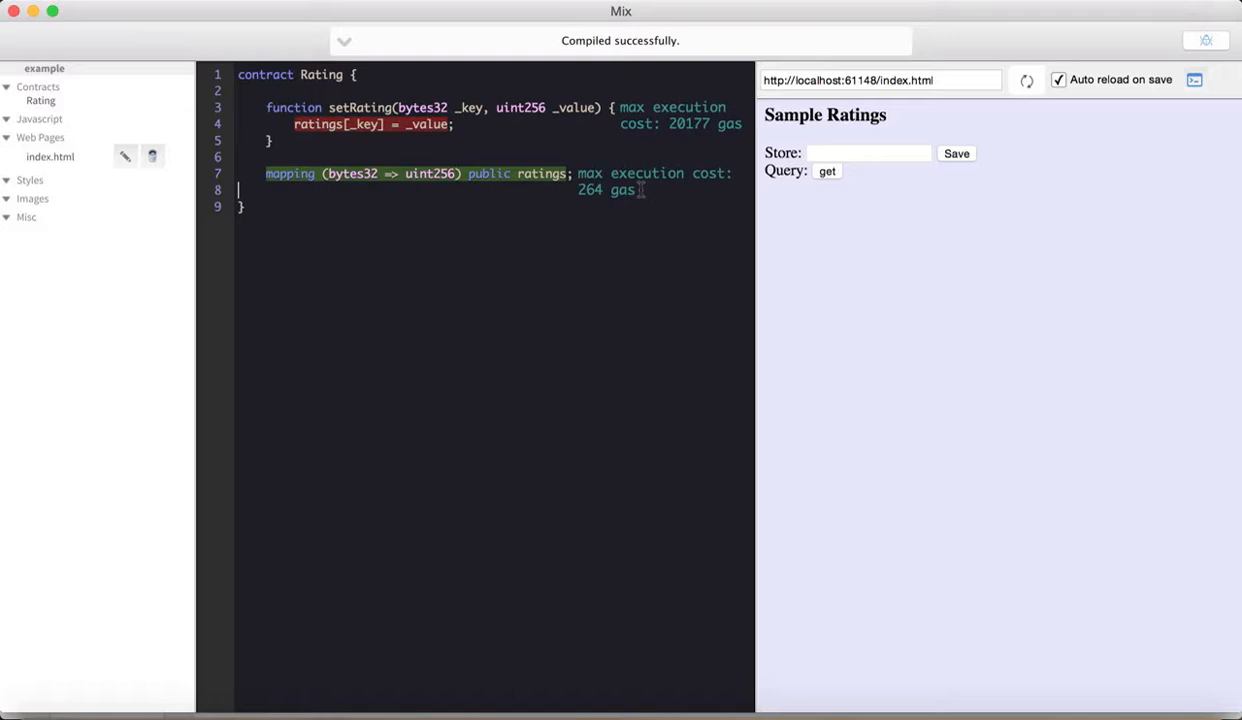
pyautogui.moveTo(617, 153)
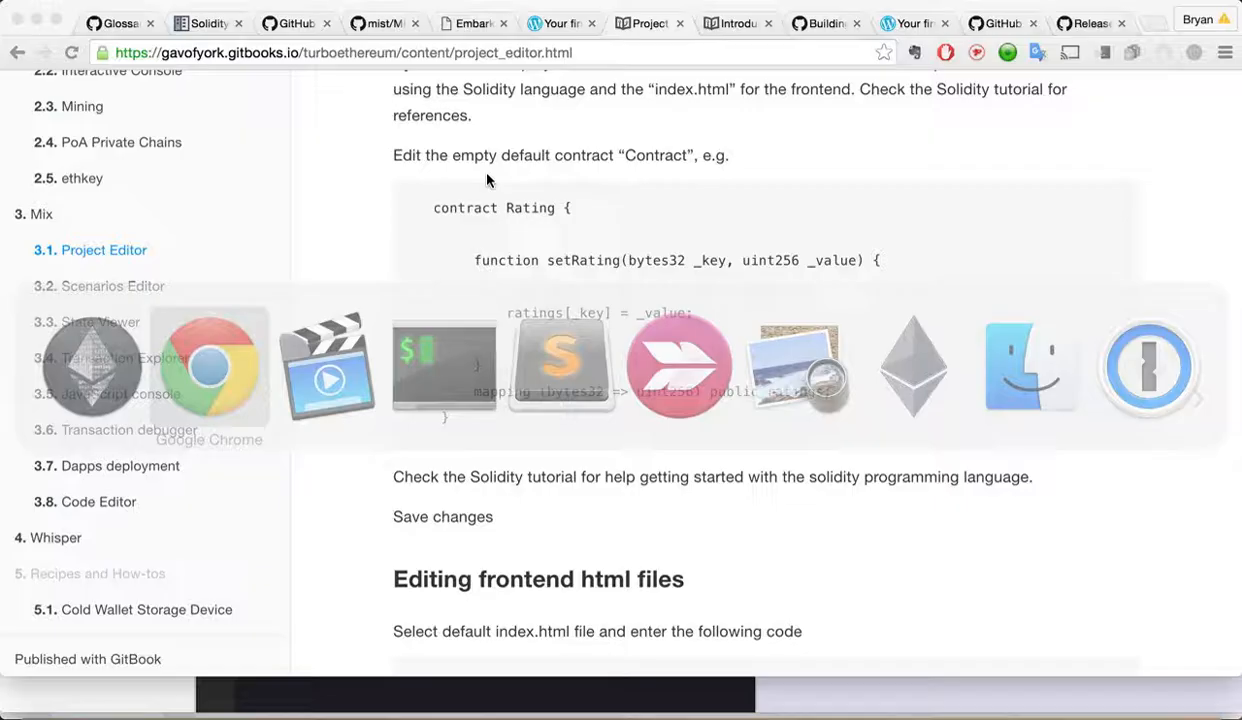
pyautogui.scroll(-3)
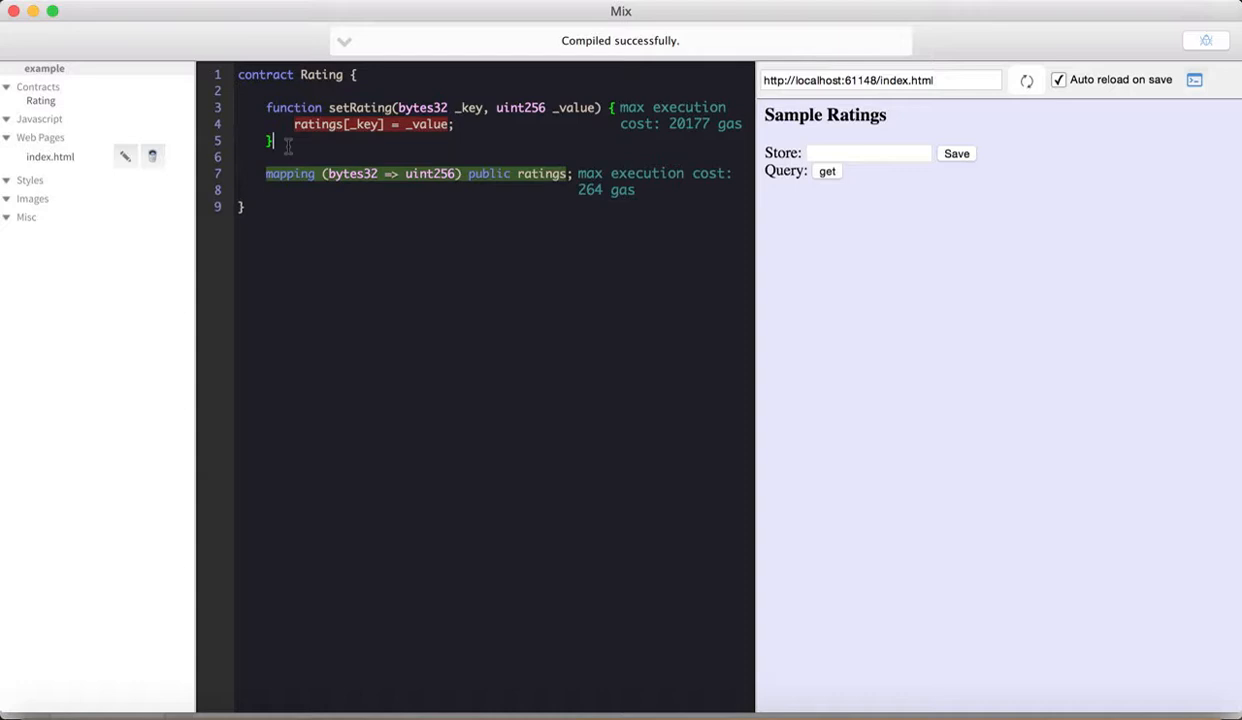
pyautogui.click(50, 157)
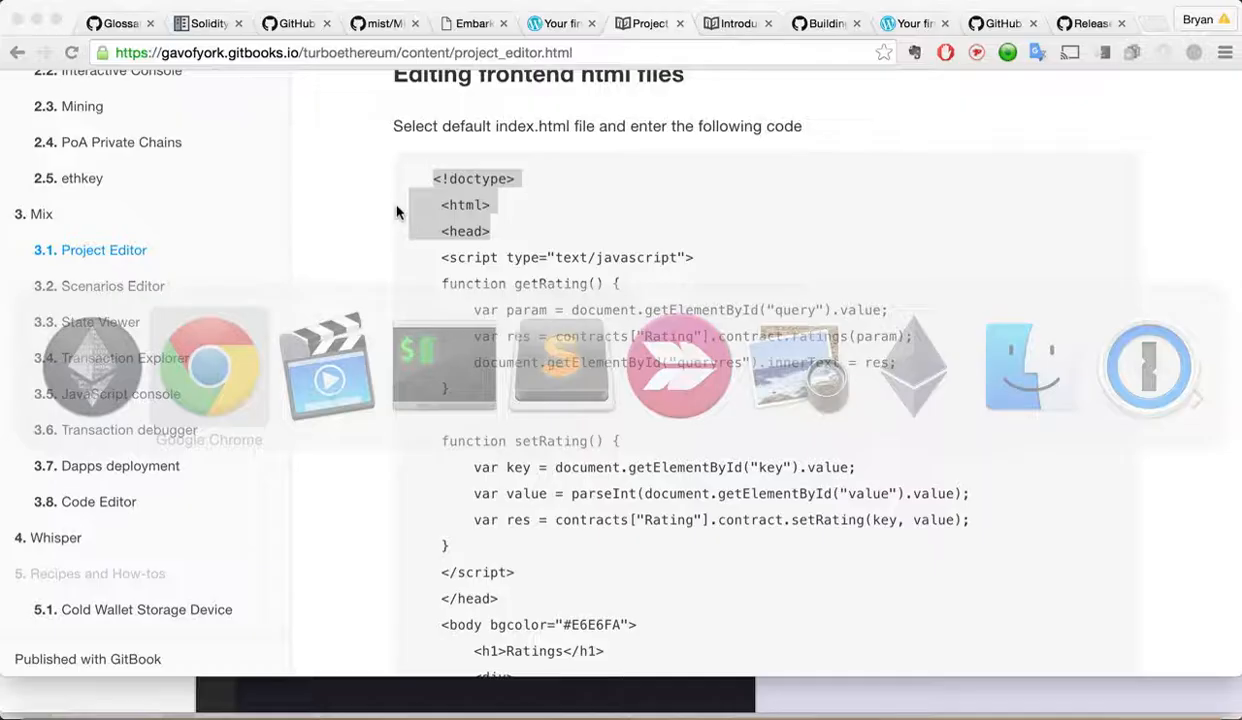
pyautogui.scroll(-3)
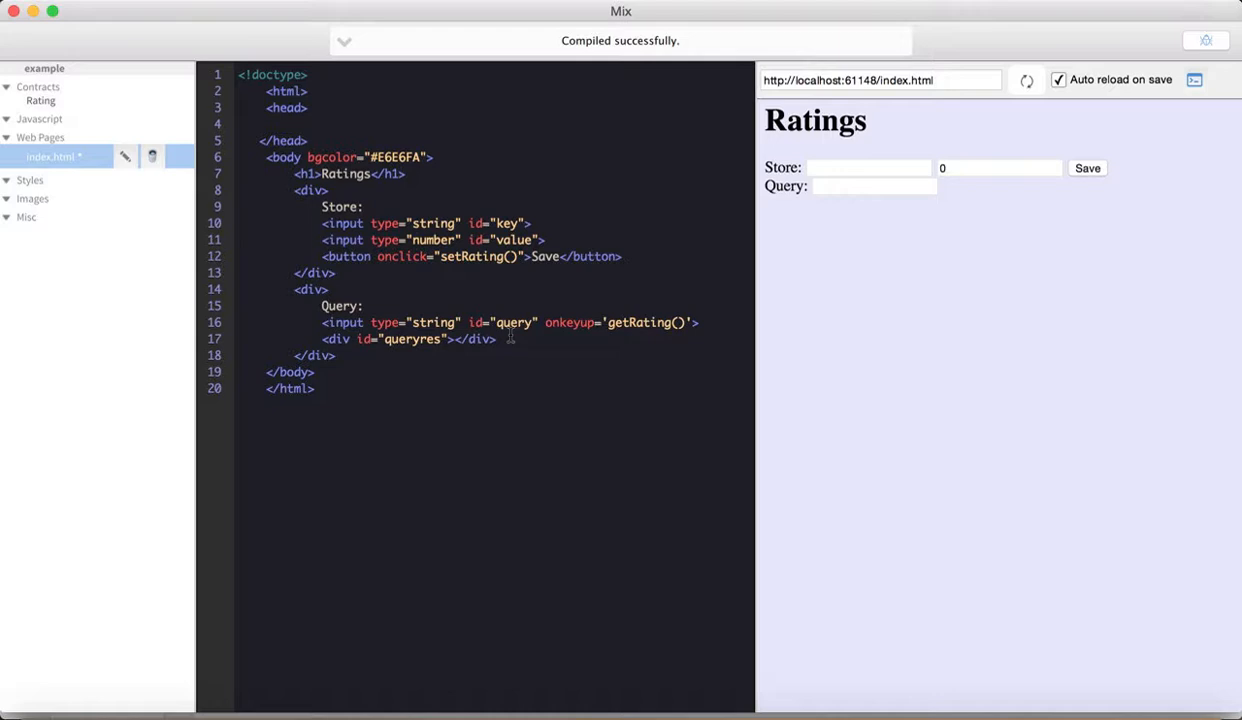
# - Select index.html under Web Pages and paste in the Ratings frontend HTML
pyautogui.click(873, 186)
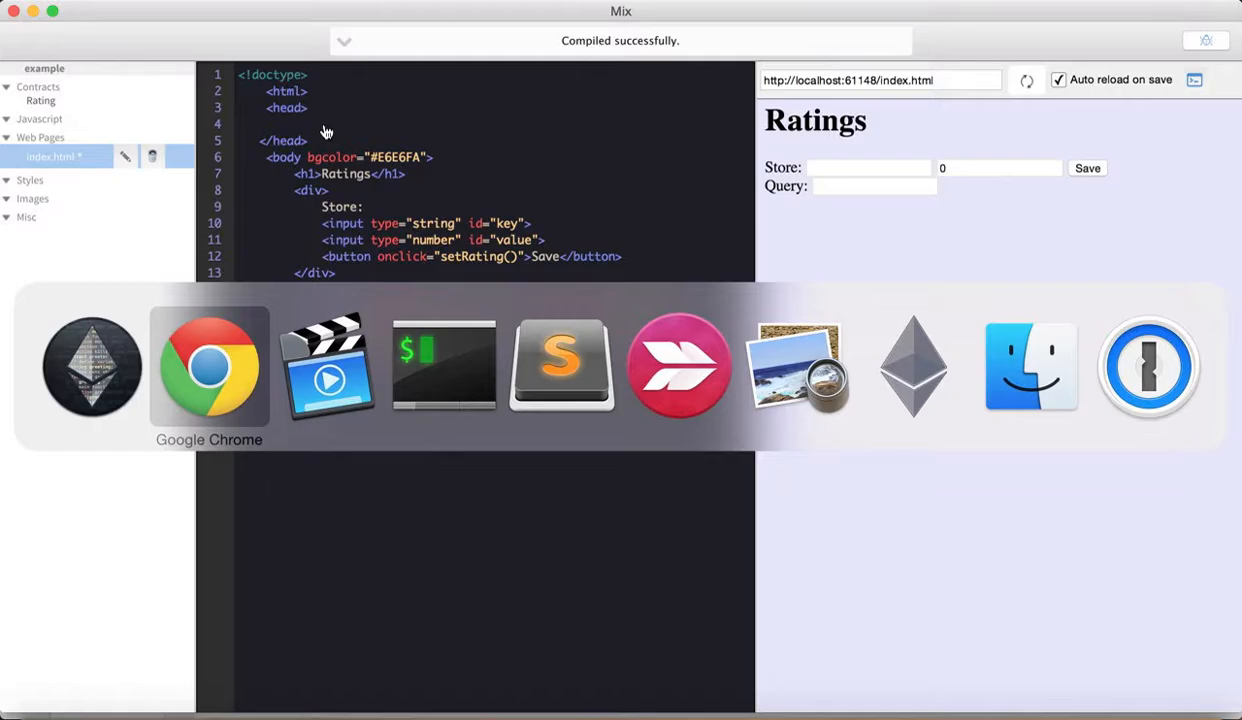
pyautogui.click(209, 365)
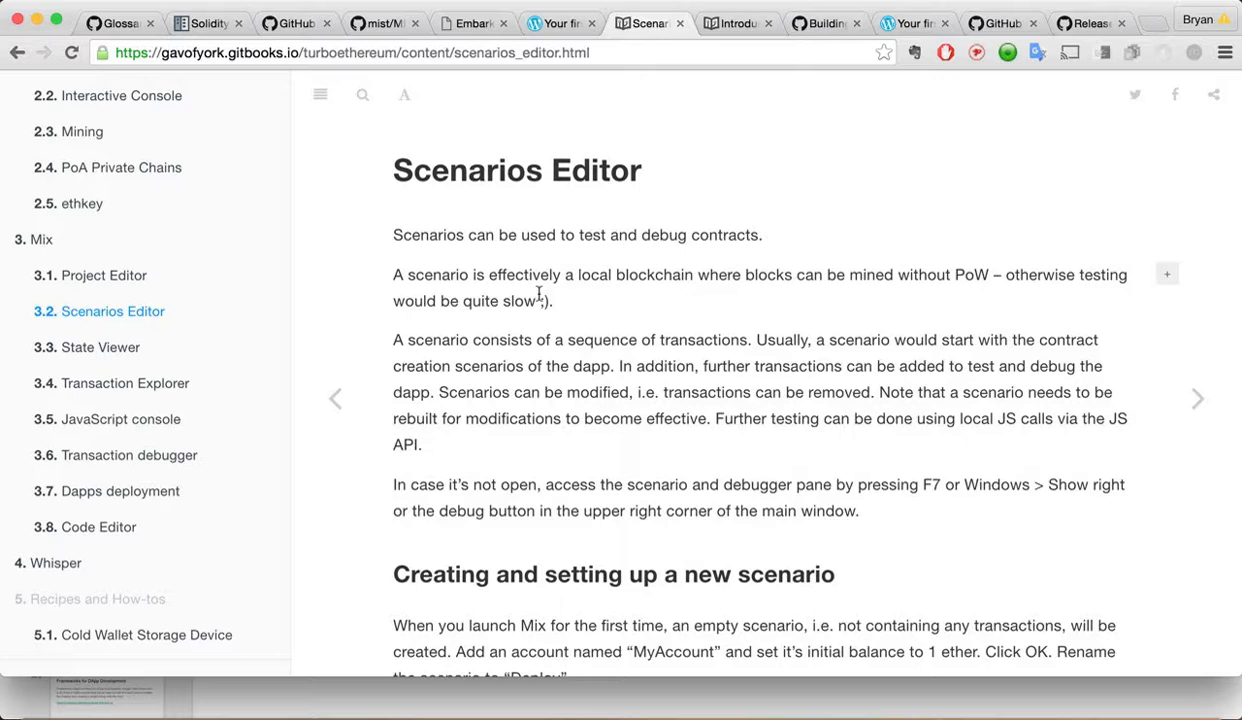
# - Scroll through the Scenarios Editor docs on scenarios, account balances and rebuilding
pyautogui.scroll(-3)
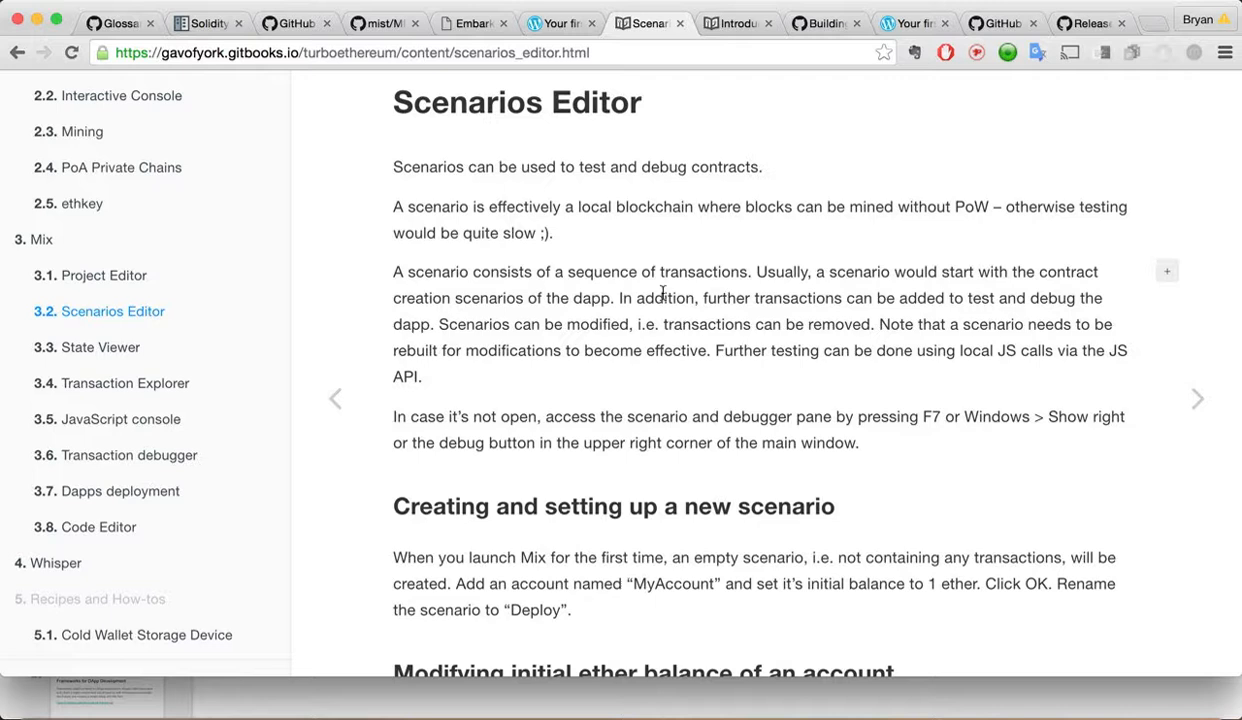
pyautogui.scroll(-3)
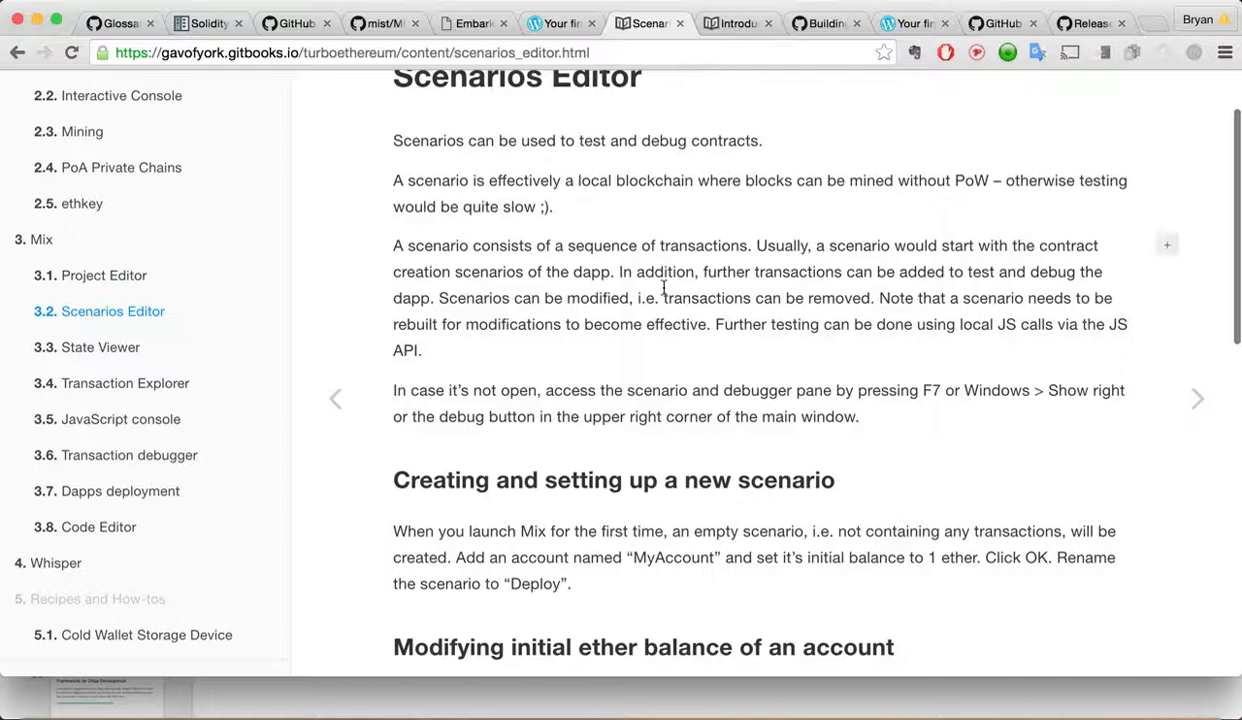
pyautogui.scroll(-3)
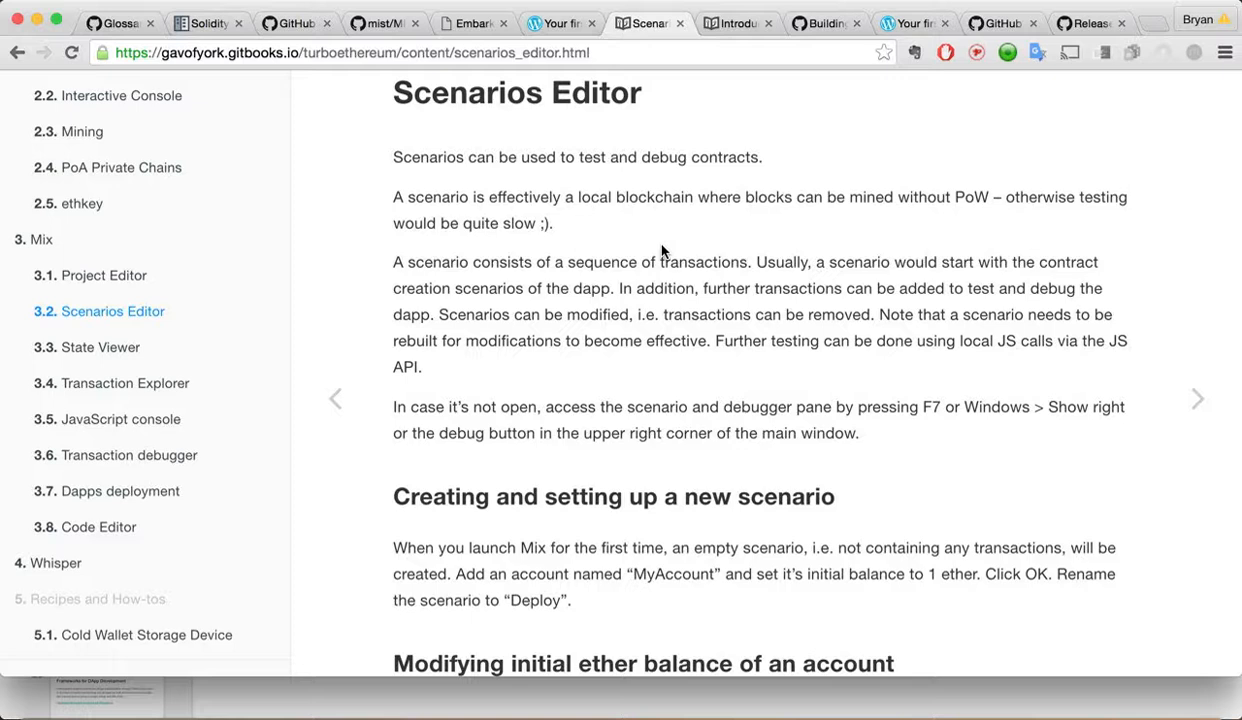
pyautogui.moveTo(615, 247)
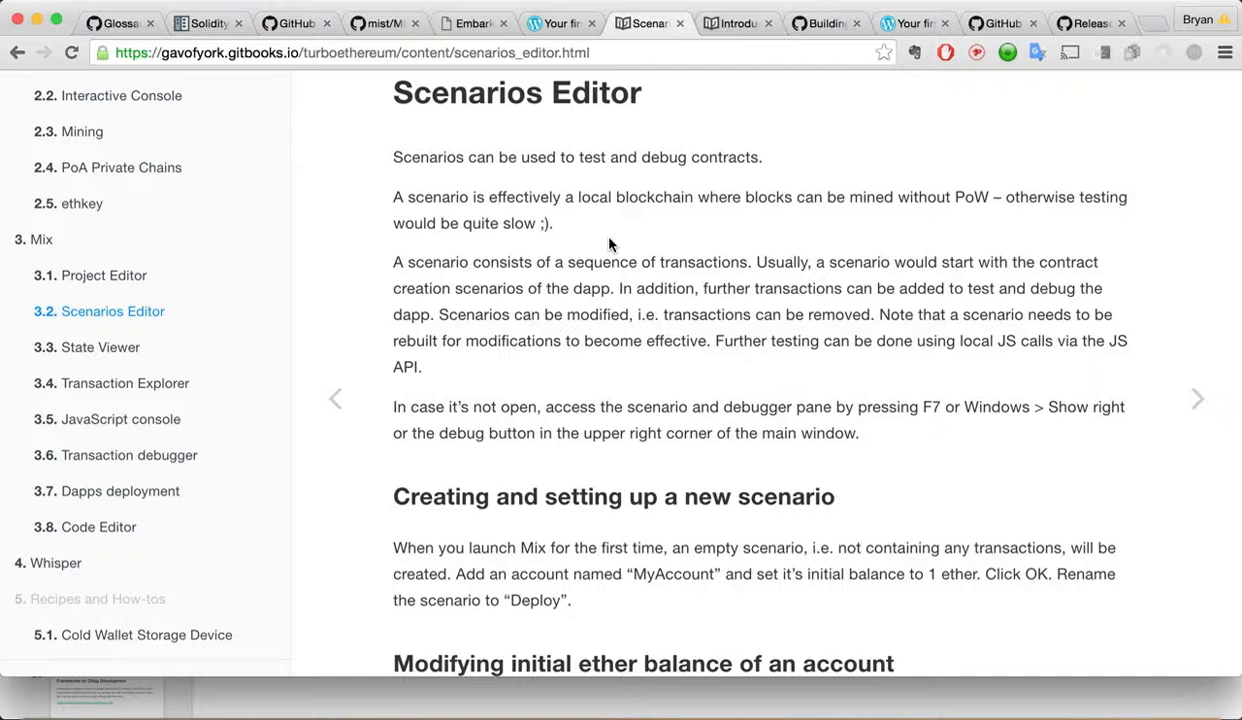
pyautogui.scroll(-3)
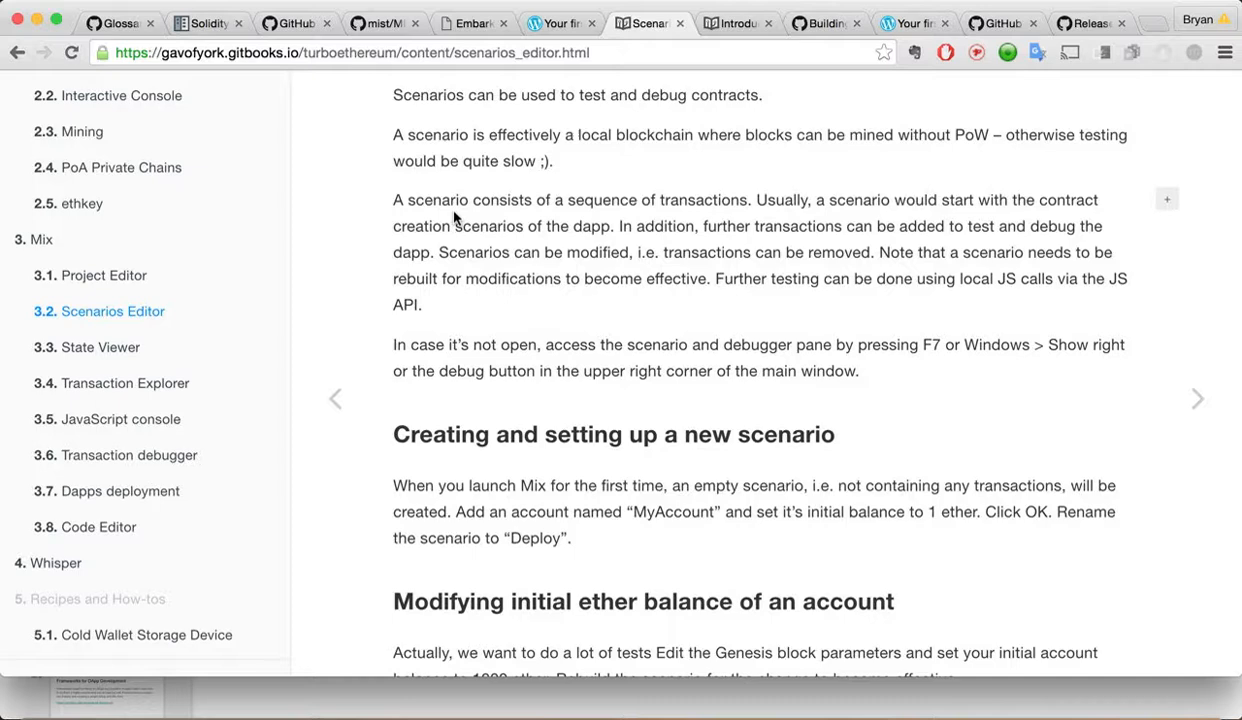
pyautogui.scroll(-3)
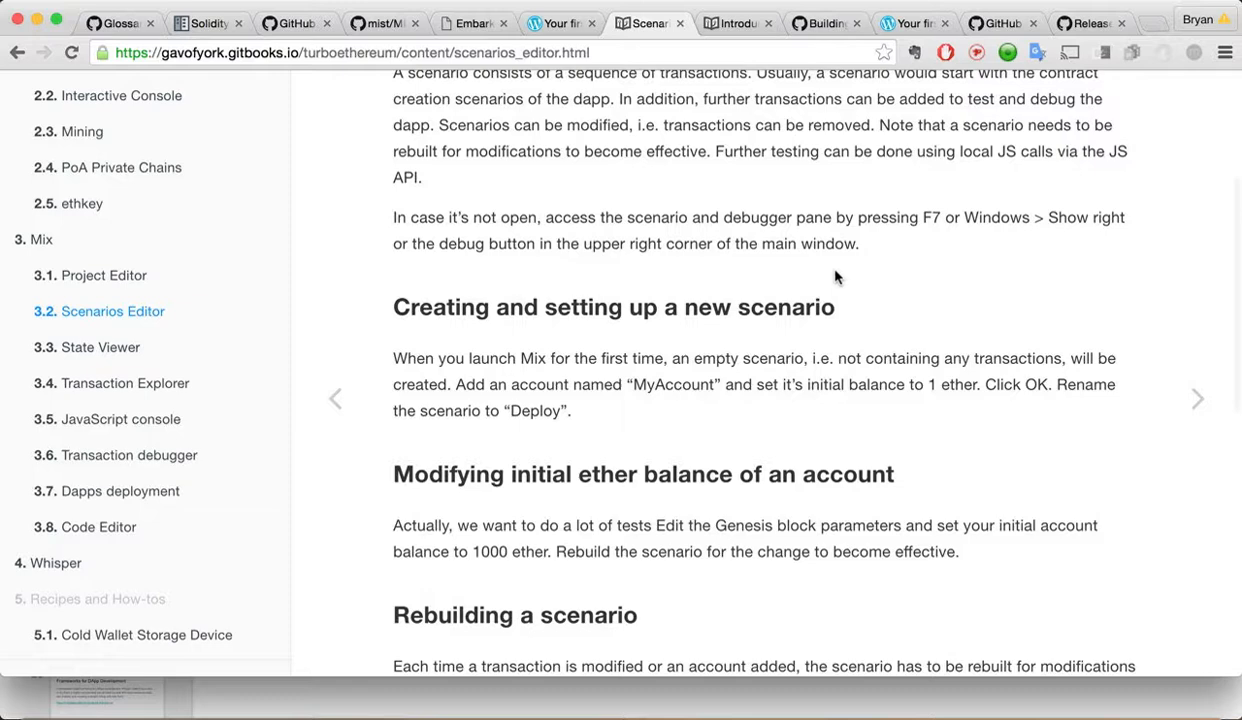
pyautogui.scroll(-3)
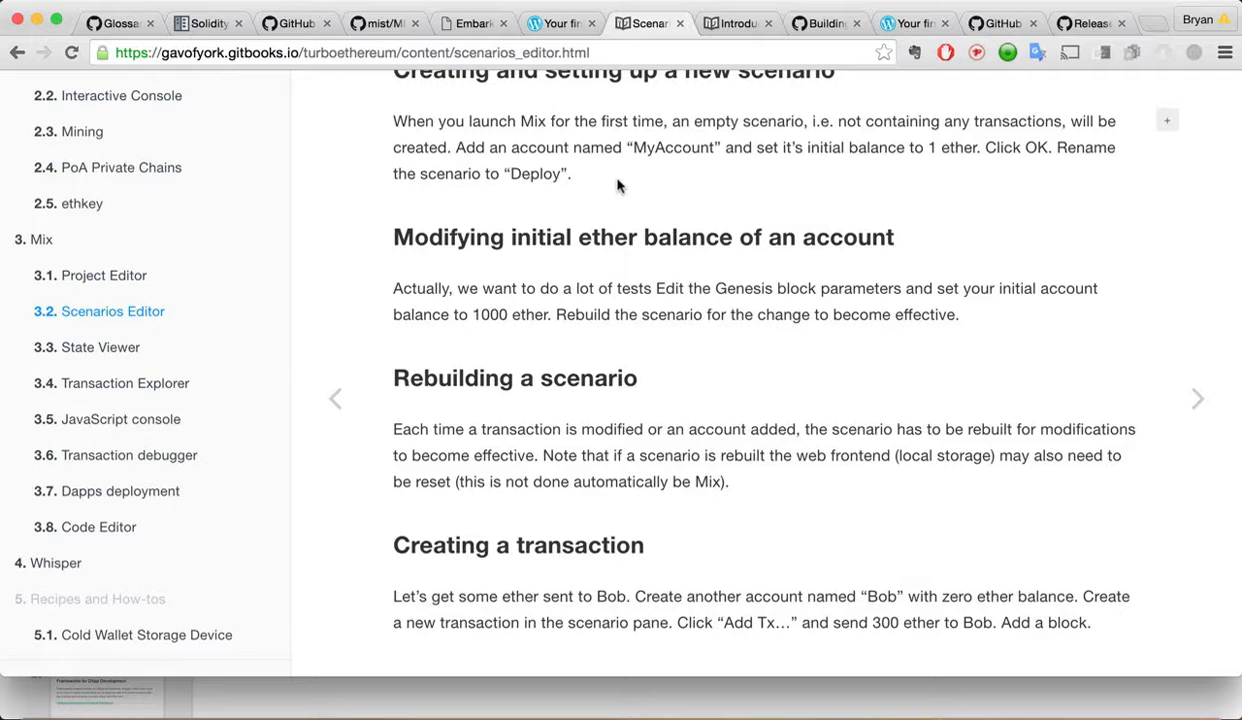
pyautogui.scroll(-3)
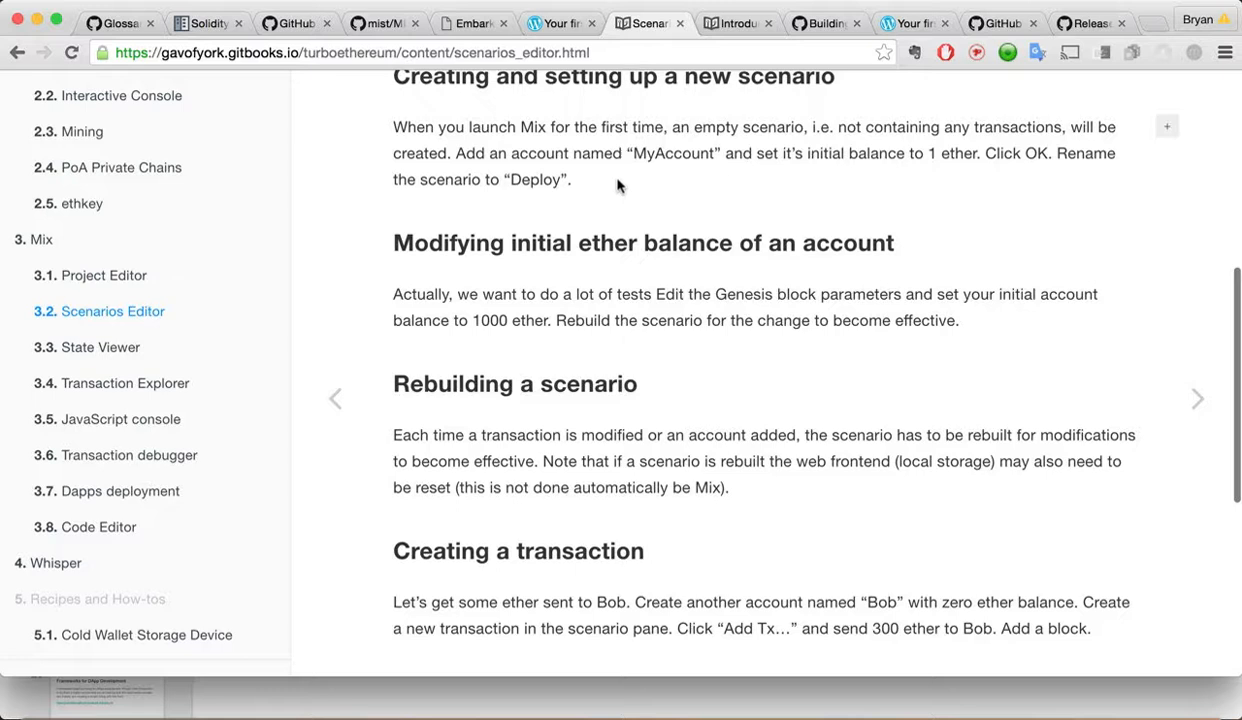
pyautogui.scroll(-3)
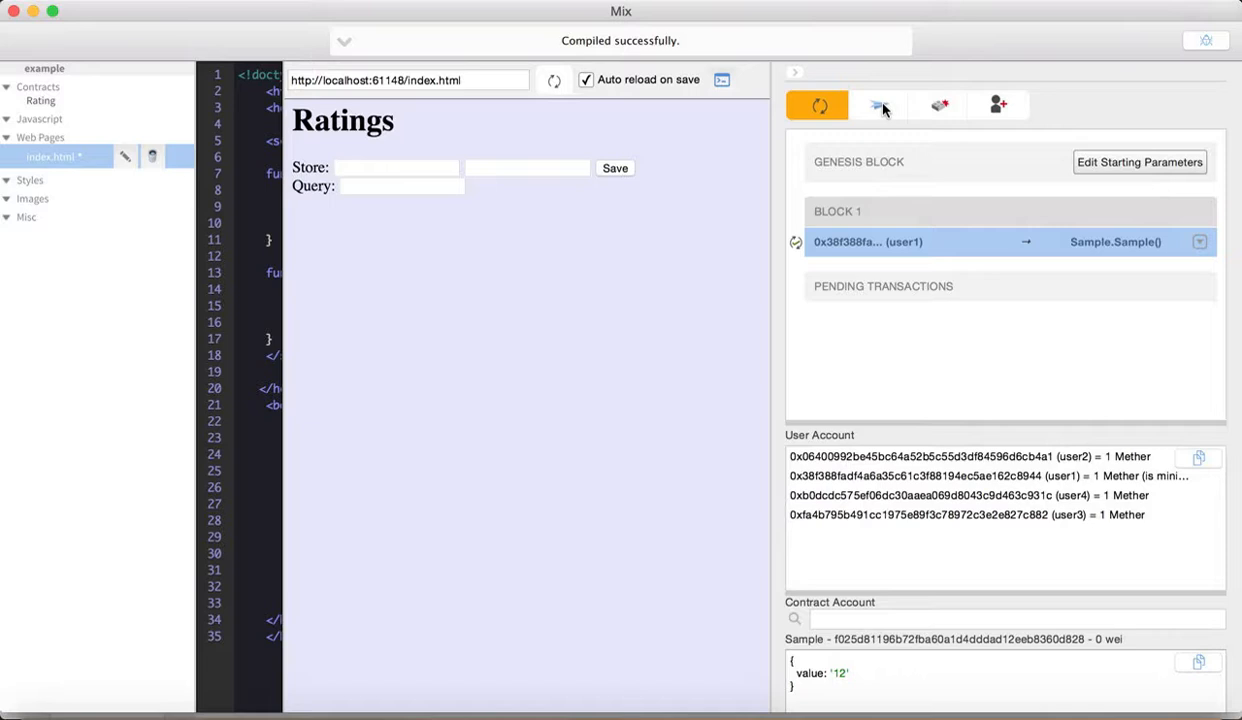
pyautogui.moveTo(997, 105)
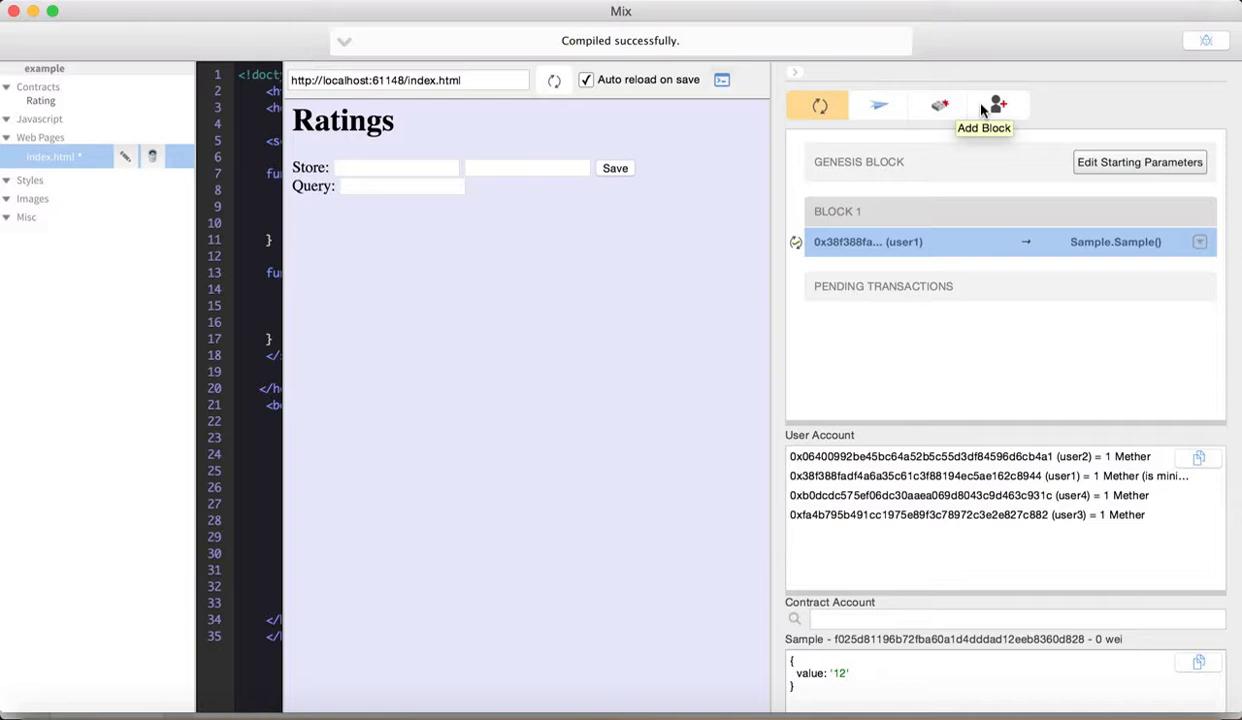
# - Start a new account and enter 'testing' in its form
pyautogui.click(997, 104)
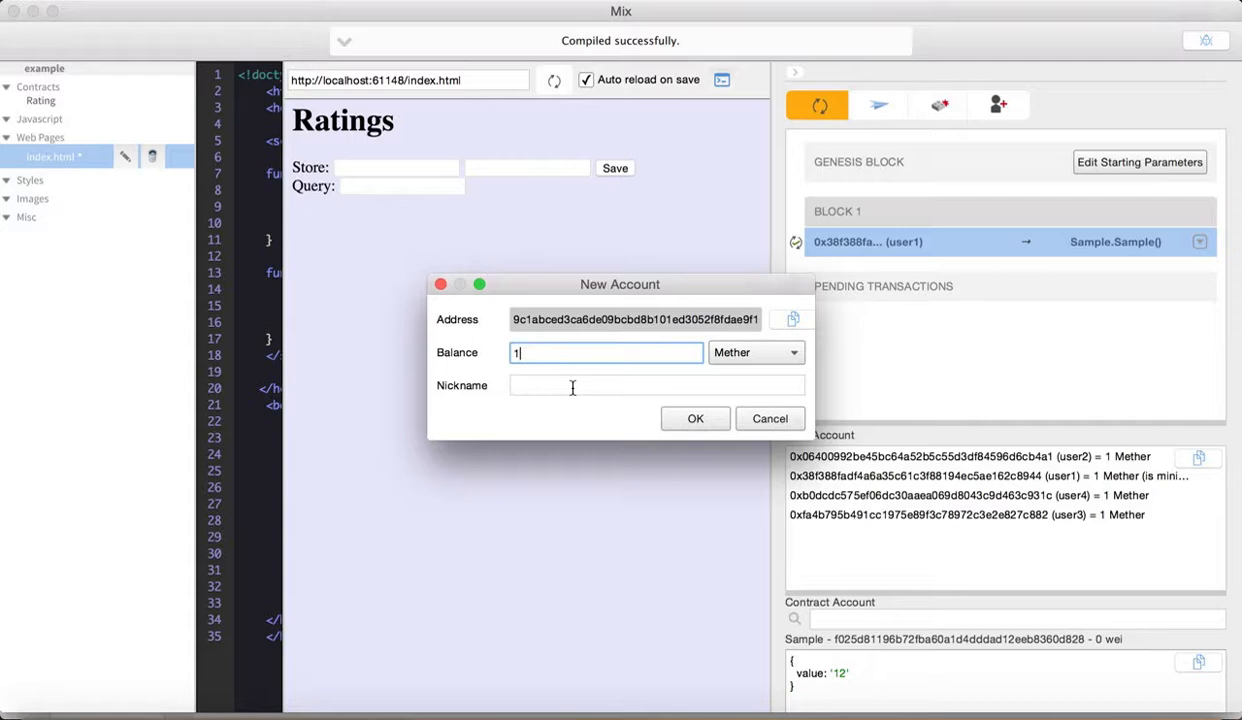
pyautogui.write('testing')
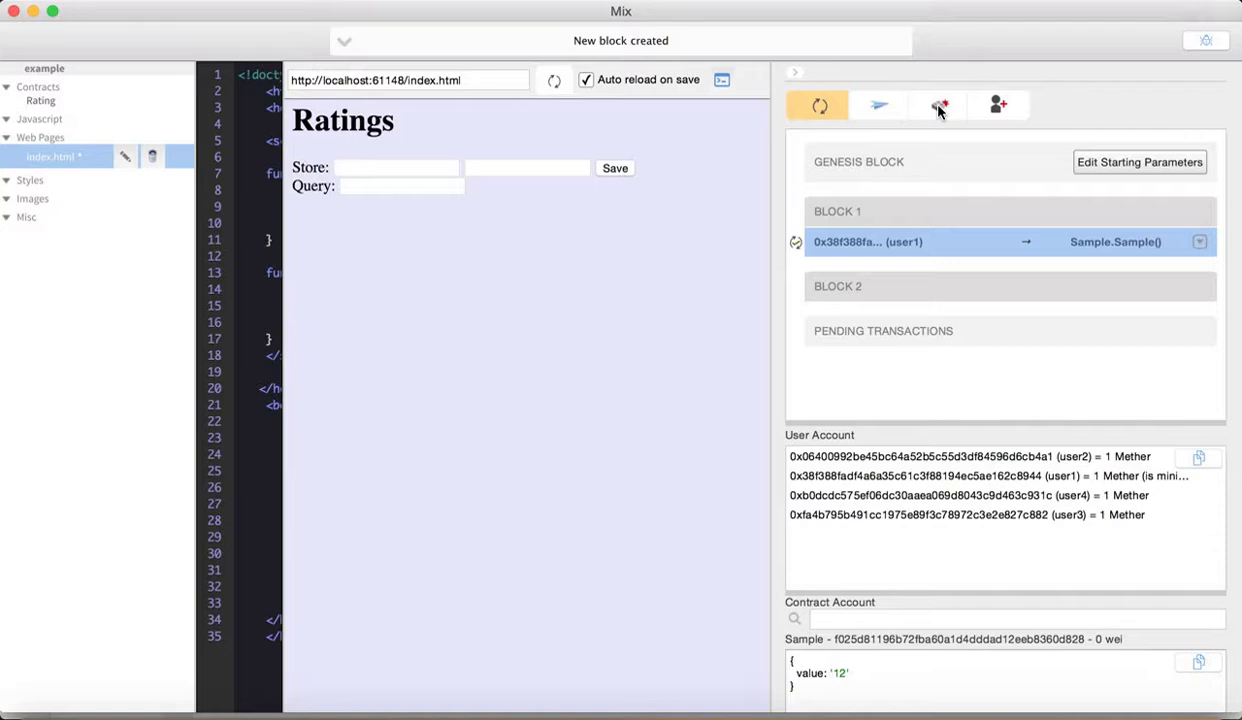
# - Open the genesis starting parameters and browse accounts user1 to user4
pyautogui.click(1139, 161)
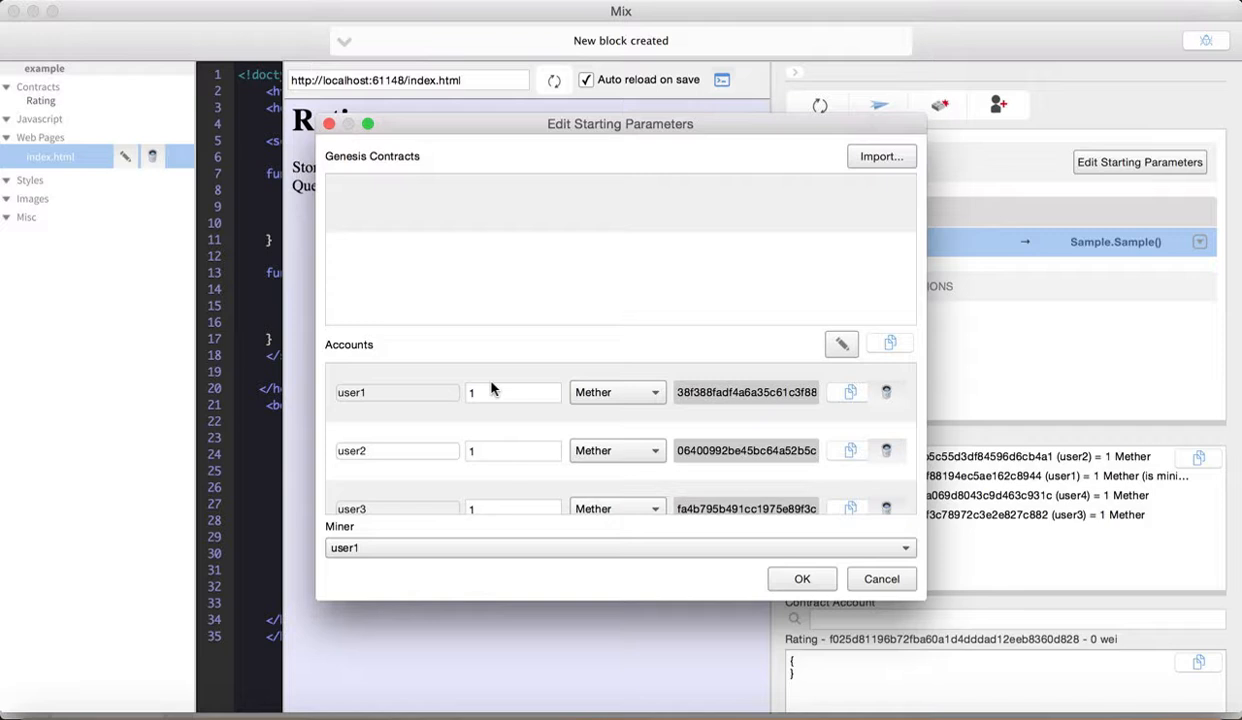
pyautogui.click(513, 392)
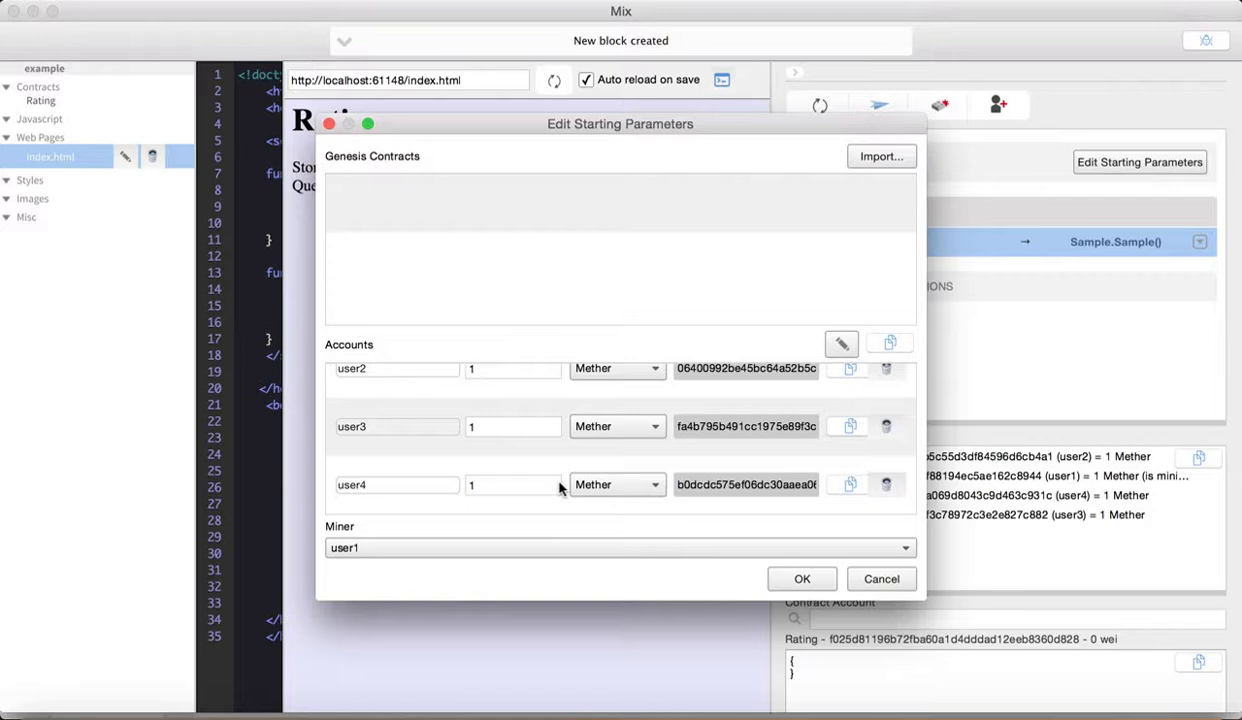
pyautogui.click(616, 484)
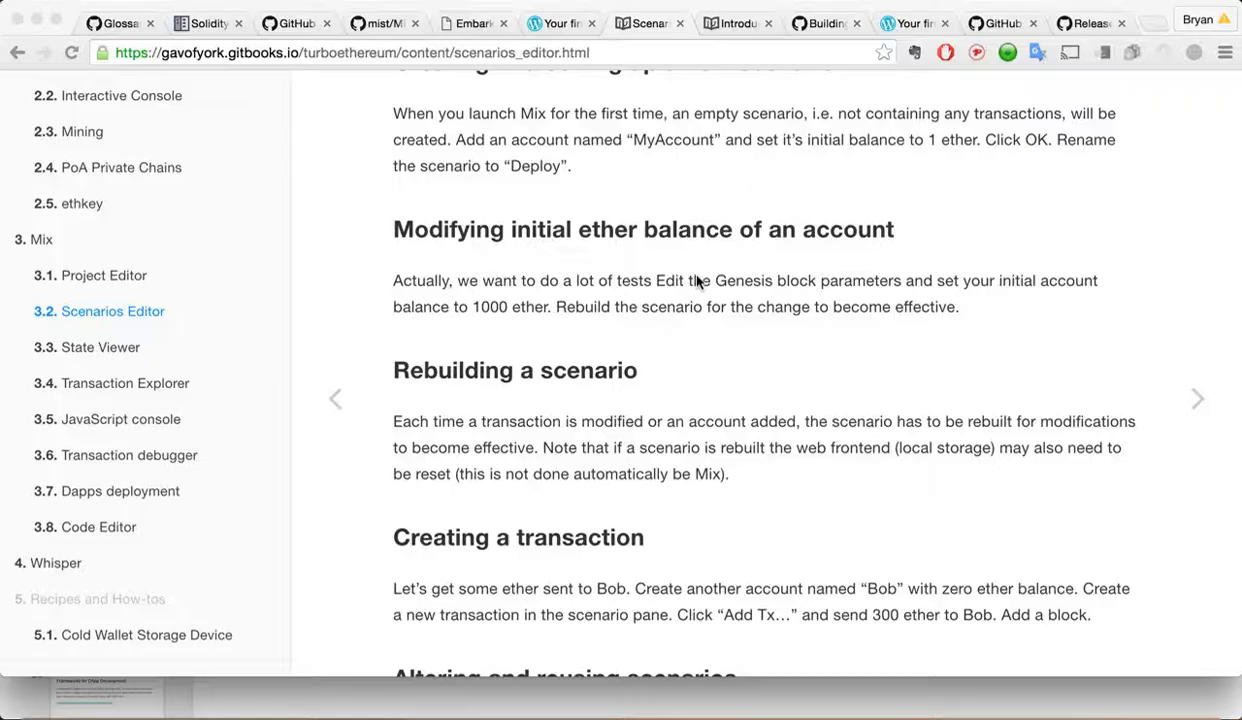
pyautogui.scroll(-3)
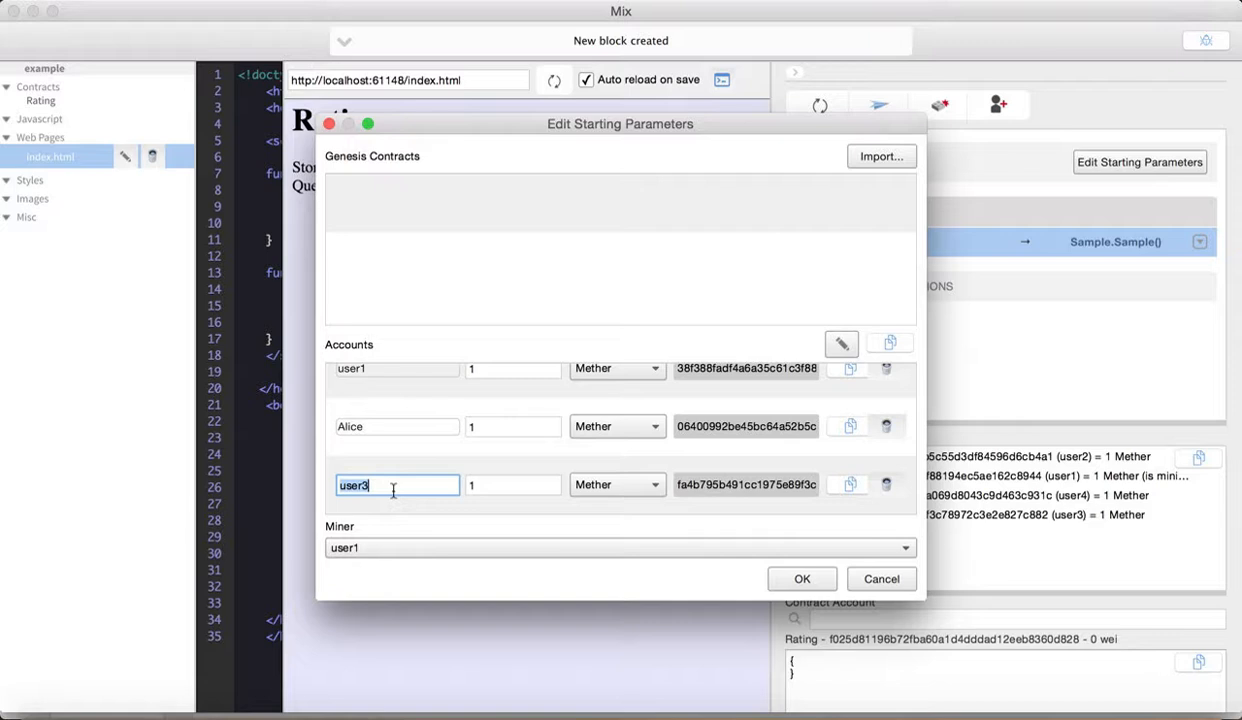
# - Rename user3 to Bob, then delete the Bob account
pyautogui.click(801, 578)
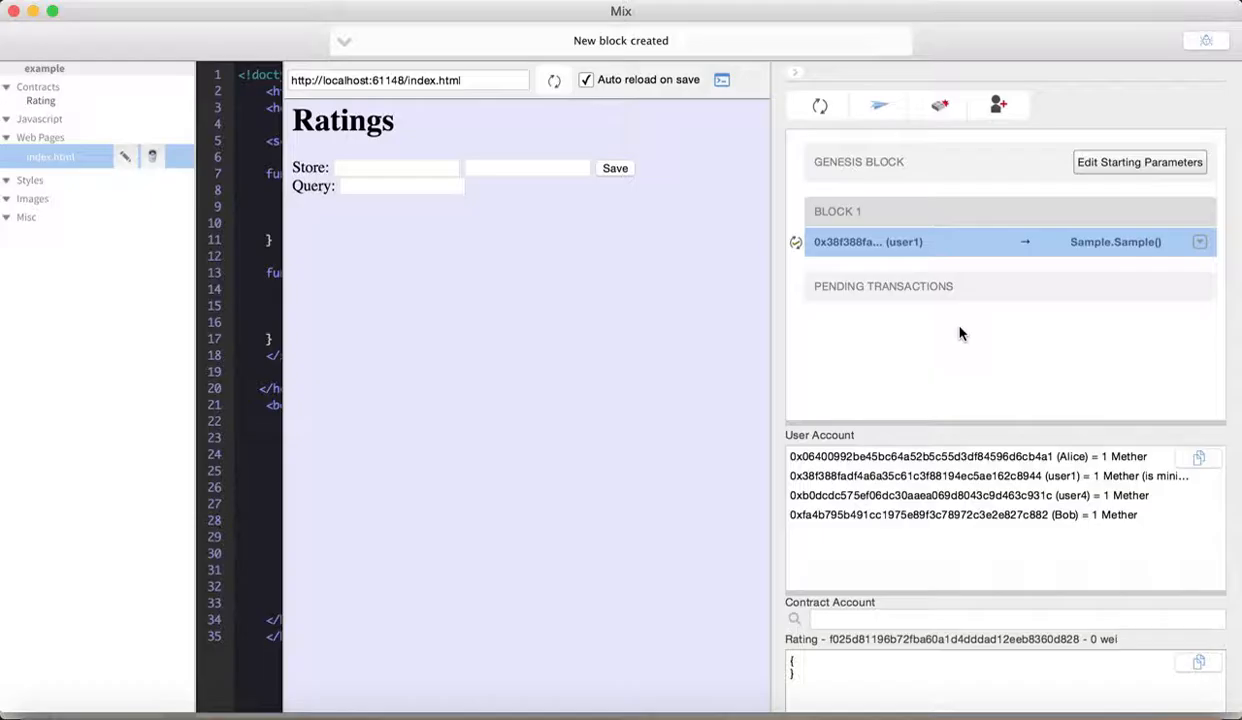
pyautogui.moveTo(1108, 162)
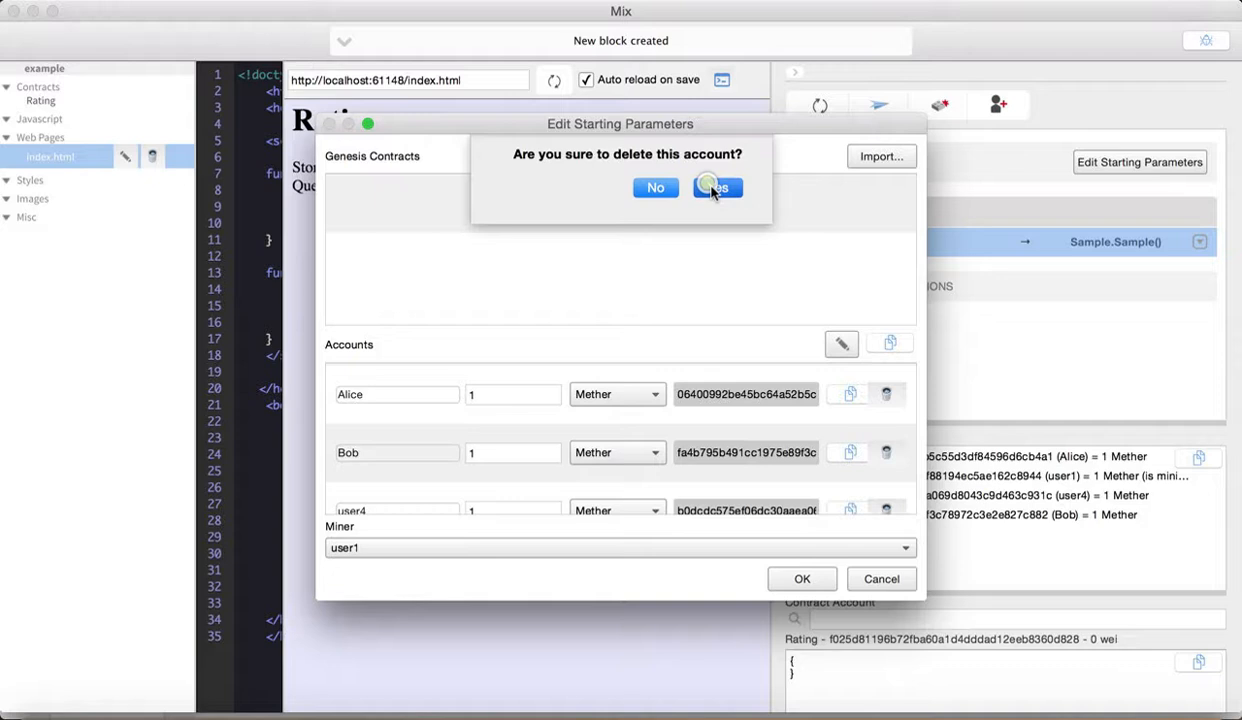
pyautogui.click(716, 188)
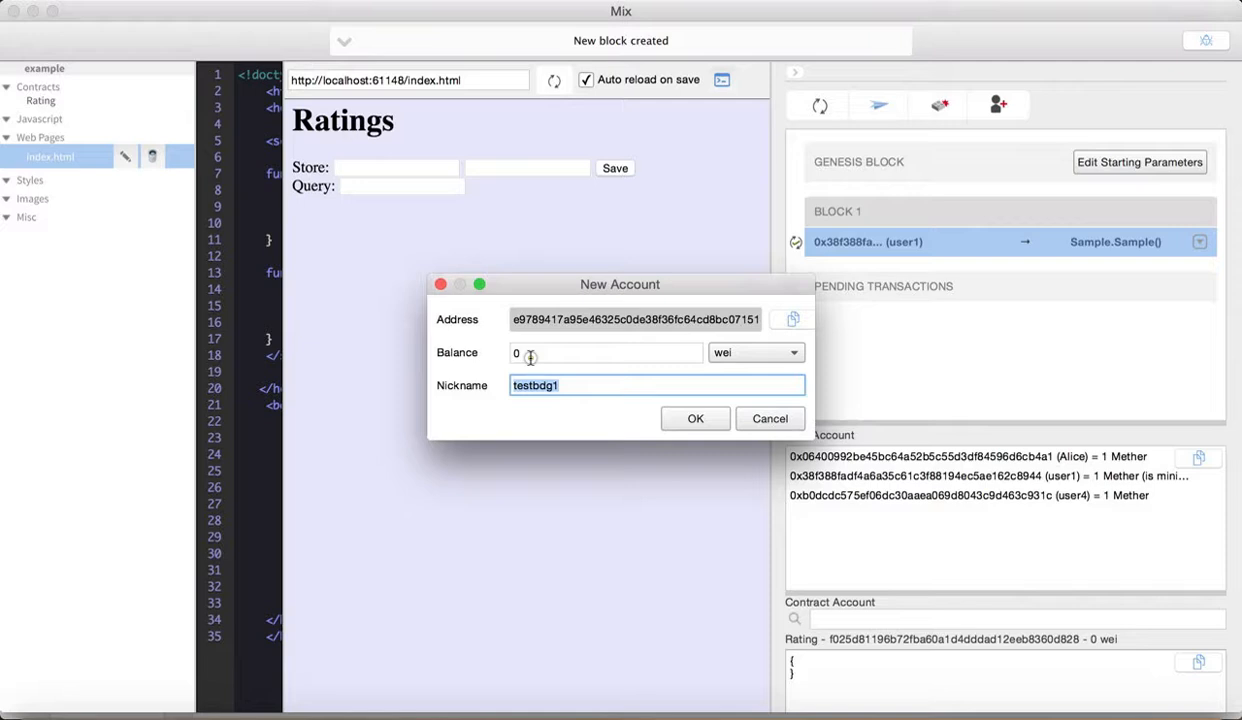
# - Create the zero-balance account Bob2 and add an empty Block 2
pyautogui.write('Bob2')
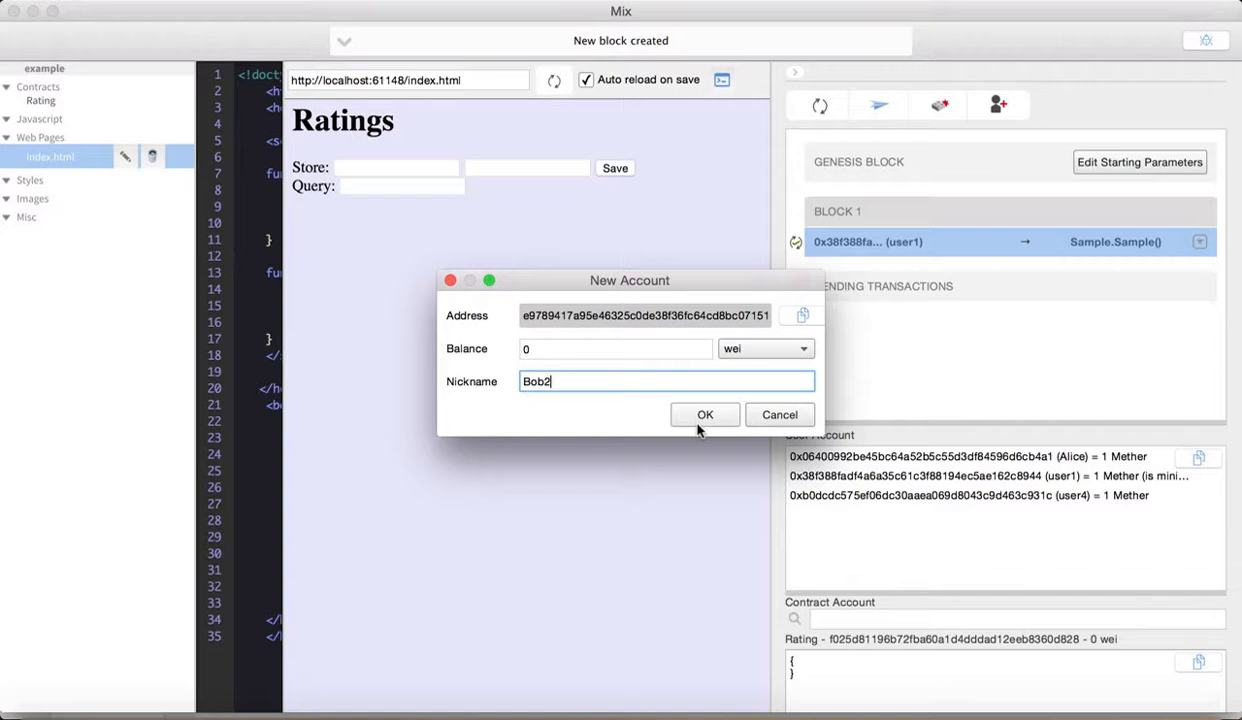
pyautogui.click(705, 414)
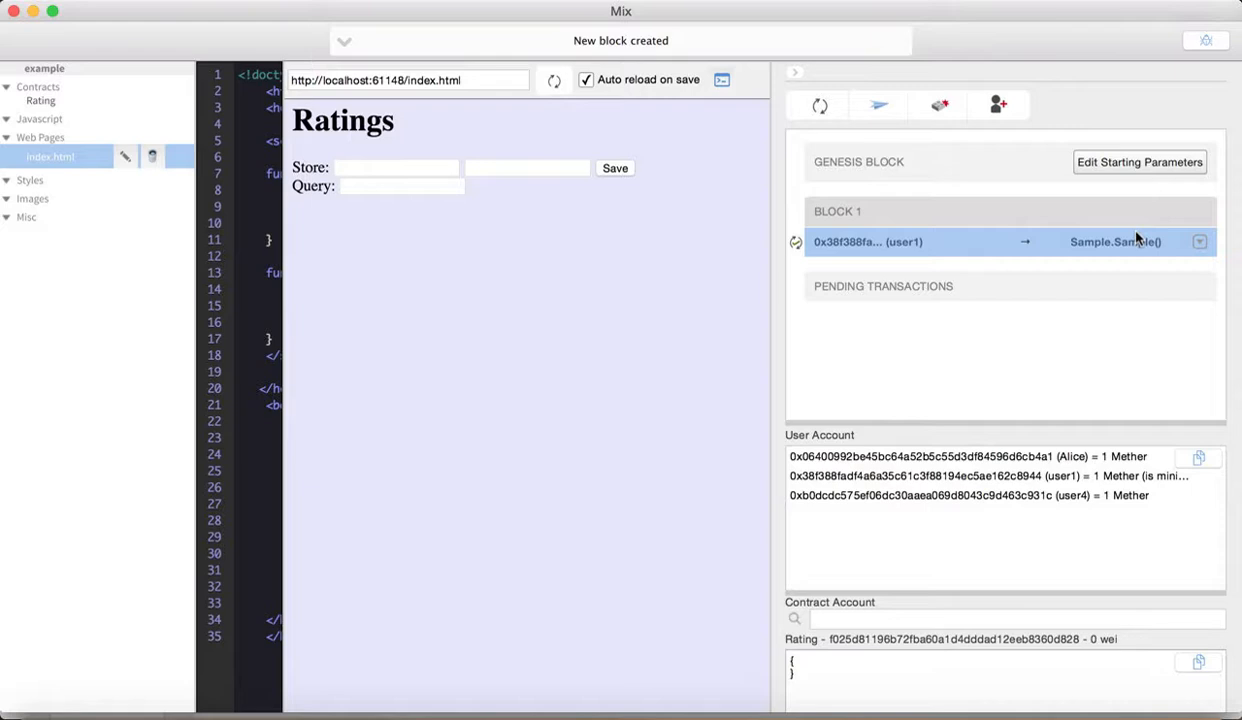
pyautogui.click(938, 104)
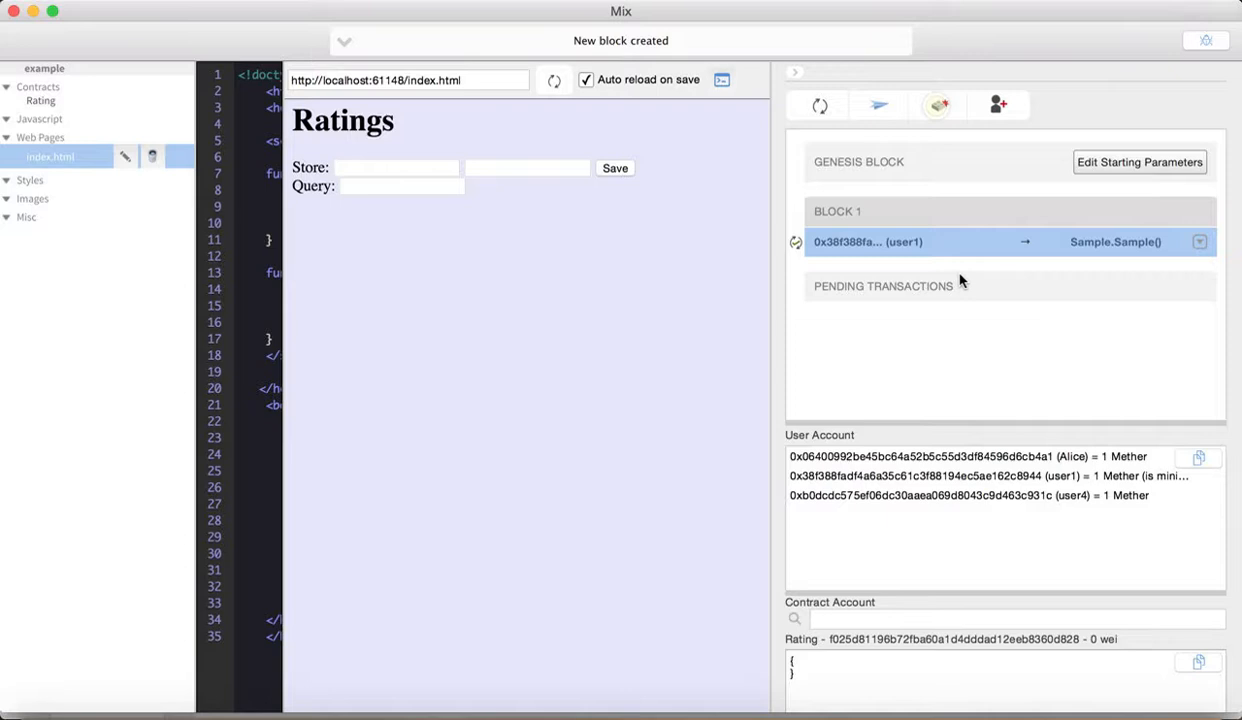
pyautogui.click(937, 105)
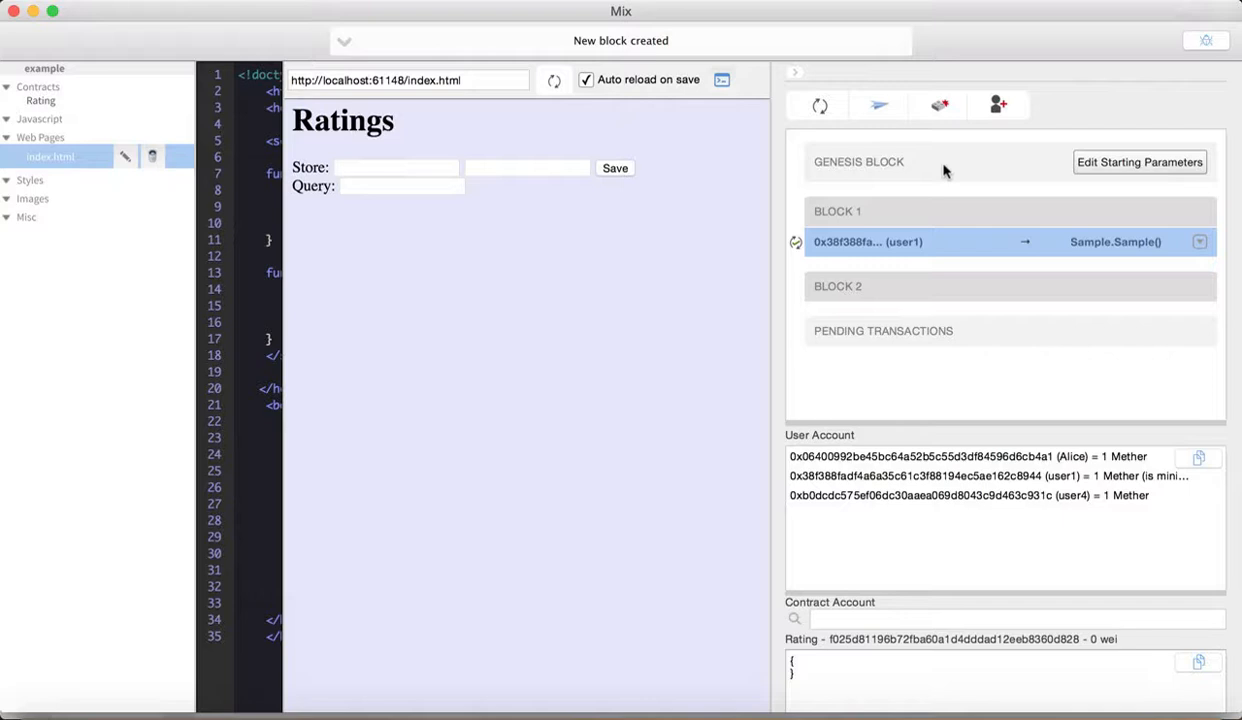
pyautogui.click(997, 105)
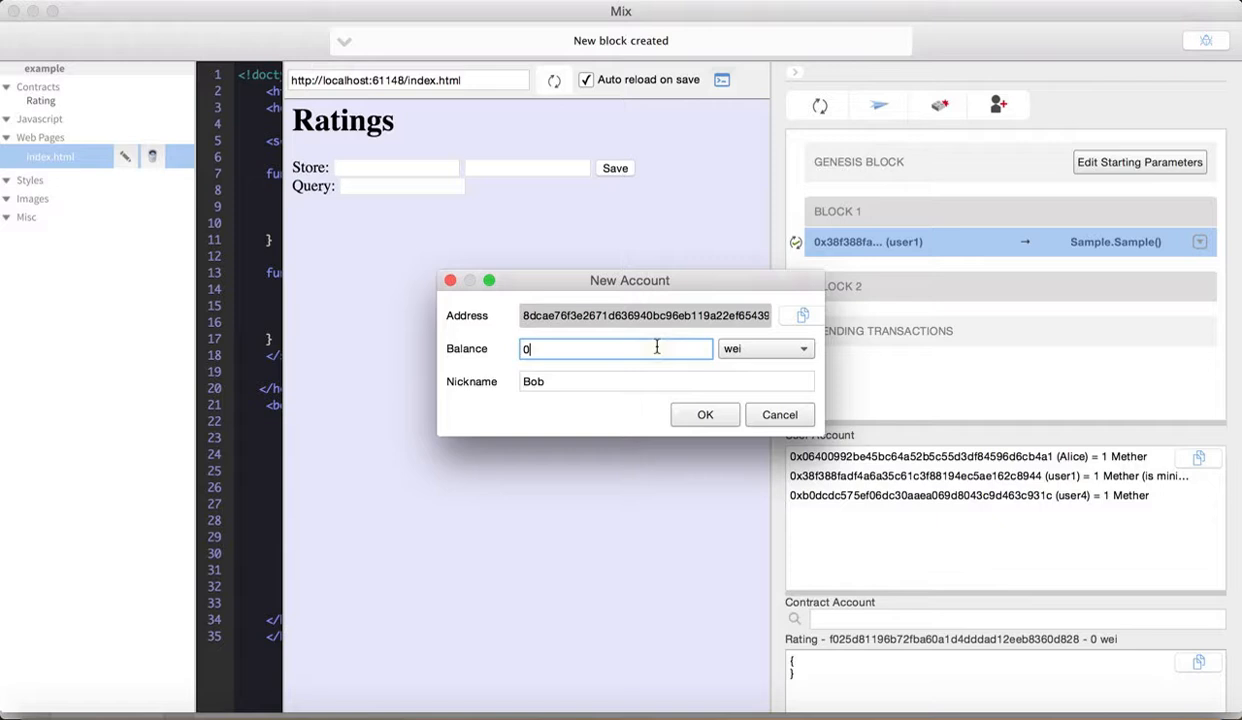
pyautogui.write('1')
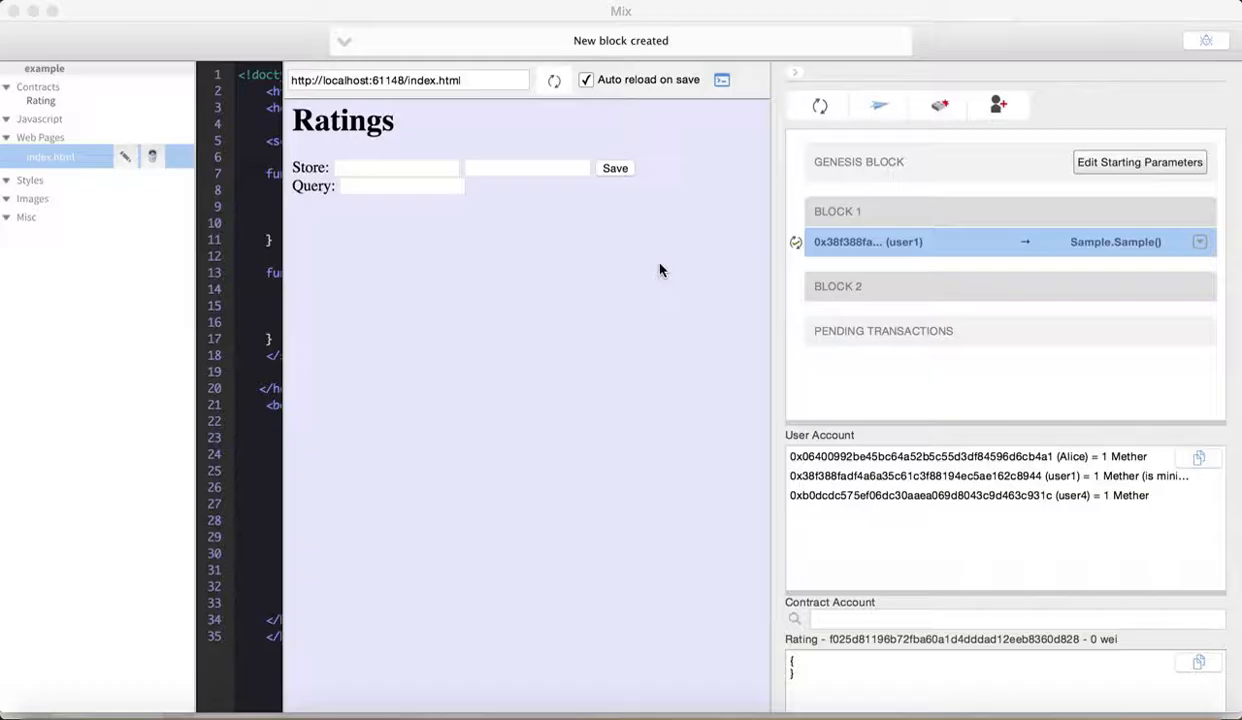
pyautogui.click(997, 105)
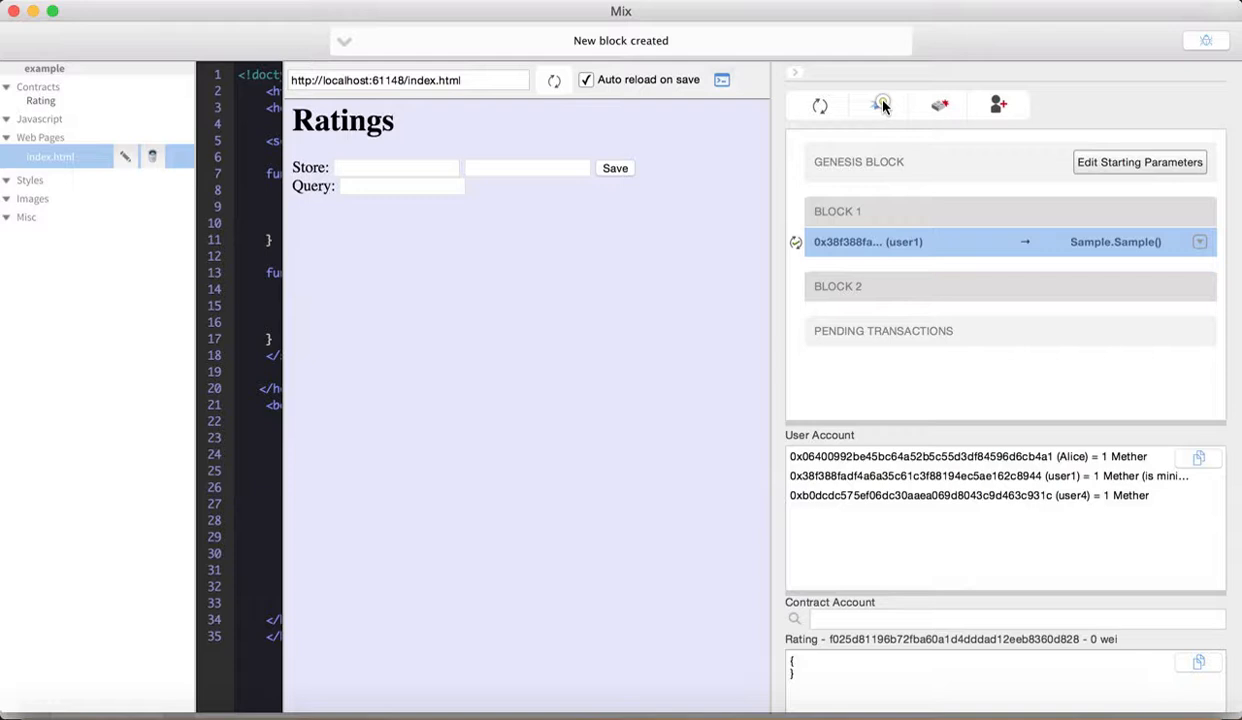
pyautogui.click(877, 105)
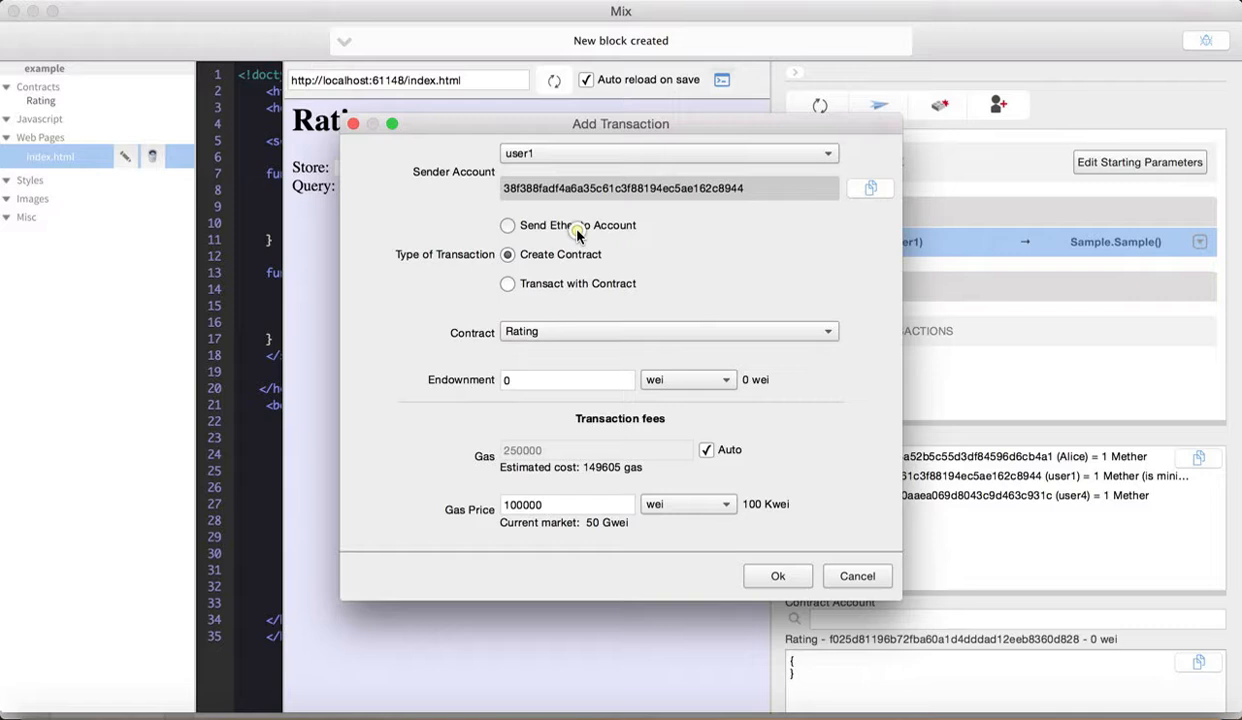
pyautogui.click(507, 225)
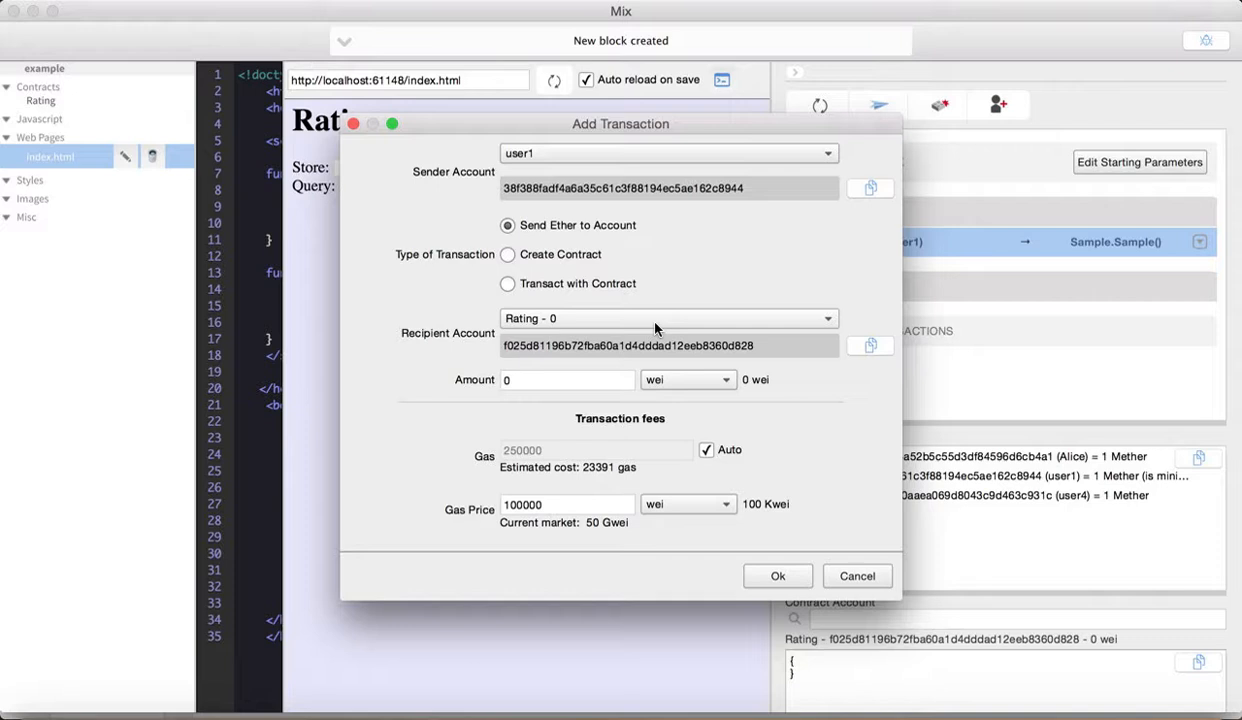
pyautogui.click(778, 575)
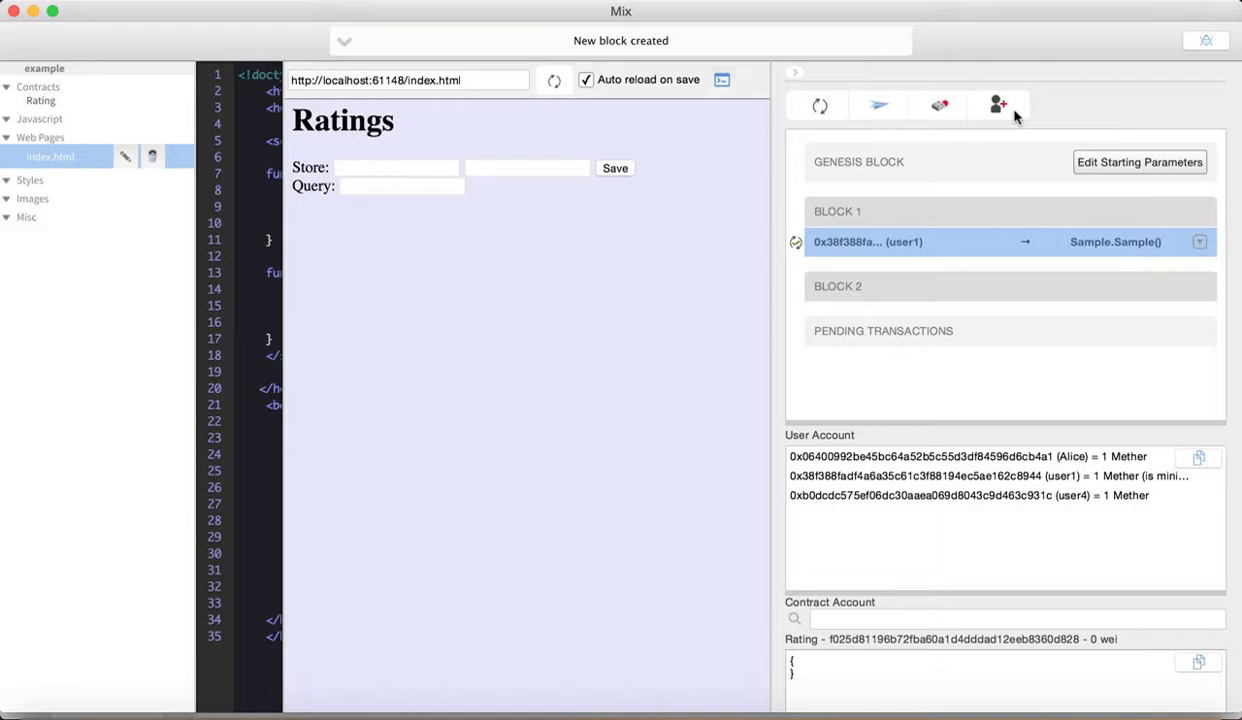
pyautogui.moveTo(819, 105)
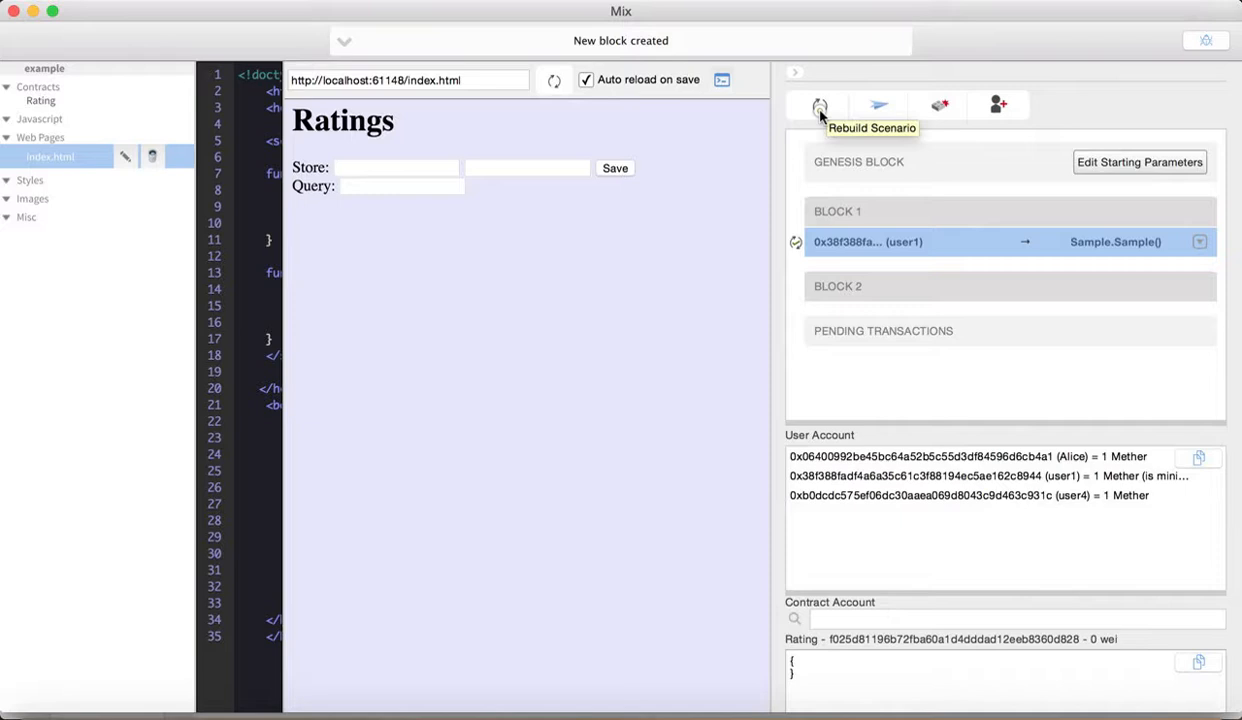
# - Create a new account nicknamed Bob with a 0 wei balance
pyautogui.click(997, 104)
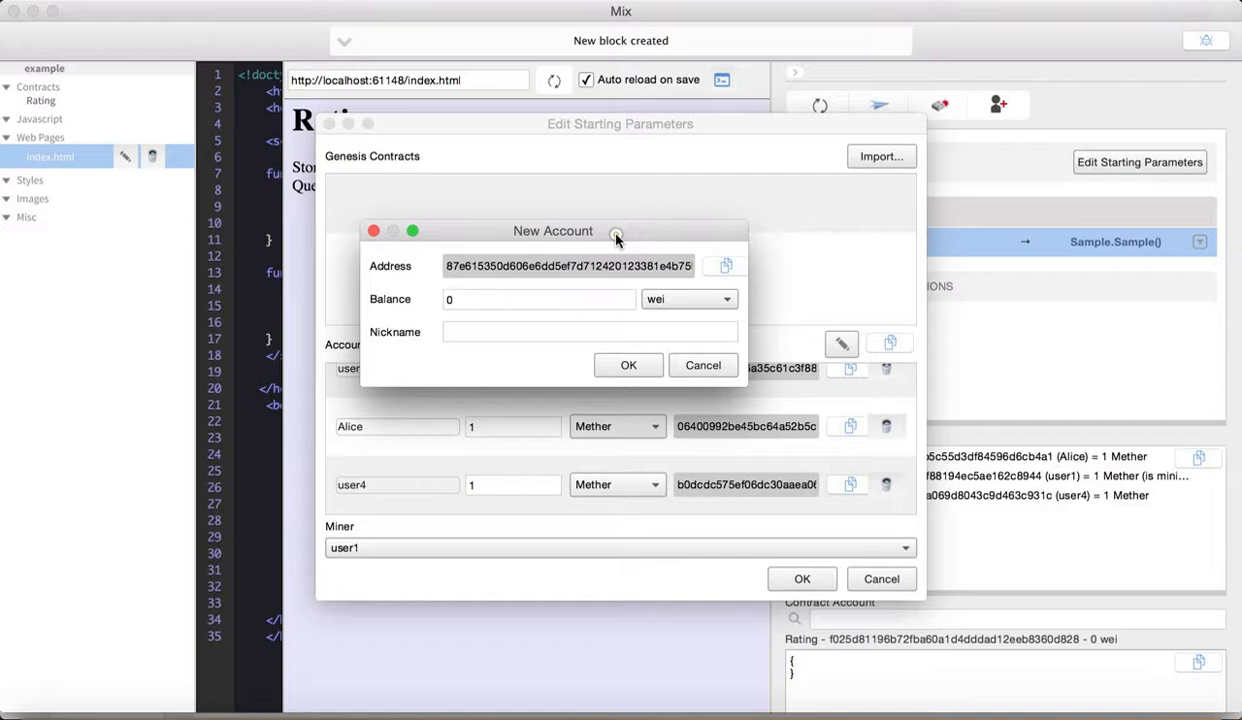
pyautogui.moveTo(617, 230); pyautogui.dragTo(620, 221)
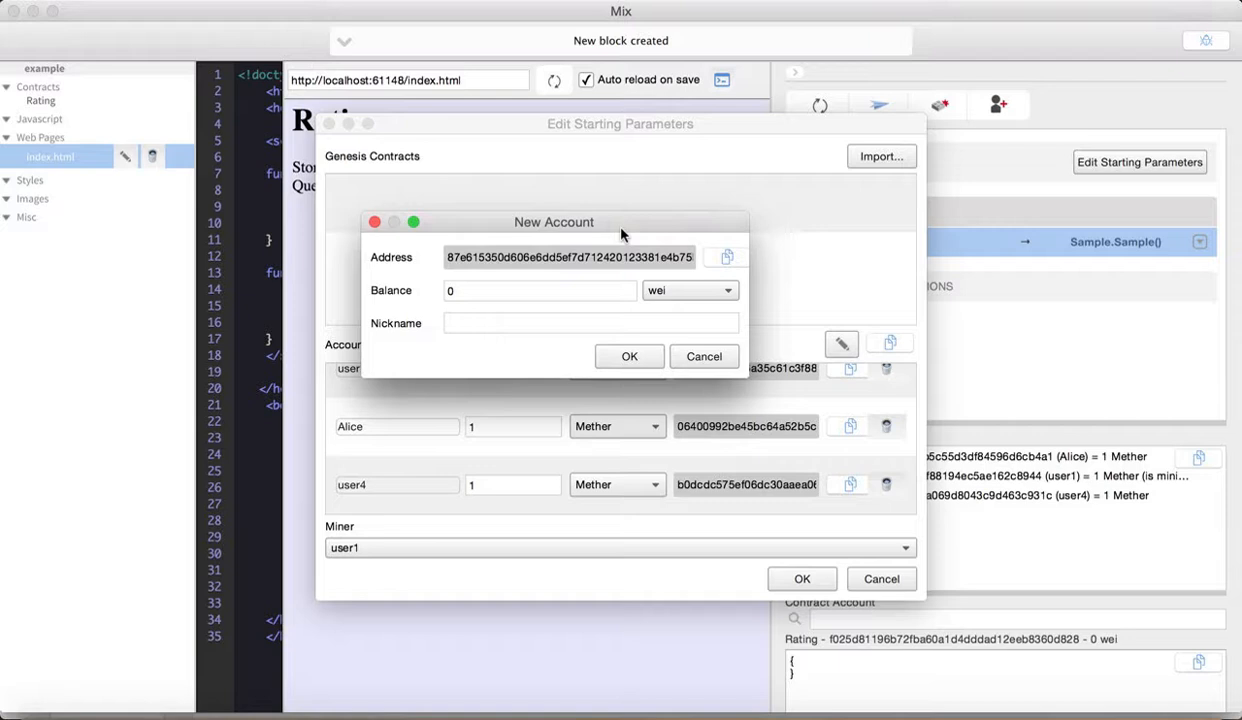
pyautogui.click(540, 290)
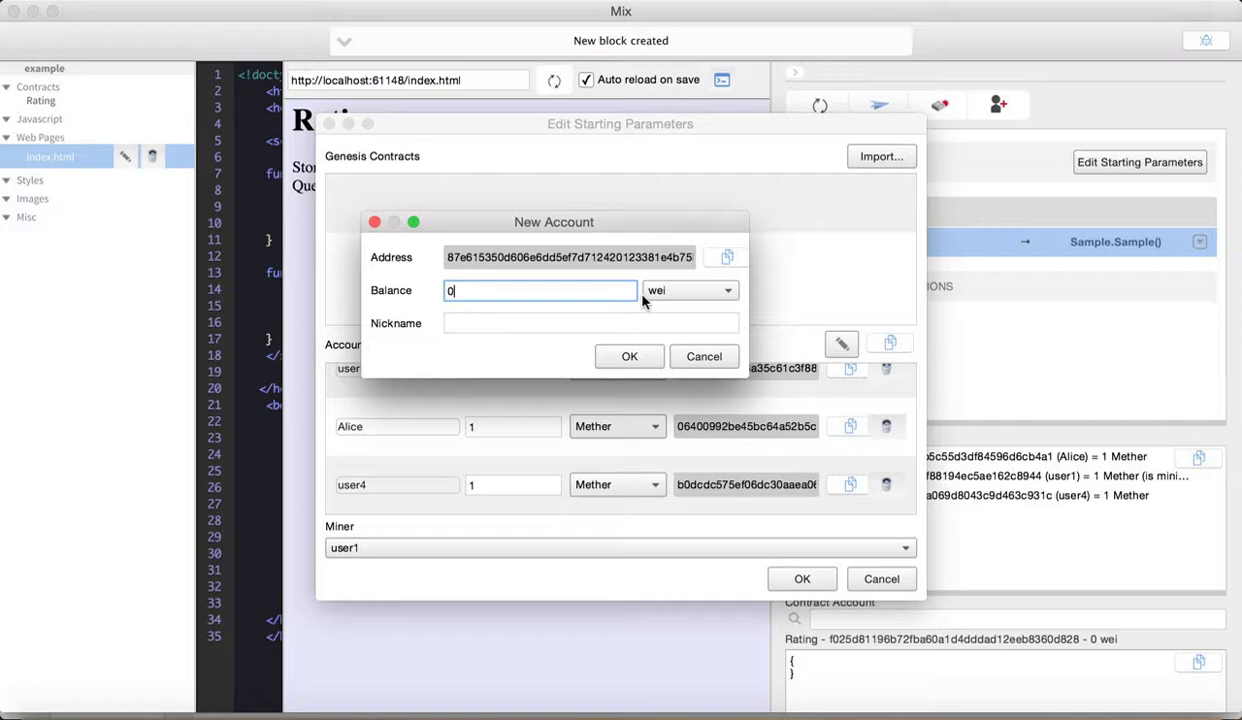
pyautogui.write('Bob')
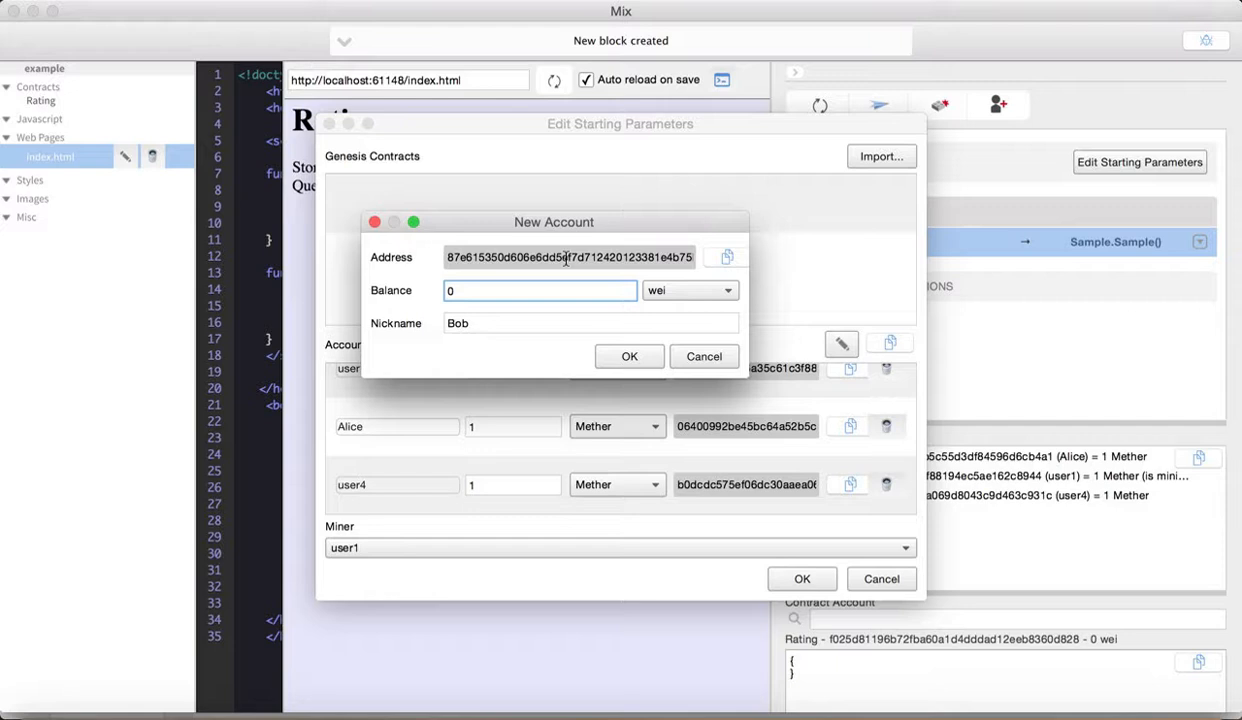
pyautogui.click(689, 290)
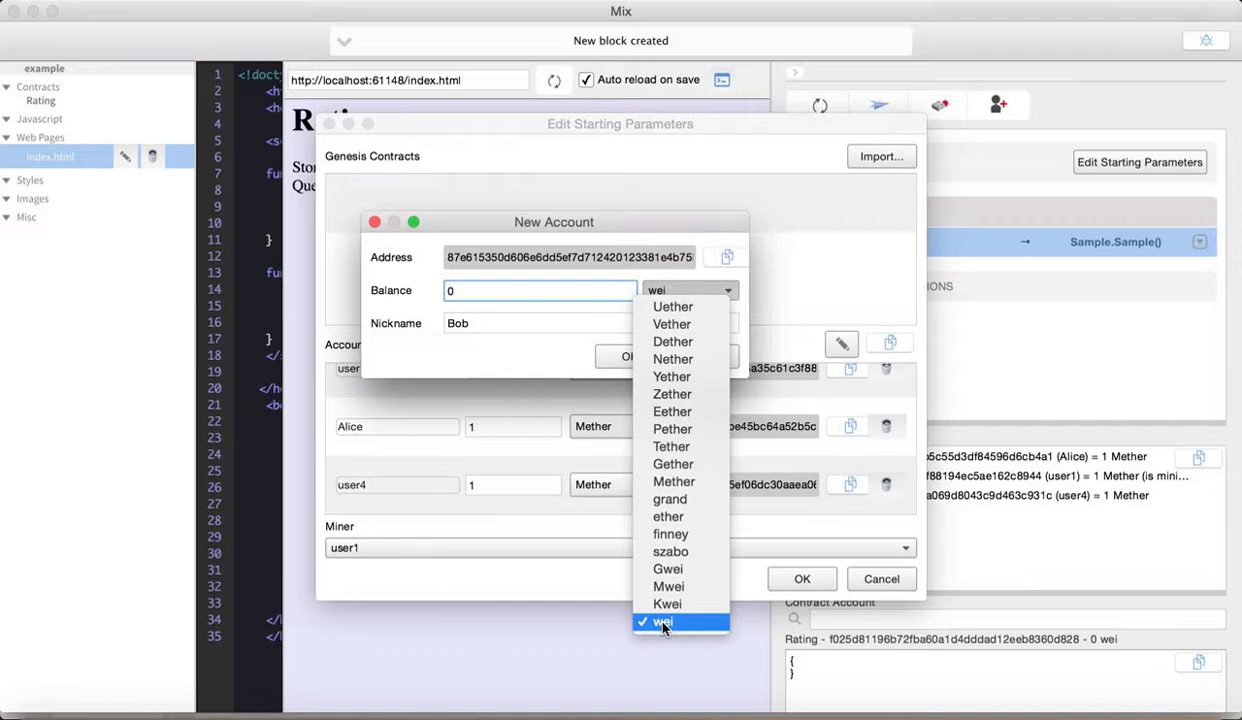
pyautogui.click(662, 621)
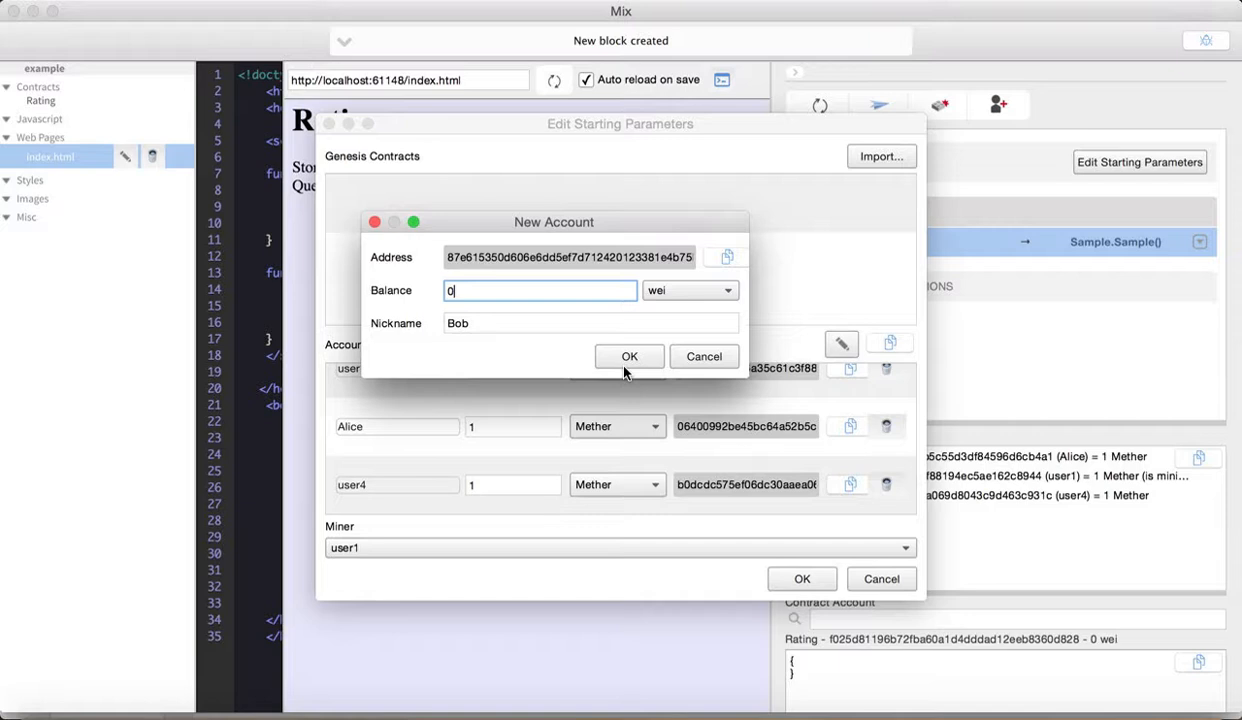
pyautogui.click(703, 357)
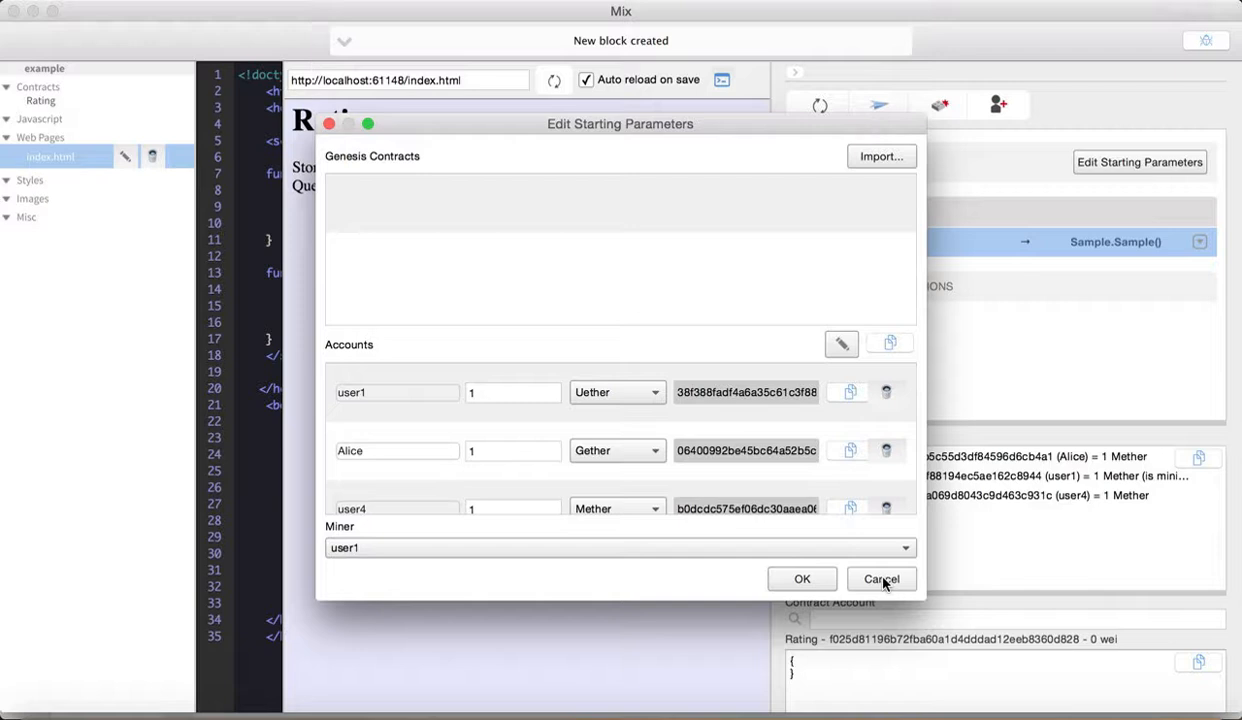
# - Rename the third starting account to Bob with a 0 wei balance and apply
pyautogui.click(617, 450)
pyautogui.write('Bob')
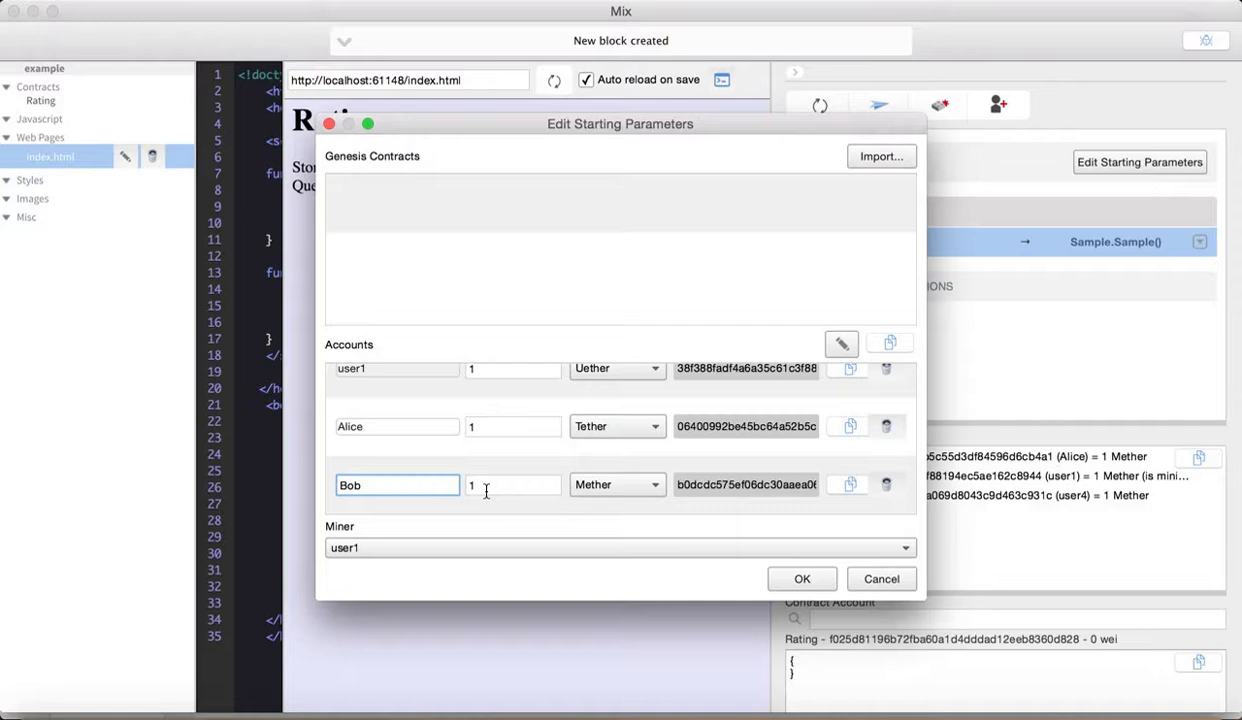
pyautogui.write('0')
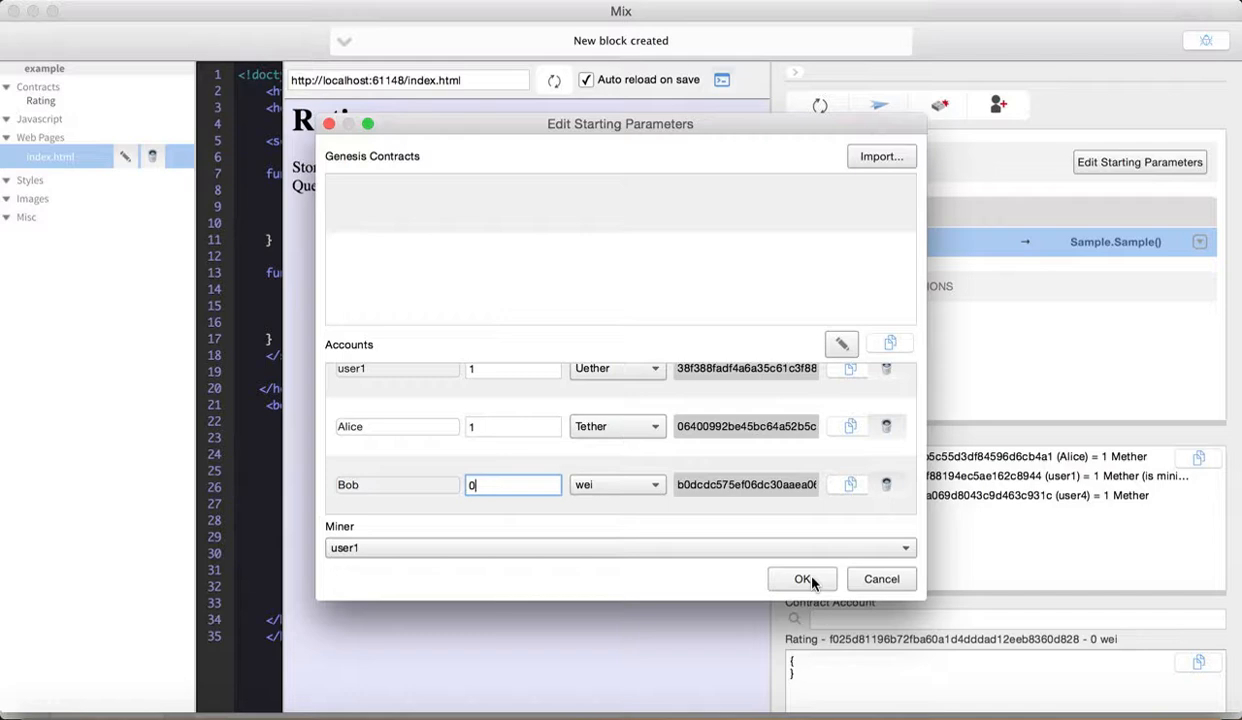
pyautogui.click(802, 578)
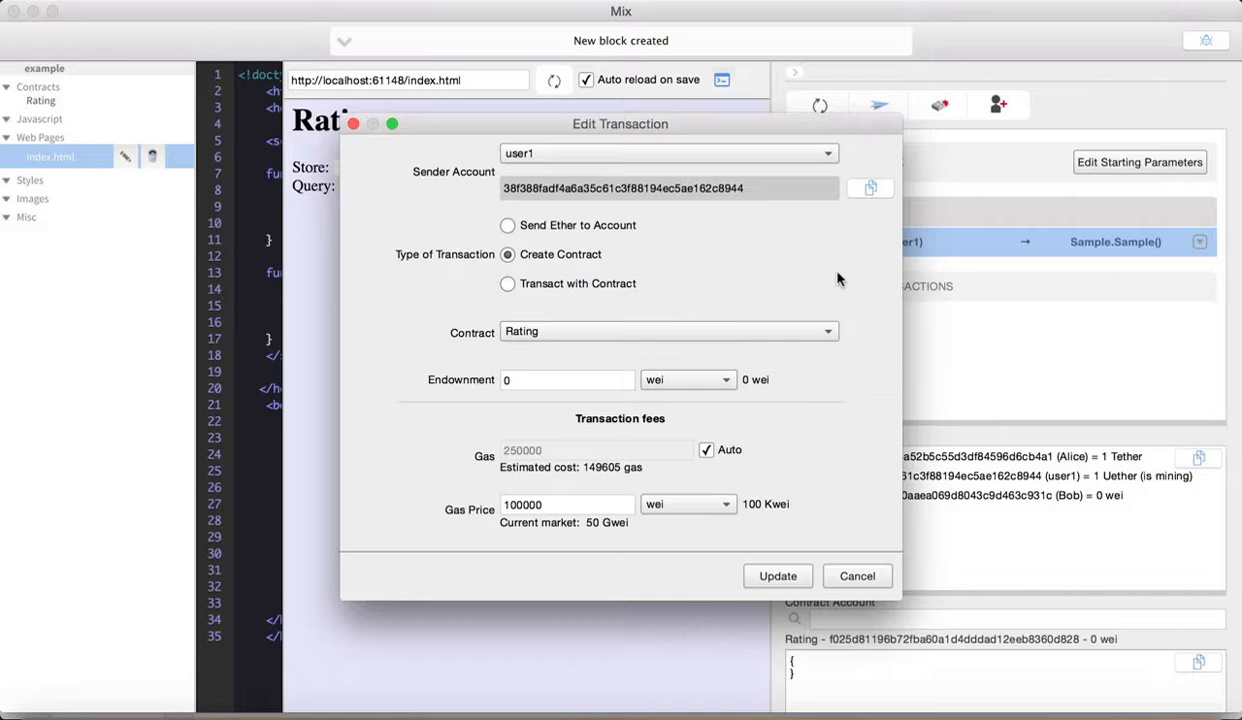
# - Close the Edit Transaction form and return to the guide's 'Creating a transaction' section
pyautogui.click(667, 153)
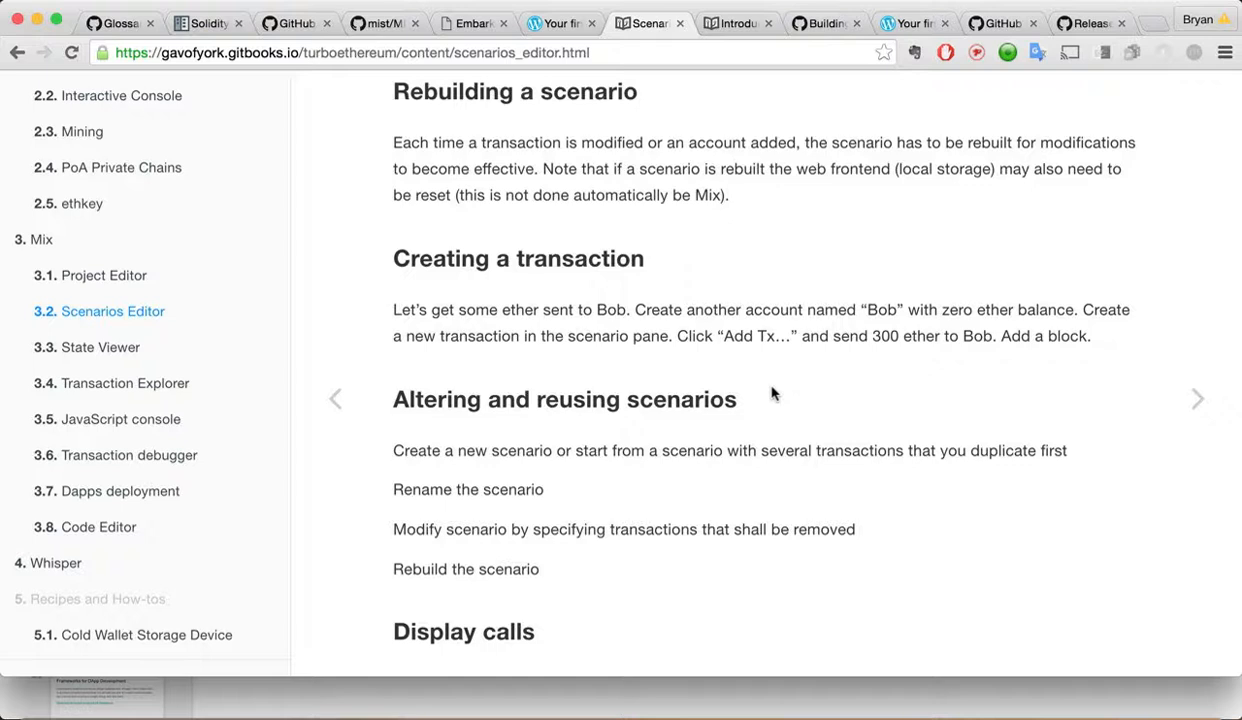
# - Read the 'Creating a transaction' guide and start a Send Ether transaction from user1 to Bob
pyautogui.scroll(-3)
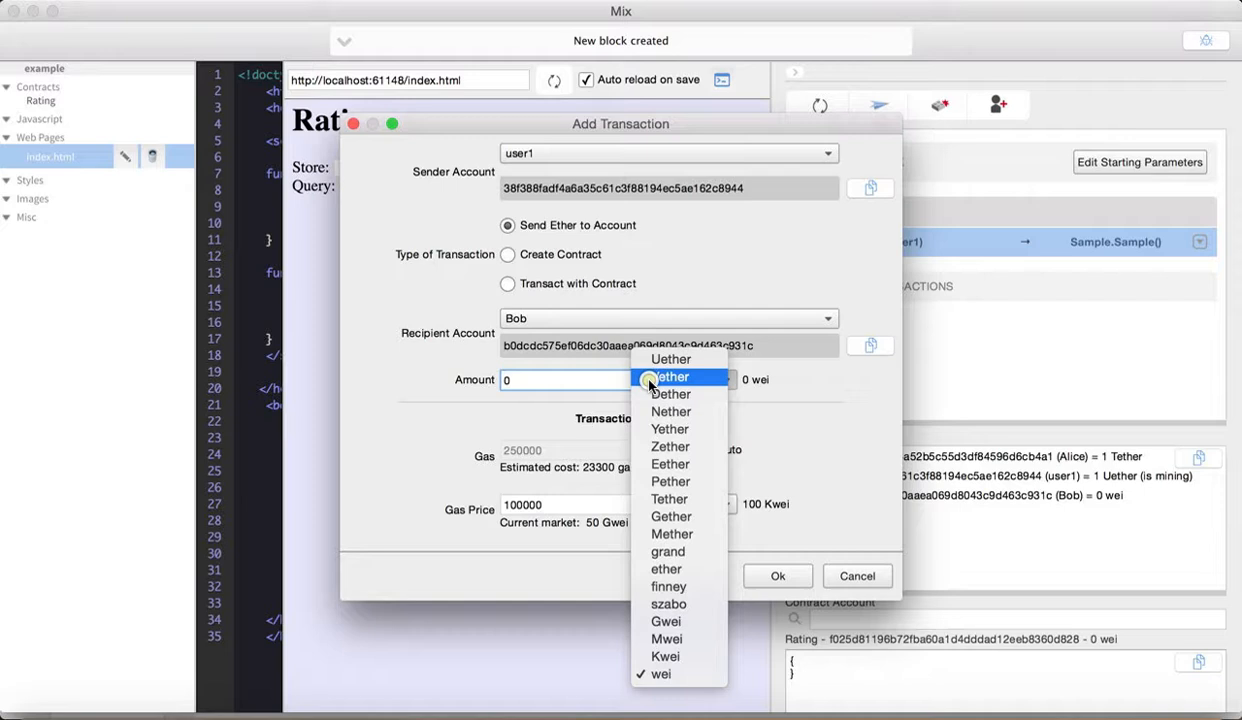
# - Send 300 ether from user1 to Bob and confirm the transaction
pyautogui.click(666, 393)
pyautogui.write('300')
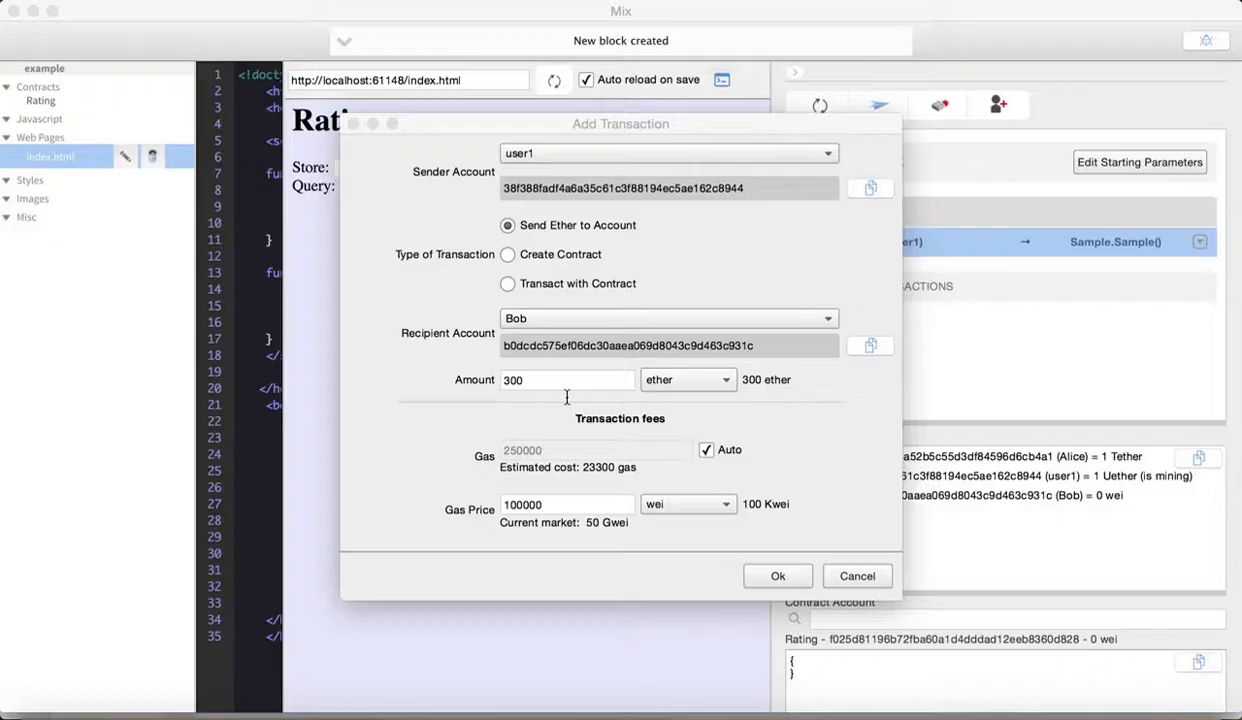
pyautogui.click(567, 379)
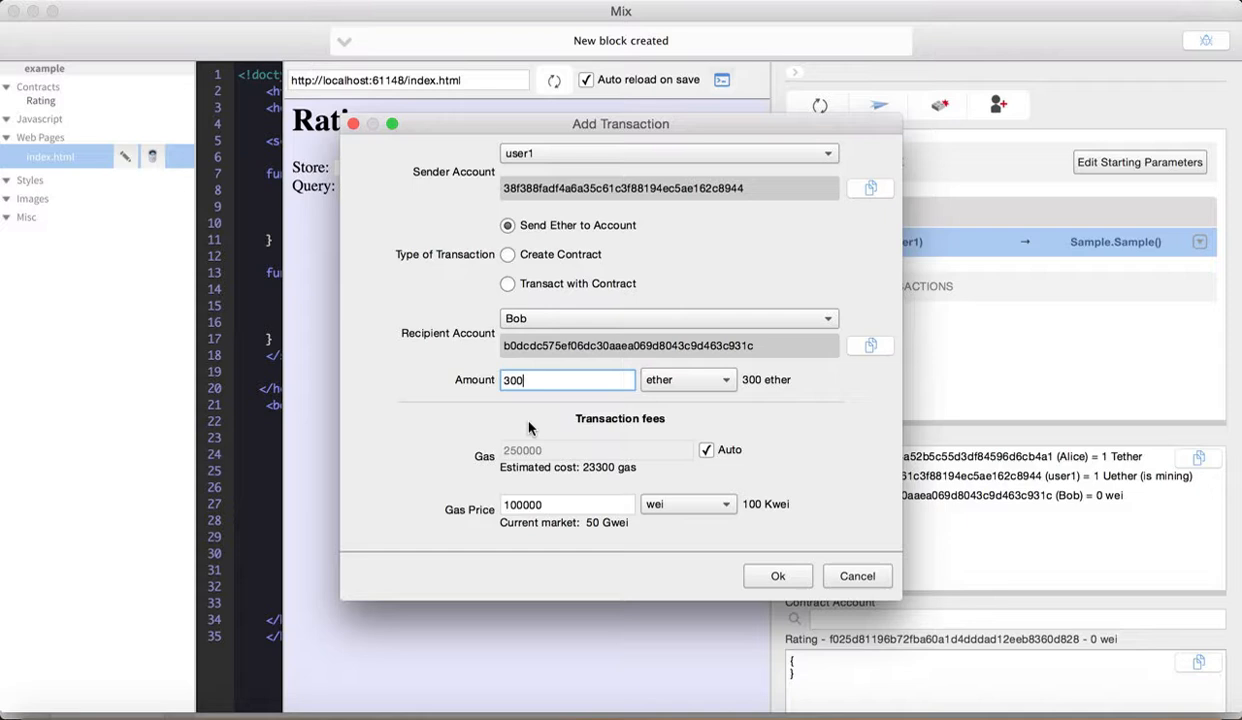
pyautogui.moveTo(720, 517)
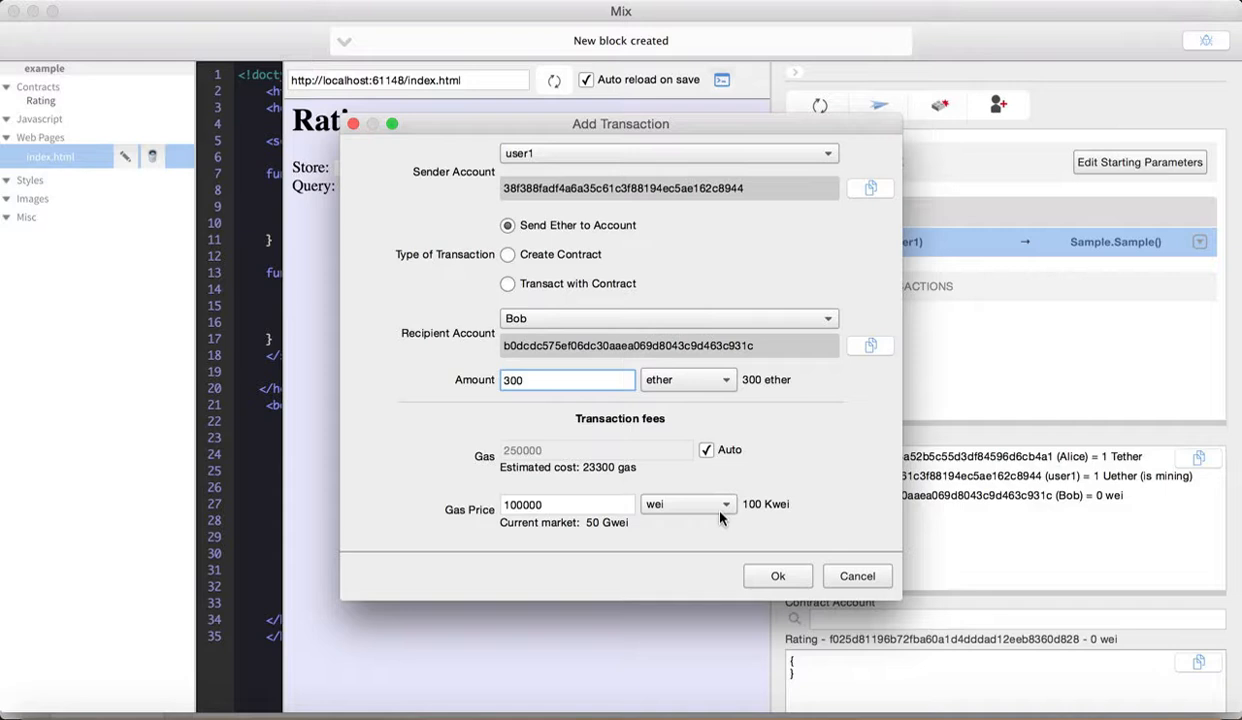
pyautogui.click(777, 575)
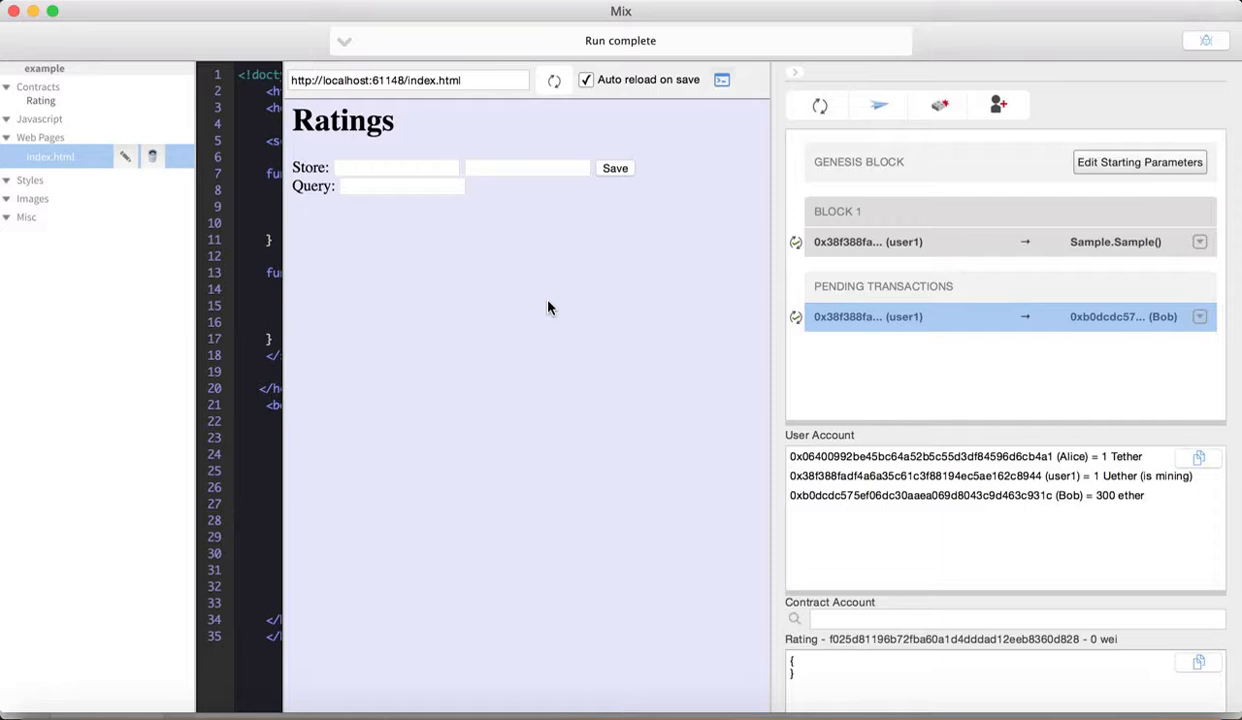
pyautogui.moveTo(920, 278)
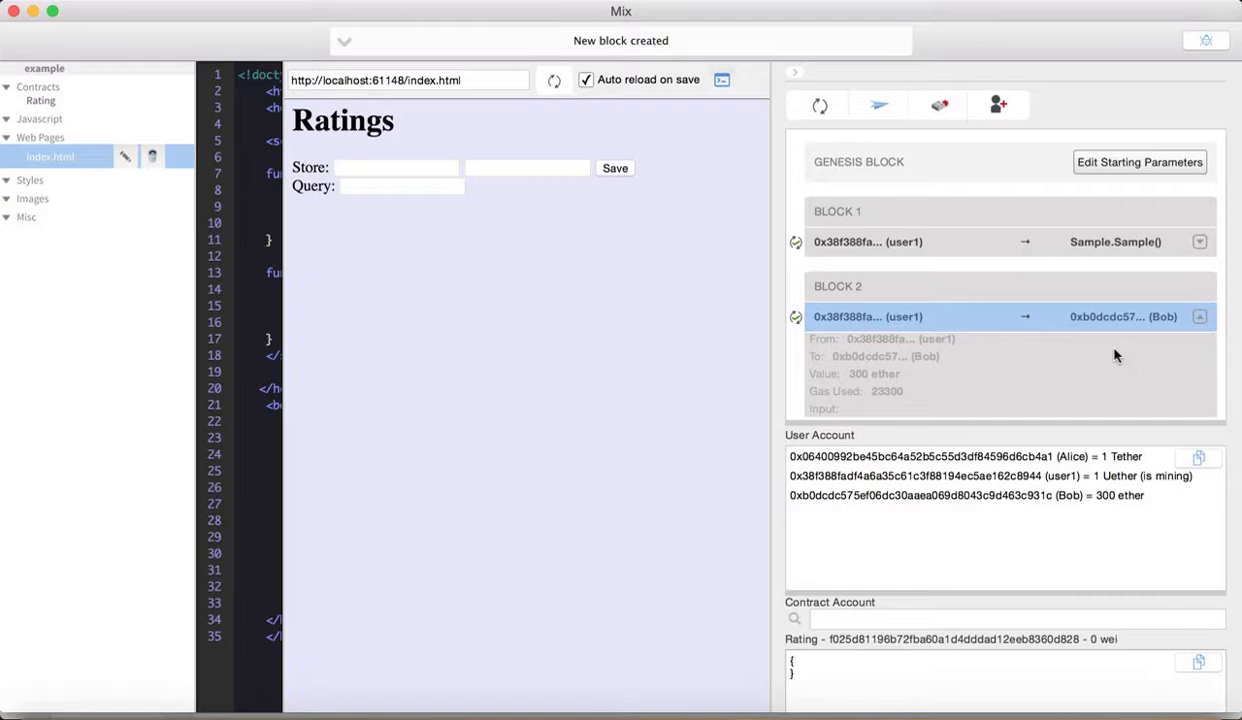
# - Mine the 300-ether transfer into Block 2 and debug the transaction
pyautogui.scroll(-3)
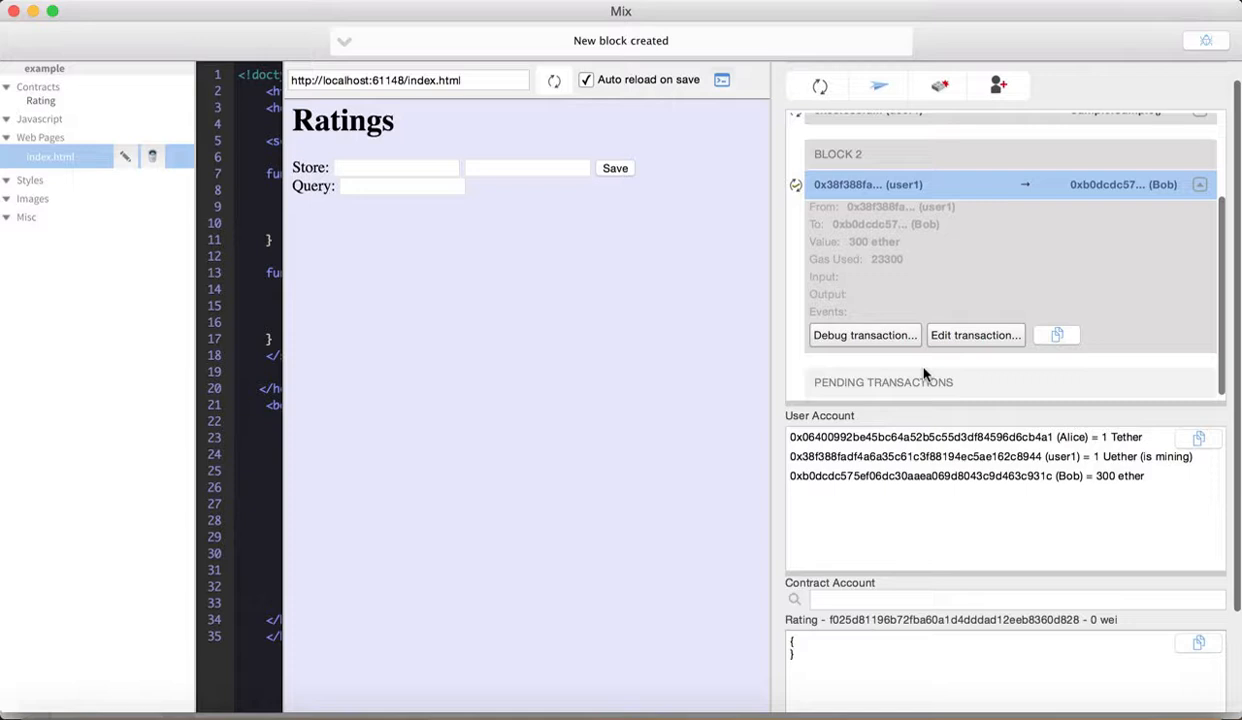
pyautogui.click(864, 335)
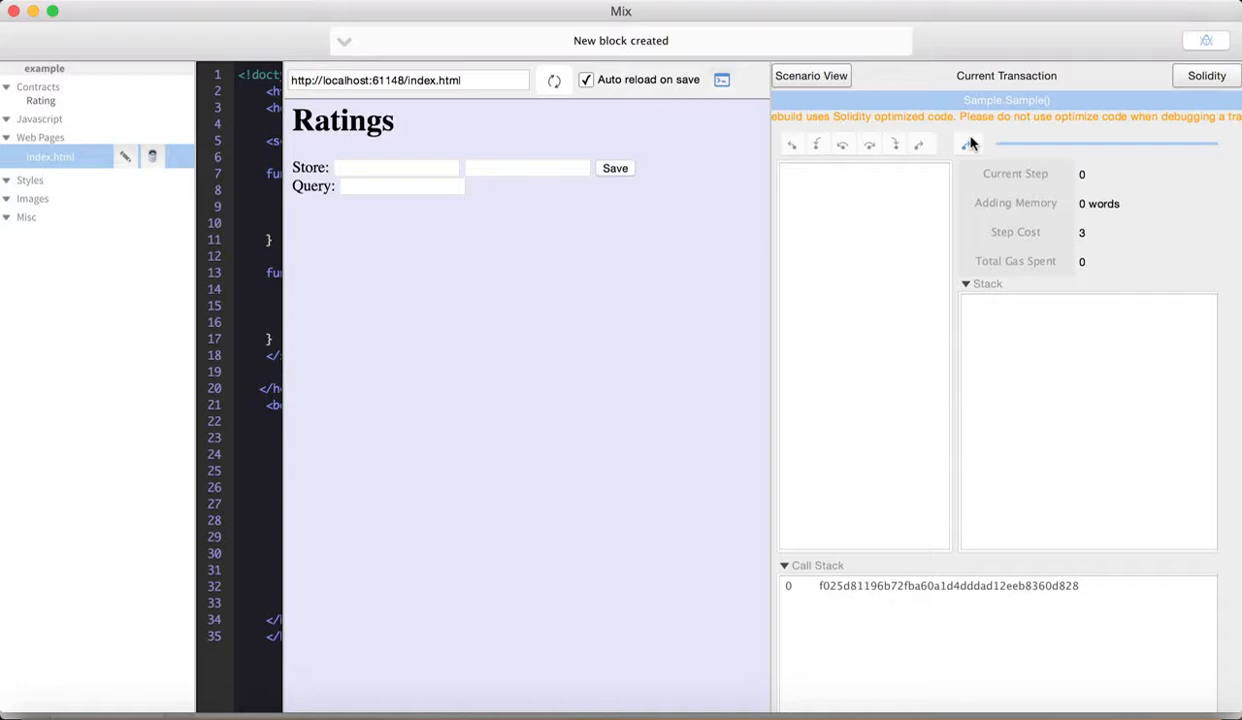
# - Leave the debugger via Scenario View and return to the scenarios guide page
pyautogui.click(811, 75)
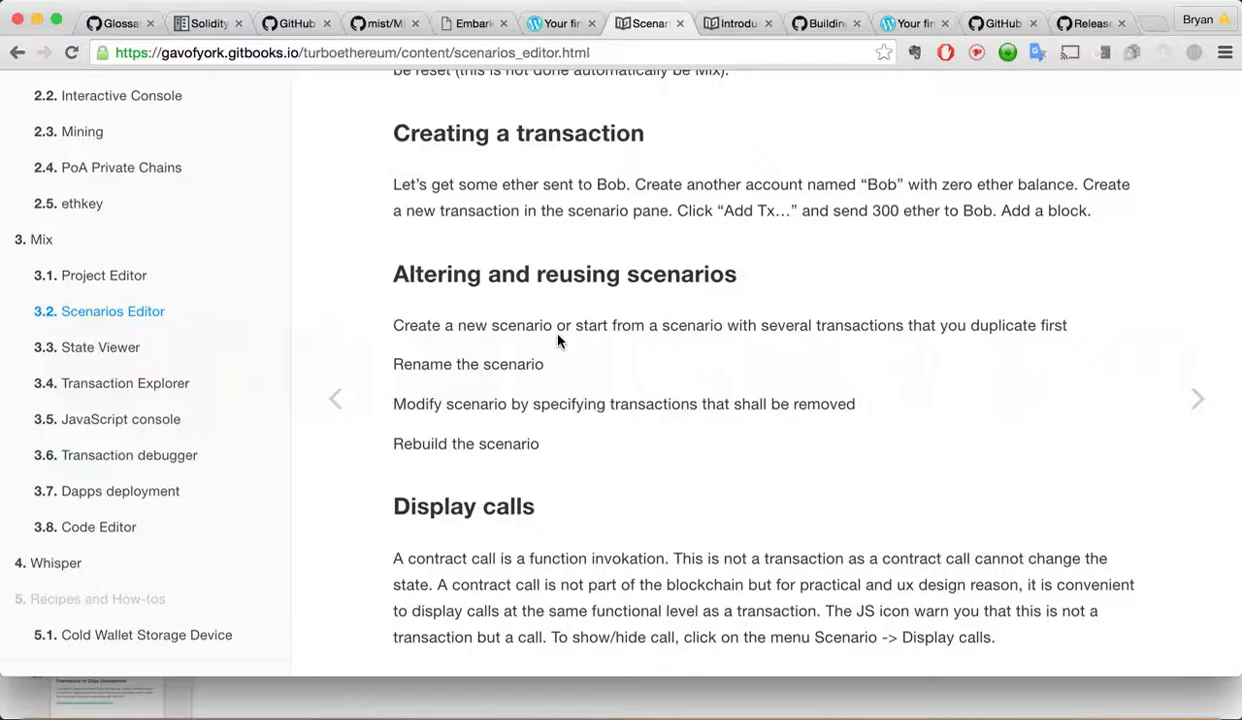
# - Read the 'Altering and reusing scenarios' section and open the guide's State Viewer section
pyautogui.scroll(-3)
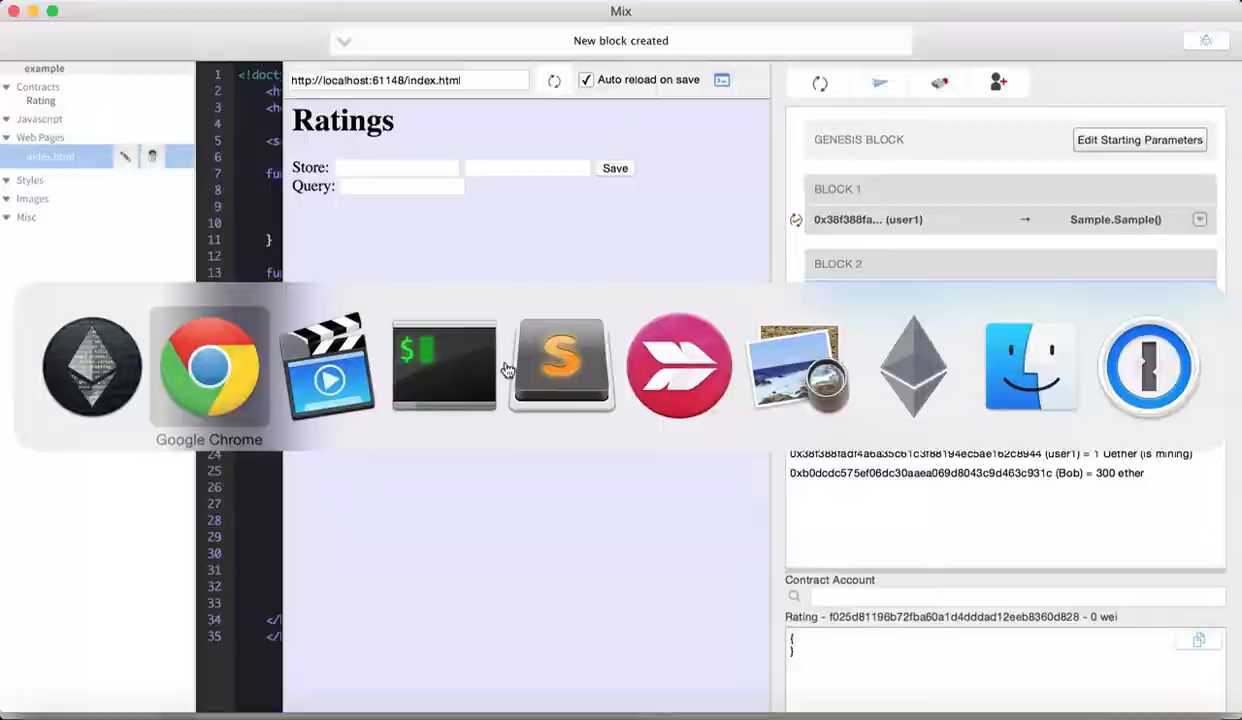
pyautogui.click(209, 365)
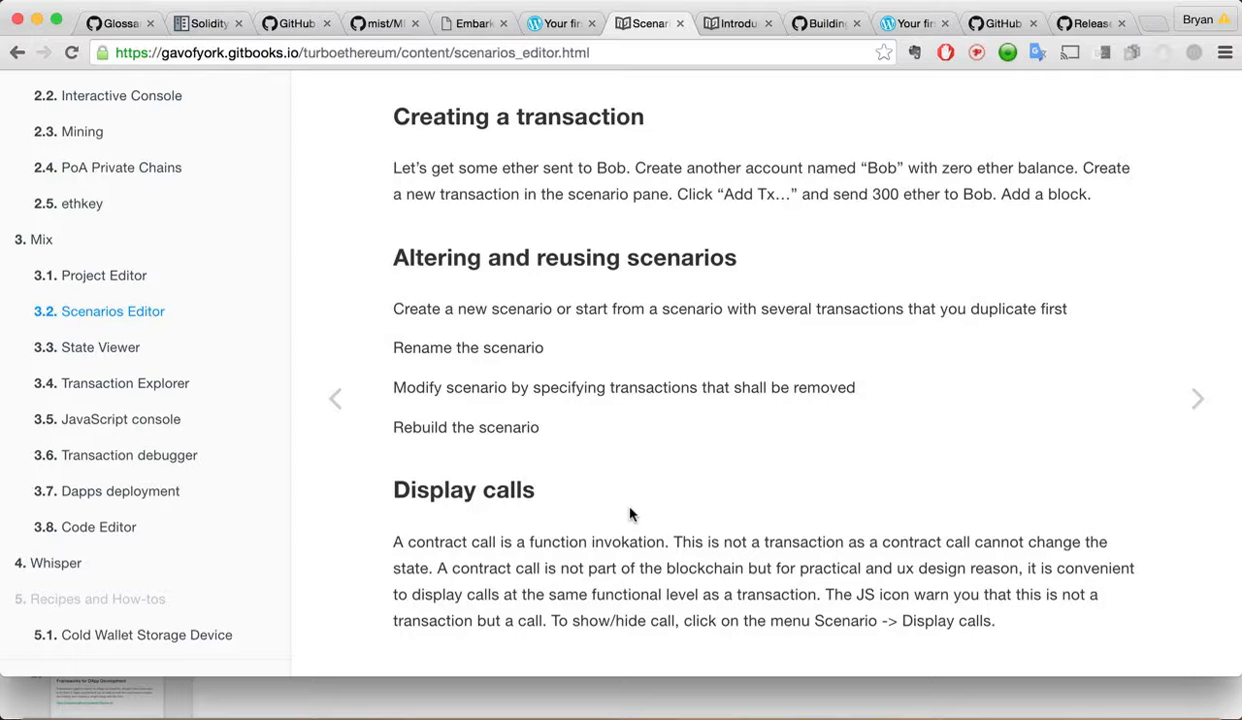
pyautogui.moveTo(631, 499)
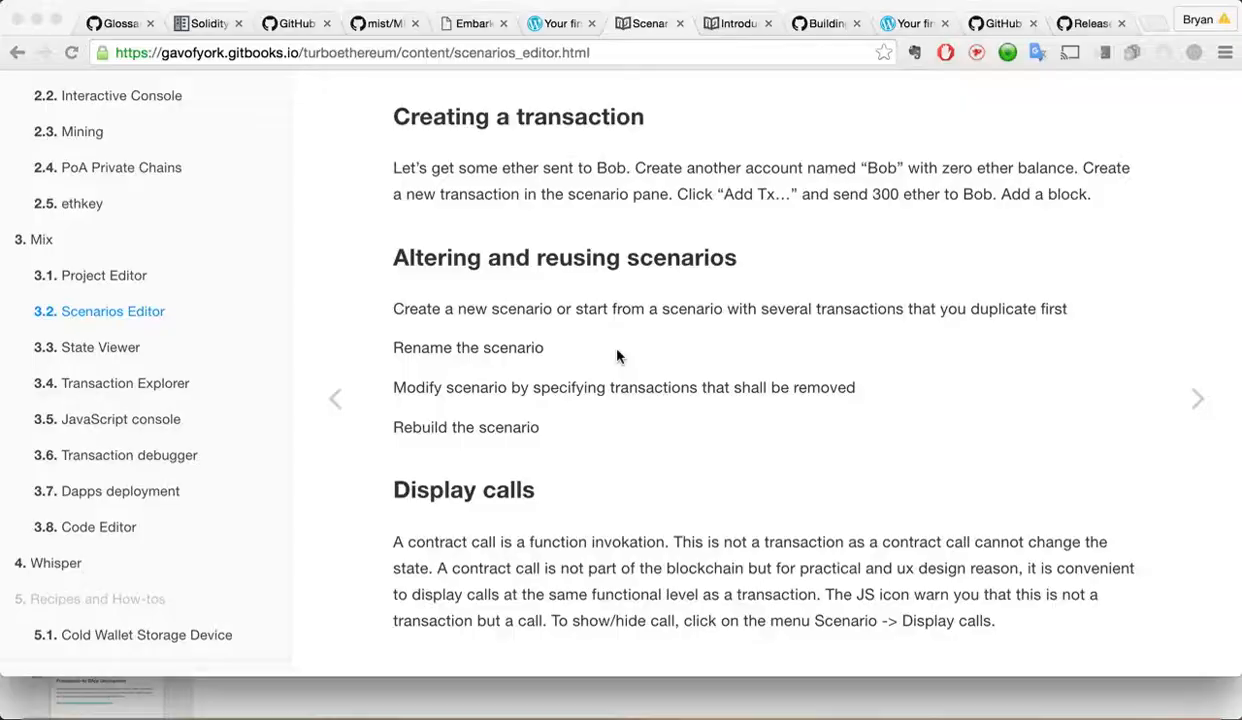
pyautogui.moveTo(100, 347)
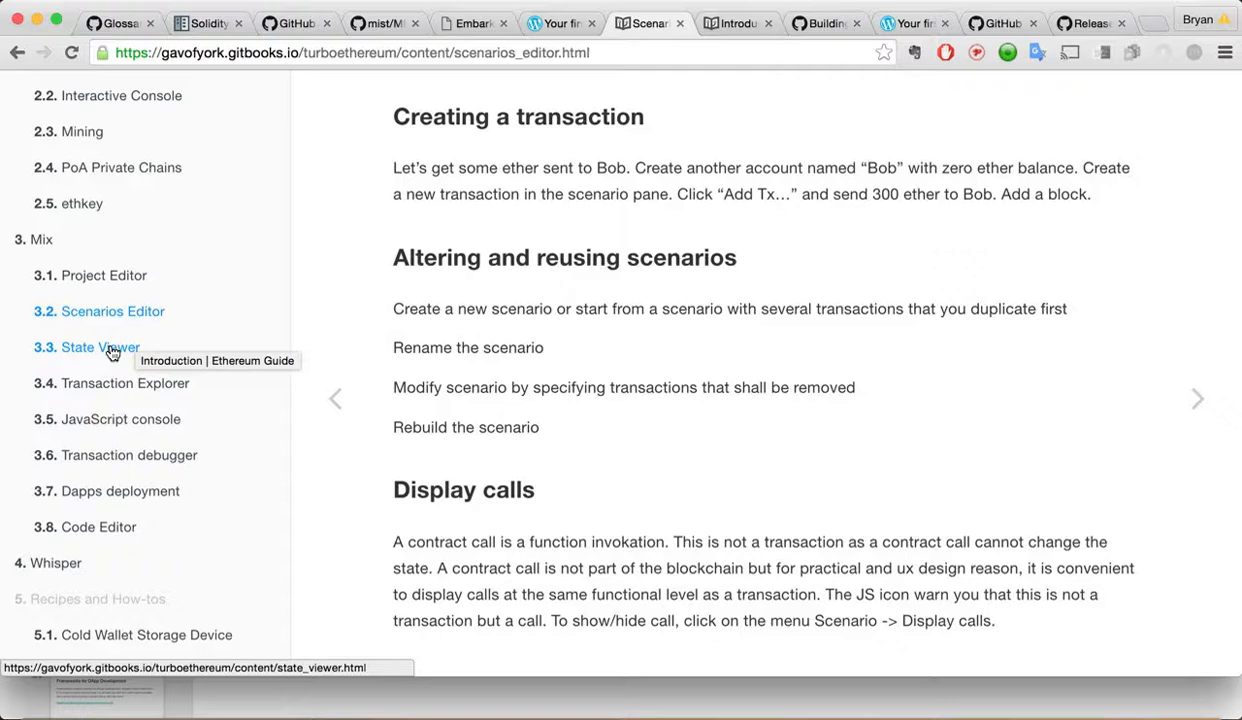
pyautogui.click(100, 347)
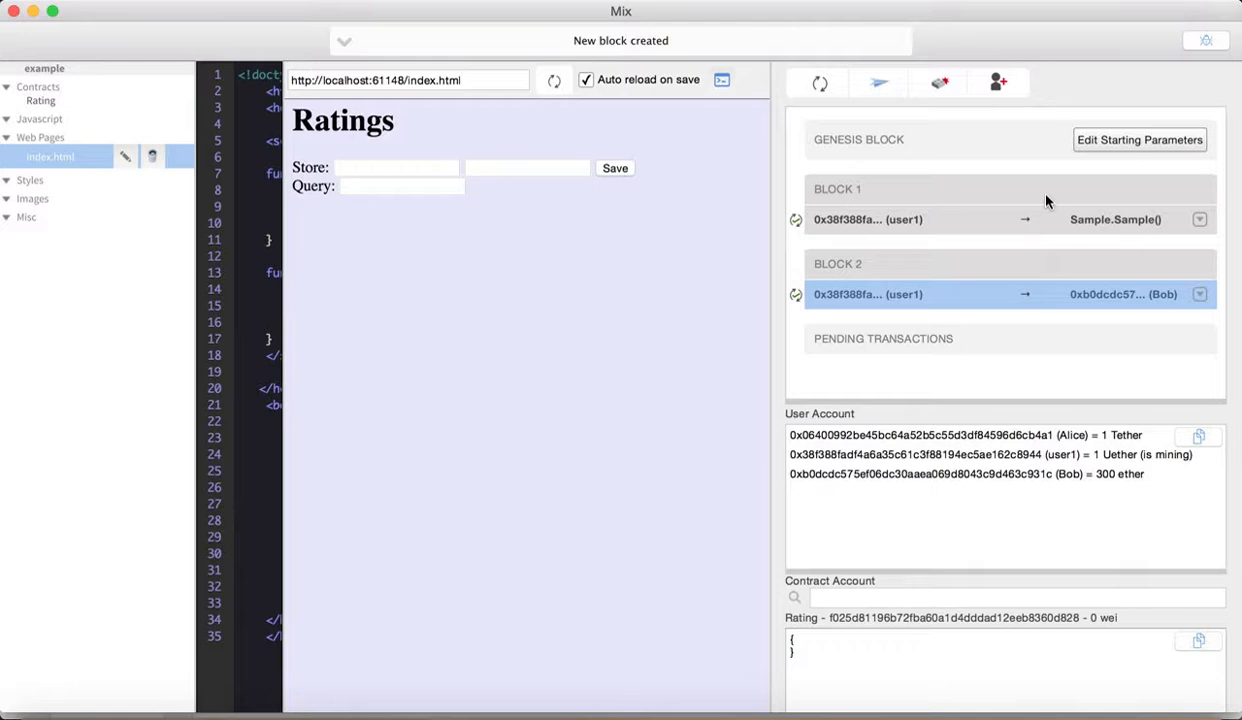
# - Check the Scenario menu's Display Calls option, then bring up the State Viewer guide page
pyautogui.scroll(-3)
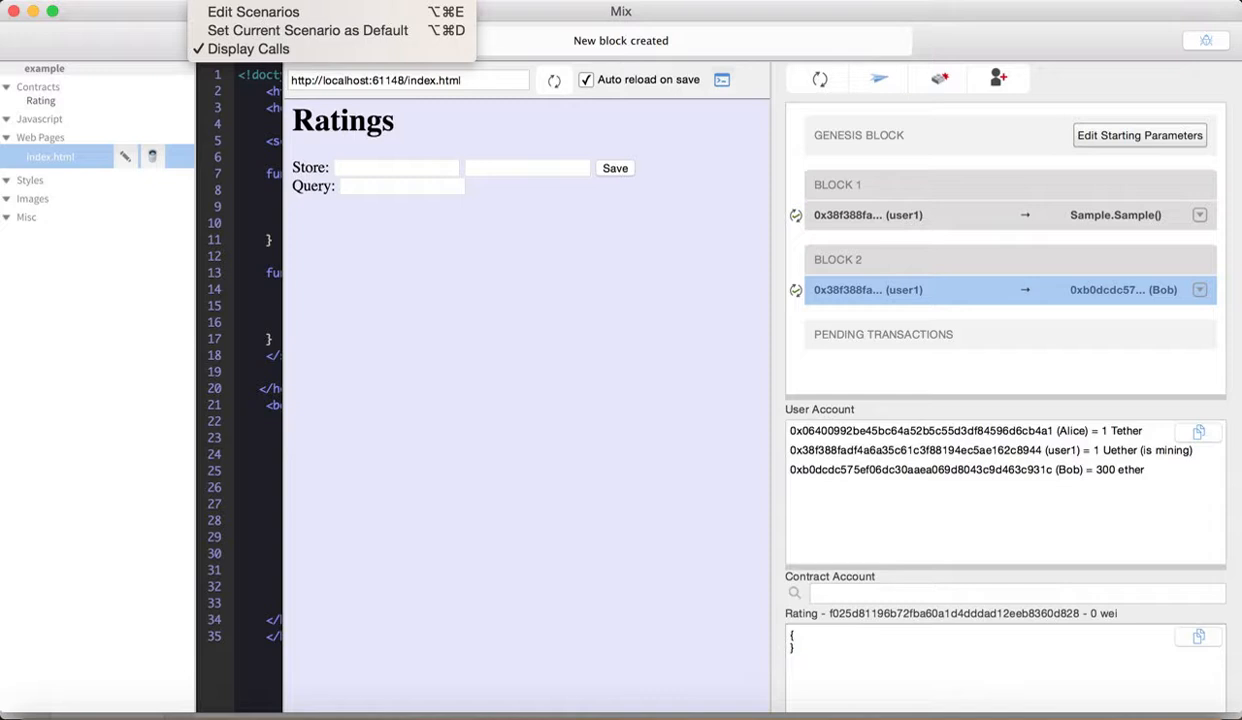
pyautogui.click(474, 361)
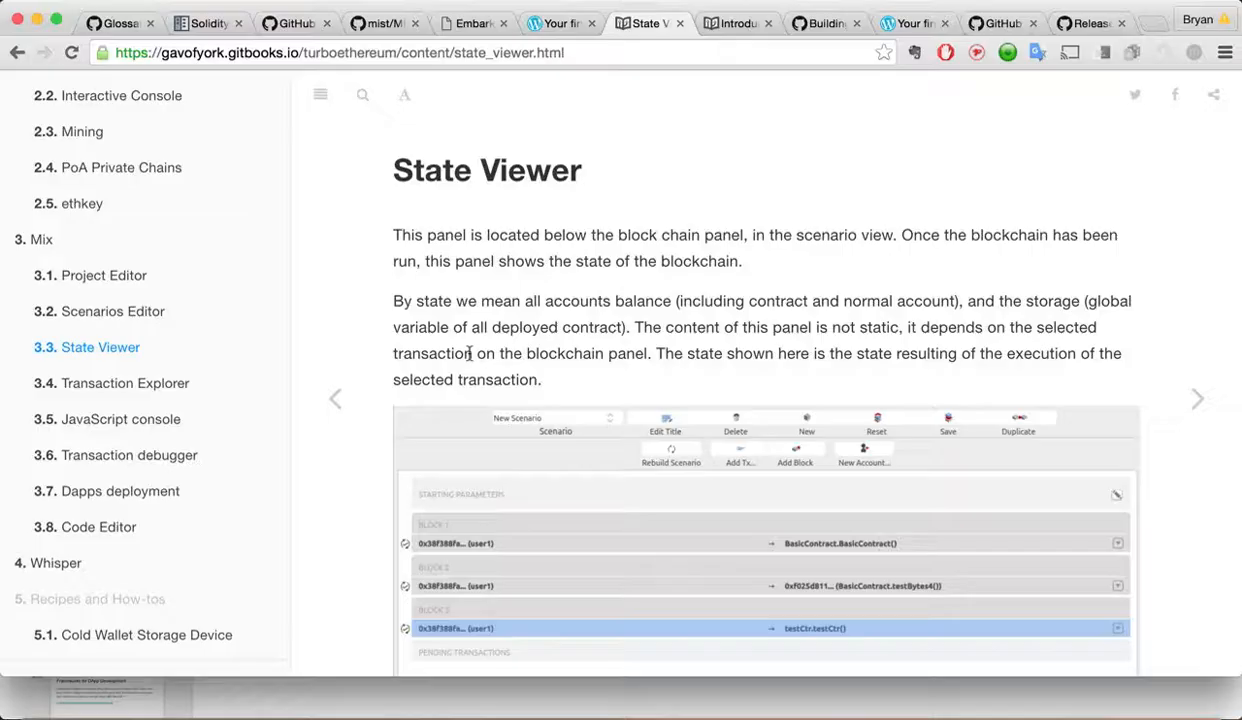
# - Scroll through the State Viewer page to its account balances and contract storage example
pyautogui.scroll(-3)
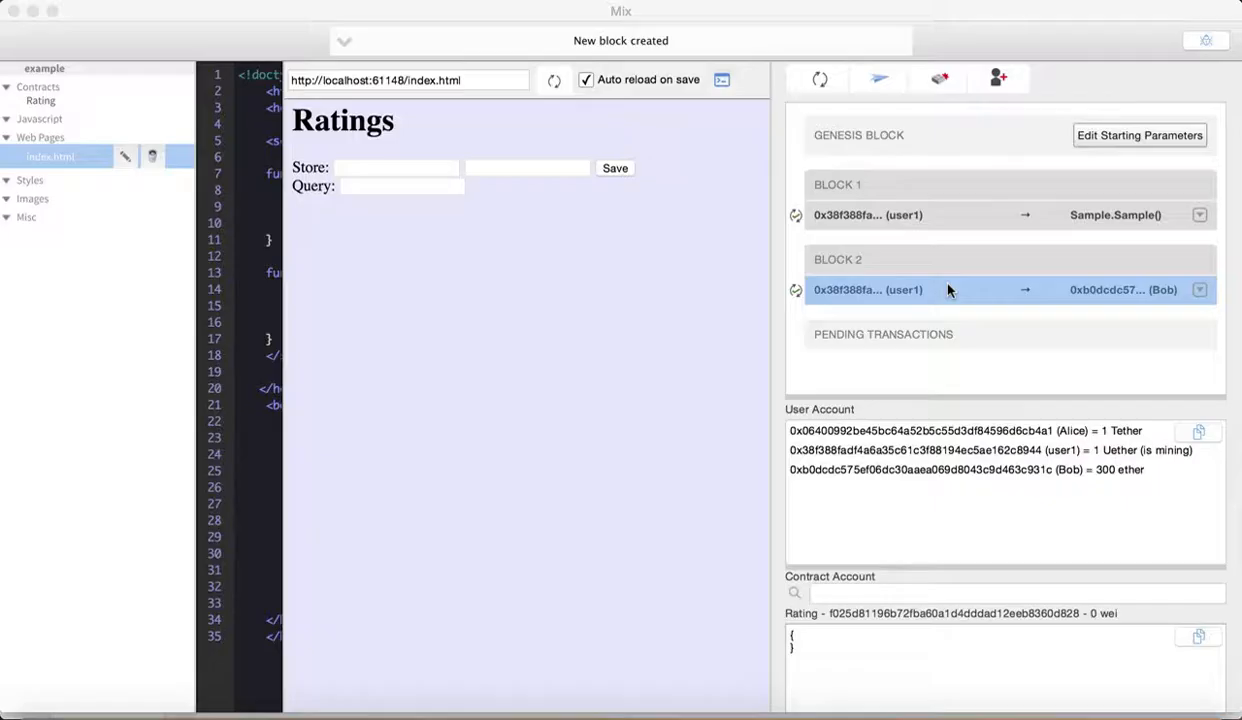
pyautogui.moveTo(881, 308)
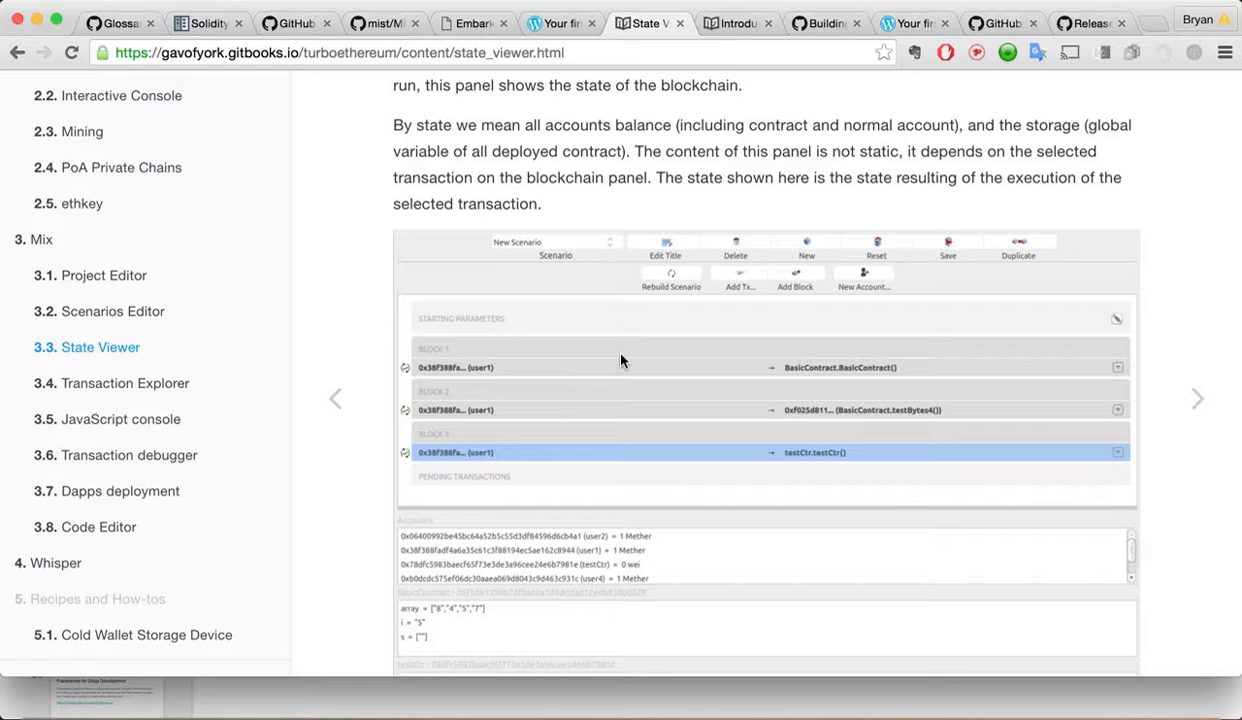
pyautogui.scroll(-3)
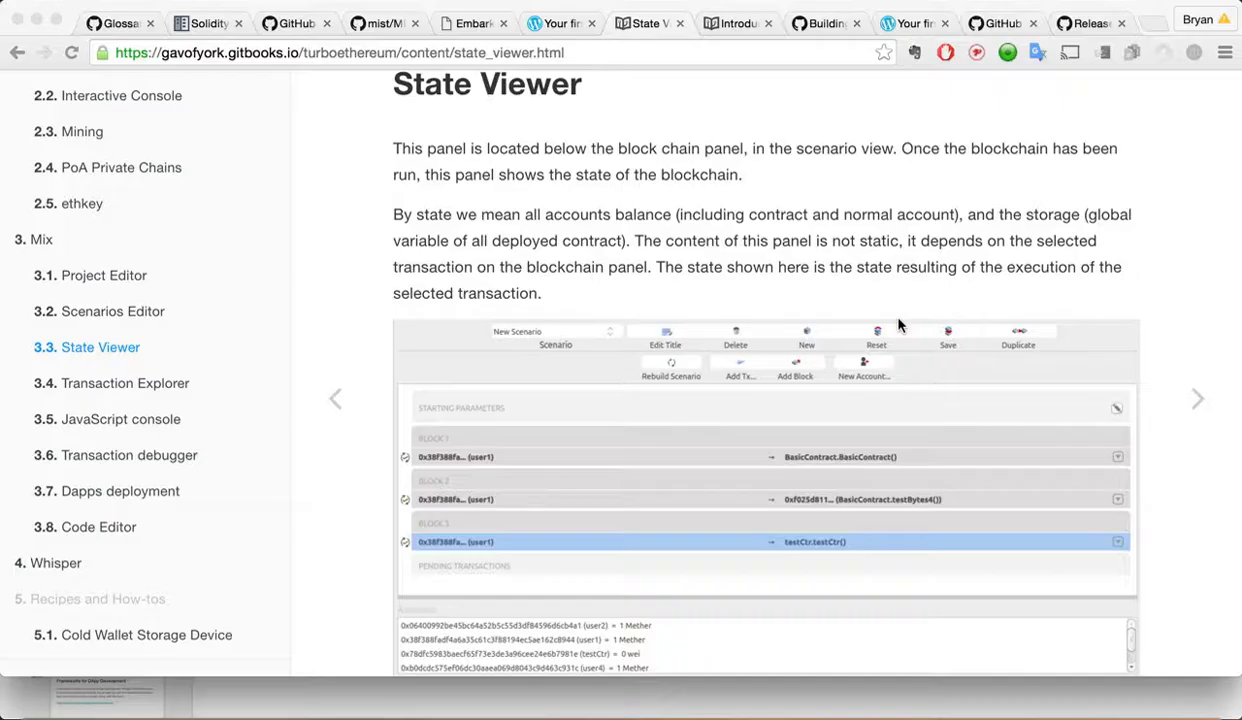
pyautogui.scroll(-3)
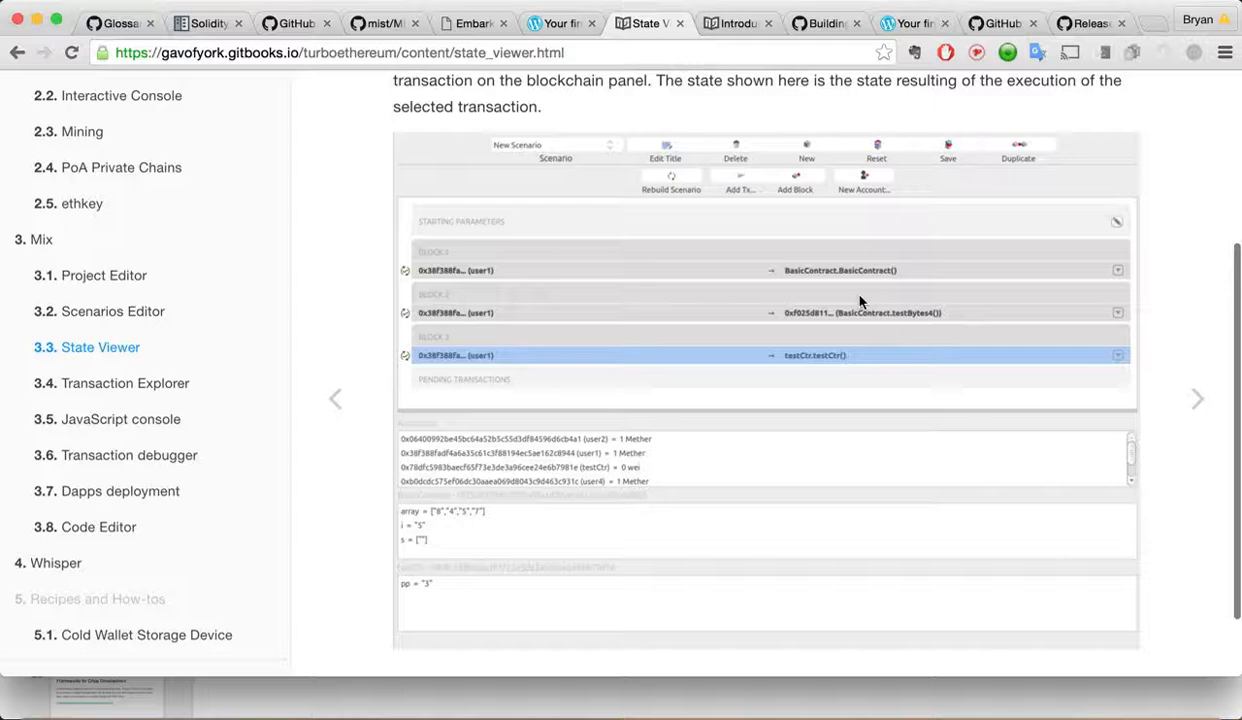
pyautogui.scroll(-3)
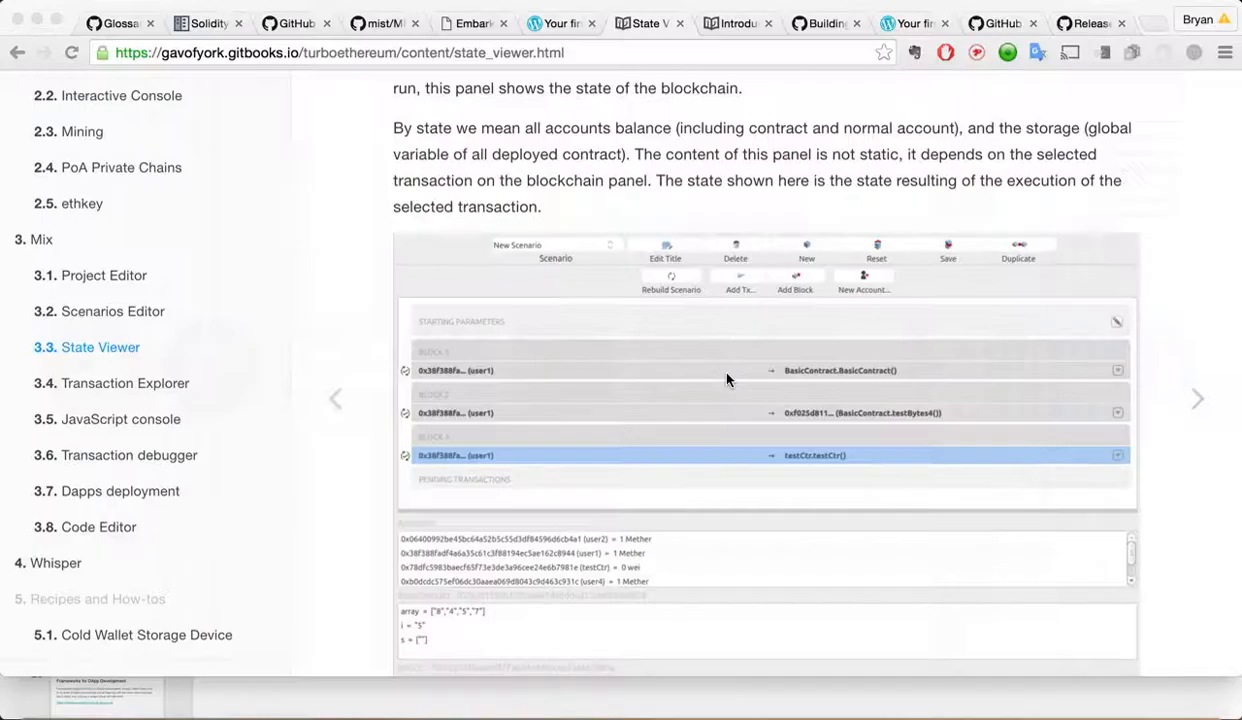
pyautogui.moveTo(1232, 359)
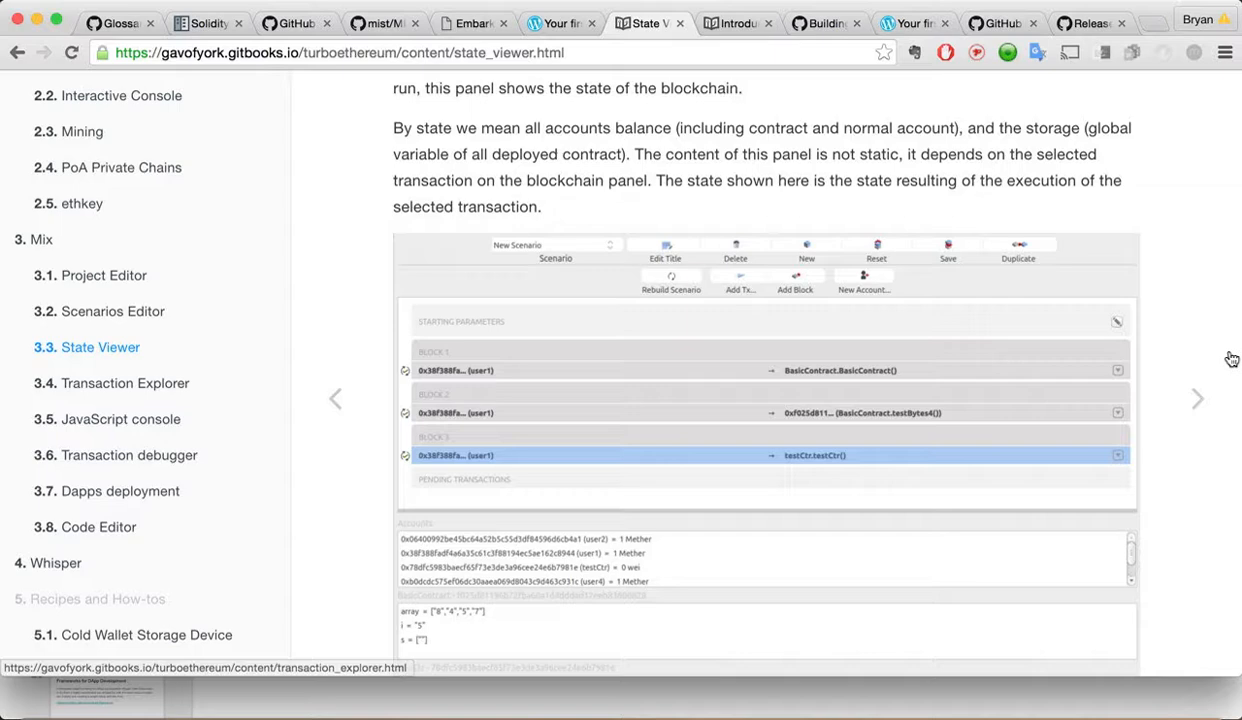
# - Open the 3.4 Transaction Explorer guide page, briefly revisiting 3.3 State Viewer, and scroll down
pyautogui.click(125, 383)
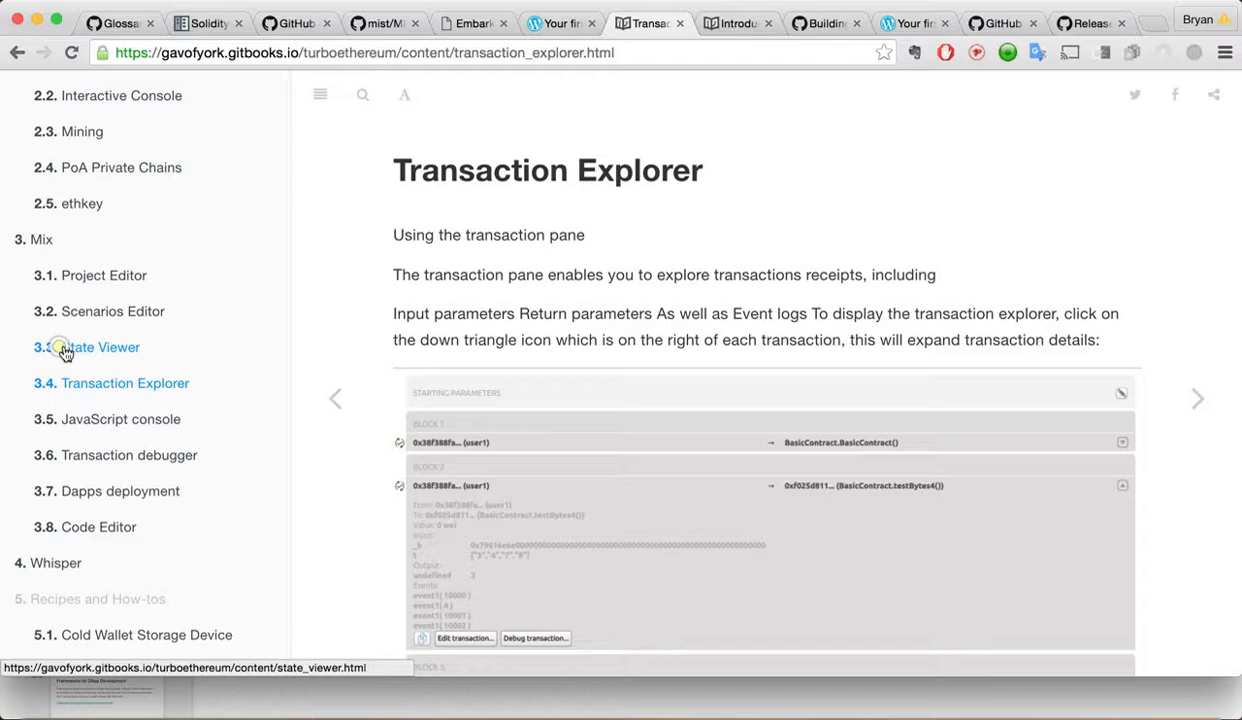
pyautogui.click(102, 347)
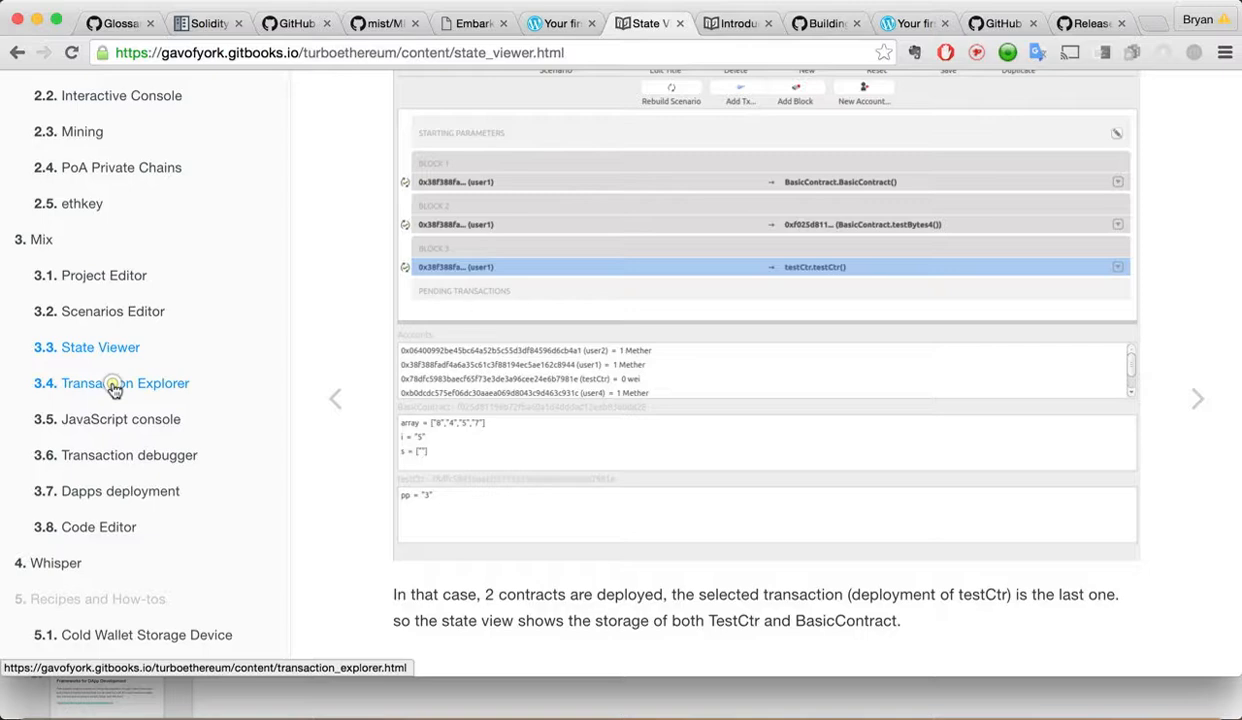
pyautogui.click(126, 383)
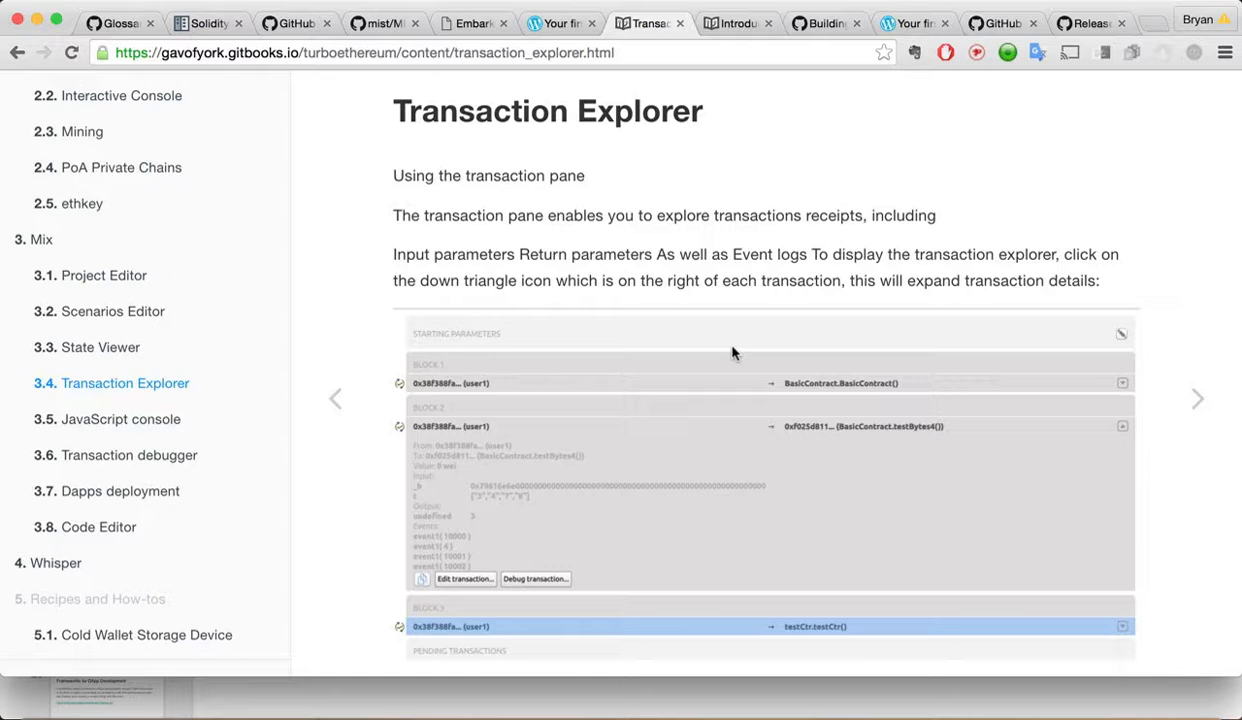
pyautogui.scroll(-3)
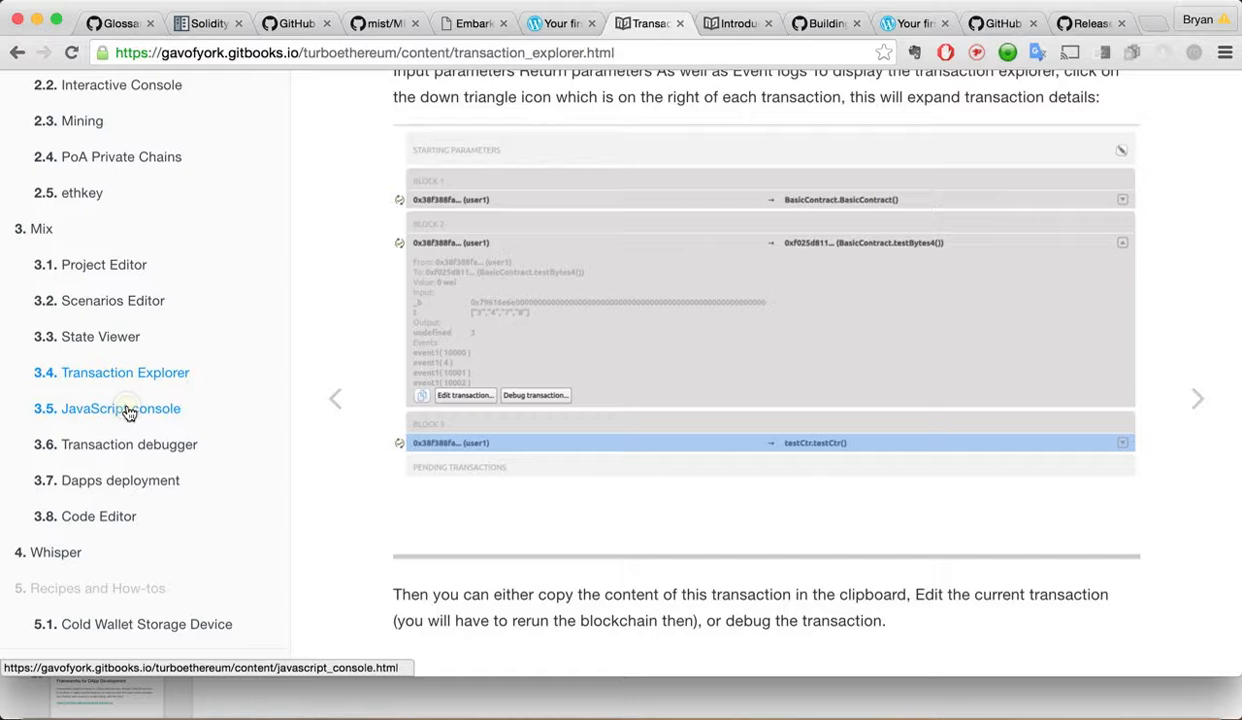
# - Open the 3.5 JavaScript console guide page and scroll to its transaction examples
pyautogui.click(121, 408)
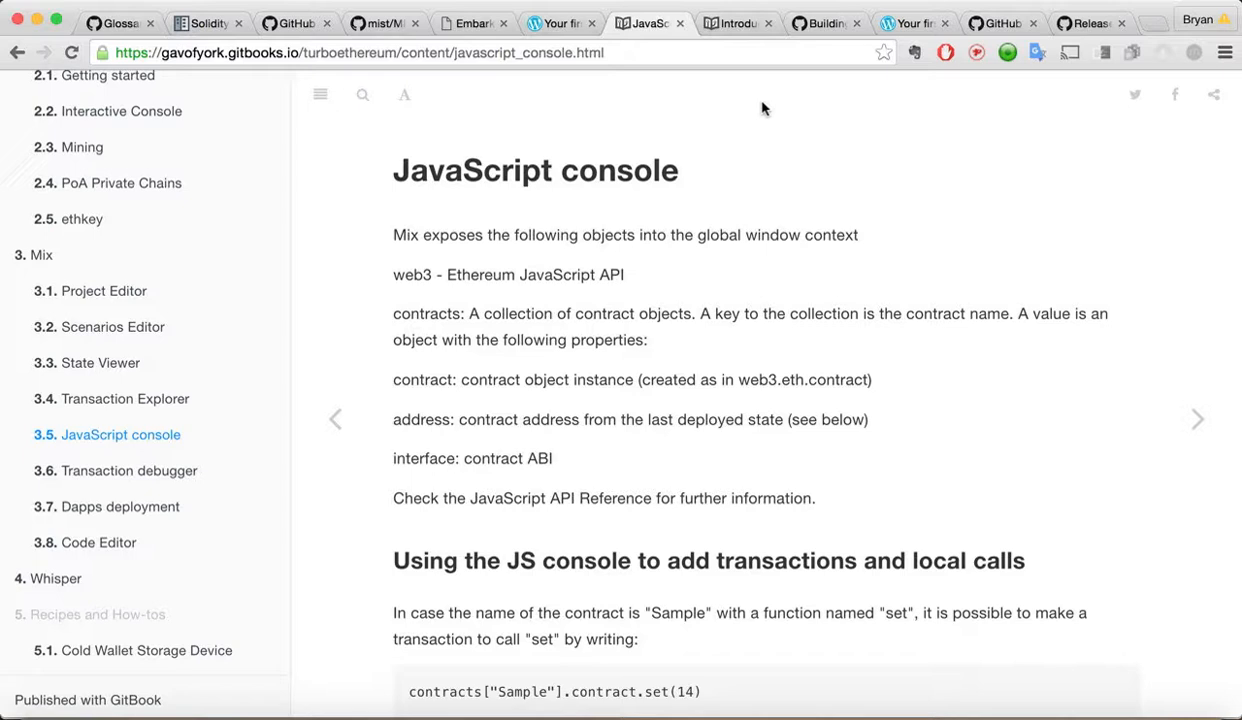
pyautogui.scroll(-3)
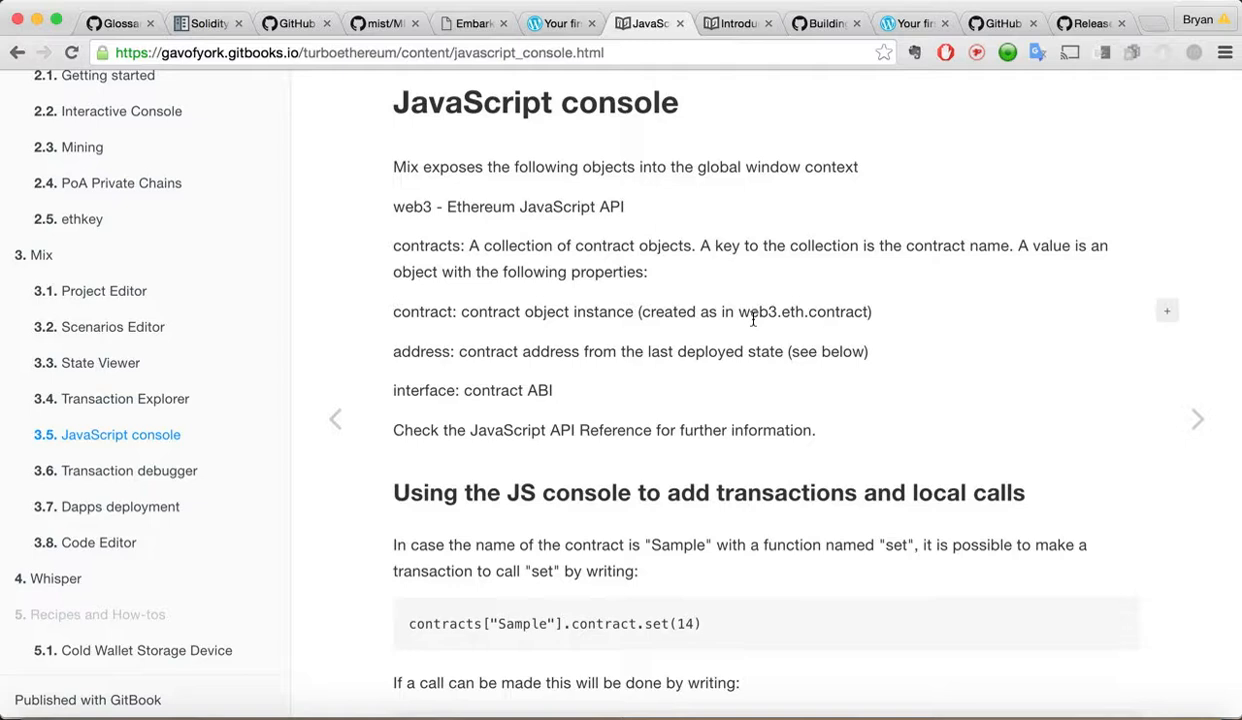
pyautogui.moveTo(742, 305)
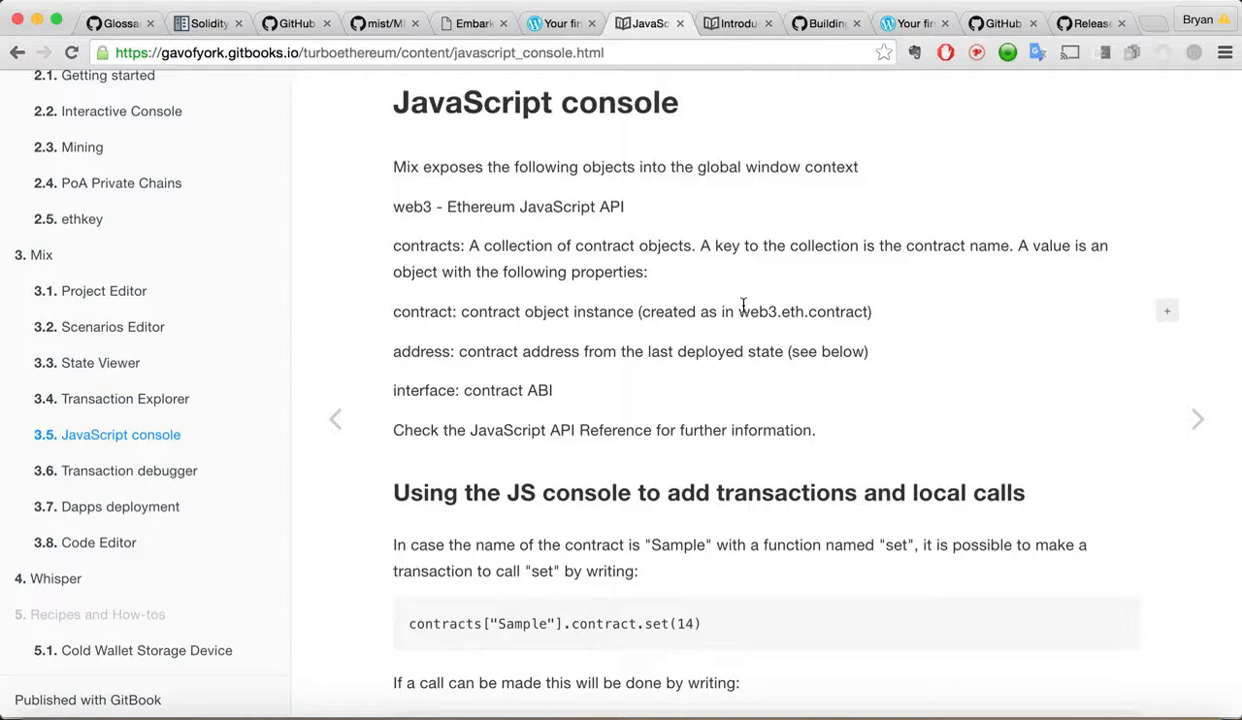
pyautogui.moveTo(523, 237)
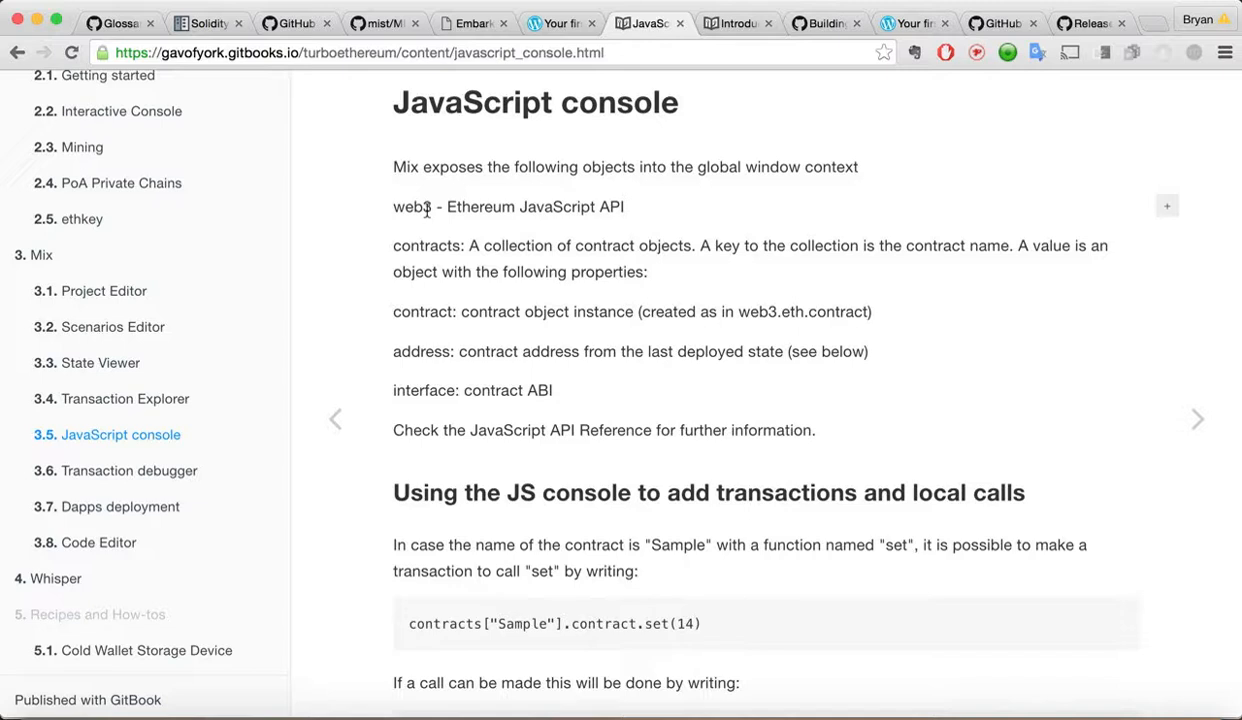
pyautogui.doubleClick(426, 245)
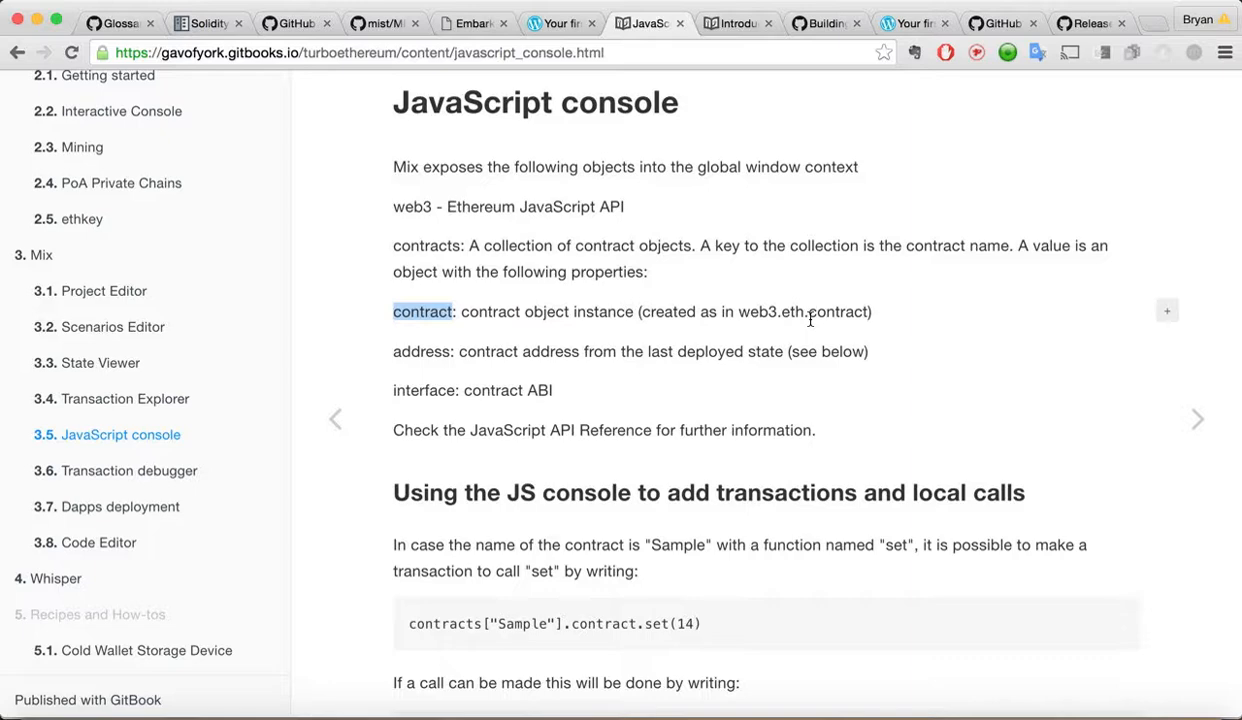
pyautogui.scroll(-3)
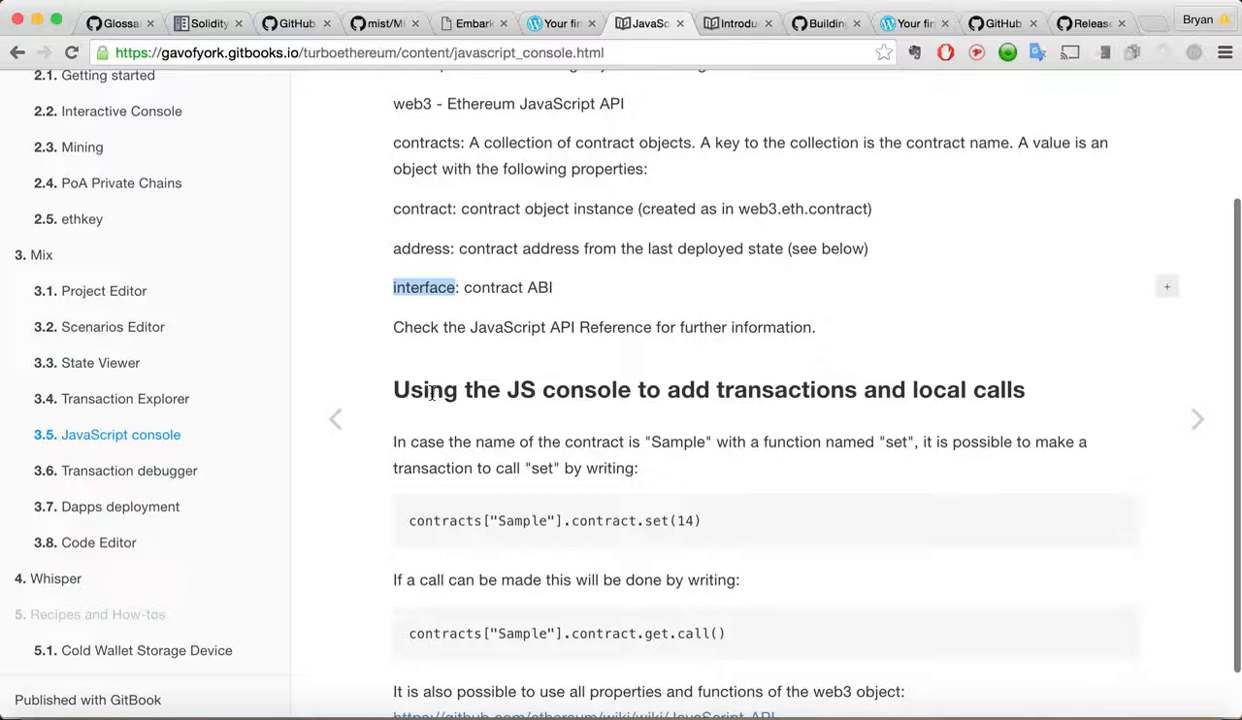
pyautogui.scroll(-3)
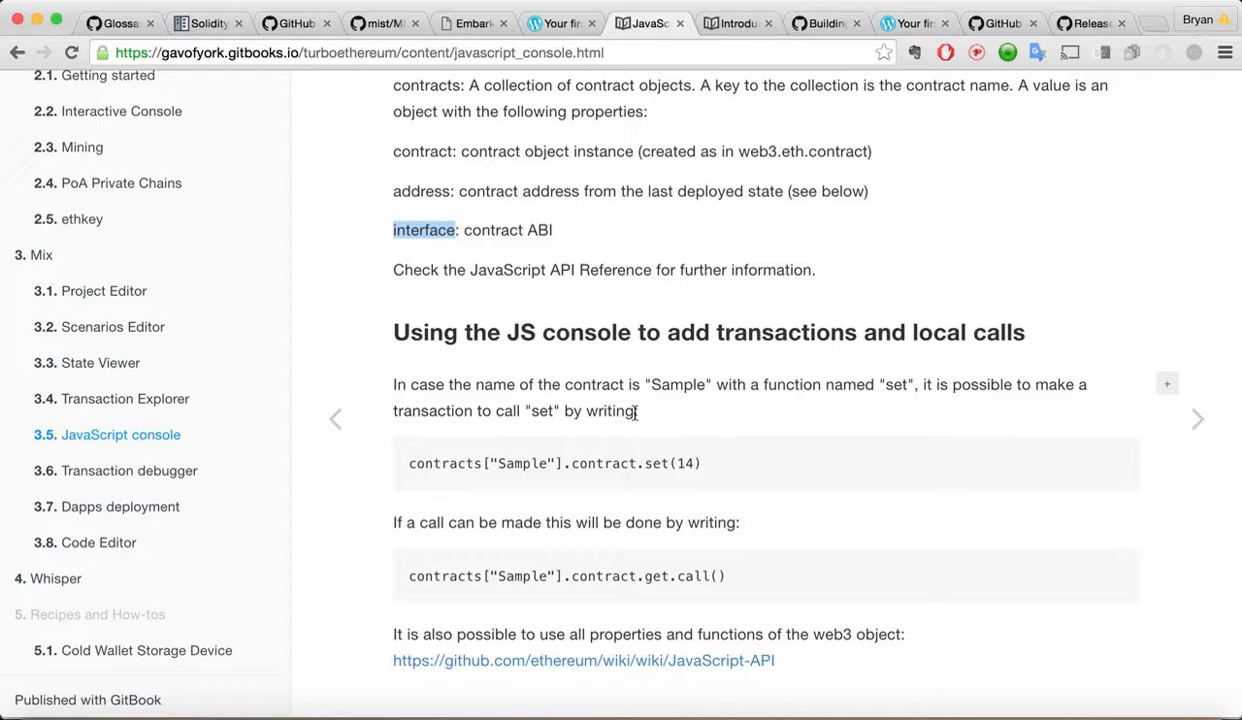
pyautogui.moveTo(518, 523)
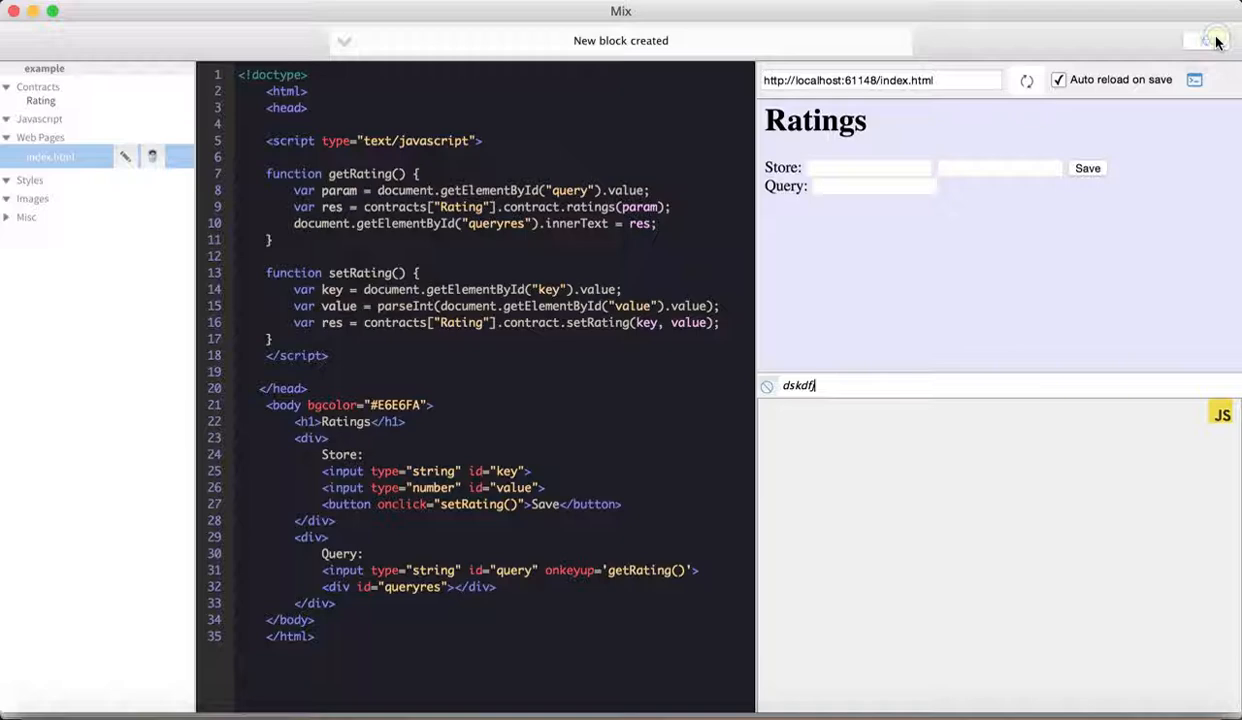
# - Show the blockchain scenario panel in Mix and select the Rating contract
pyautogui.click(41, 100)
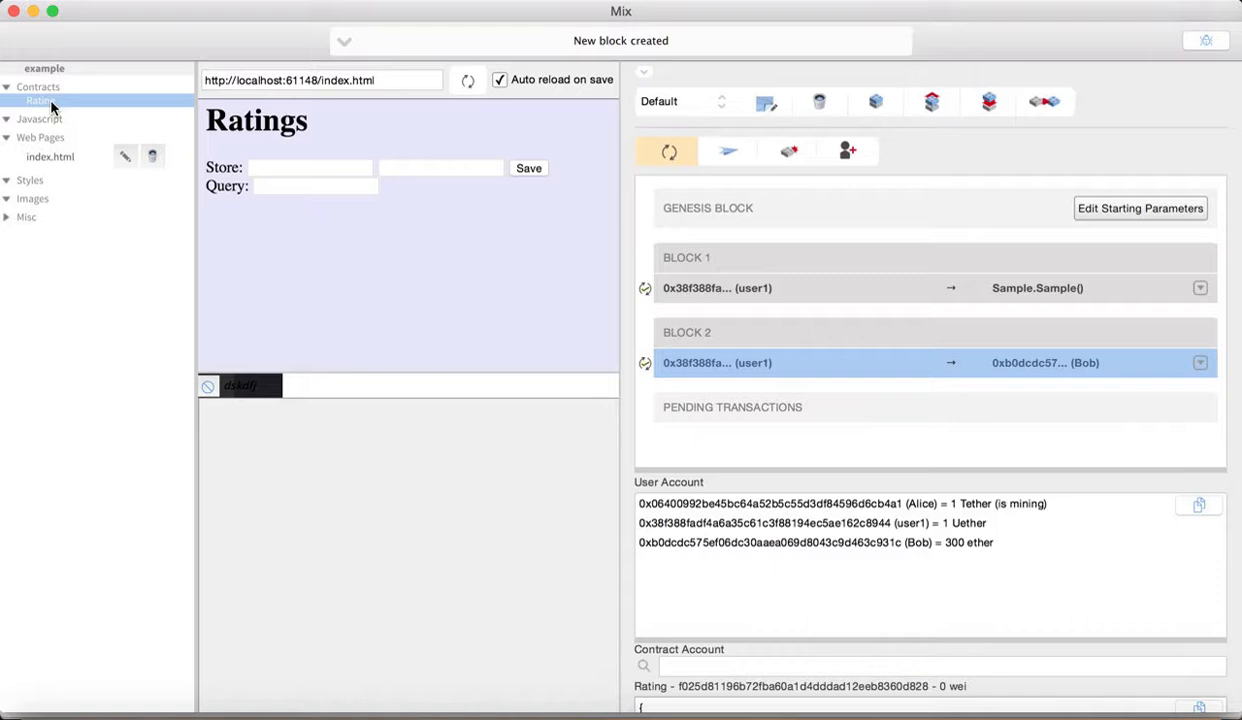
pyautogui.click(50, 157)
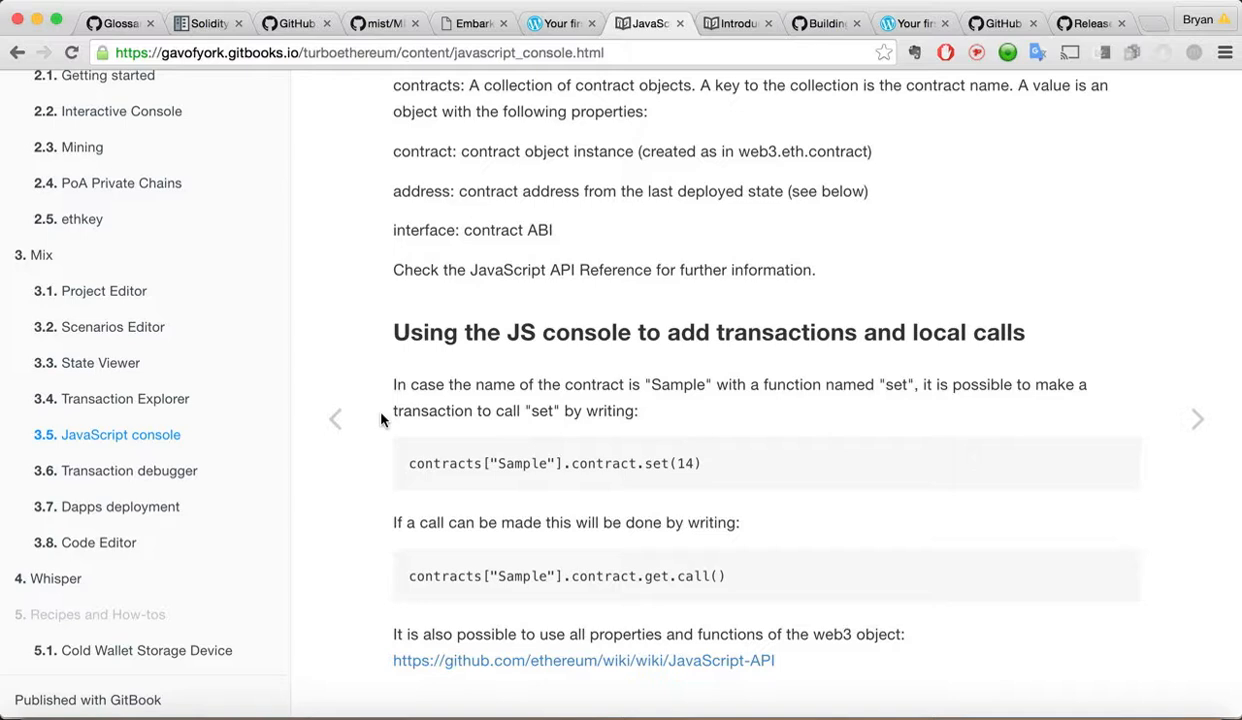
pyautogui.moveTo(567, 470)
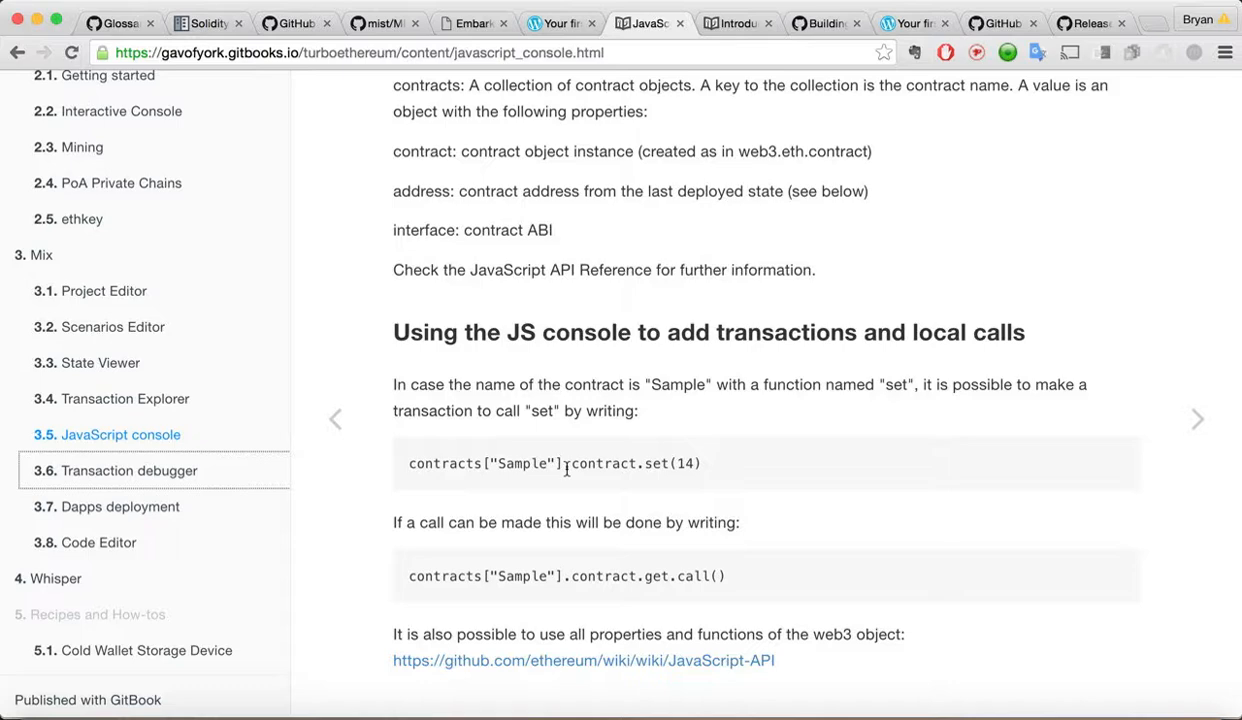
# - Open the 3.6 Transaction debugger guide page and scroll to its debug mode sections
pyautogui.click(127, 470)
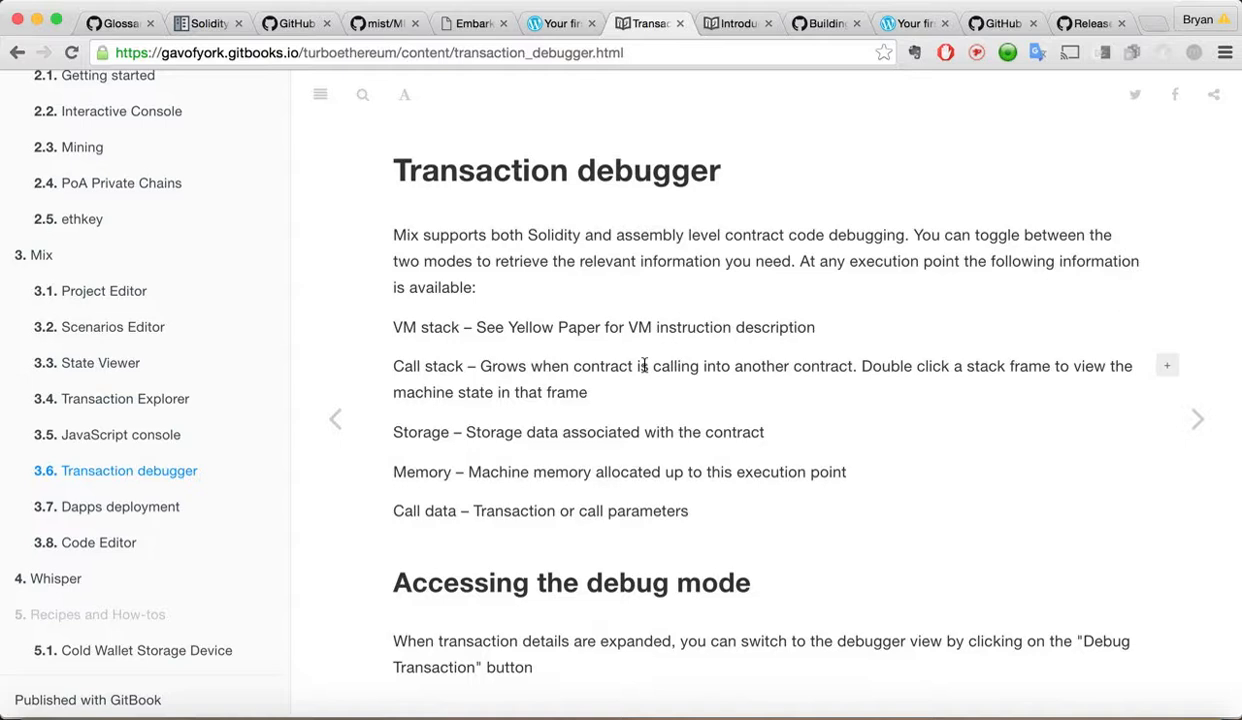
pyautogui.scroll(-3)
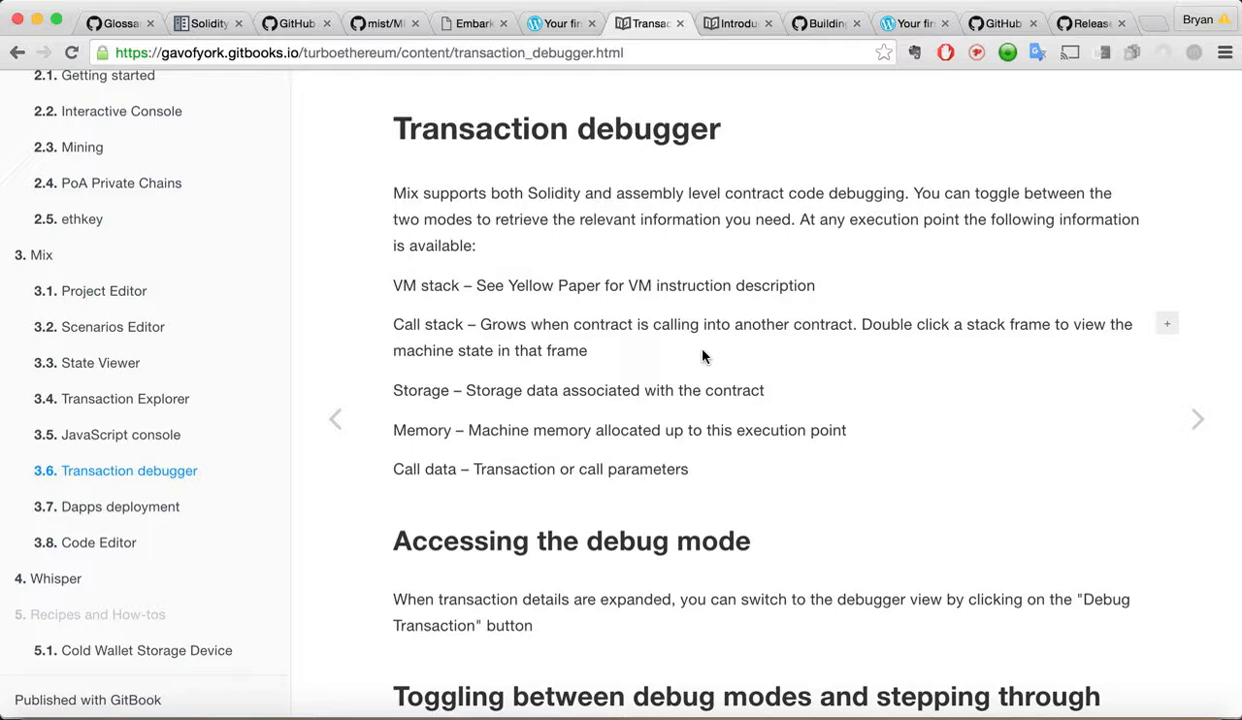
pyautogui.scroll(-3)
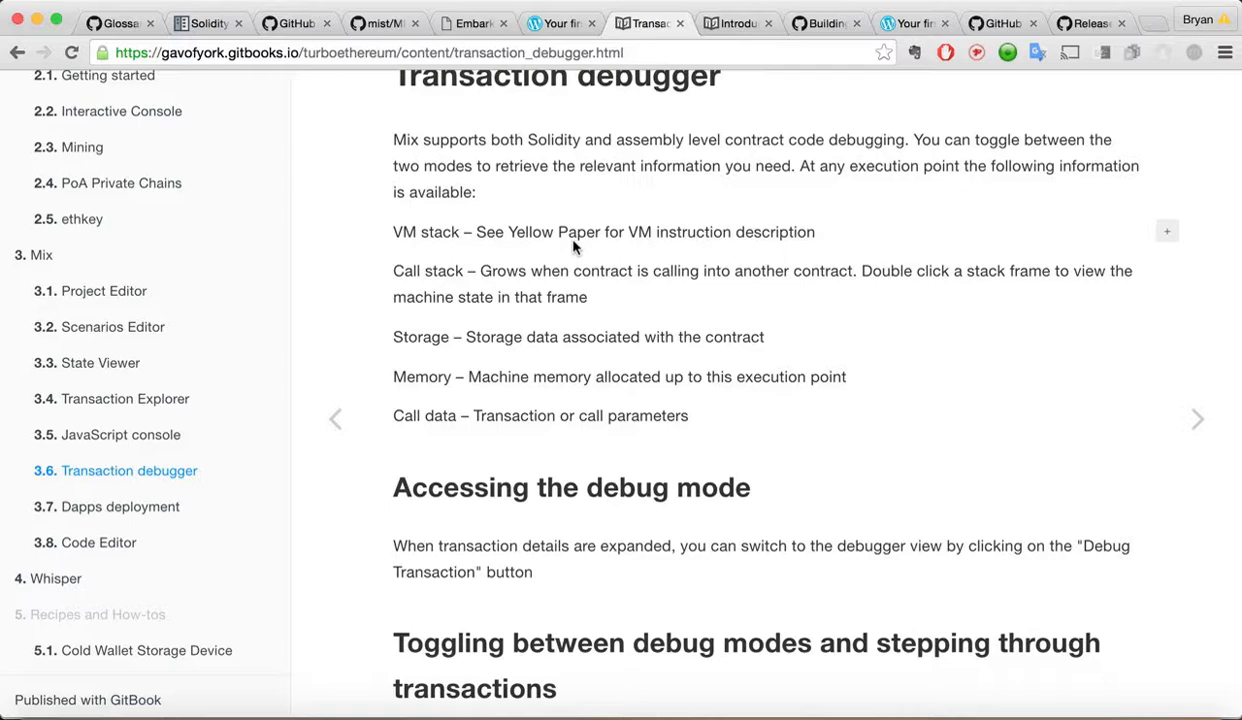
pyautogui.scroll(-3)
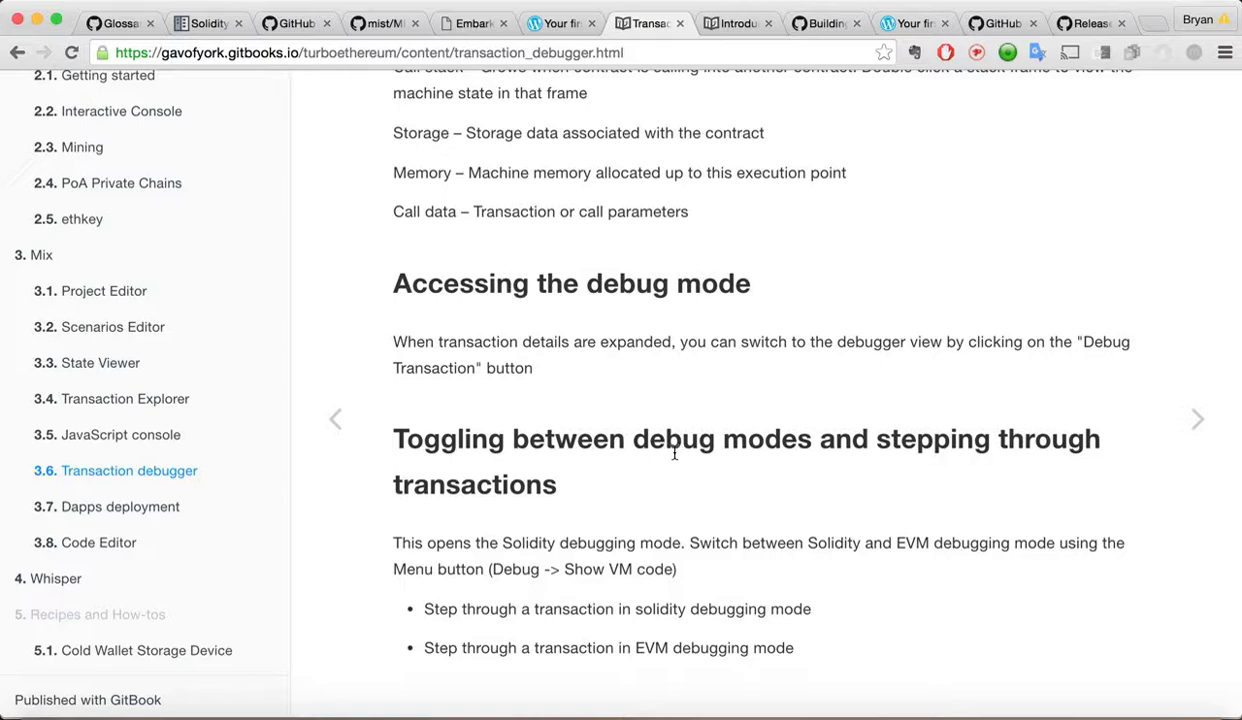
pyautogui.moveTo(711, 575)
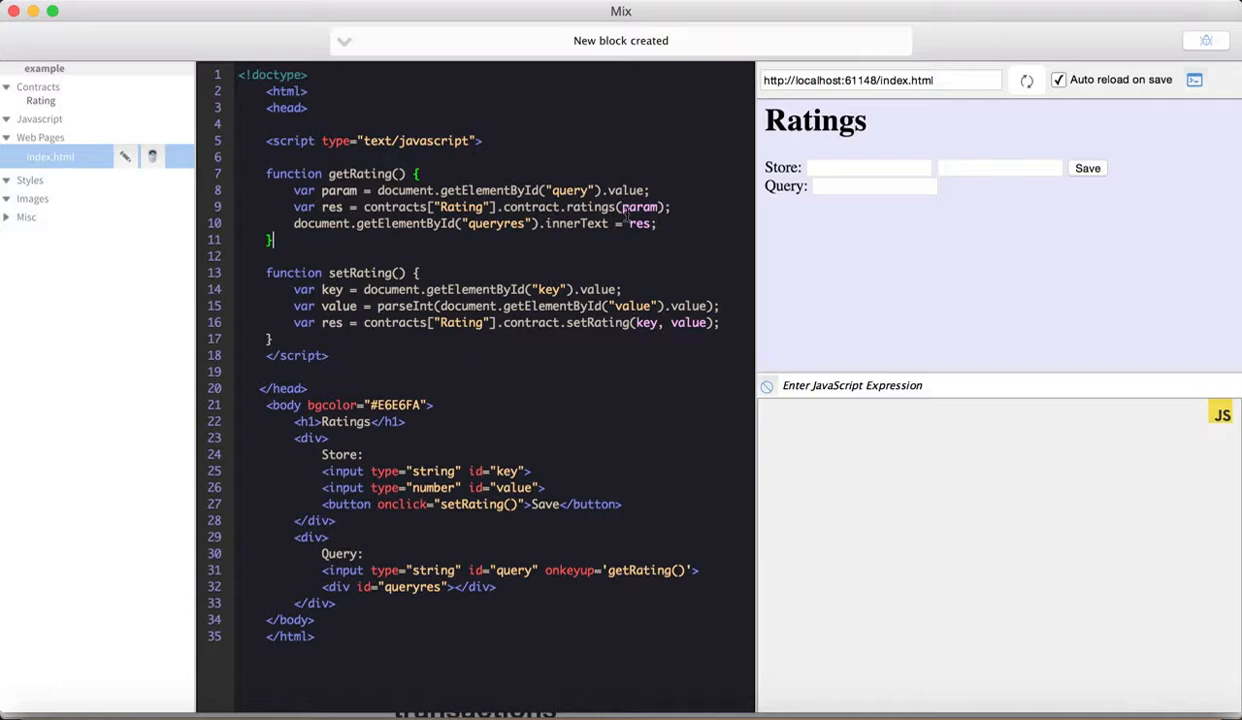
# - Focus the Ratings preview's Store value and Query fields, toggling the scenario panel in between
pyautogui.click(868, 167)
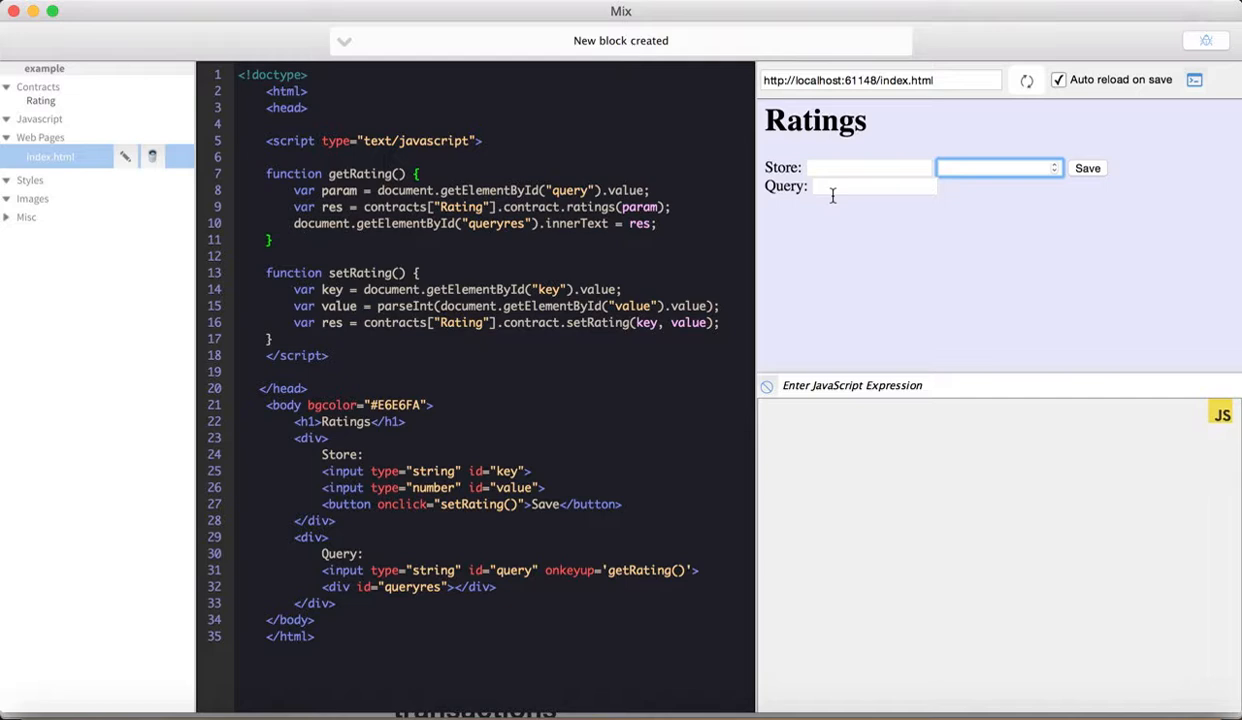
pyautogui.click(41, 100)
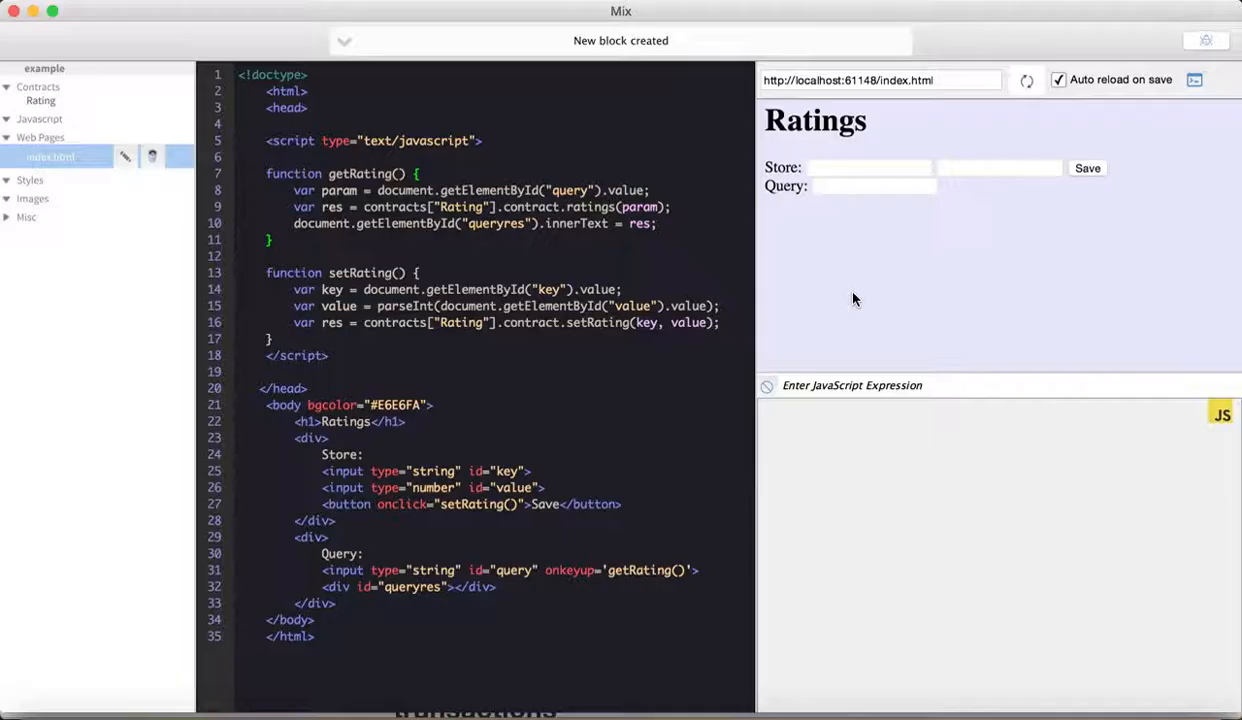
pyautogui.click(873, 186)
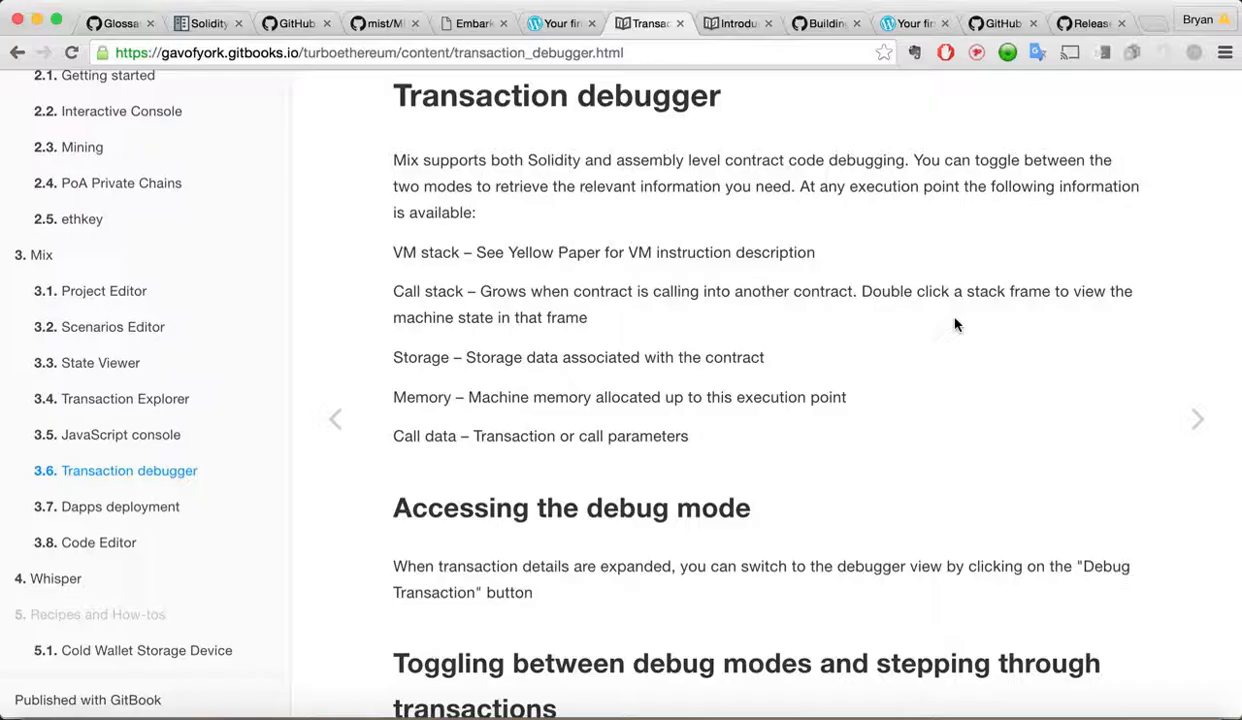
pyautogui.moveTo(68, 434)
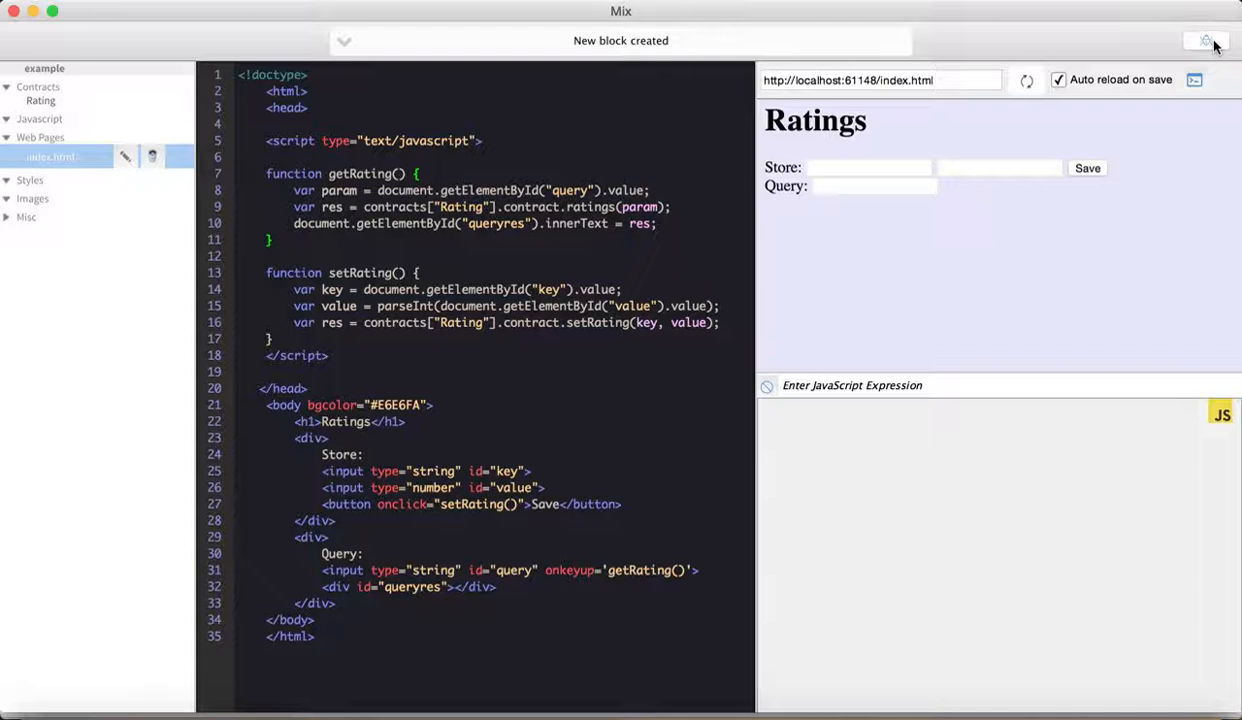
# - Store rating 11 under key 'starwars' from the Ratings preview beside the scenario
pyautogui.click(1206, 40)
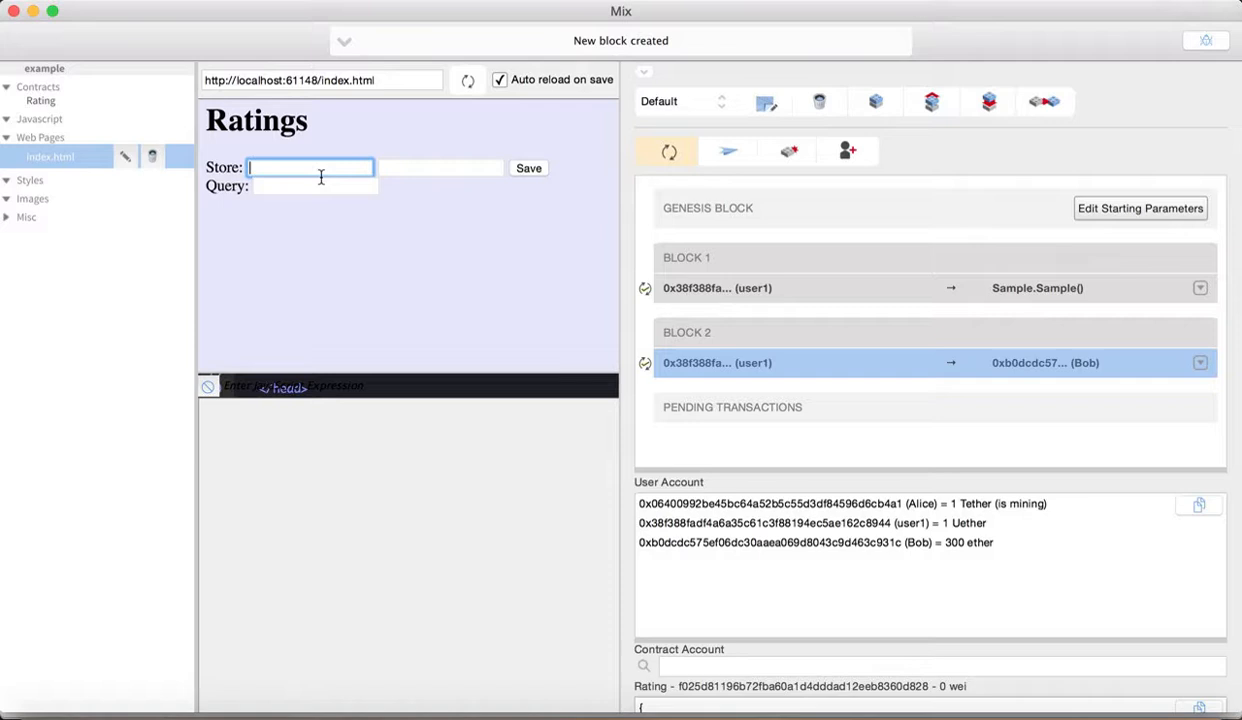
pyautogui.write('starwars')
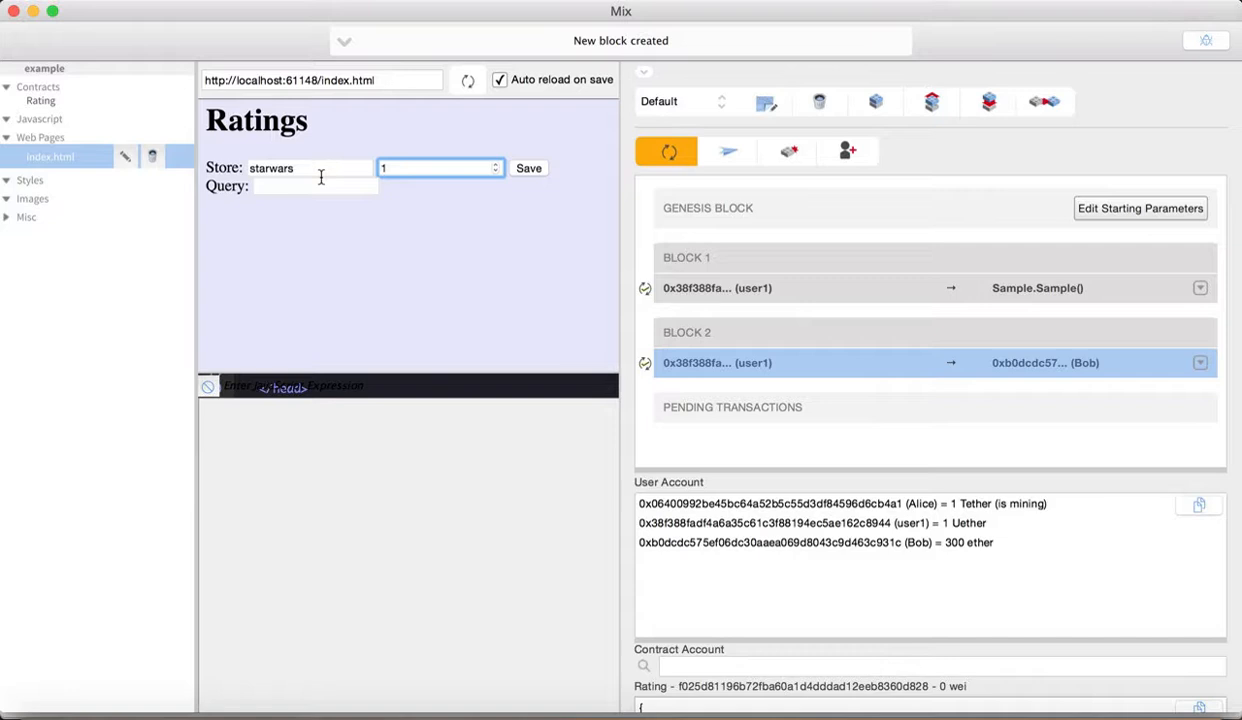
pyautogui.write('1')
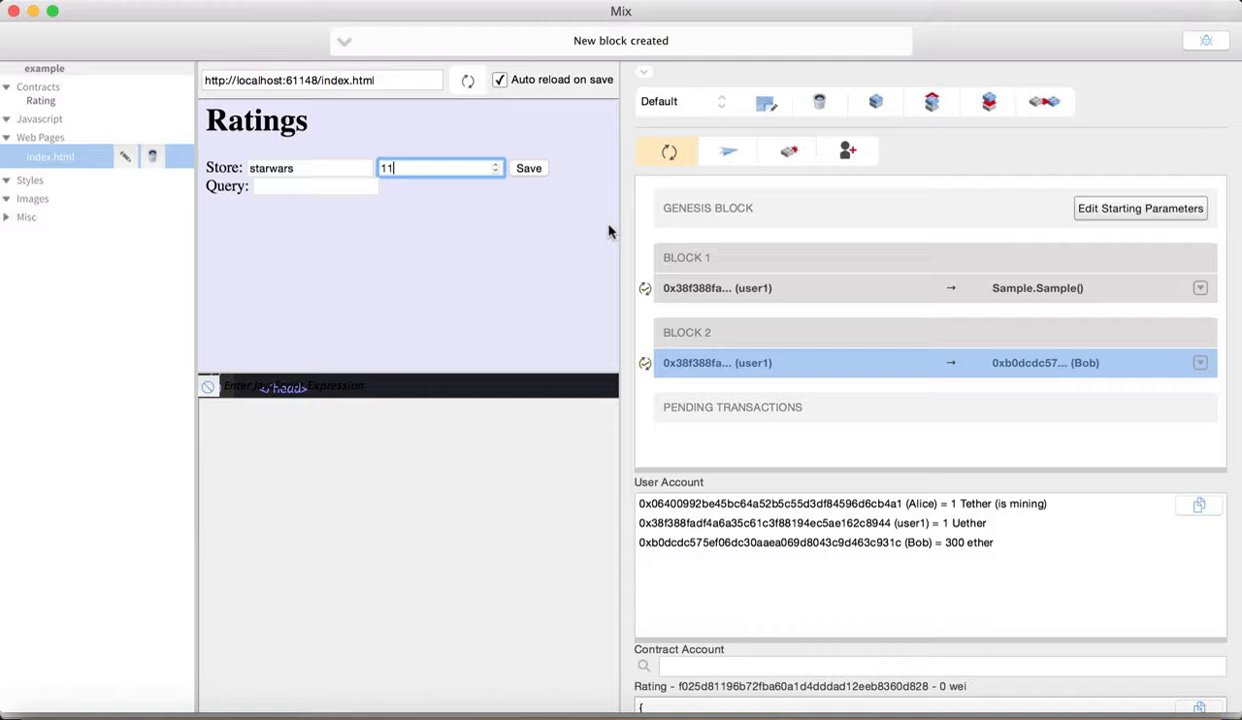
pyautogui.click(528, 168)
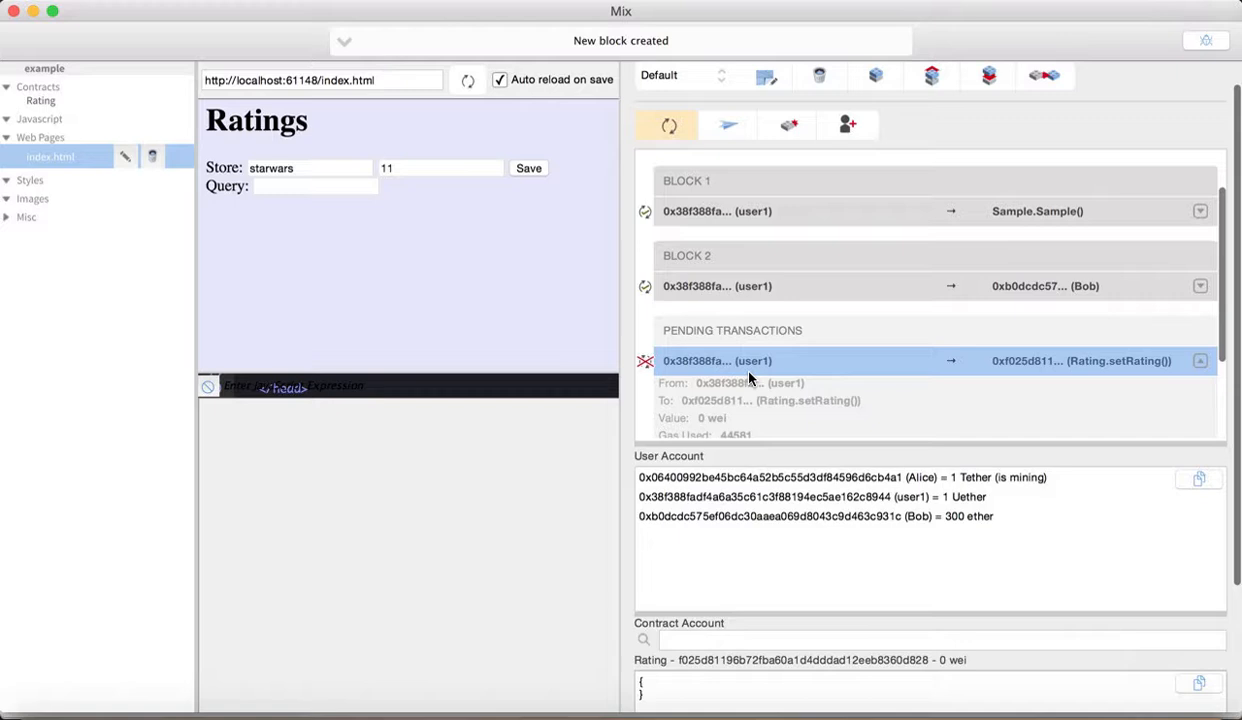
# - Expand the pending setRating transaction, review its edit settings, and apply Update
pyautogui.click(717, 361)
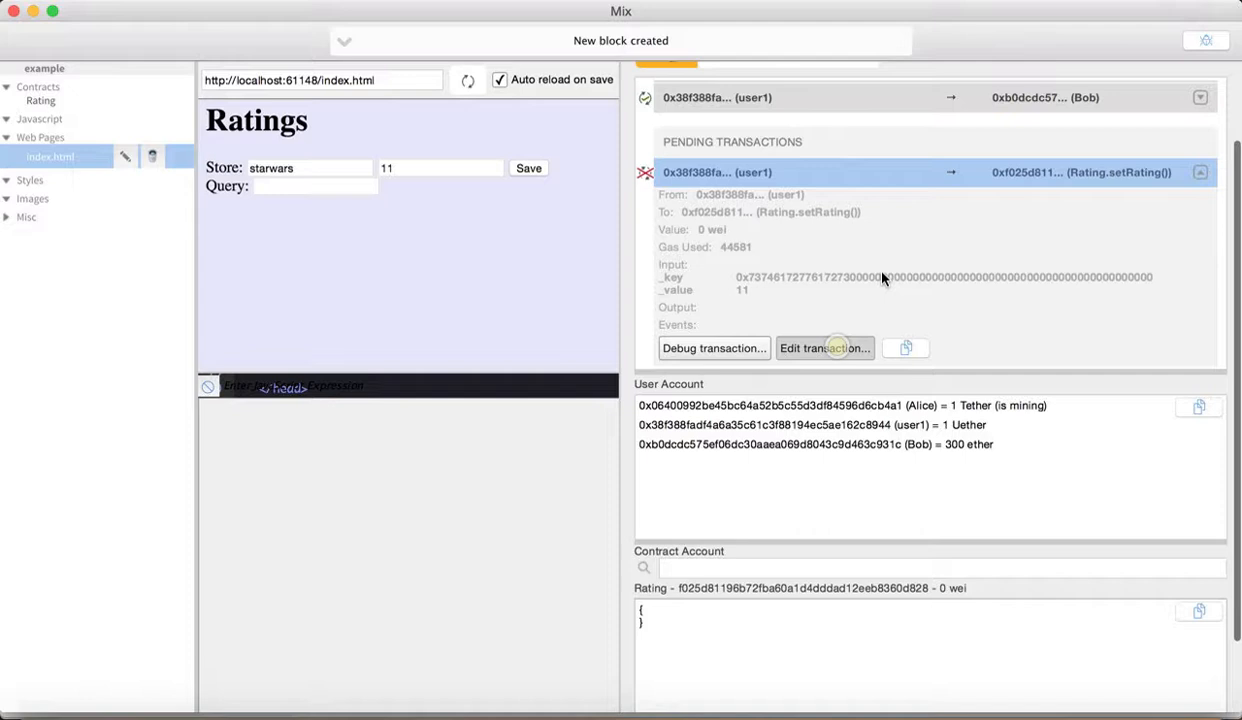
pyautogui.click(824, 348)
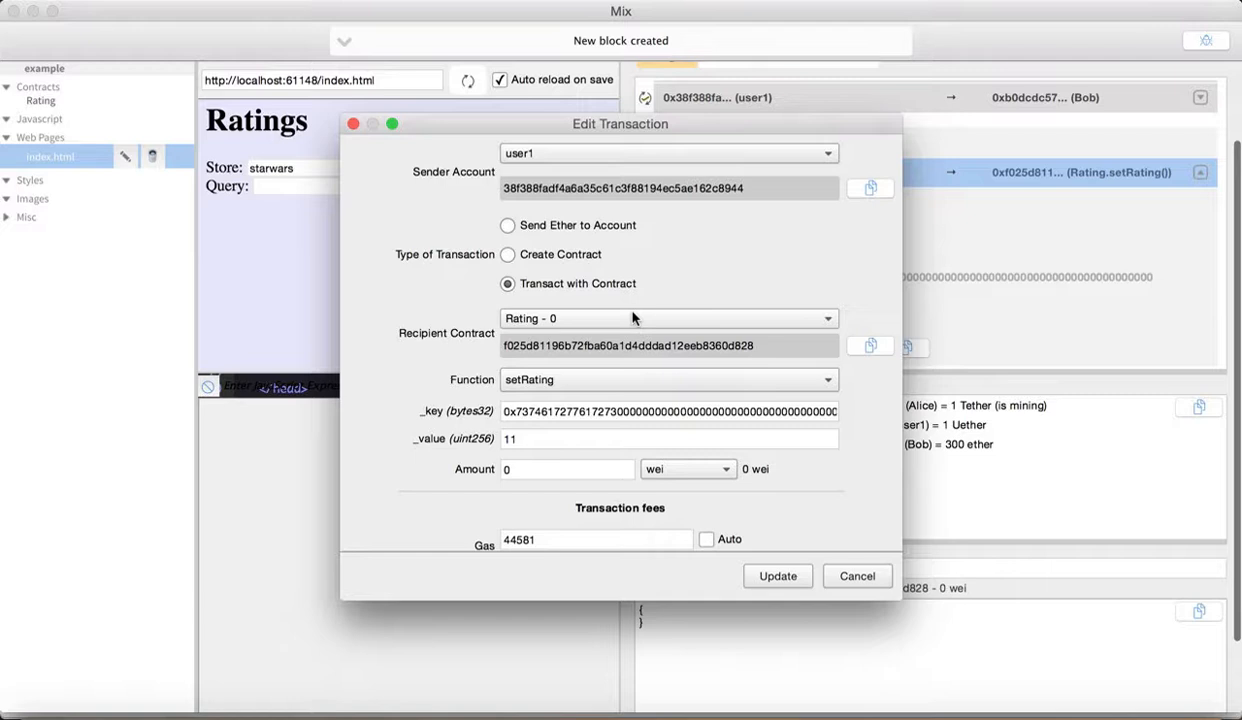
pyautogui.moveTo(665, 382)
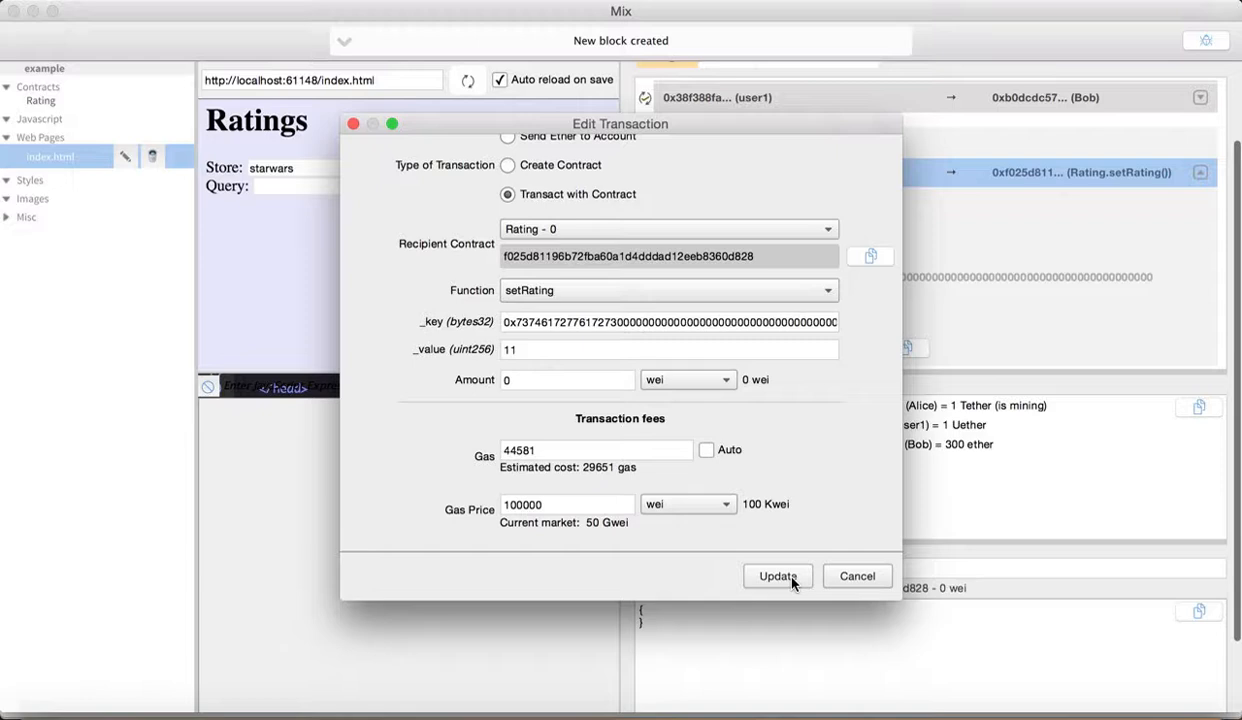
pyautogui.click(777, 575)
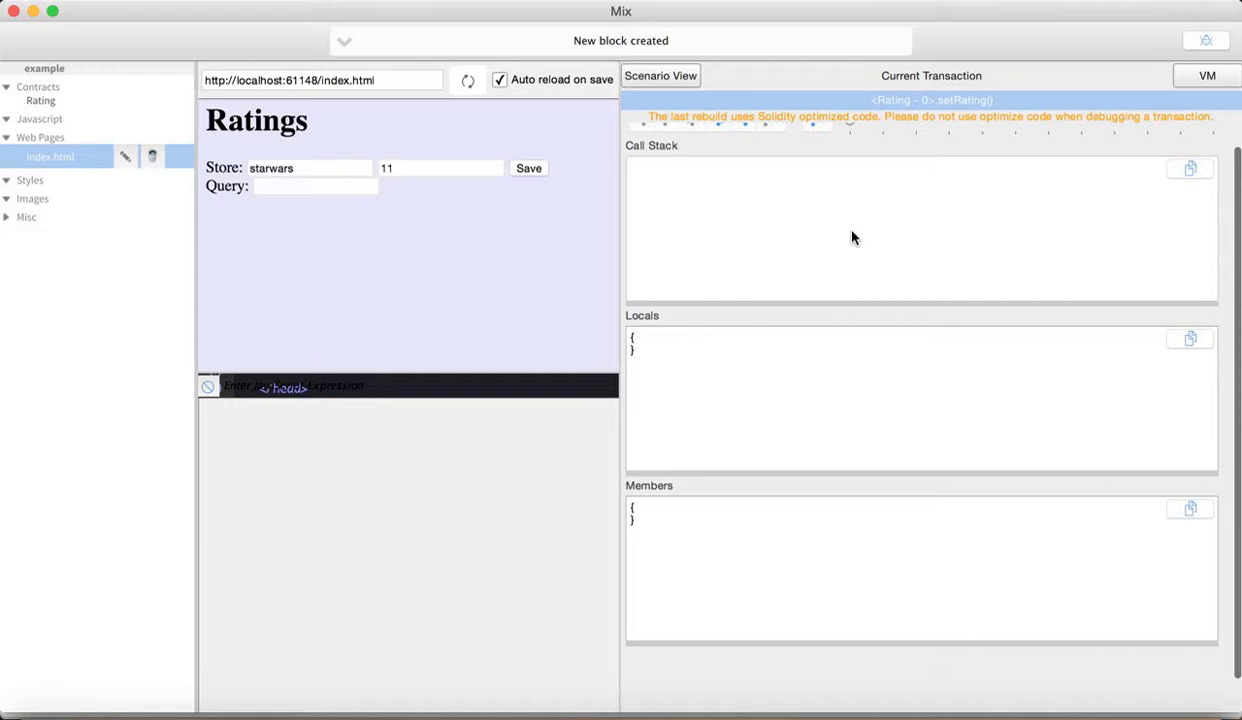
# - Switch the debugger to VM opcodes and step to instruction 35 with 20177 gas
pyautogui.click(717, 143)
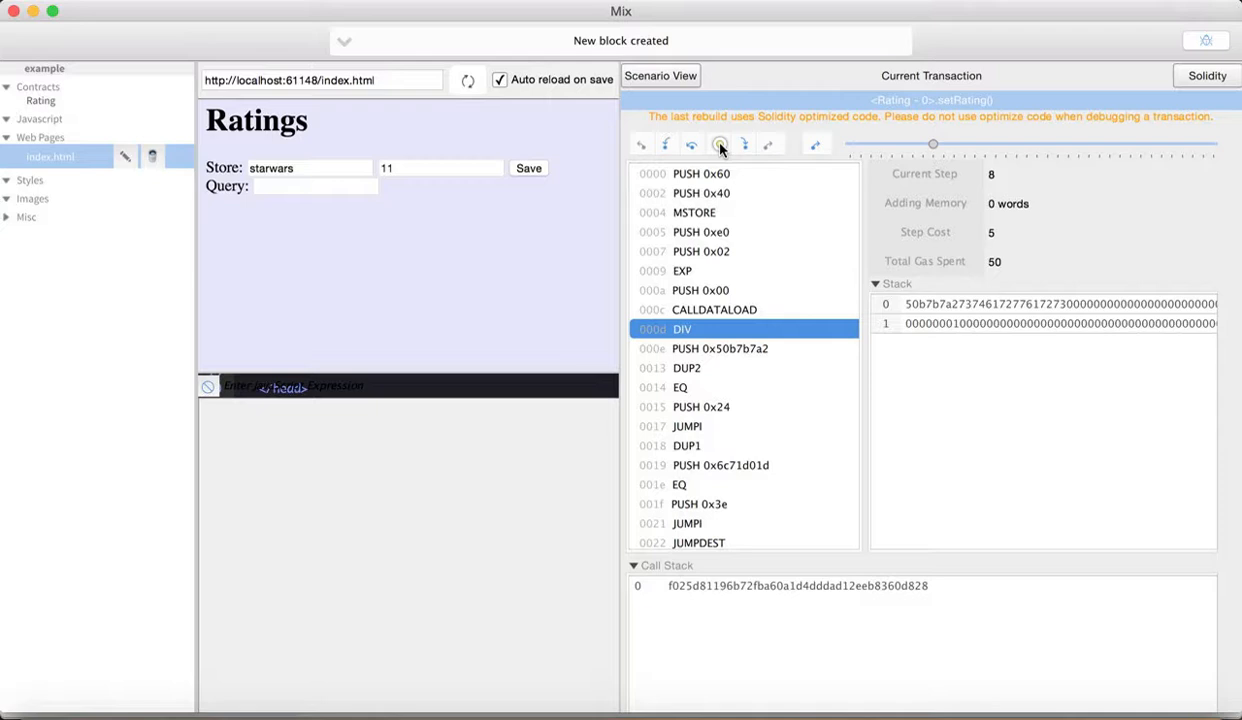
pyautogui.click(719, 144)
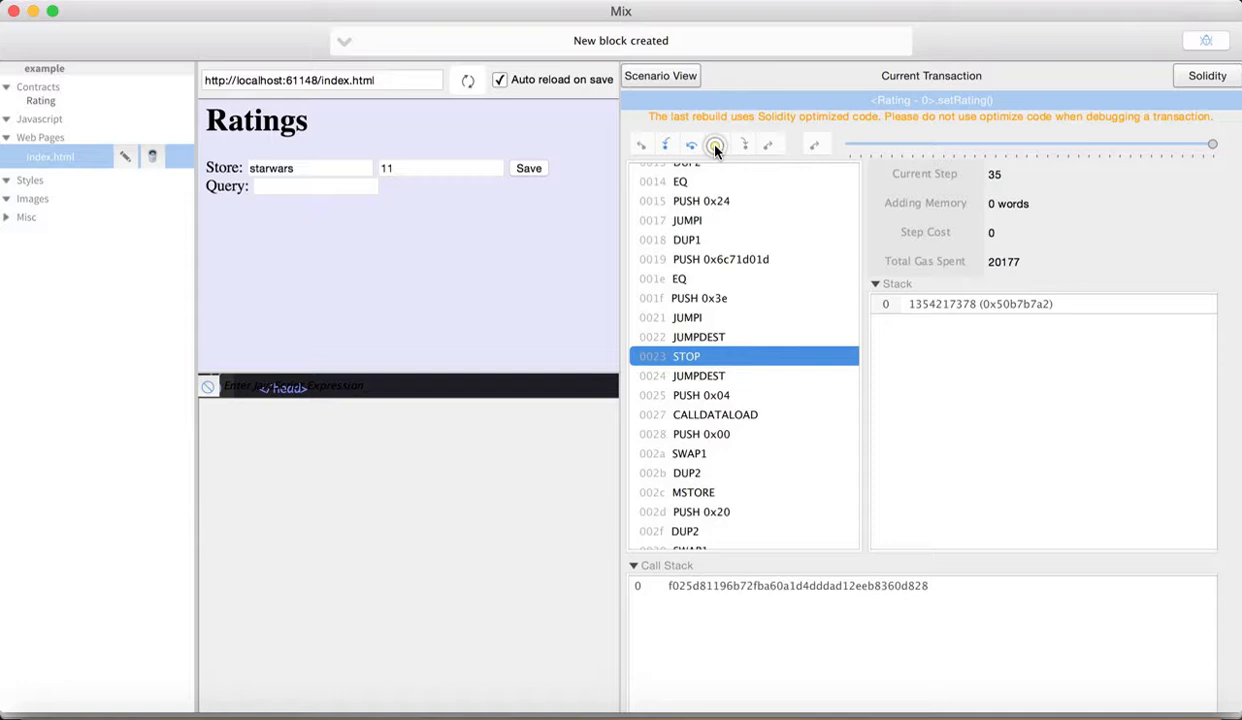
pyautogui.click(715, 145)
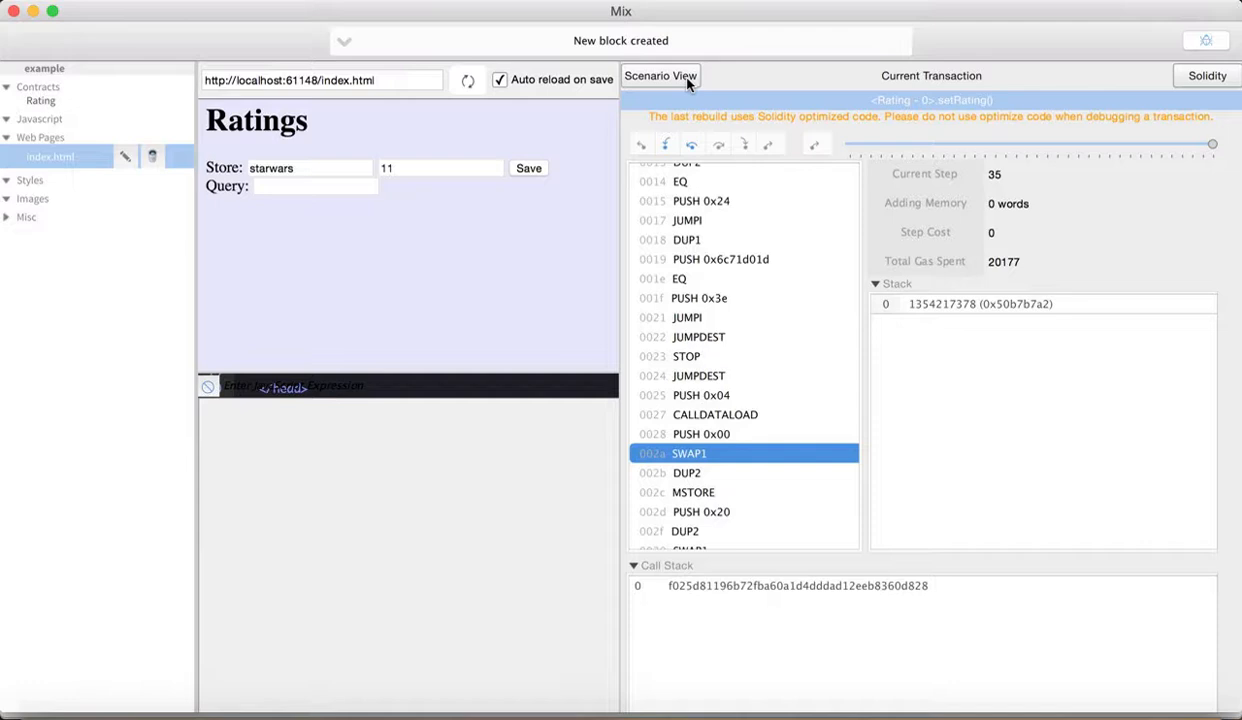
# - Mine the pending setRating transaction into Block 3 and expand its details
pyautogui.click(660, 75)
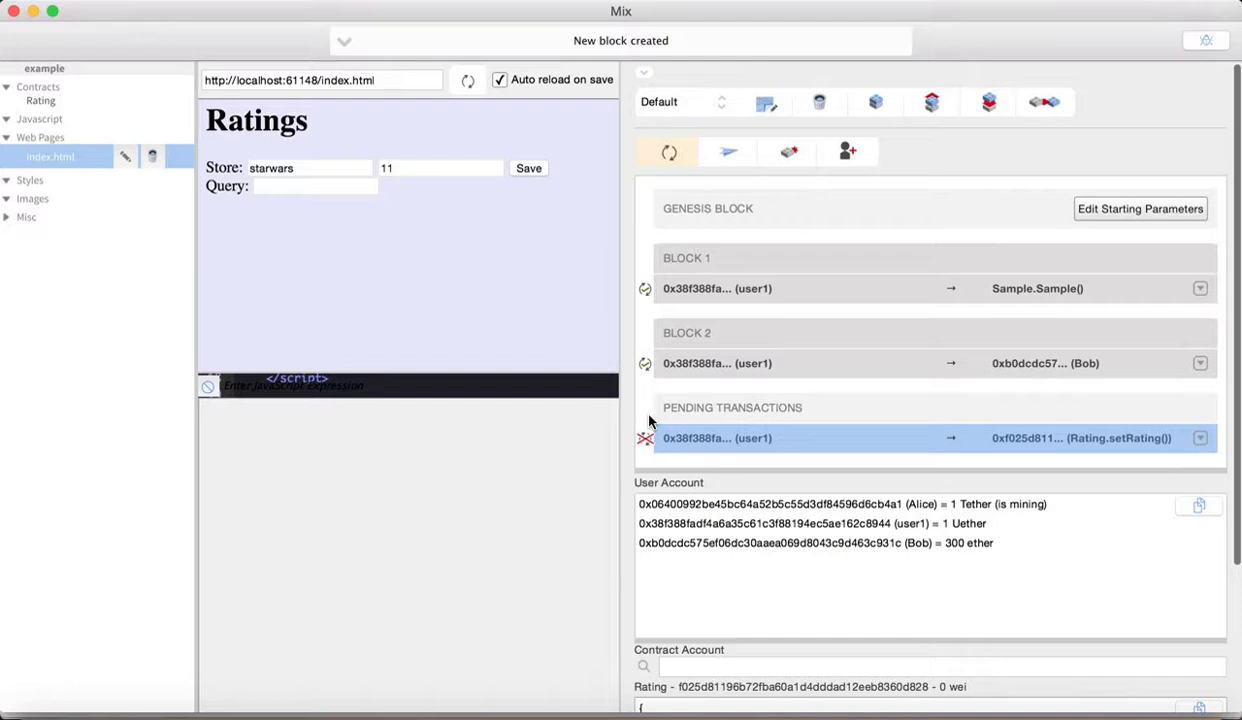
pyautogui.click(667, 152)
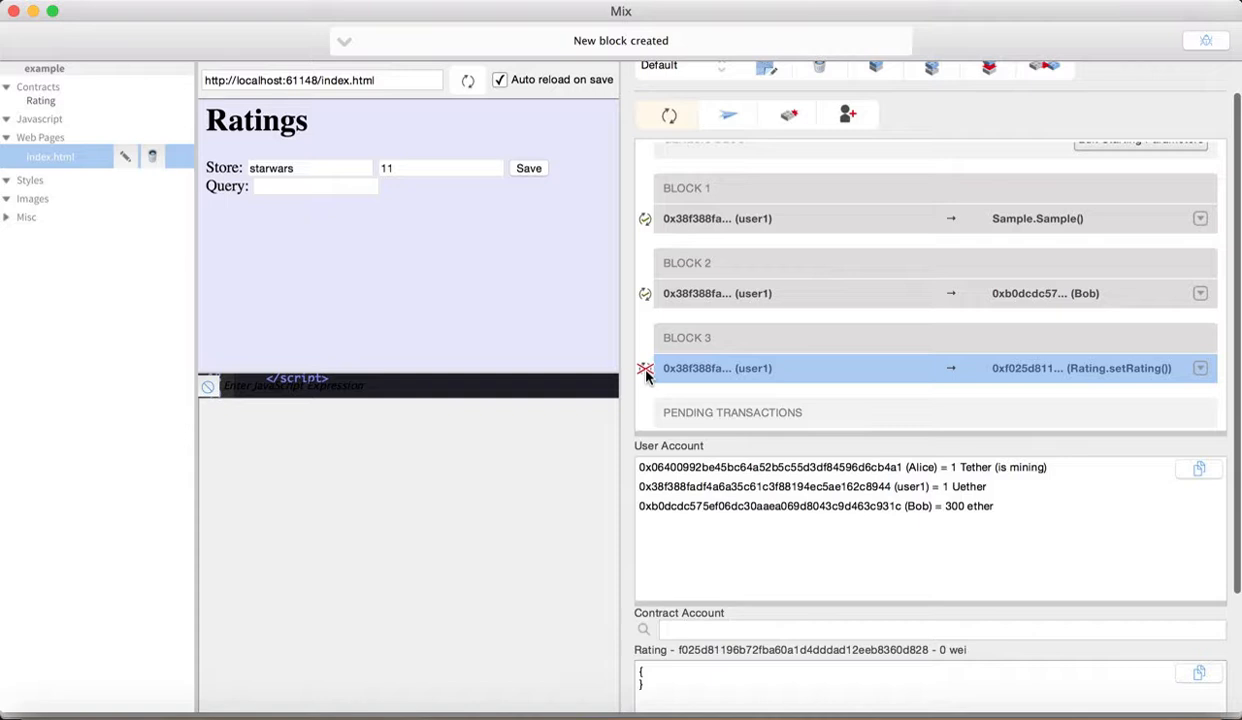
pyautogui.click(668, 112)
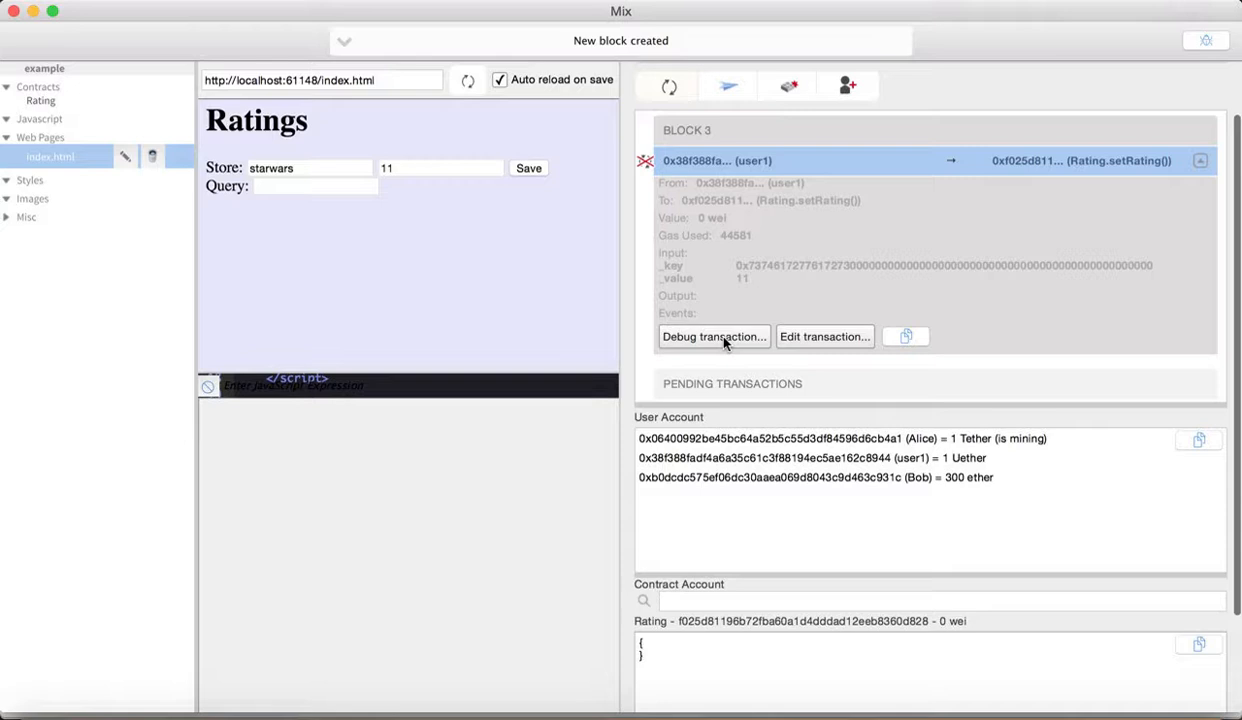
# - Debug the mined setRating call, stepping into and over the Rating contract source
pyautogui.click(713, 336)
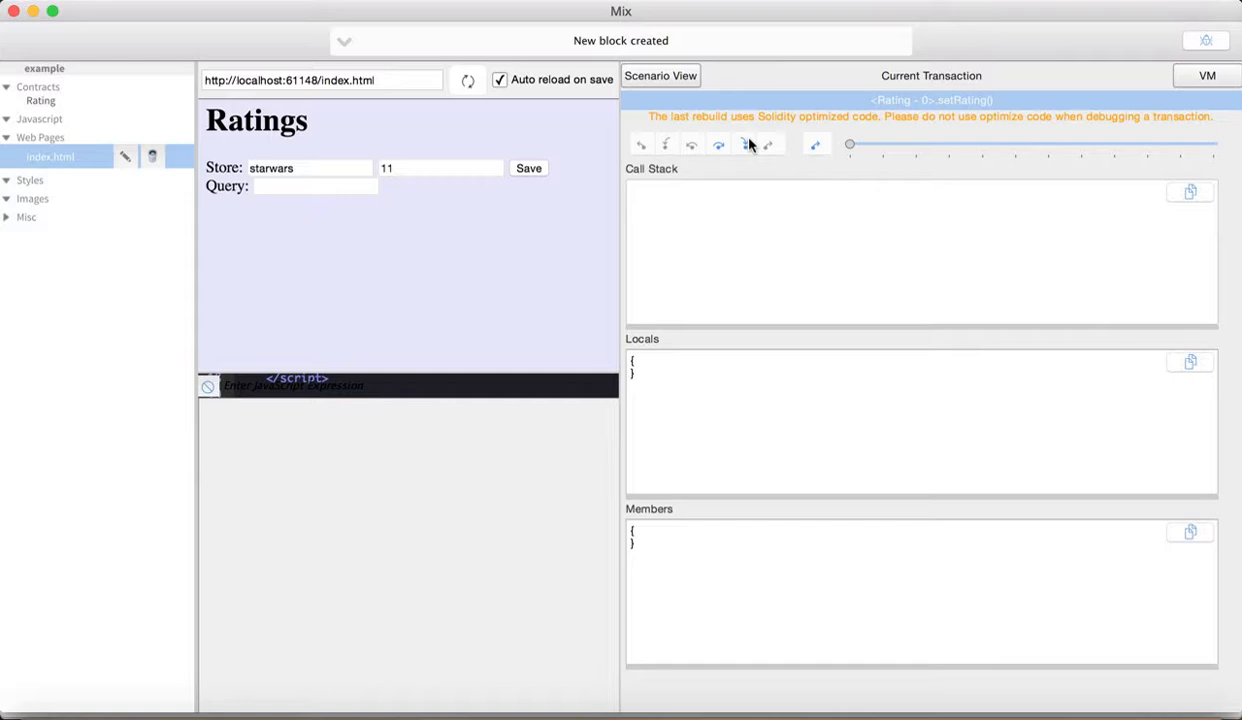
pyautogui.click(718, 144)
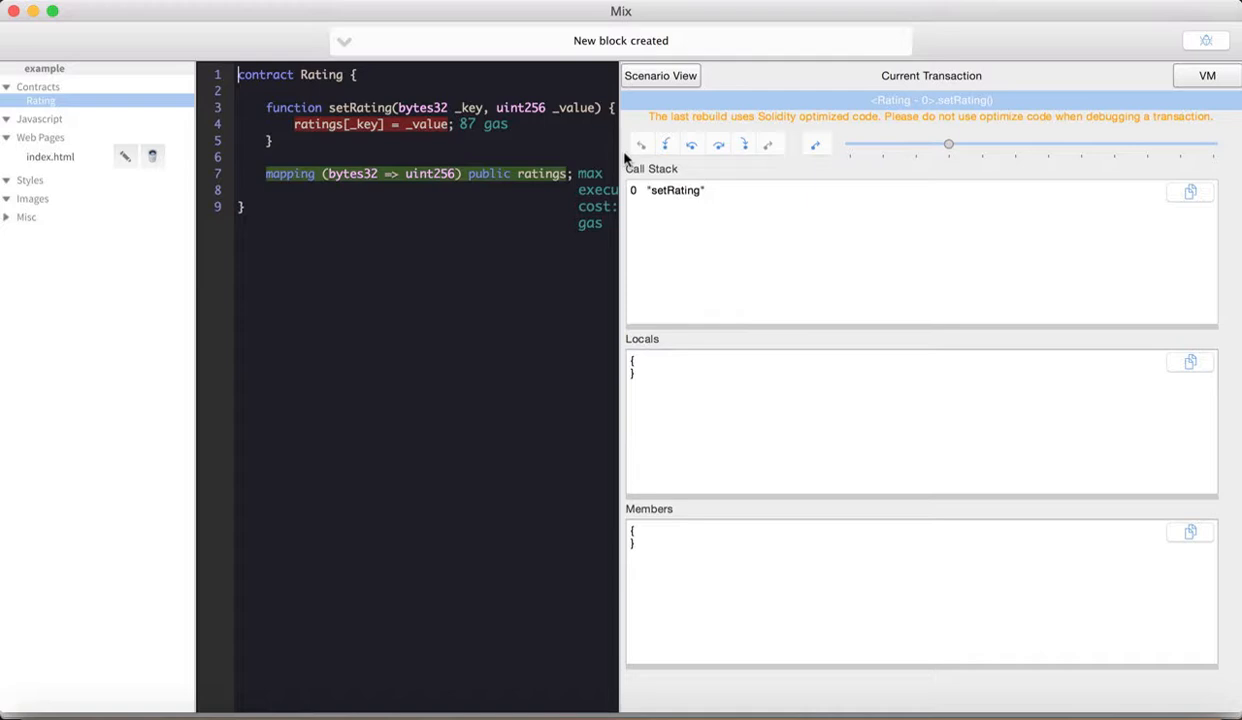
pyautogui.click(816, 144)
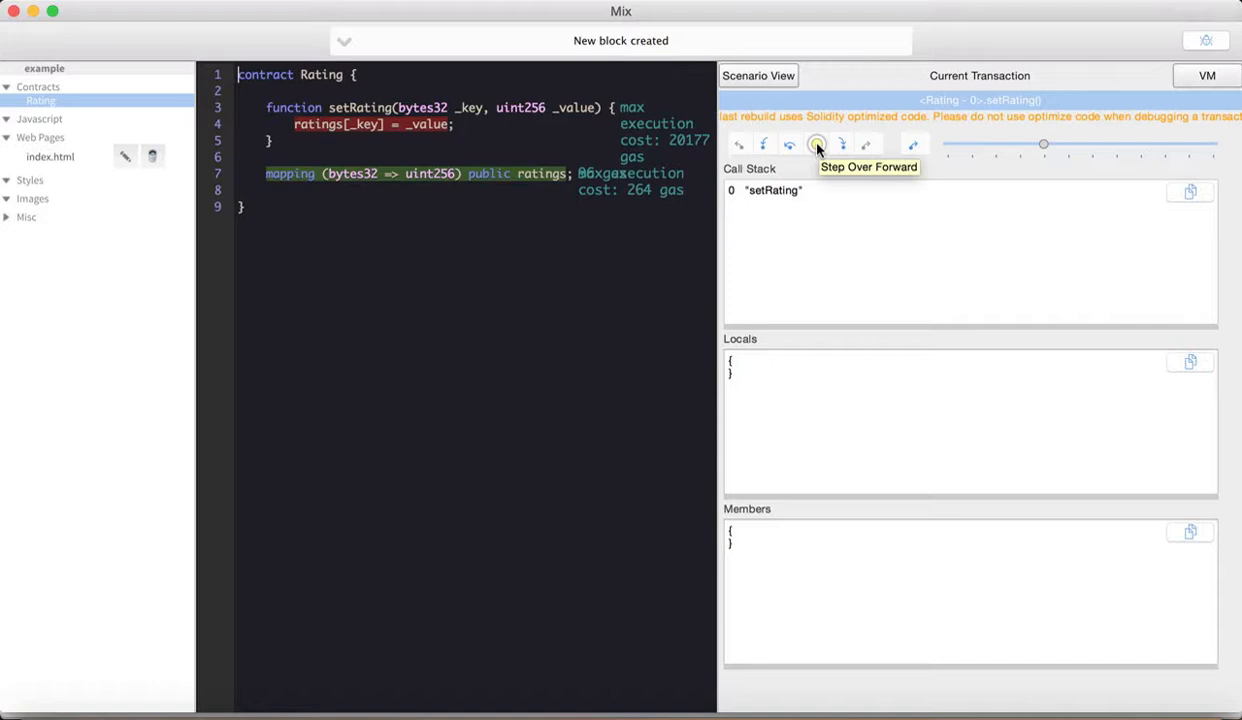
pyautogui.click(817, 144)
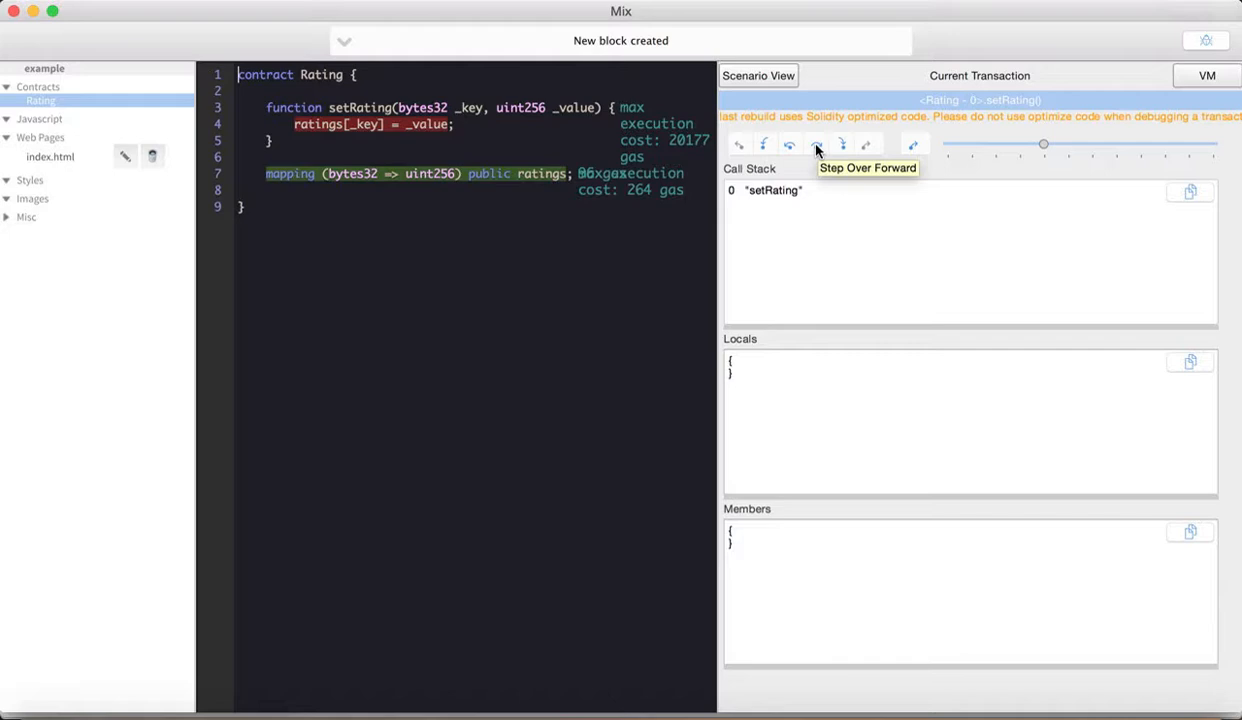
pyautogui.click(816, 144)
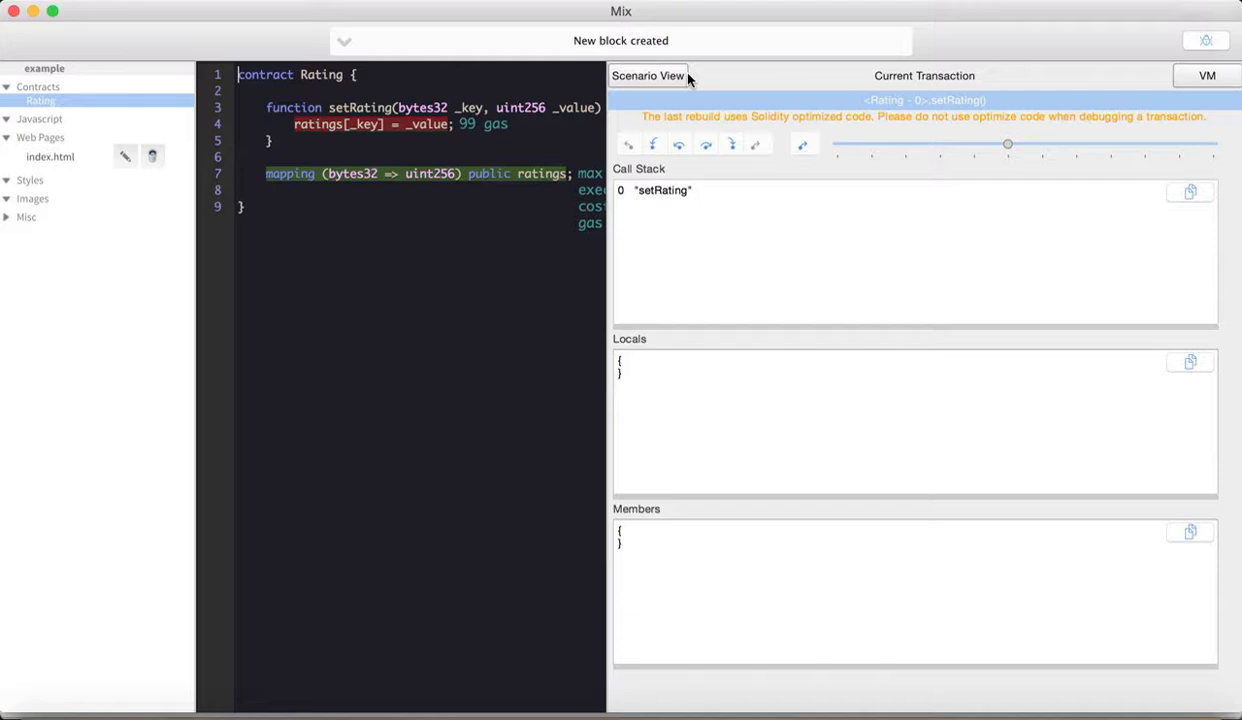
pyautogui.click(648, 75)
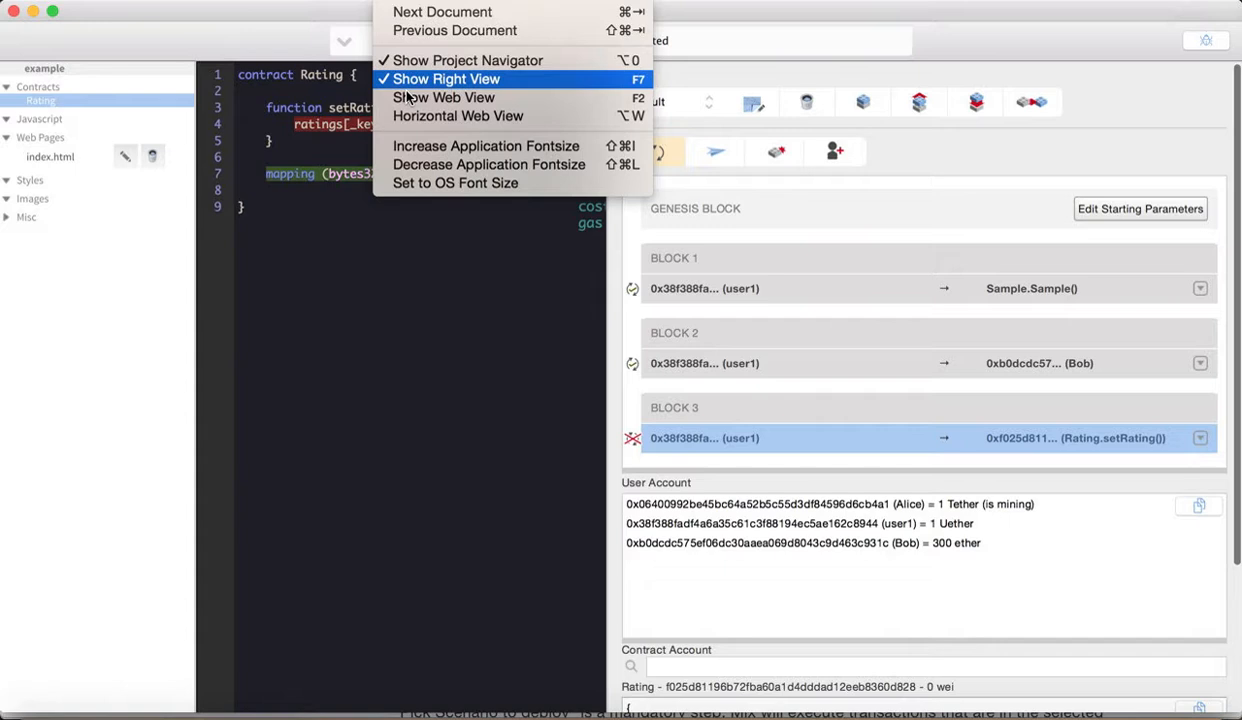
# - Bring back the Ratings web page preview beside the scenario via Show Web View
pyautogui.click(444, 97)
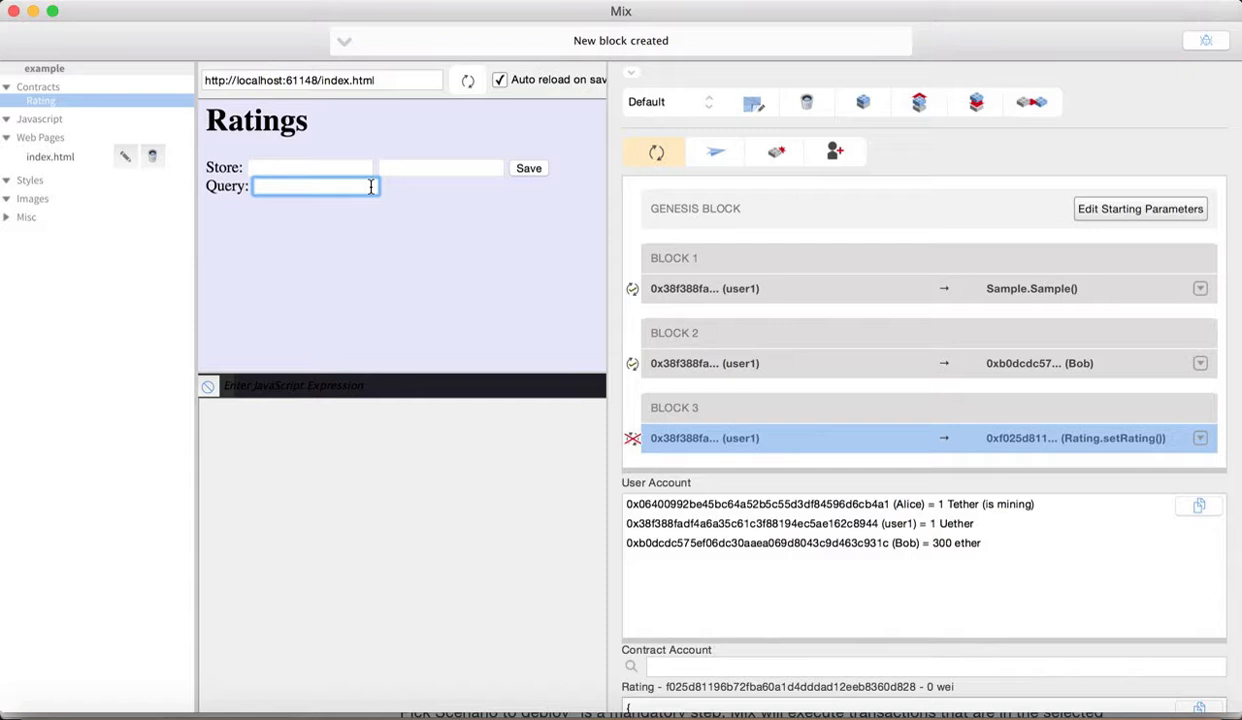
# - Query the Ratings page with keys 'starwars', 'foo' and 'sta', getting a result of 0
pyautogui.write('starwars')
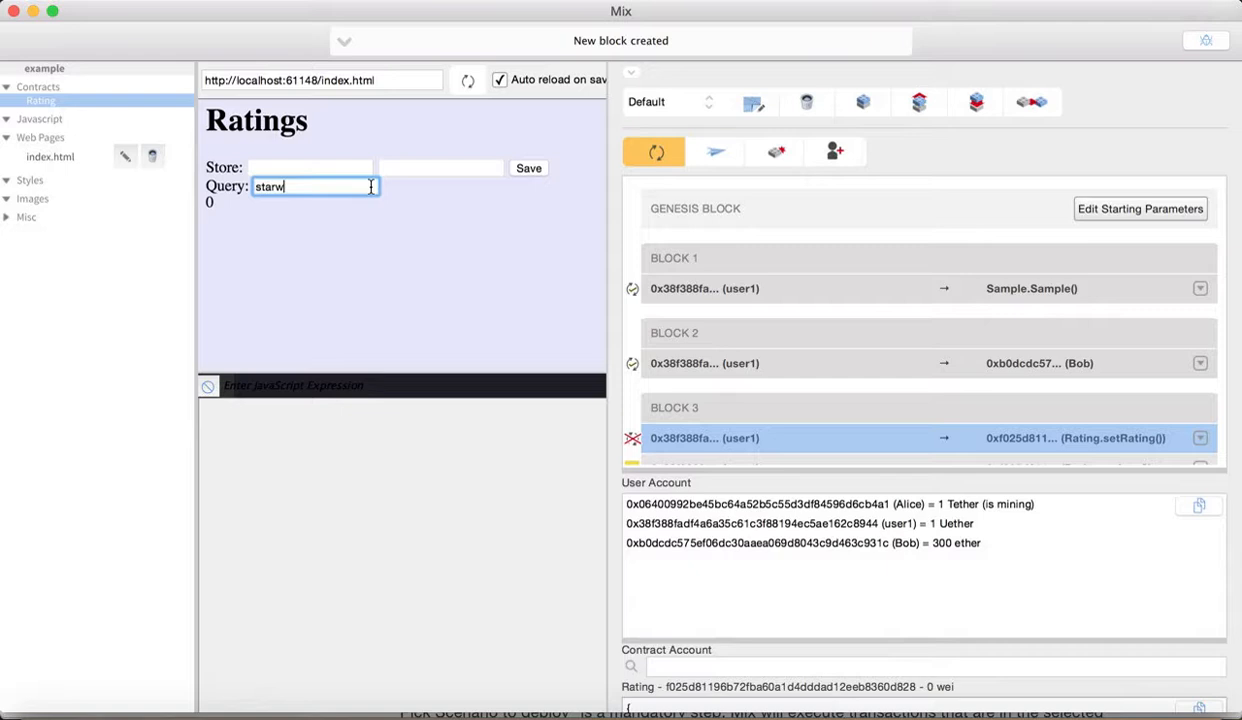
pyautogui.press('BackSpace')
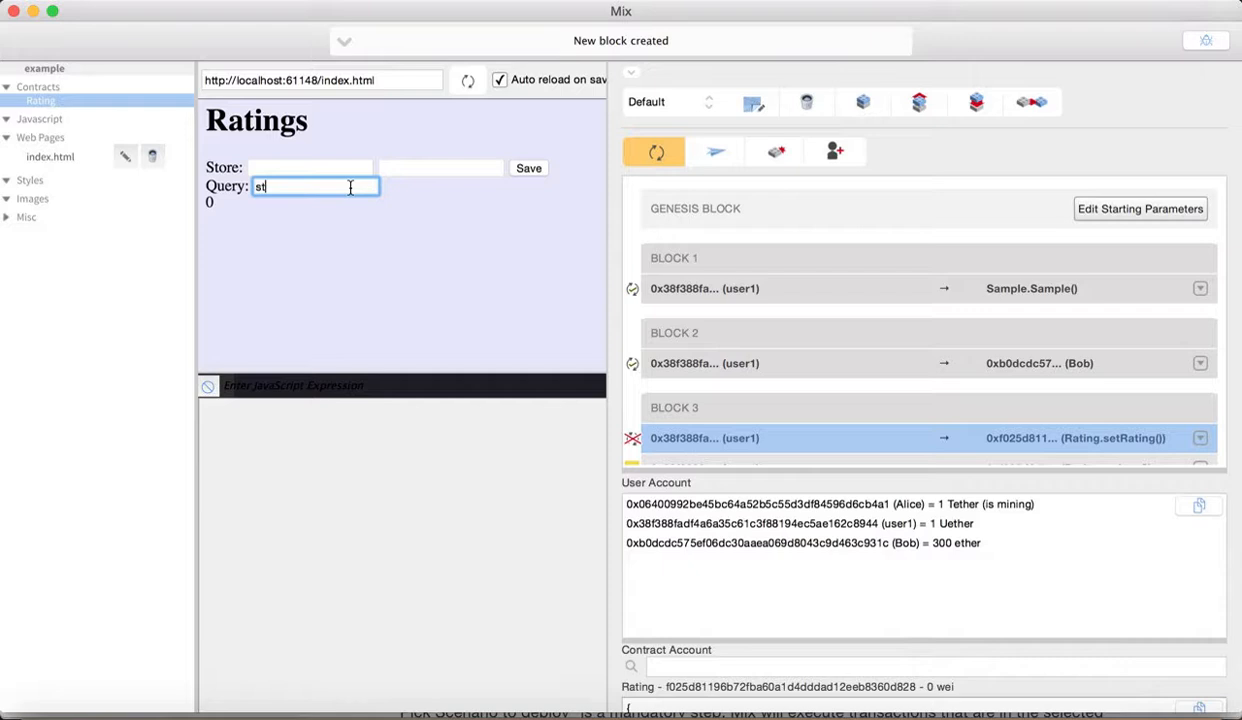
pyautogui.write('f')
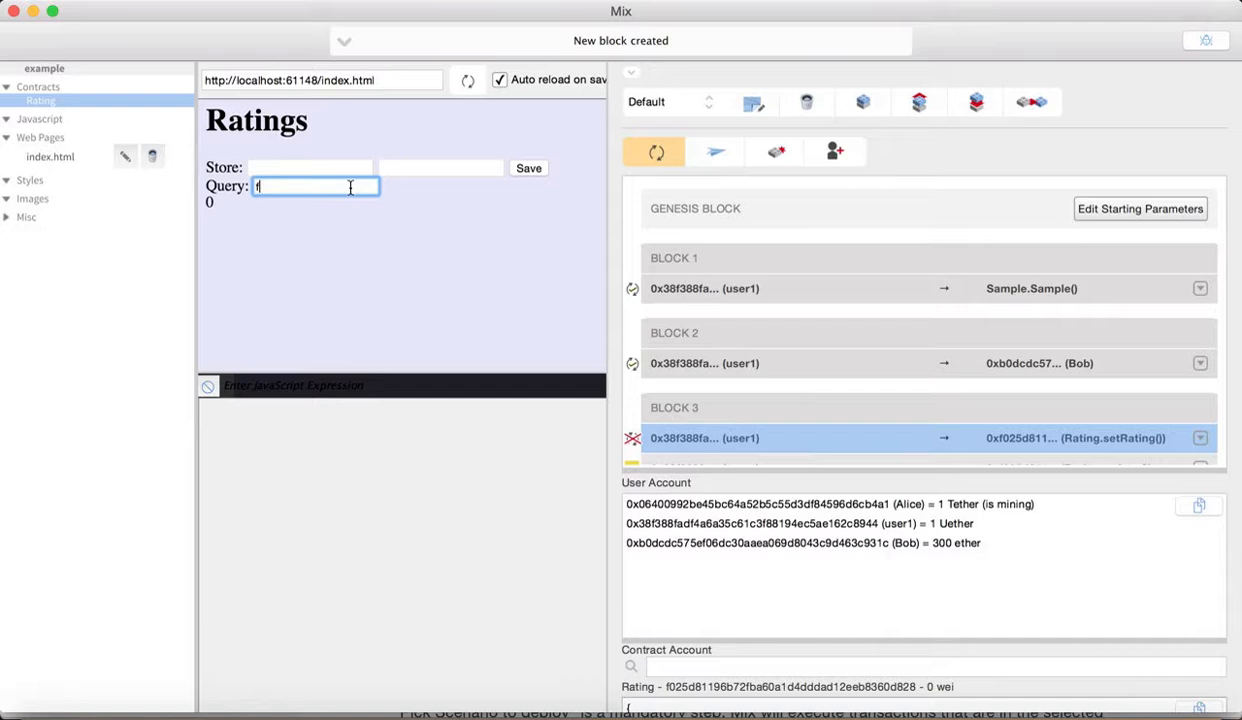
pyautogui.write('oo')
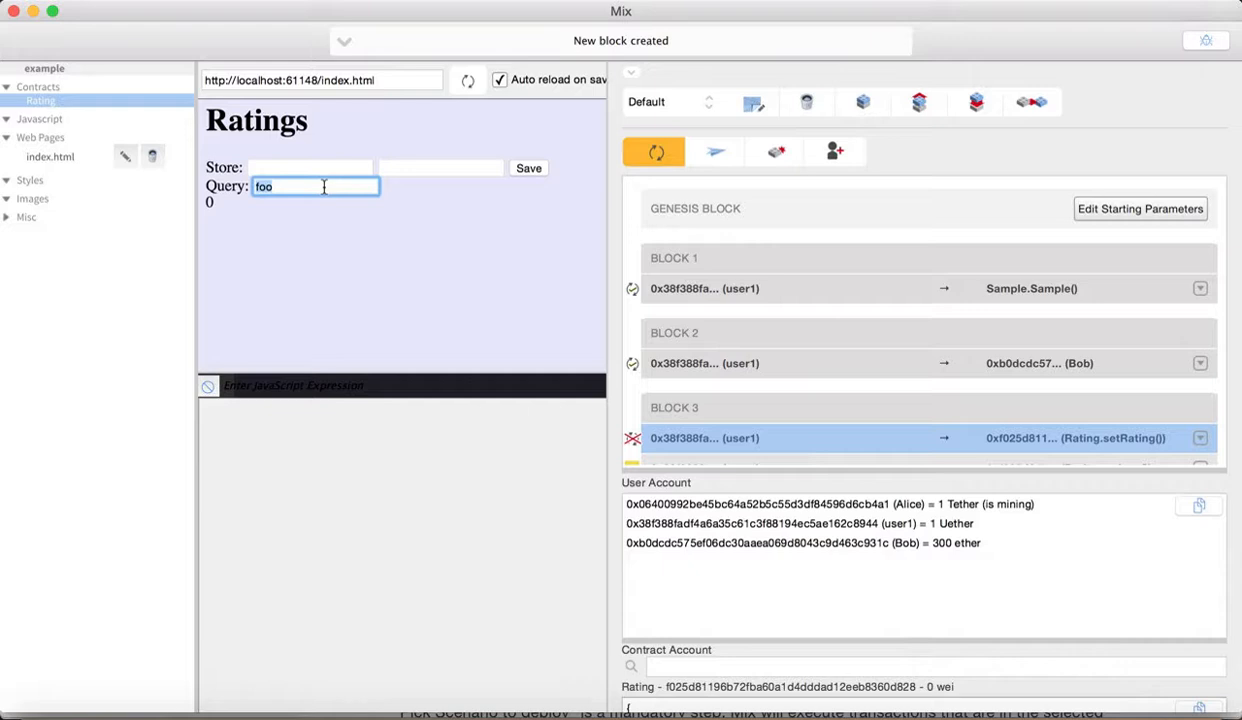
pyautogui.write('sta')
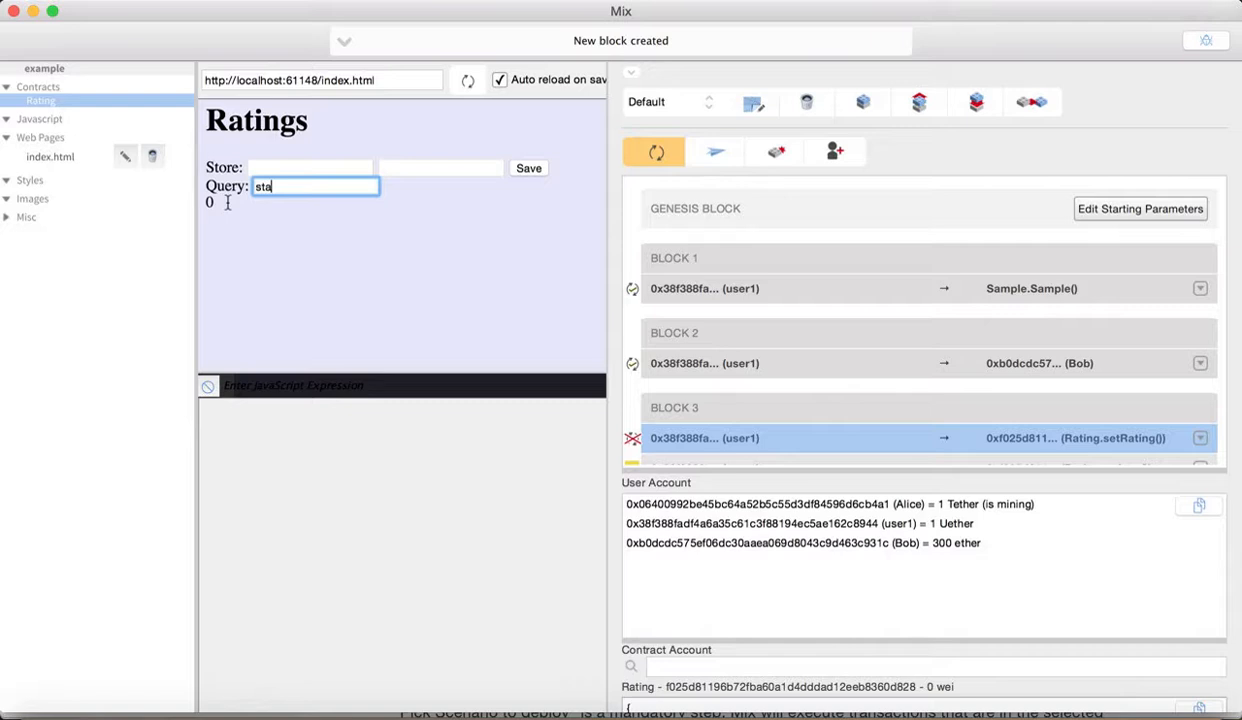
pyautogui.moveTo(512, 237)
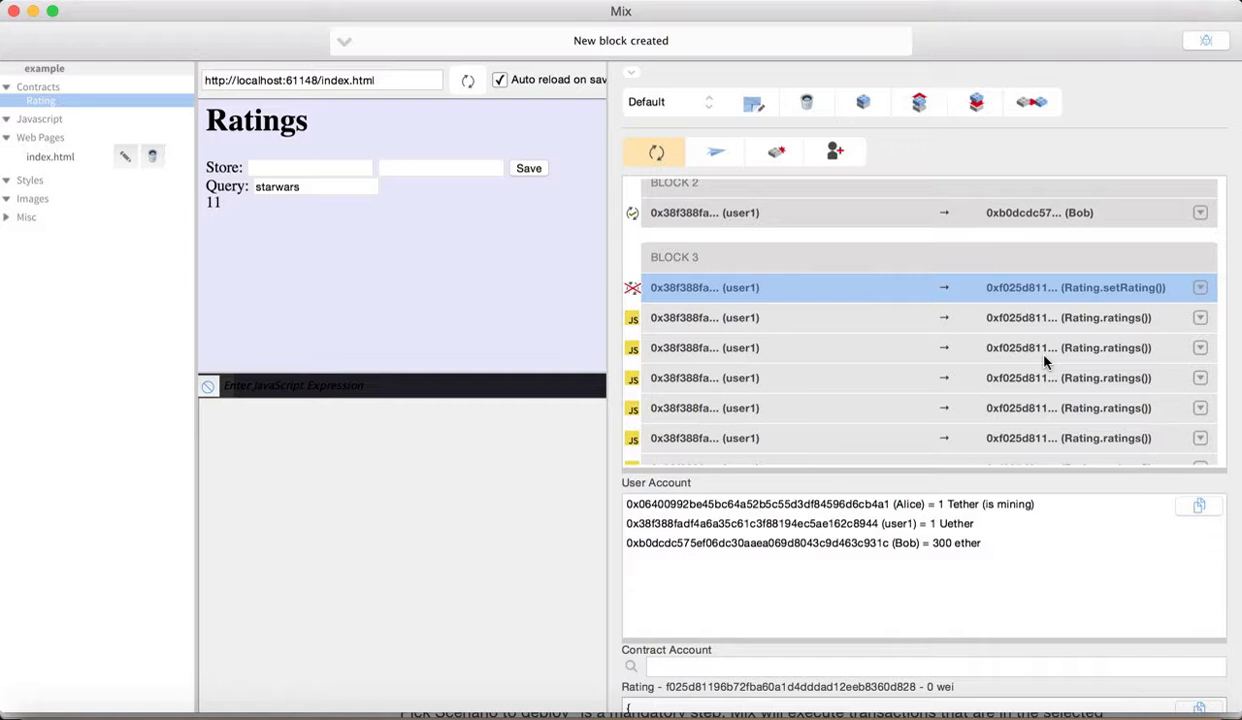
# - Expand block 3's setRating transaction in the Transaction Explorer to view its sender details
pyautogui.scroll(-3)
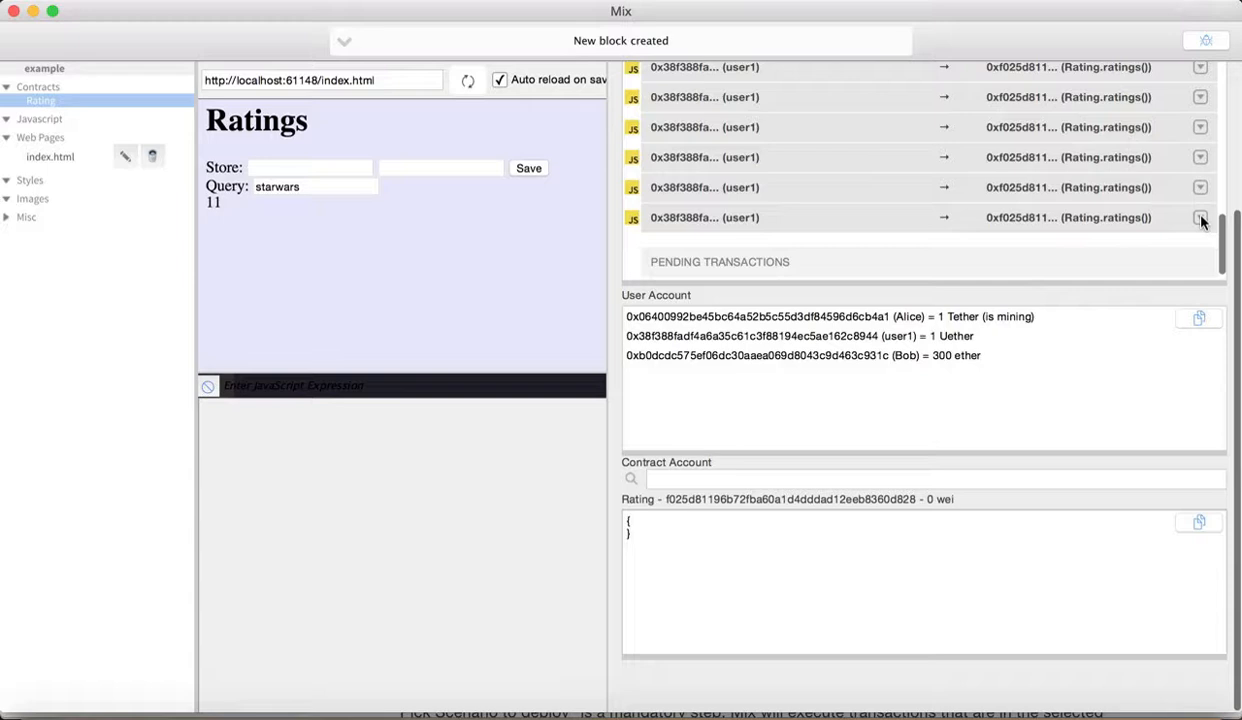
pyautogui.click(1199, 217)
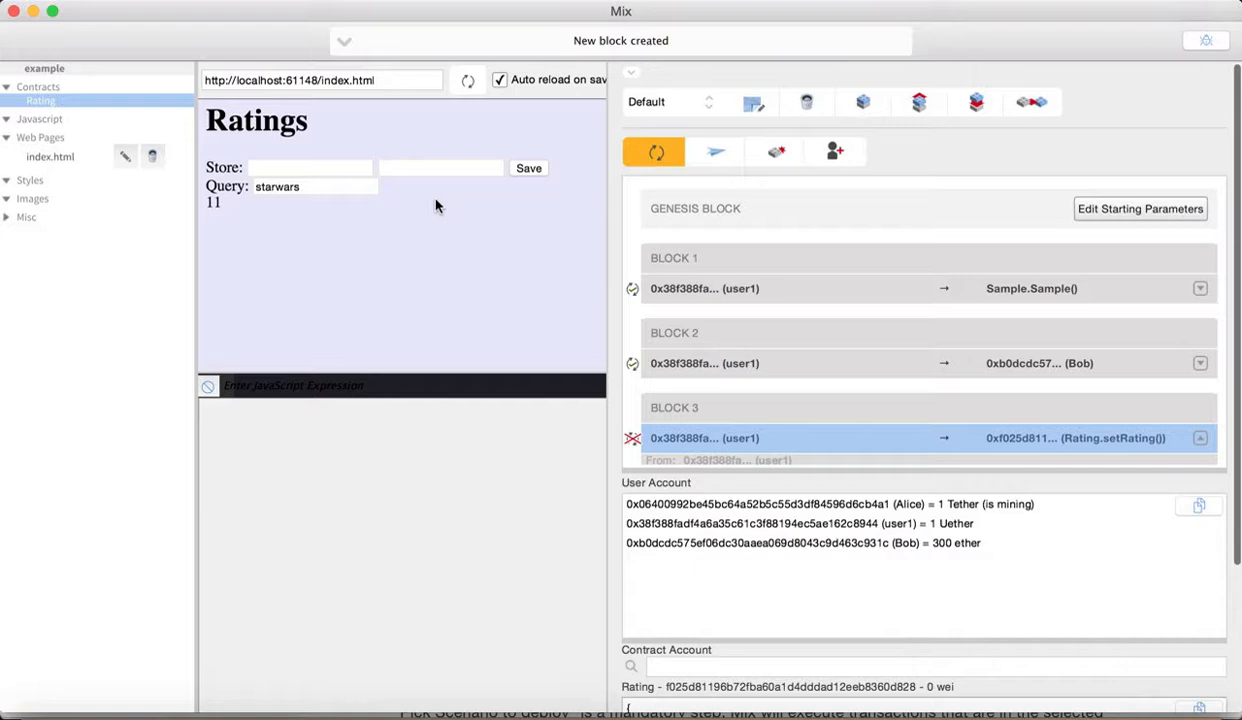
pyautogui.scroll(-3)
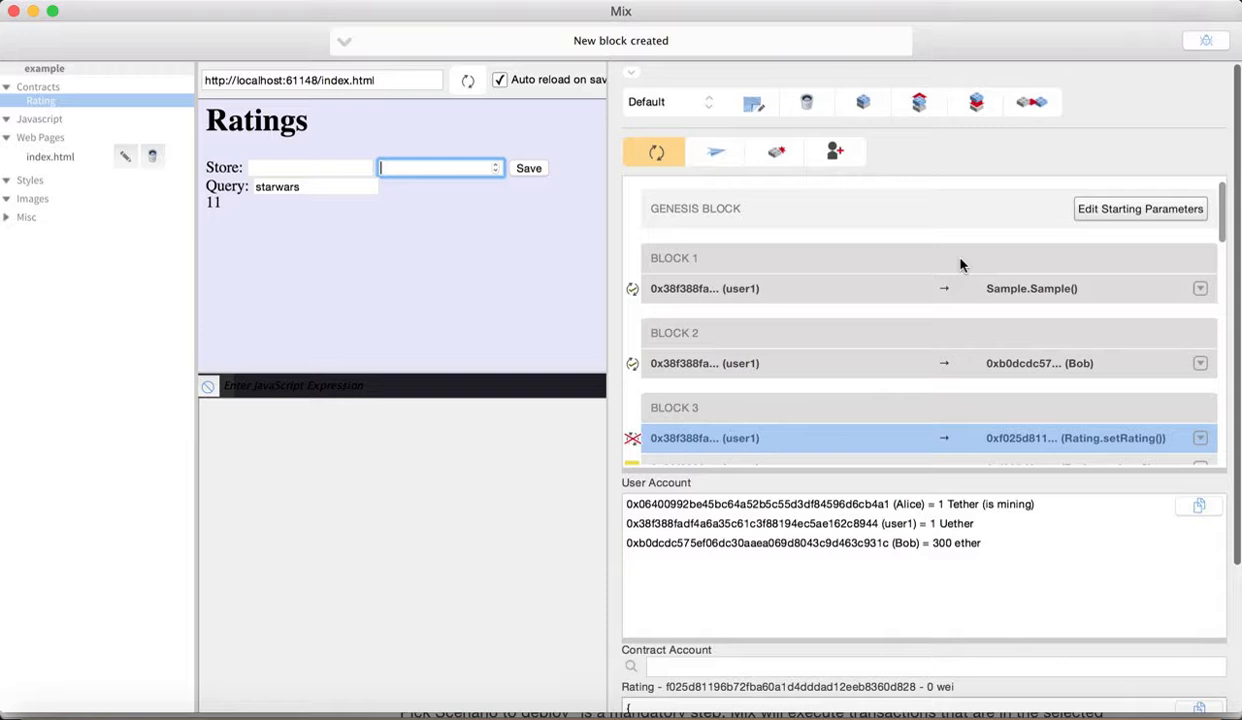
# - Collapse the setRating entry and switch to the GitBook Dapps deployment guide
pyautogui.click(644, 22)
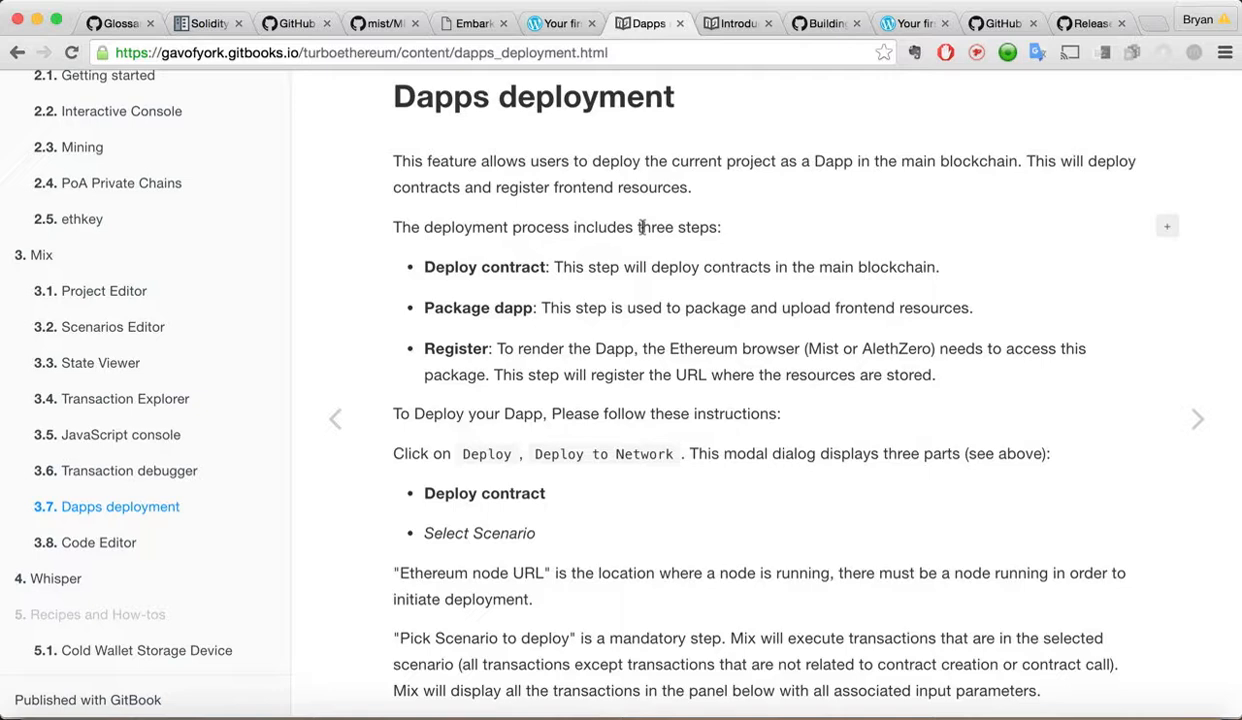
pyautogui.scroll(-3)
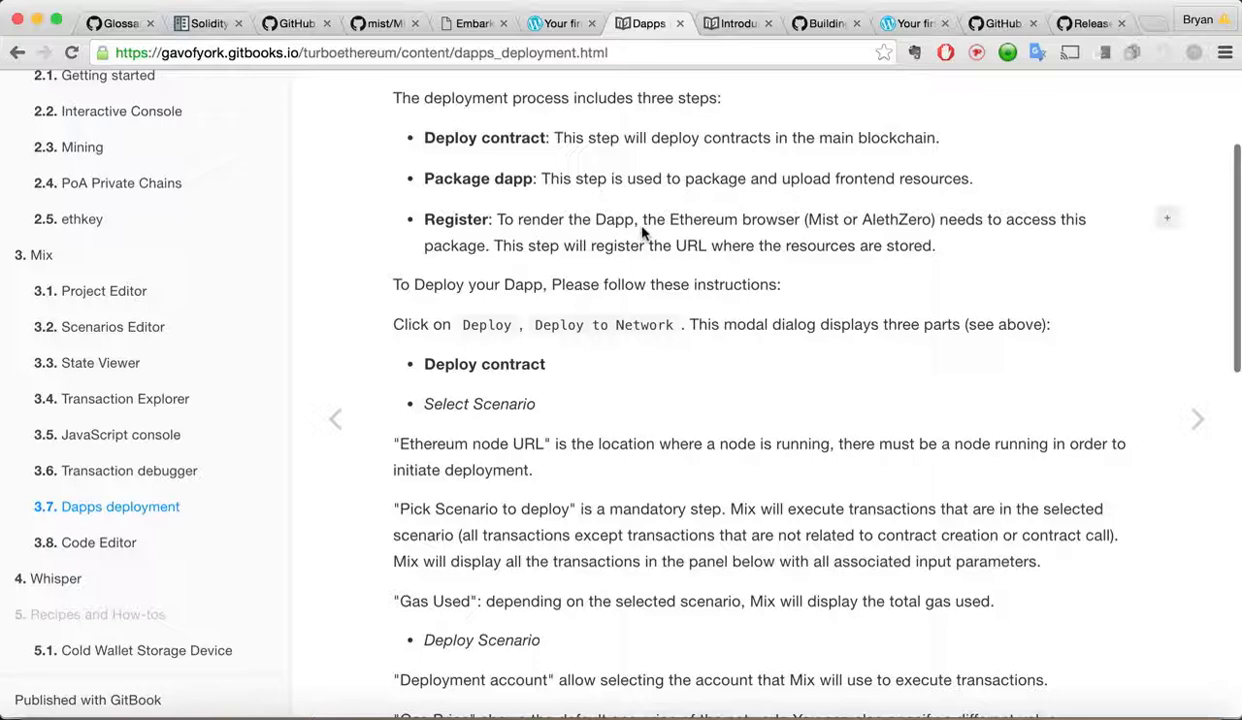
# - Scroll the Dapps deployment guide to the 'To Deploy your Dapp' instructions
pyautogui.scroll(-3)
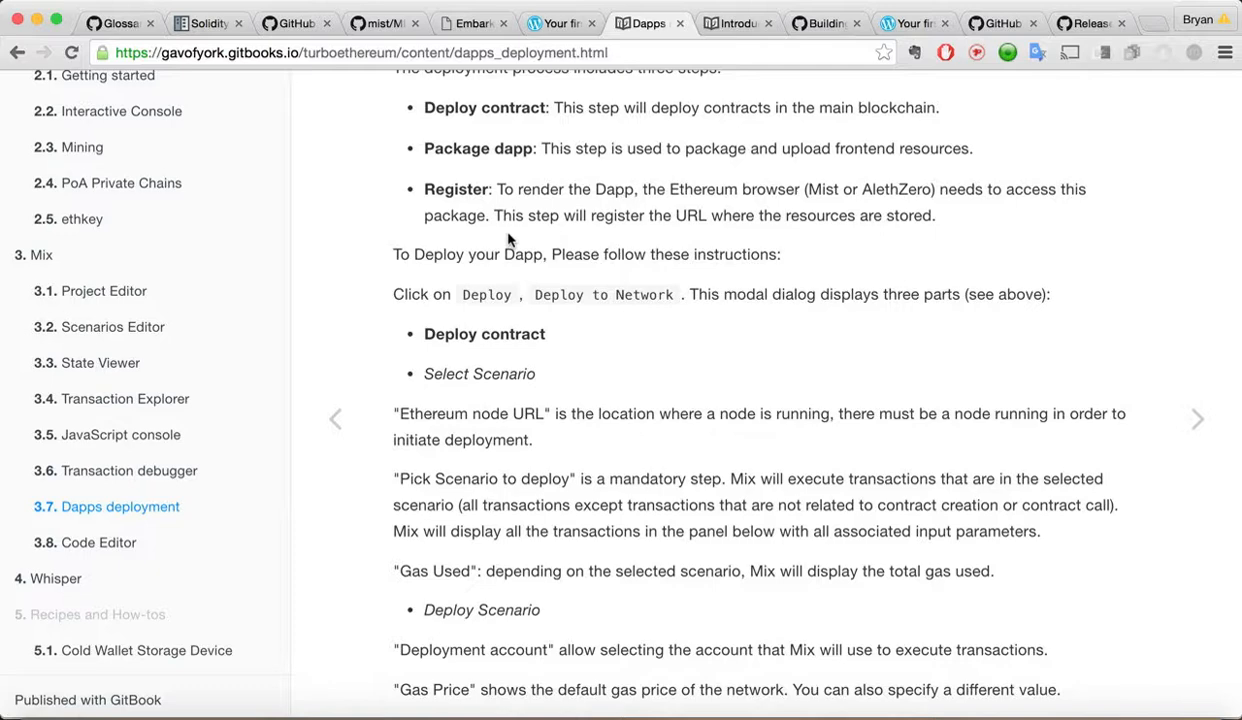
pyautogui.scroll(-3)
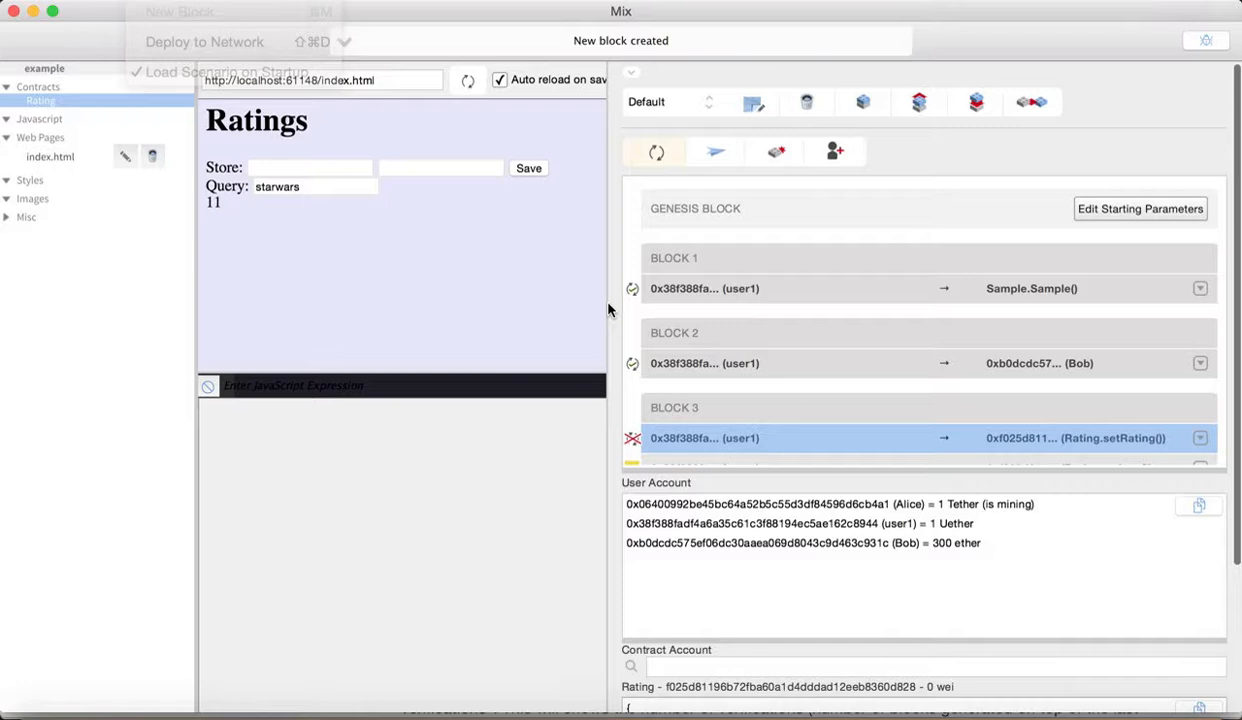
pyautogui.click(204, 41)
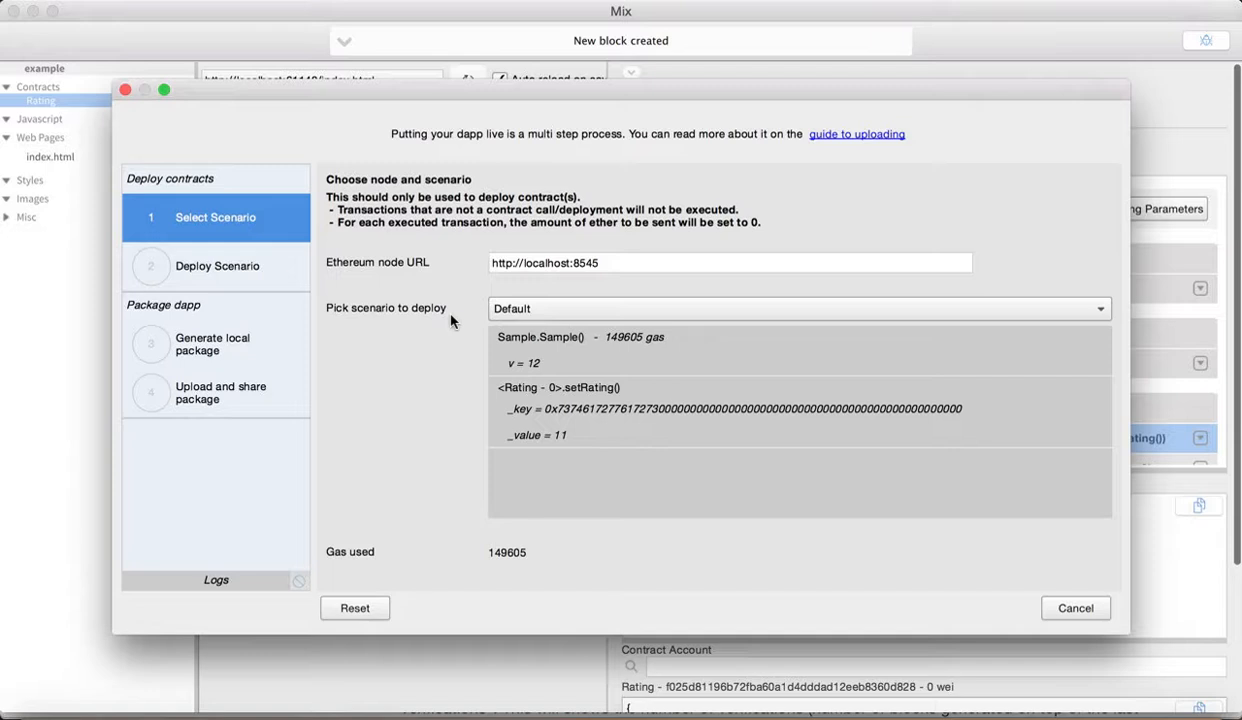
# - Visit the Deploy Scenario step, then return to Select Scenario with localhost:8545 and Default scenario
pyautogui.click(217, 265)
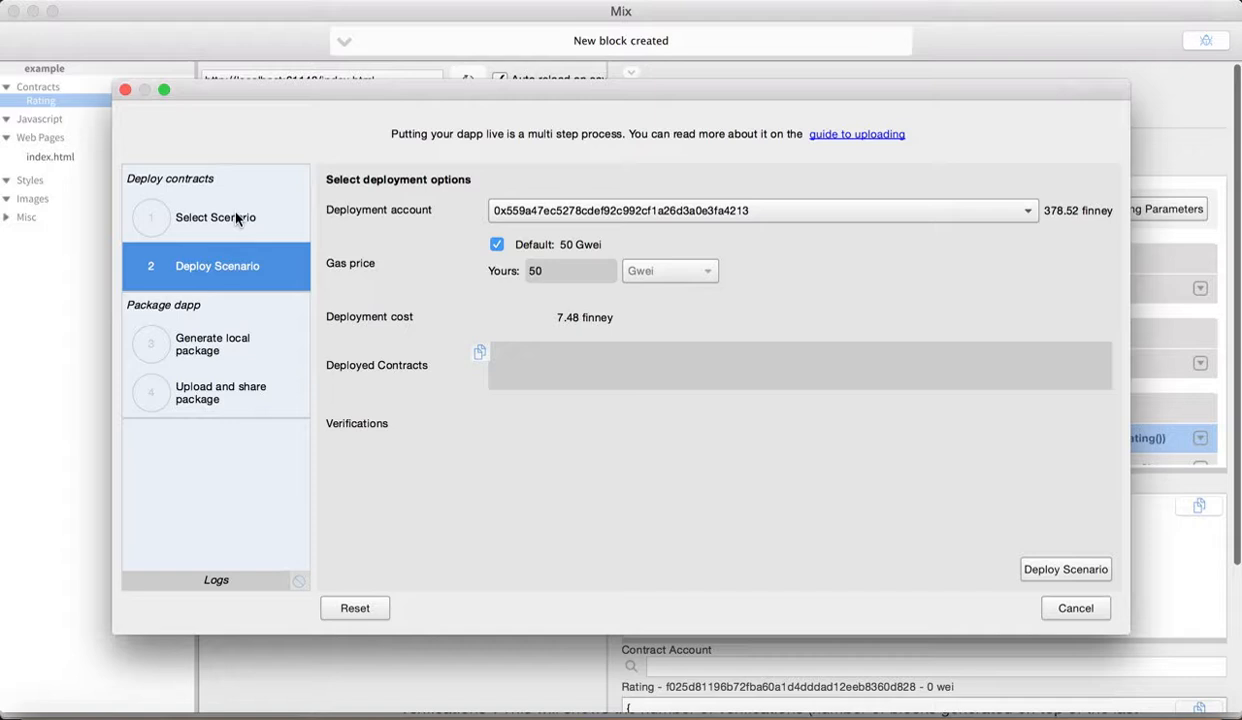
pyautogui.click(215, 217)
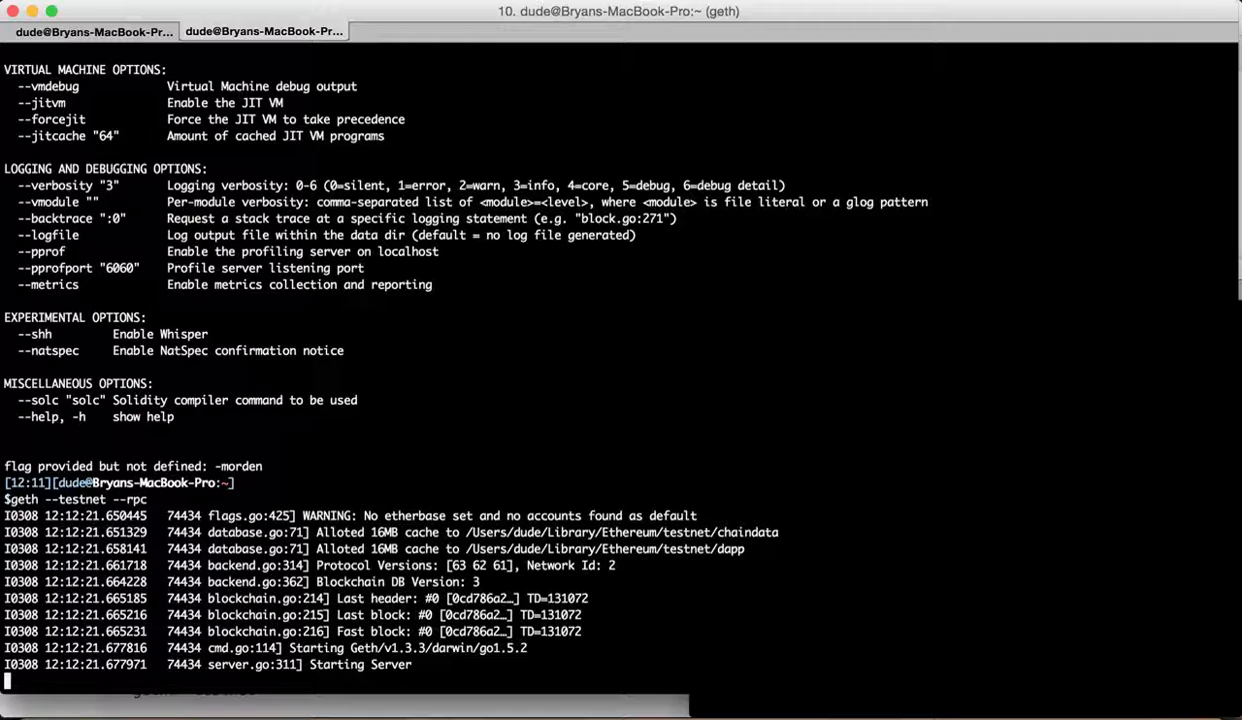
pyautogui.scroll(-3)
pyautogui.write('geth --testnet --rpc --fast')
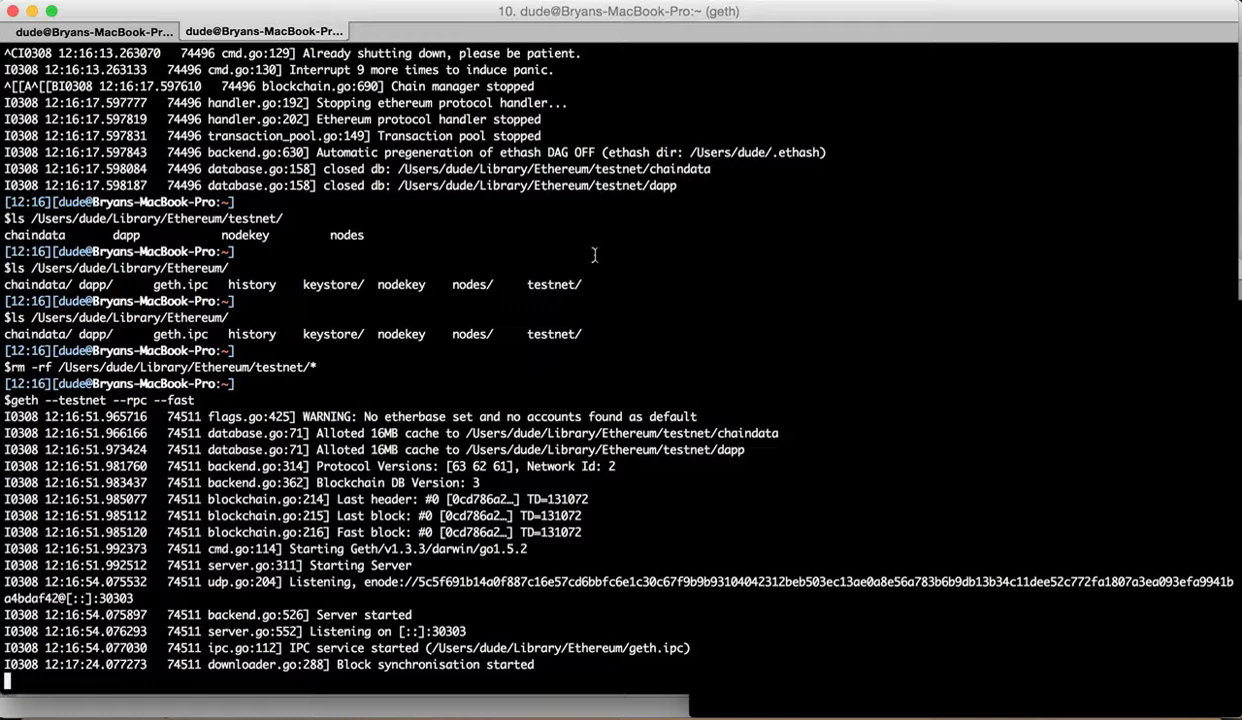
pyautogui.moveTo(180, 406)
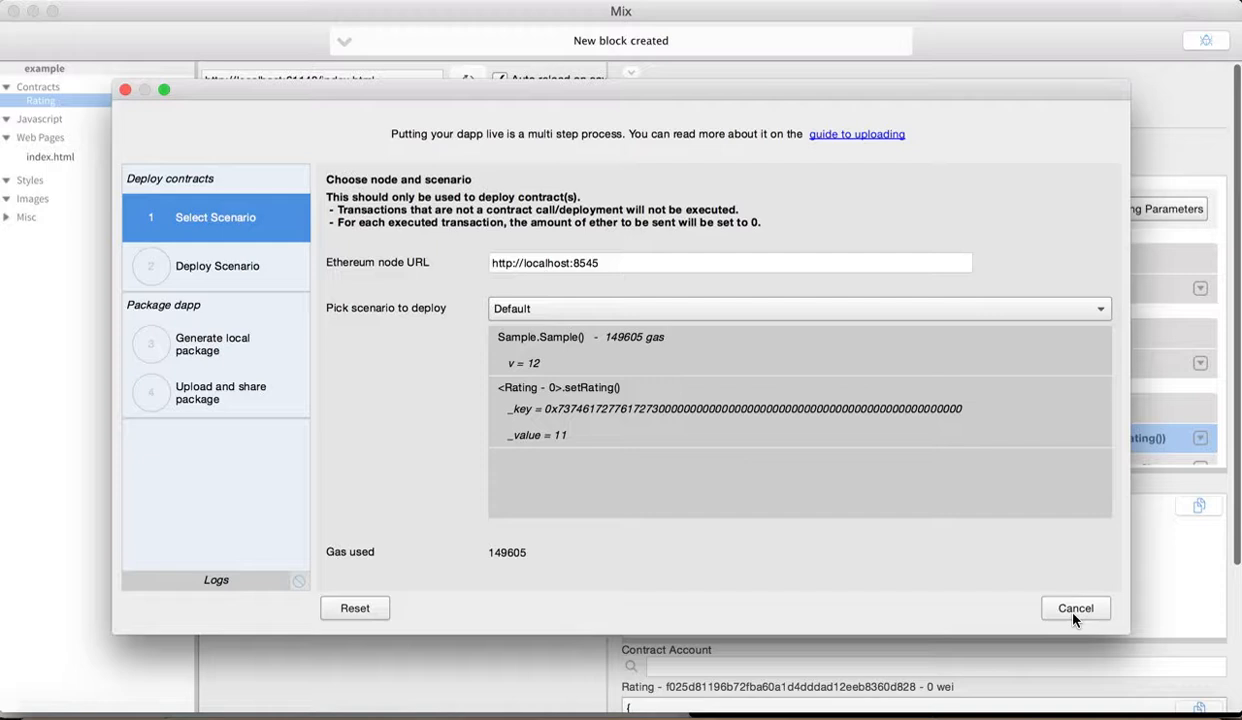
pyautogui.click(217, 265)
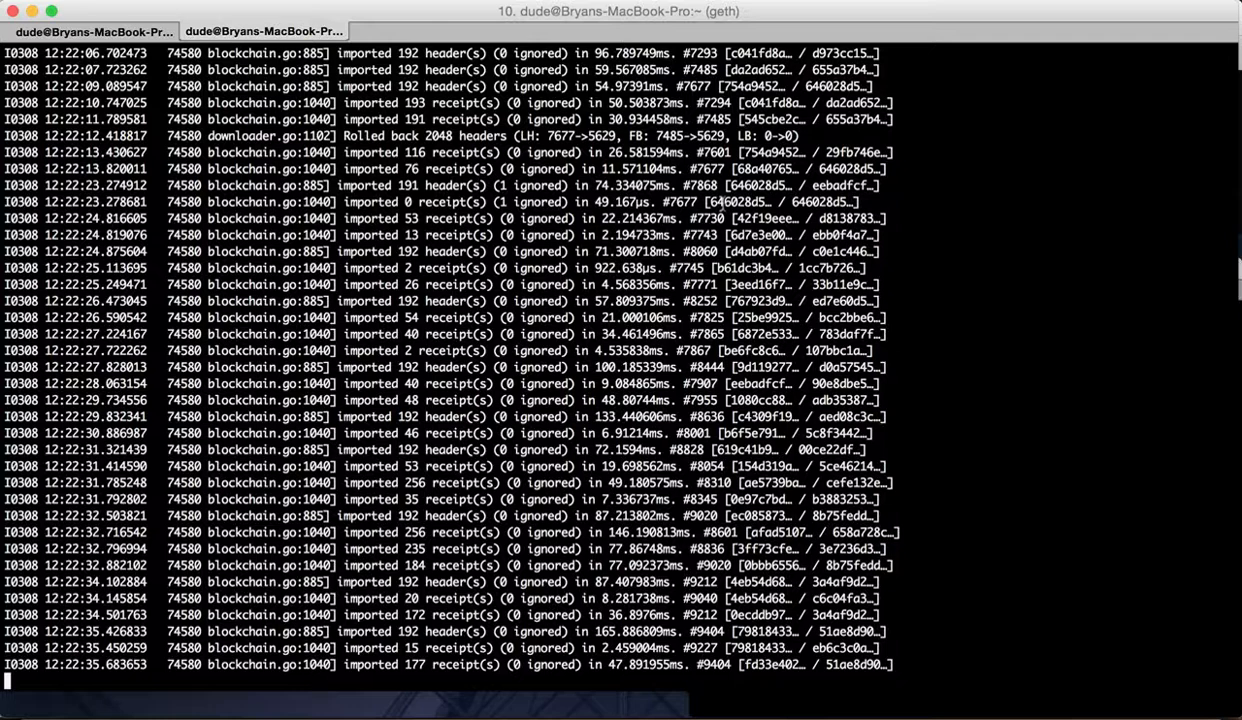
# - Bring up the geth Terminal to watch it import headers and receipts near block 9,400
pyautogui.click(300, 365)
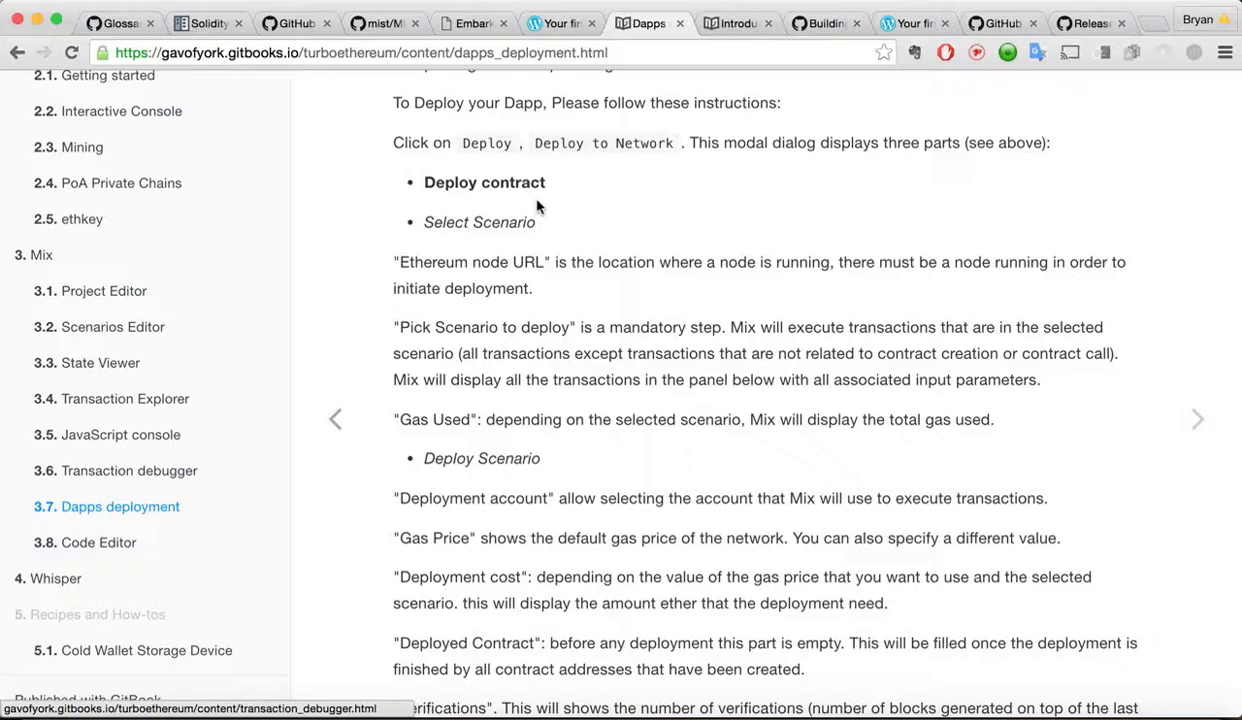
# - Scroll the deployment guide through the Package dapp and Register field descriptions
pyautogui.scroll(-3)
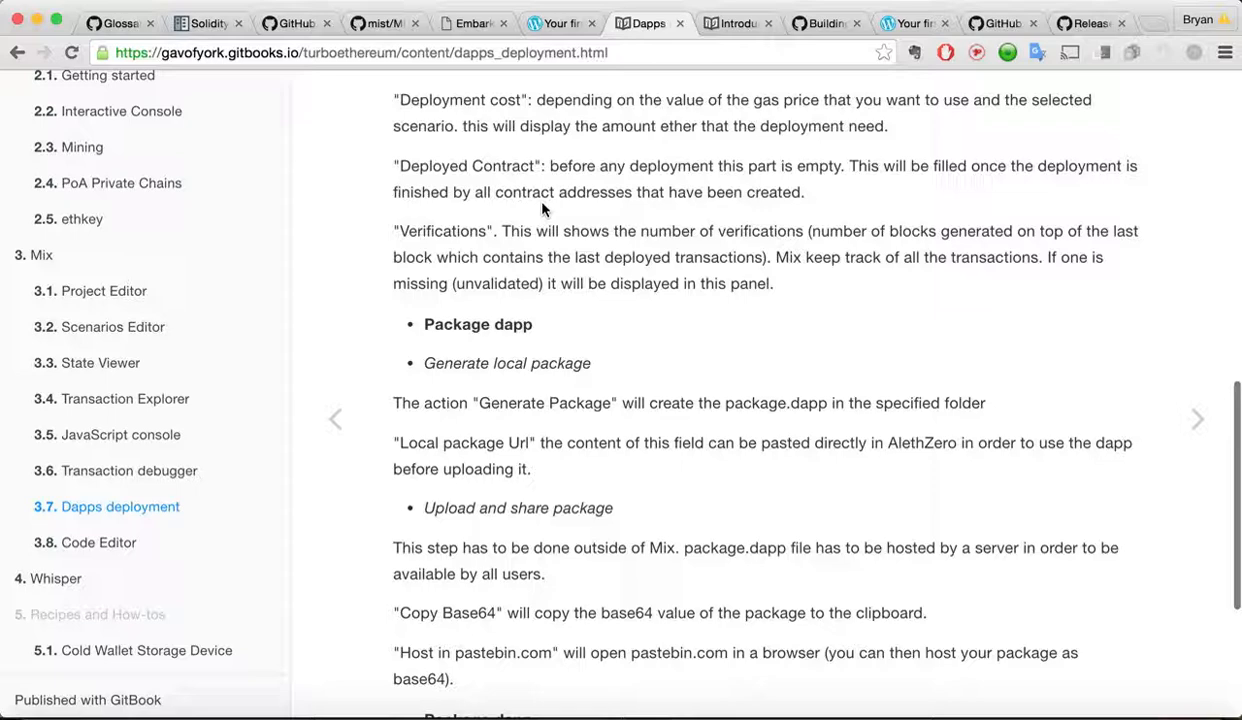
pyautogui.scroll(-3)
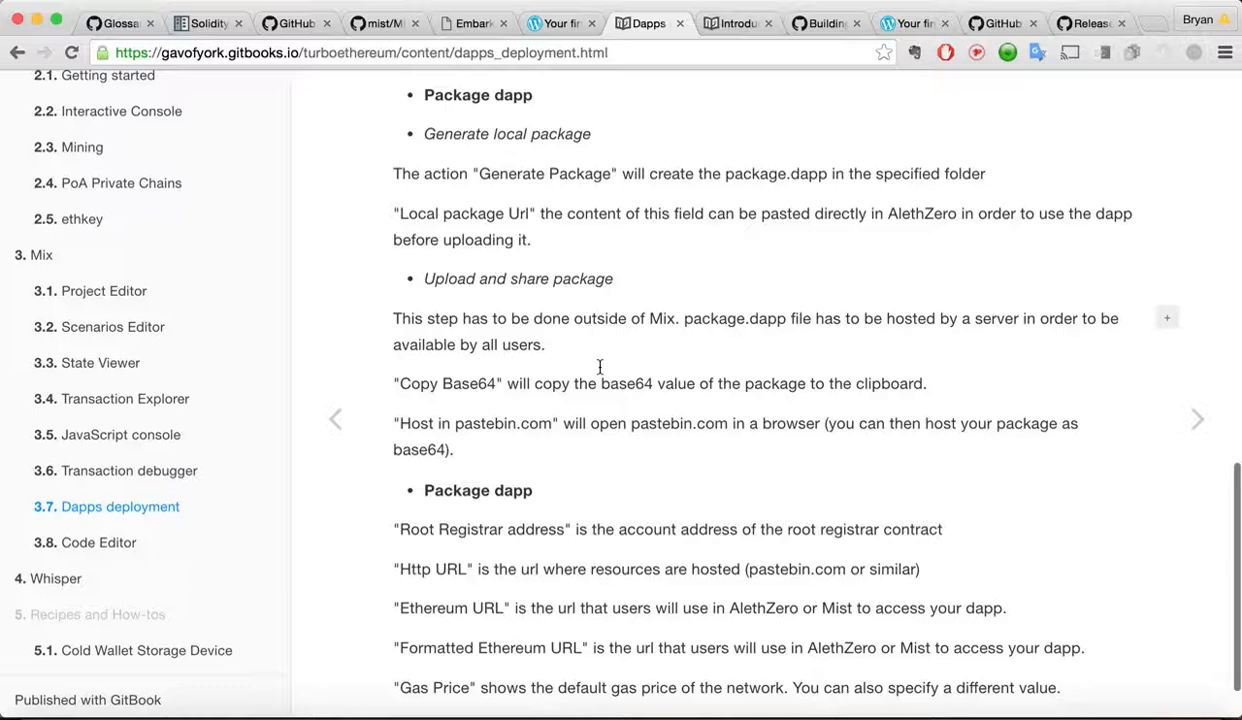
pyautogui.scroll(-3)
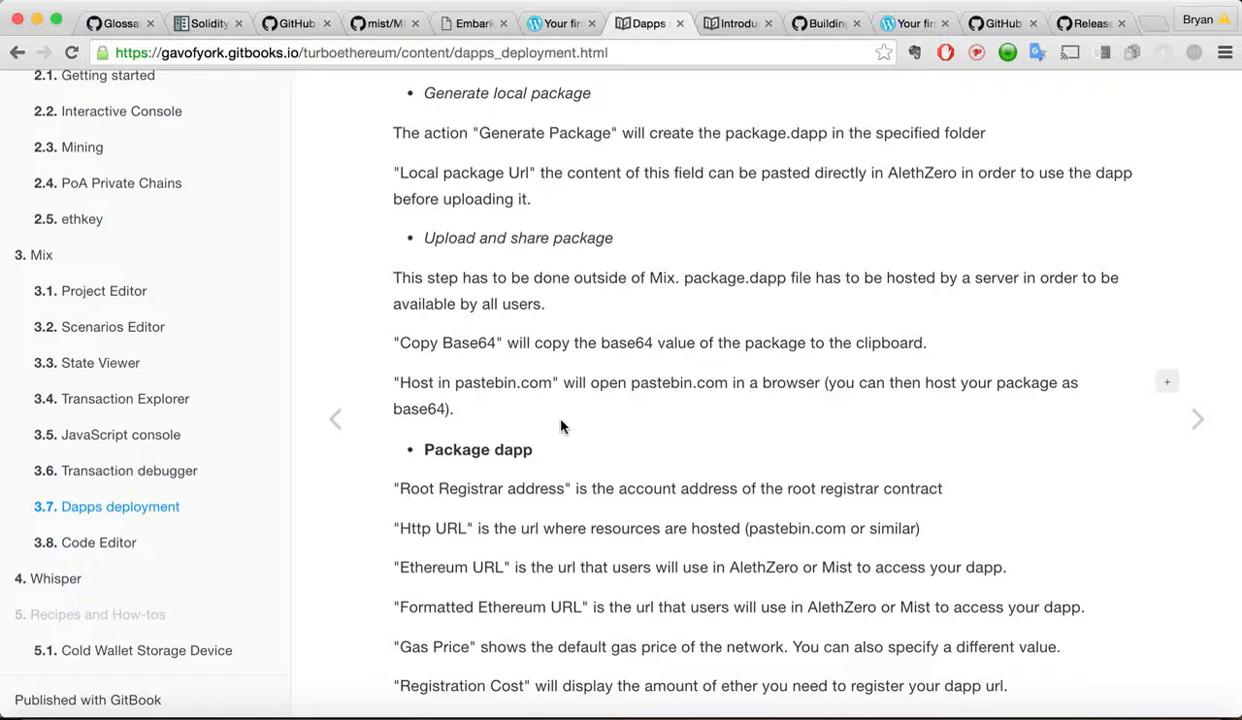
pyautogui.moveTo(603, 420)
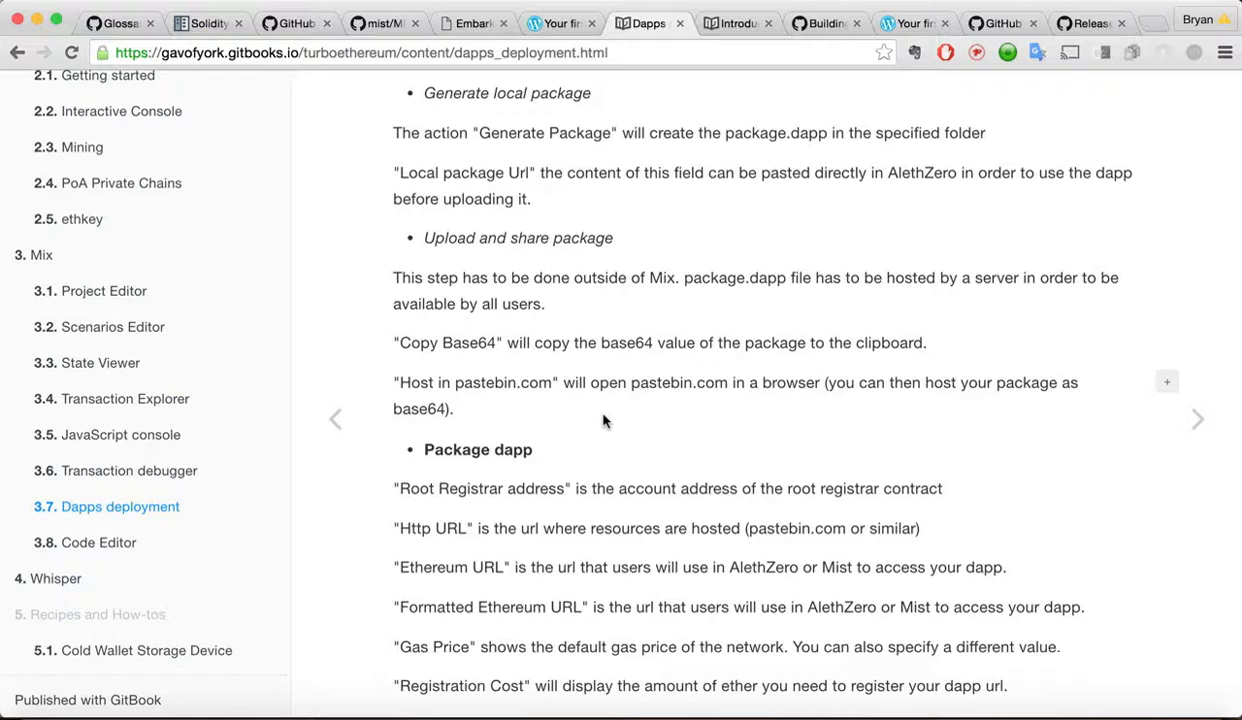
pyautogui.scroll(-3)
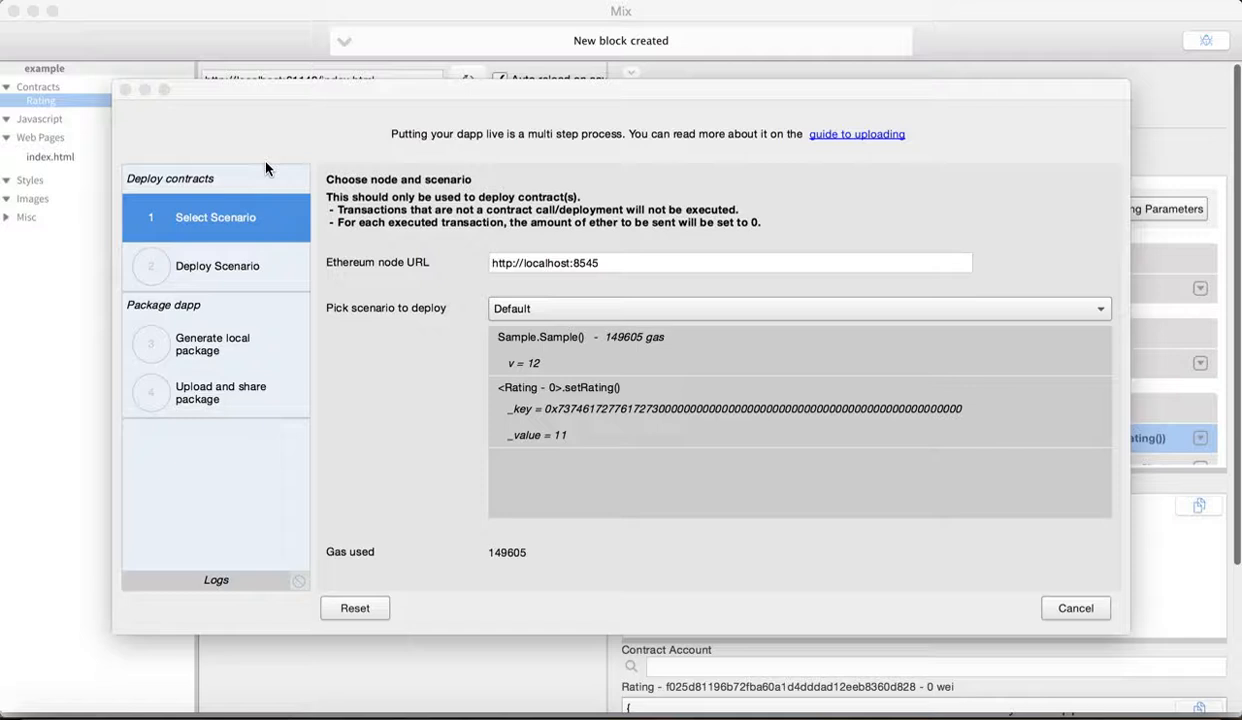
pyautogui.click(1074, 608)
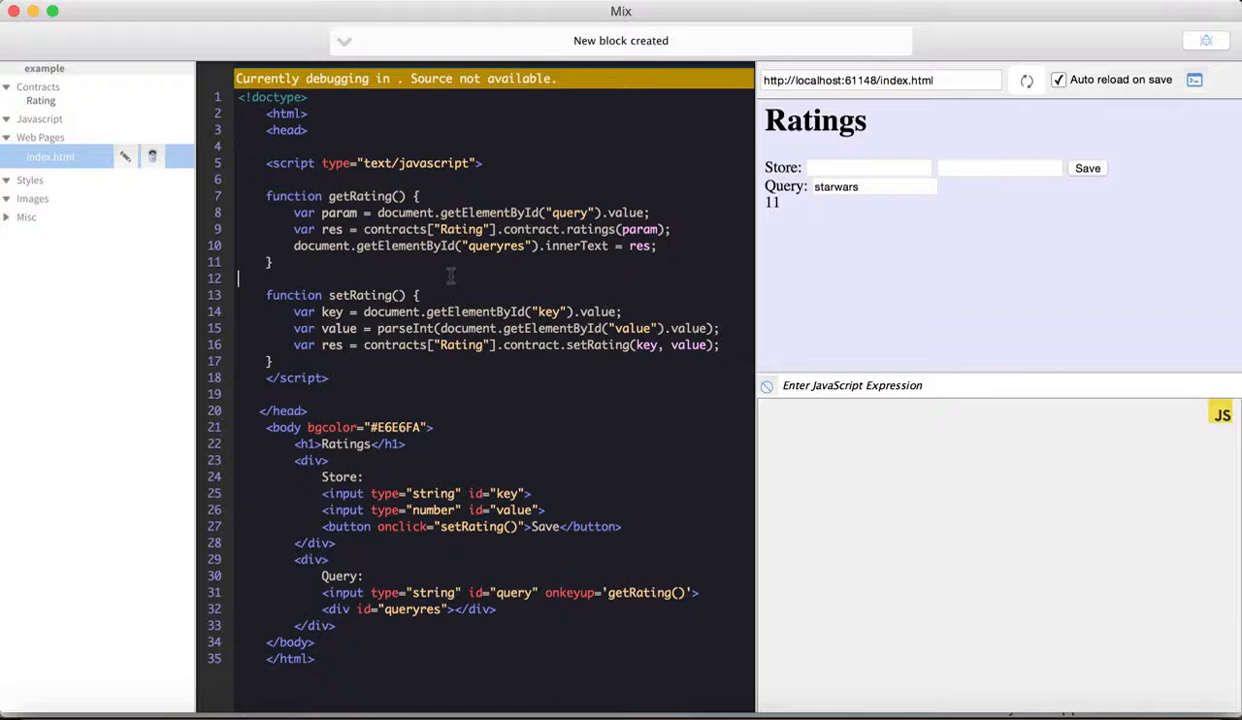
pyautogui.moveTo(599, 280)
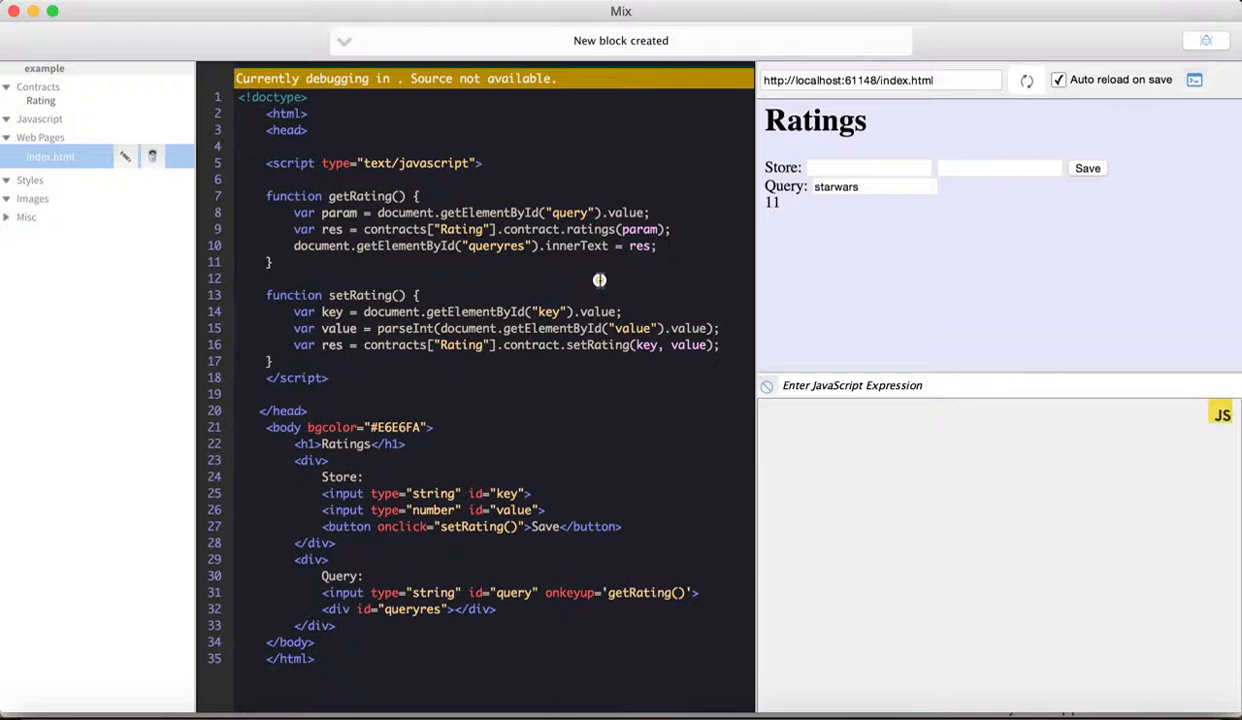